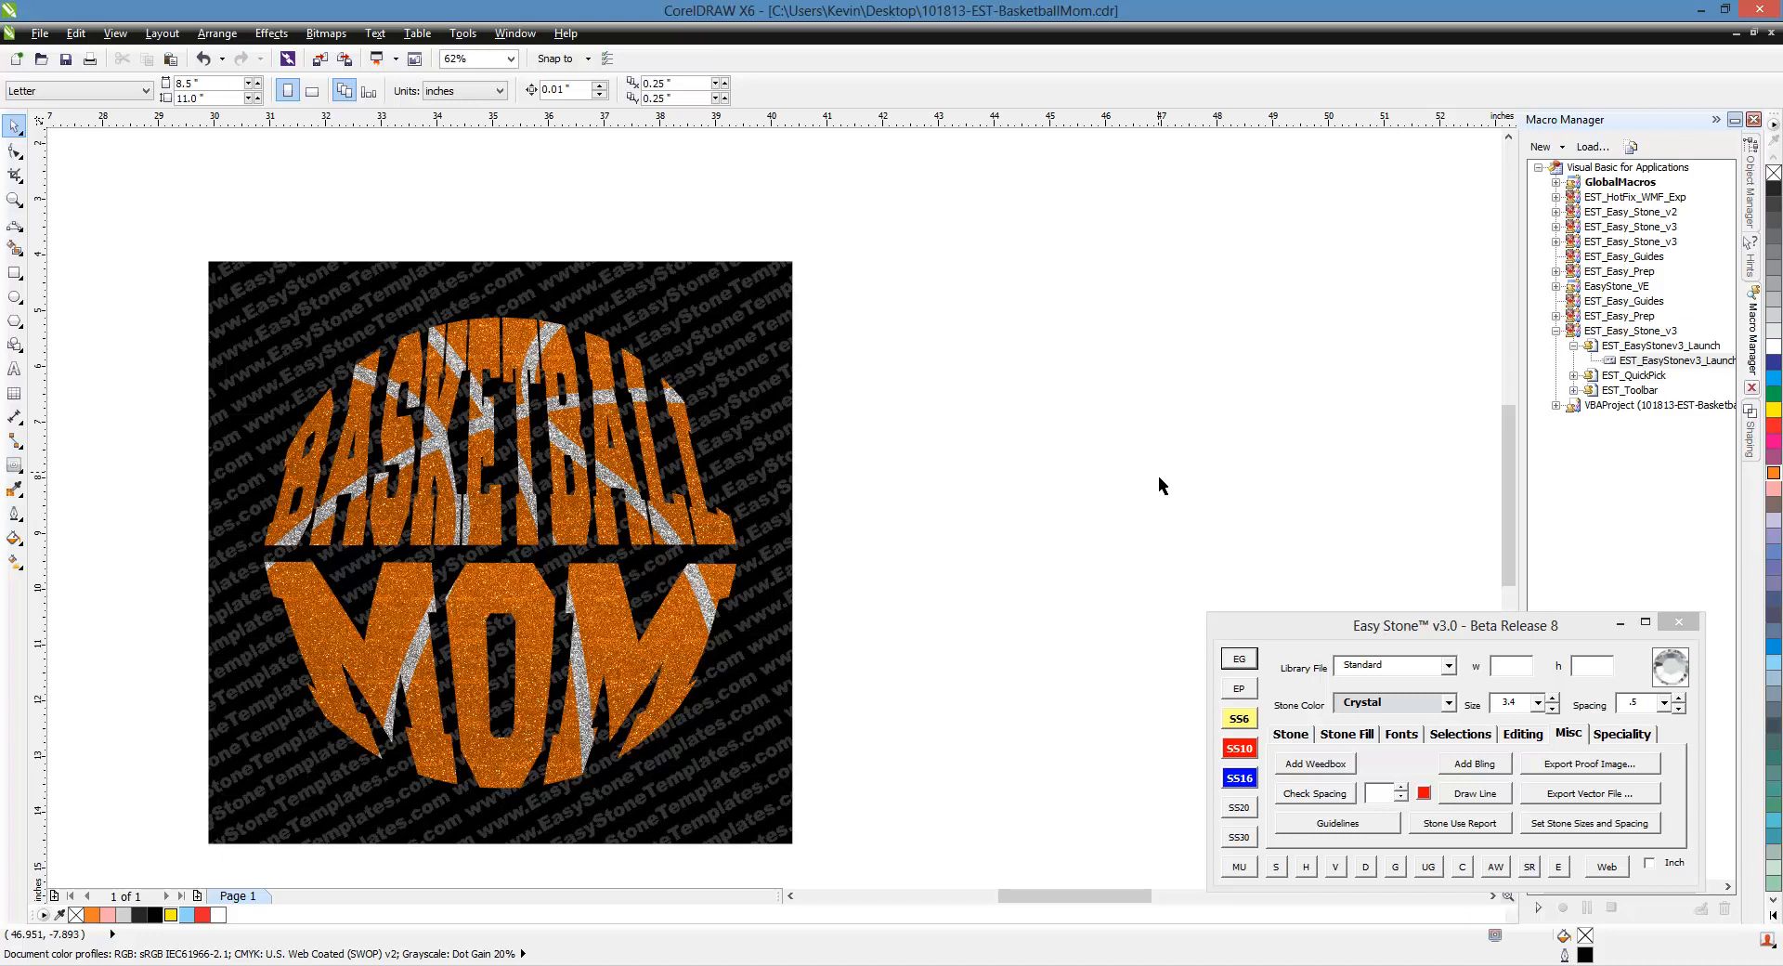
pyautogui.moveTo(368, 418)
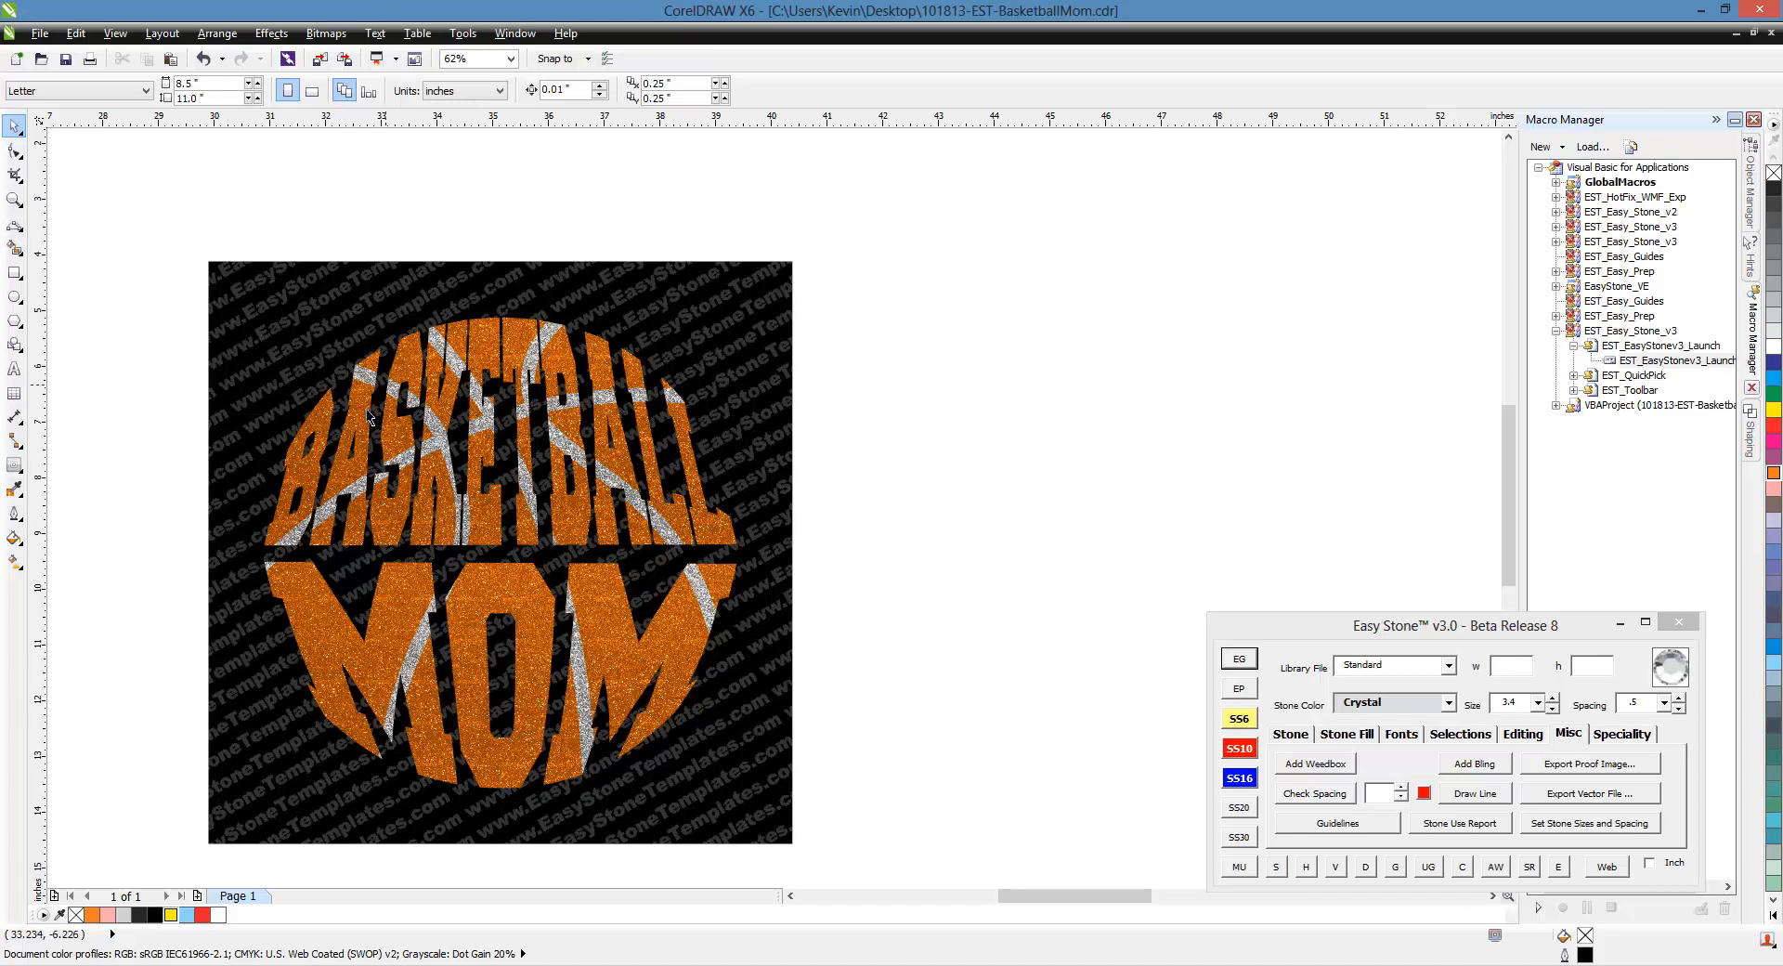
pyautogui.moveTo(633, 602)
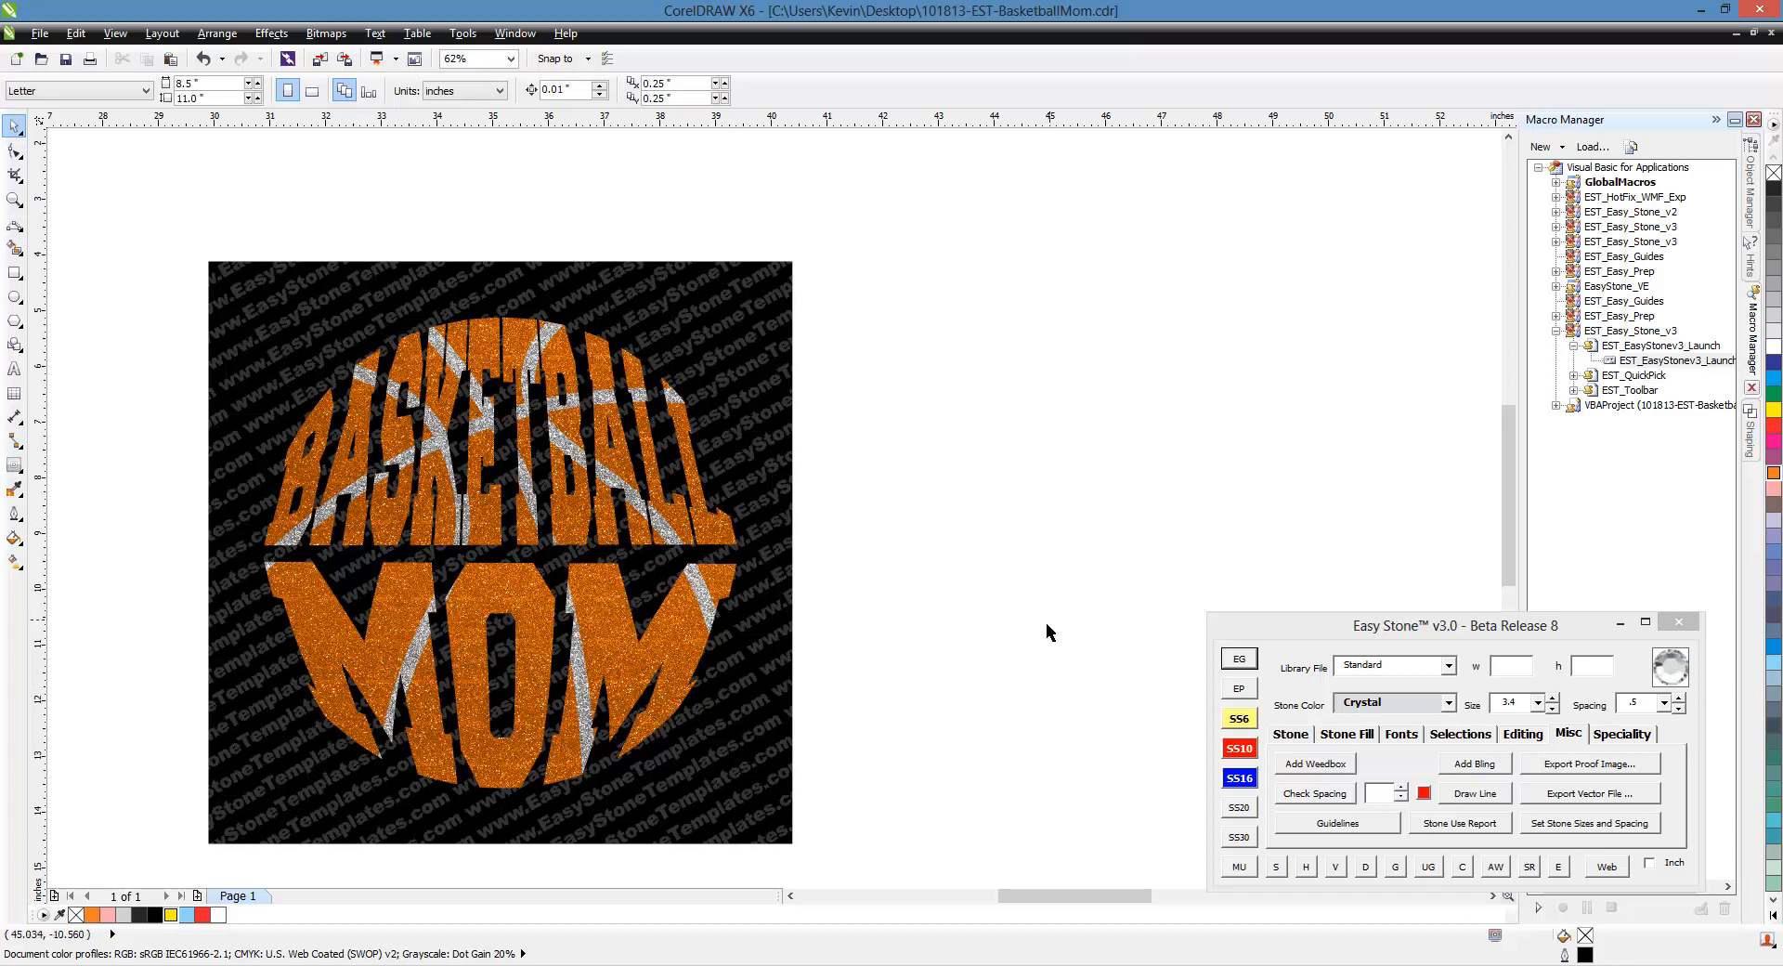
pyautogui.moveTo(954, 605)
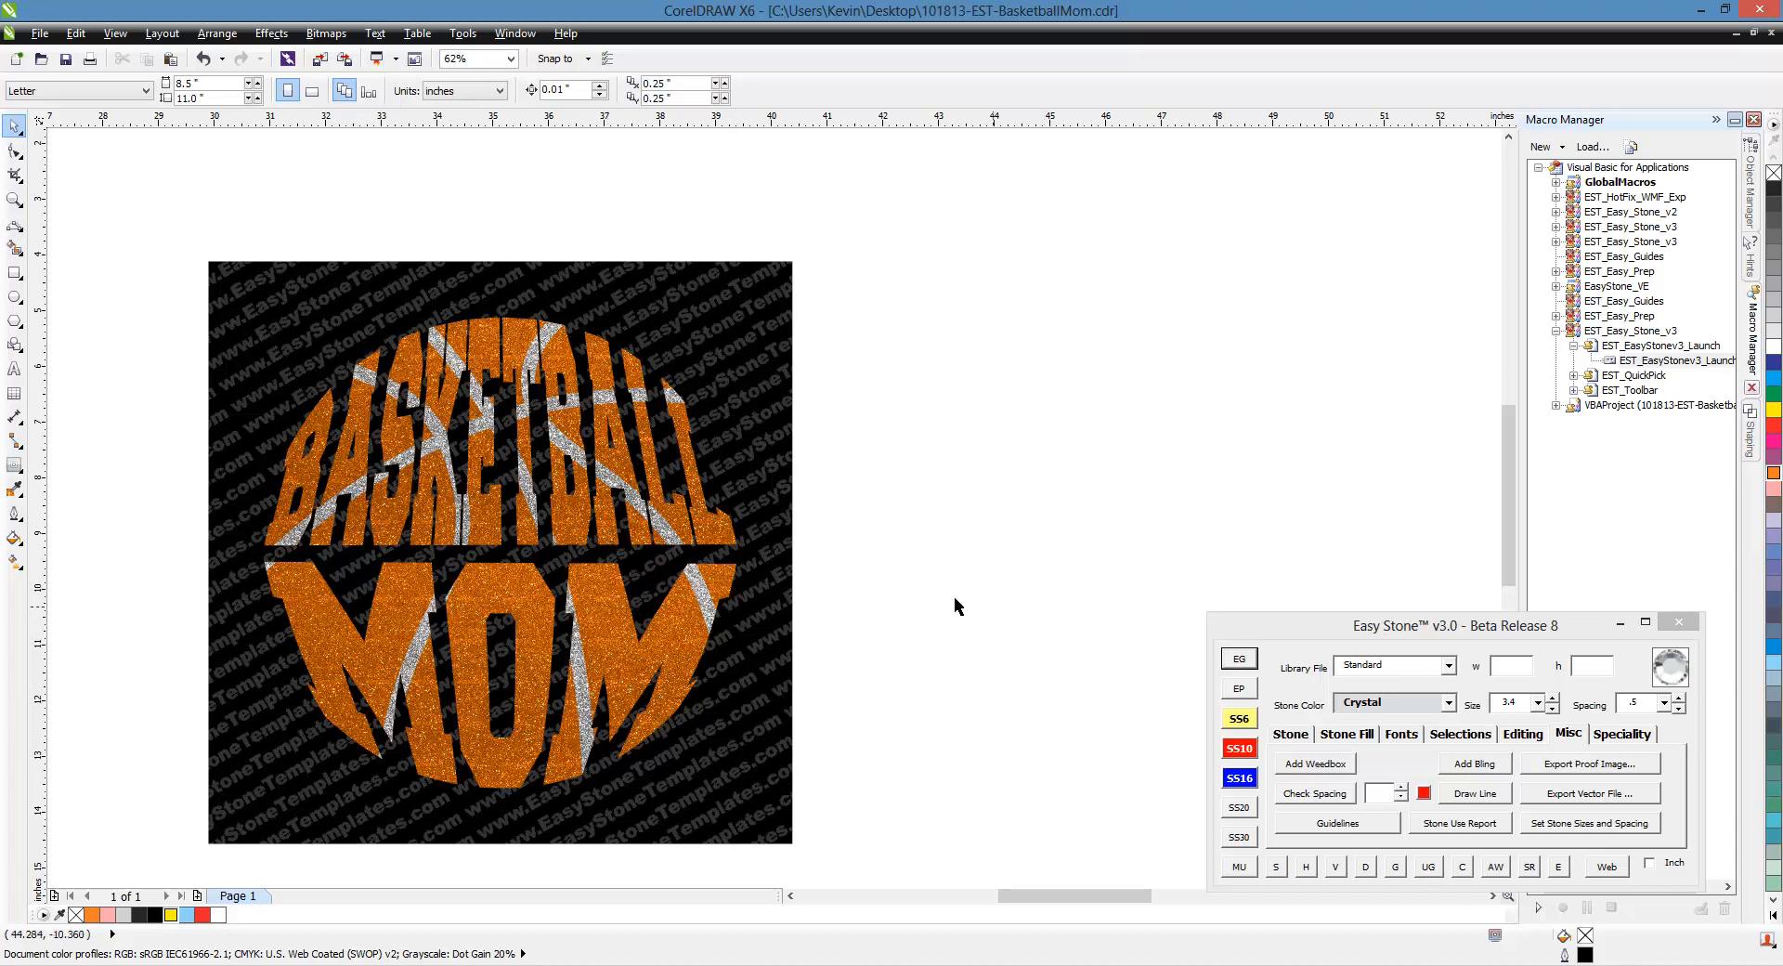
pyautogui.moveTo(664, 585)
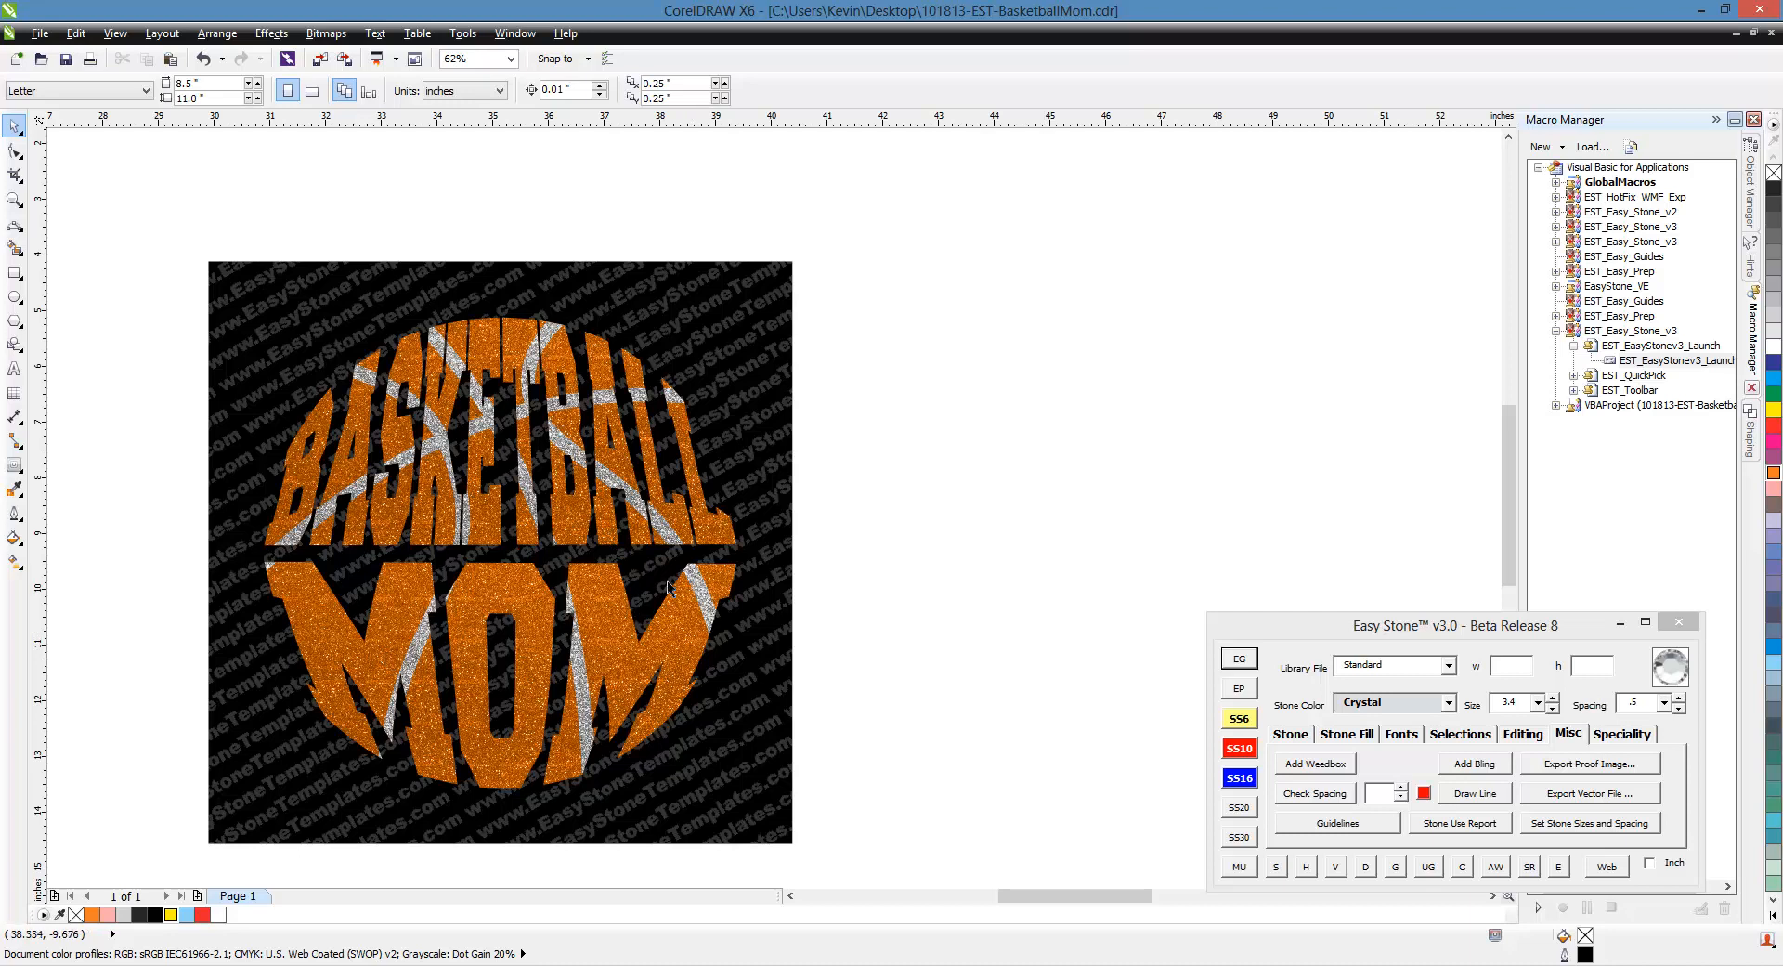
pyautogui.moveTo(1004, 585)
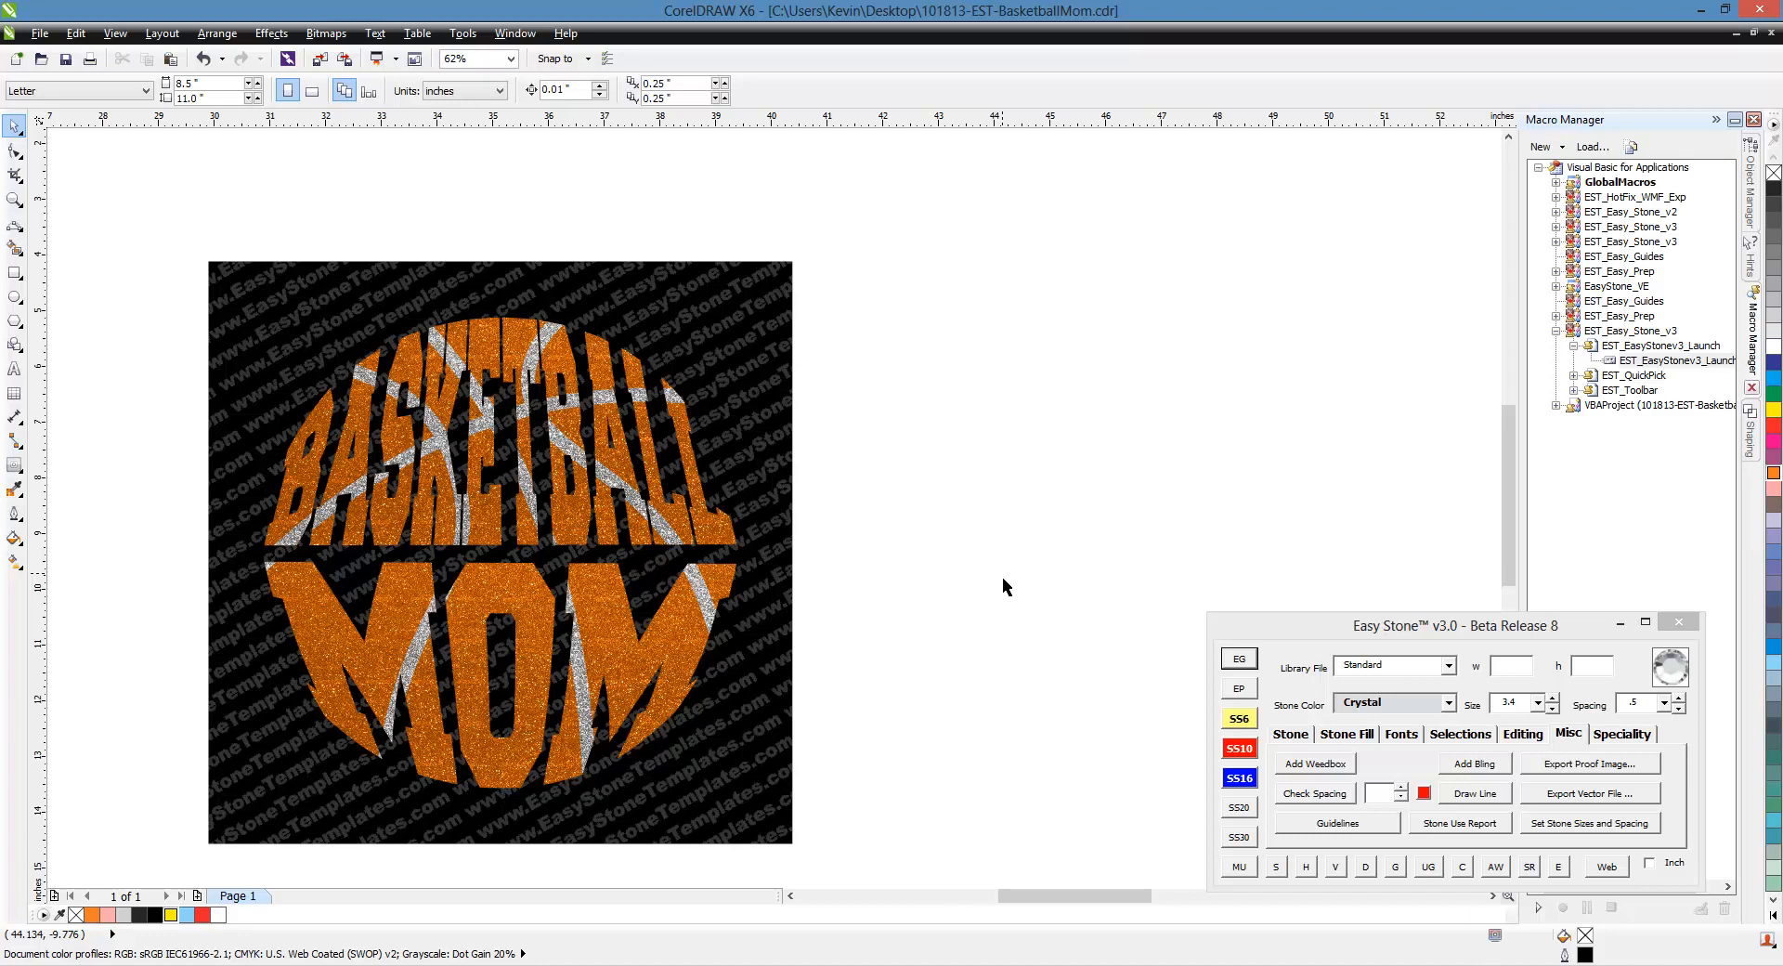
pyautogui.moveTo(993, 590)
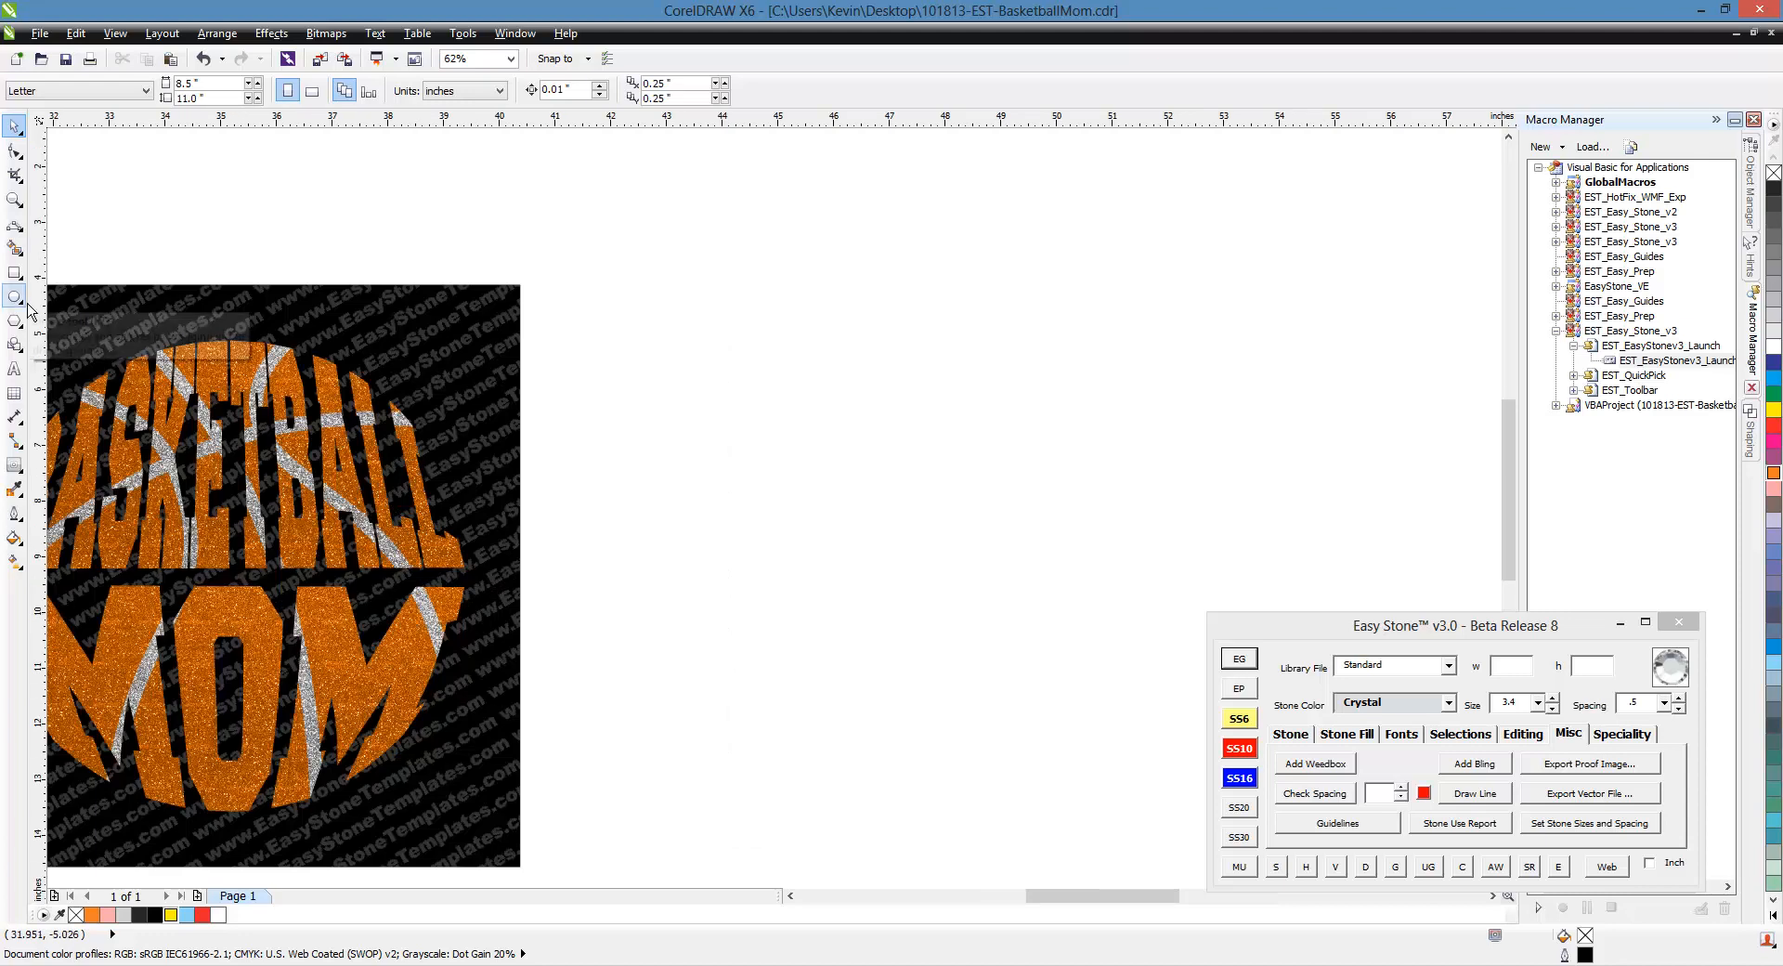
# - Draw a large circle beside the design with the Ellipse tool and add a horizontal guideline above it
pyautogui.click(15, 297)
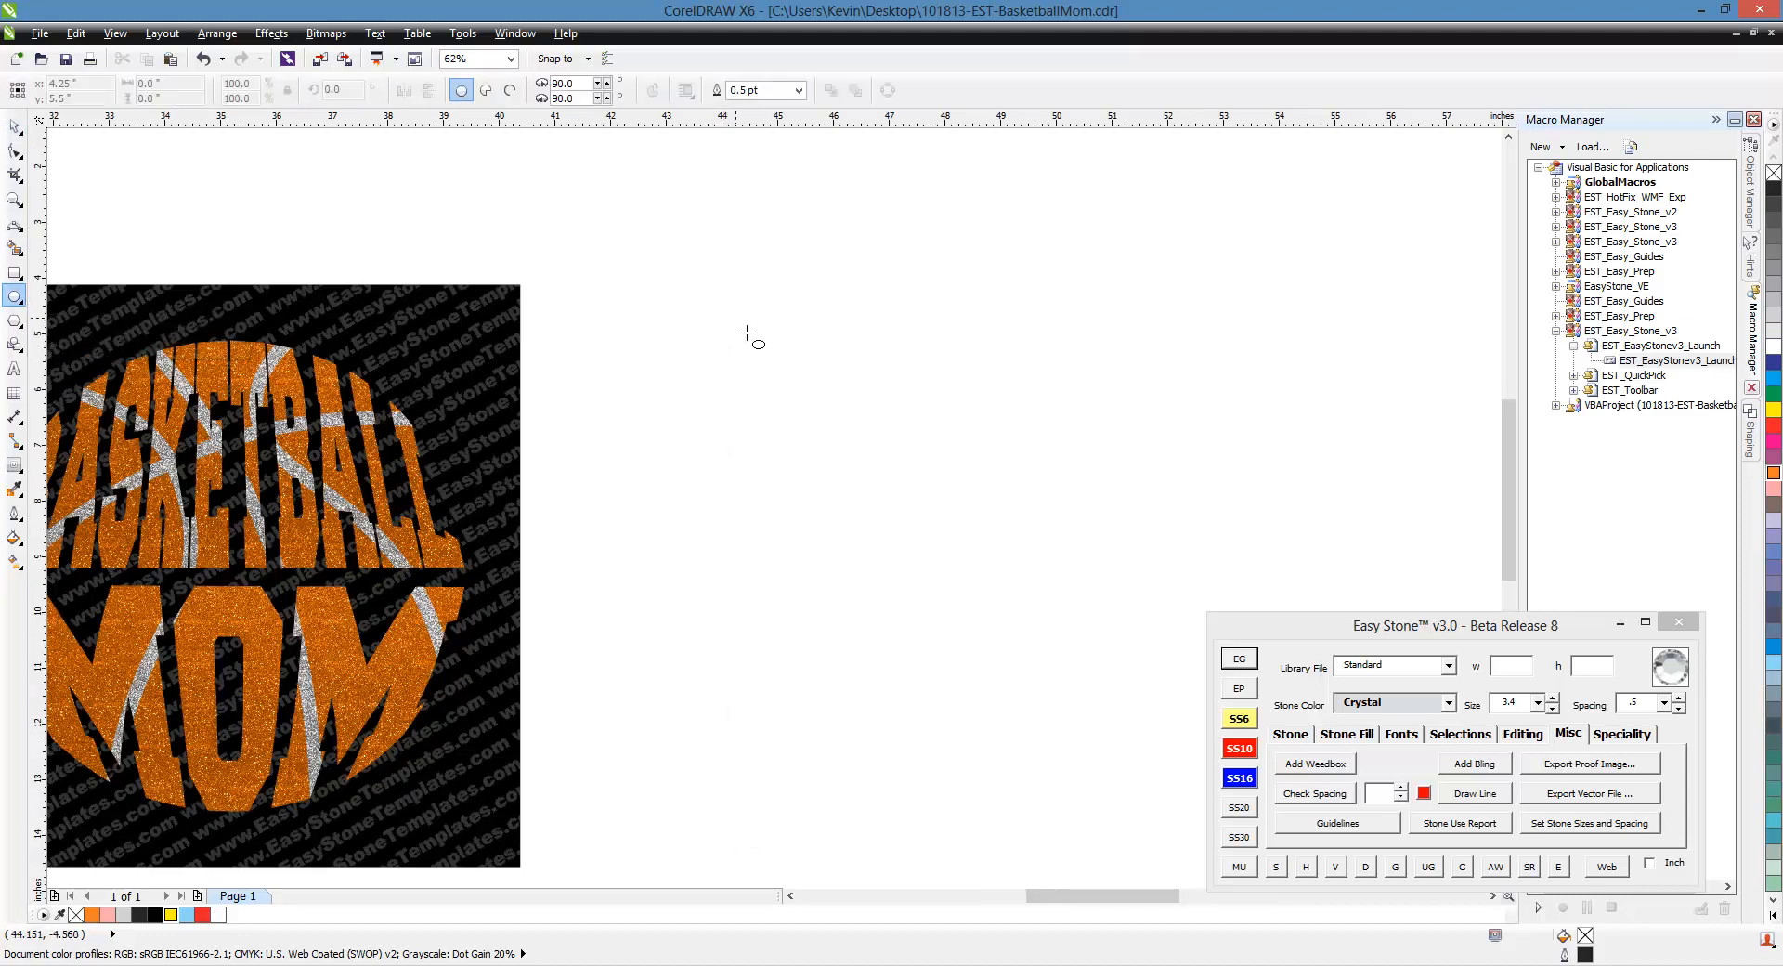
pyautogui.moveTo(752, 332); pyautogui.dragTo(1077, 676)
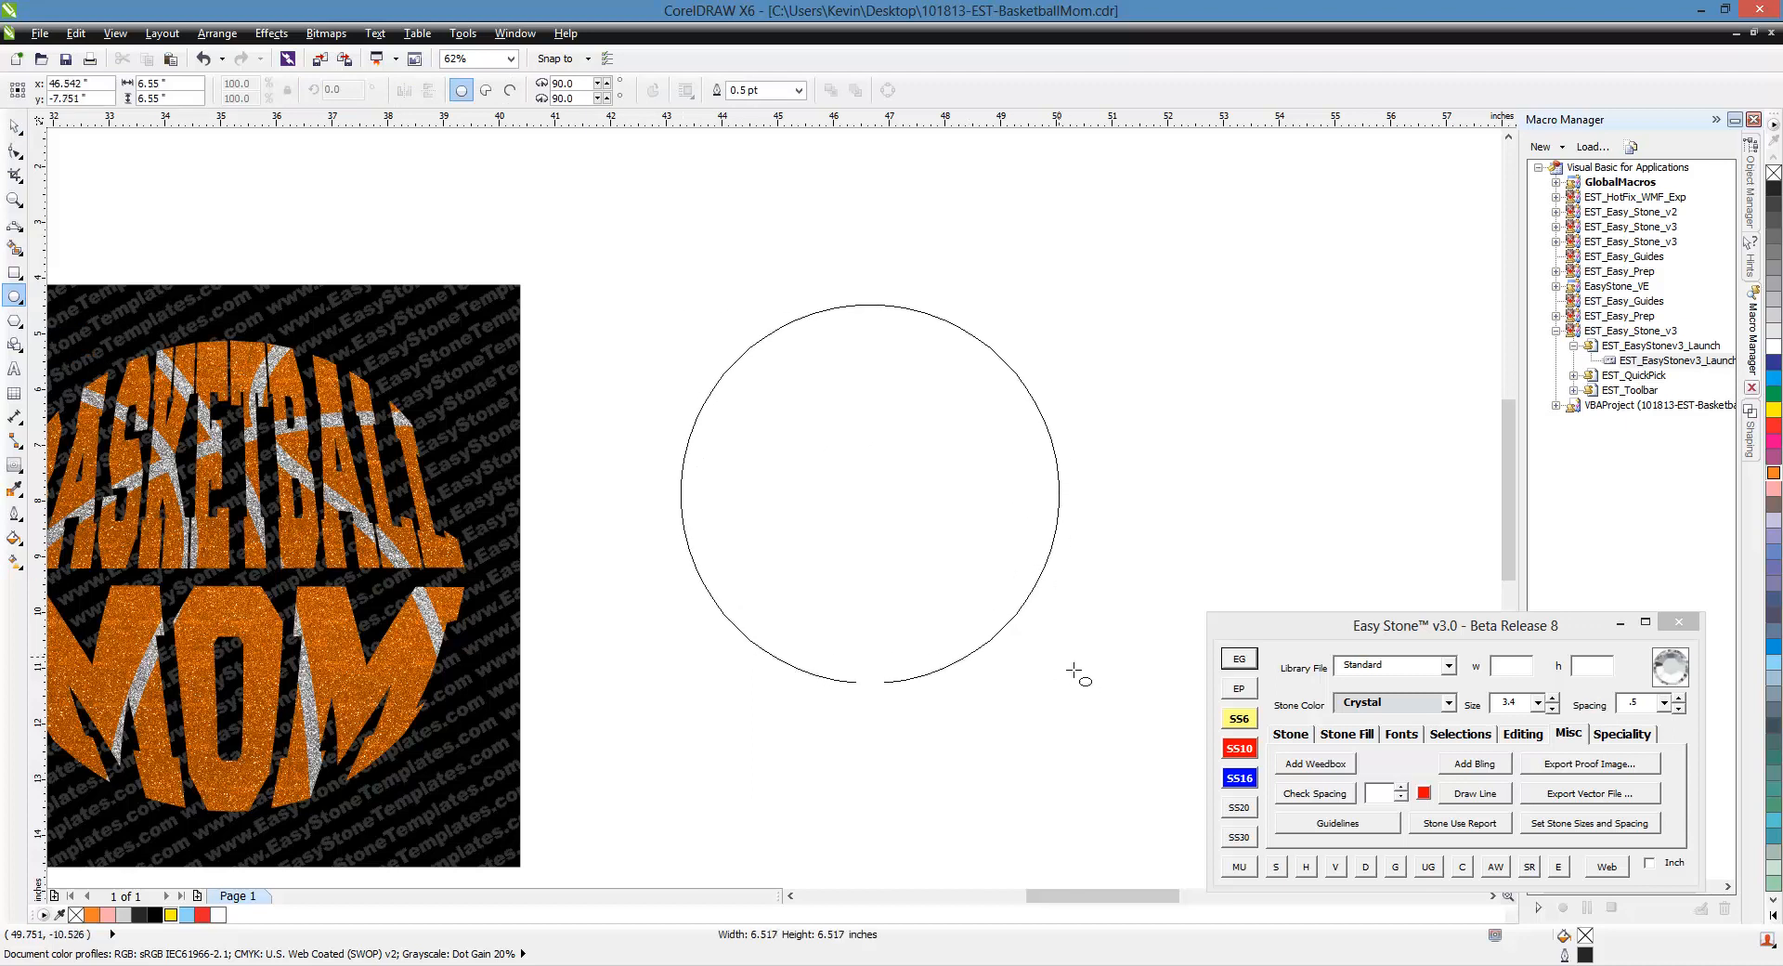
pyautogui.click(875, 498)
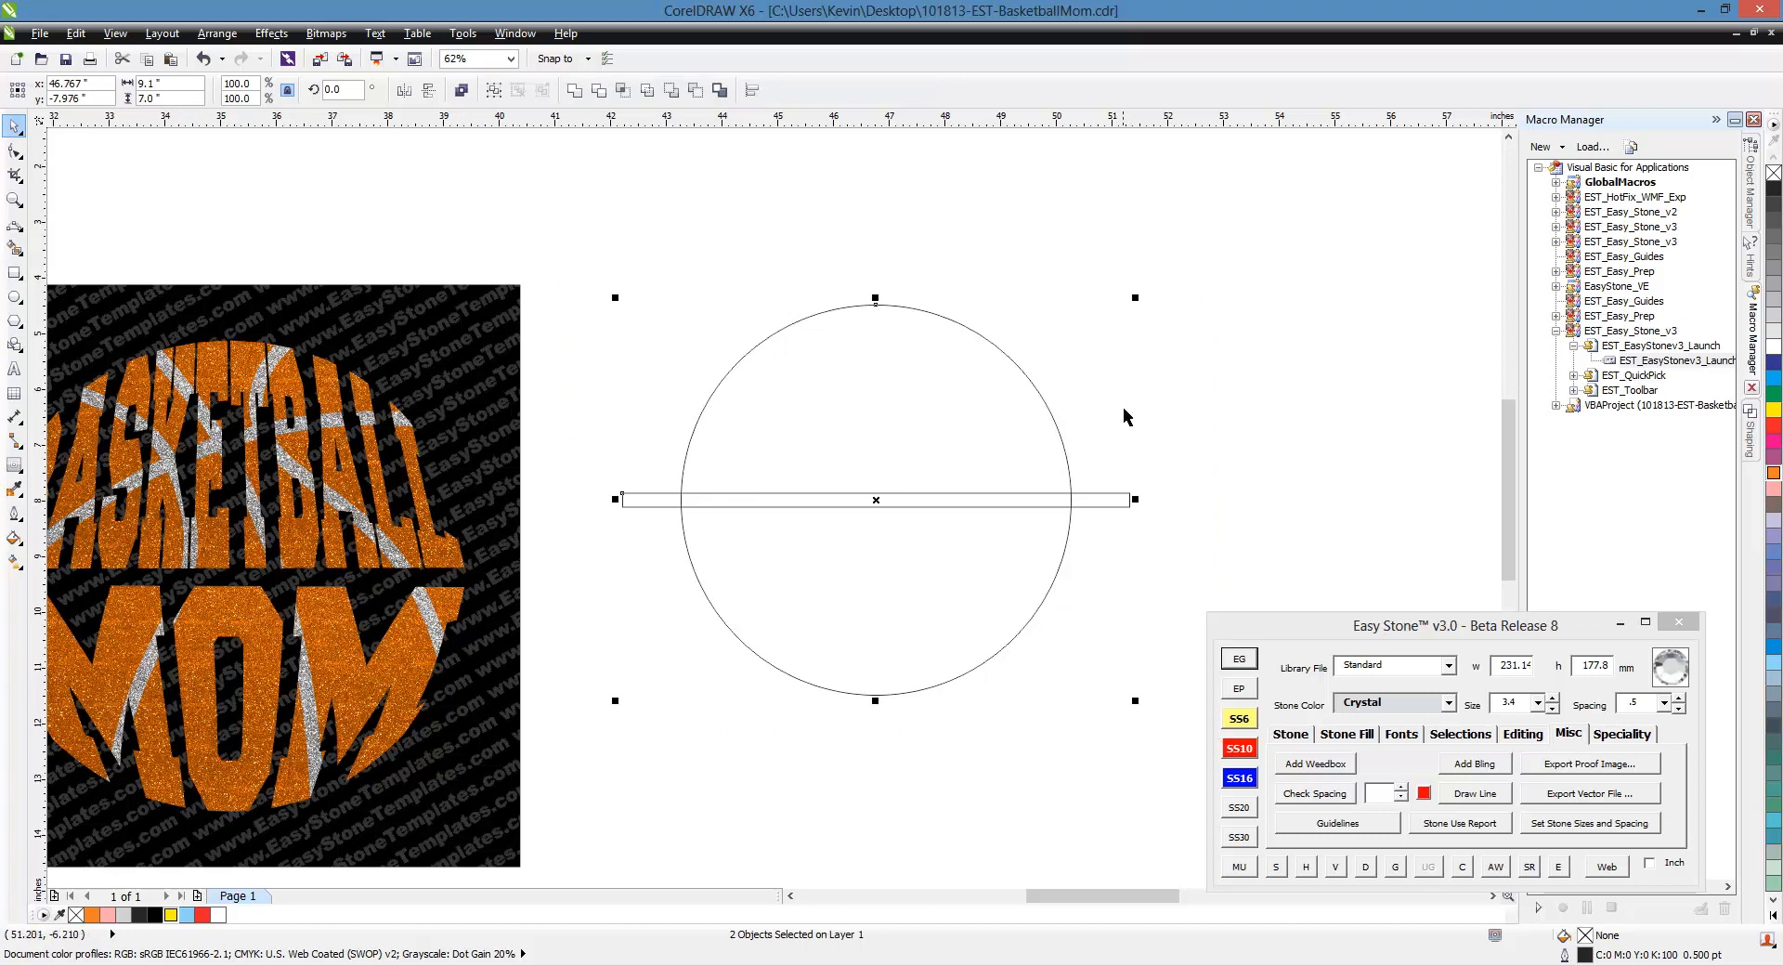
pyautogui.moveTo(633, 535)
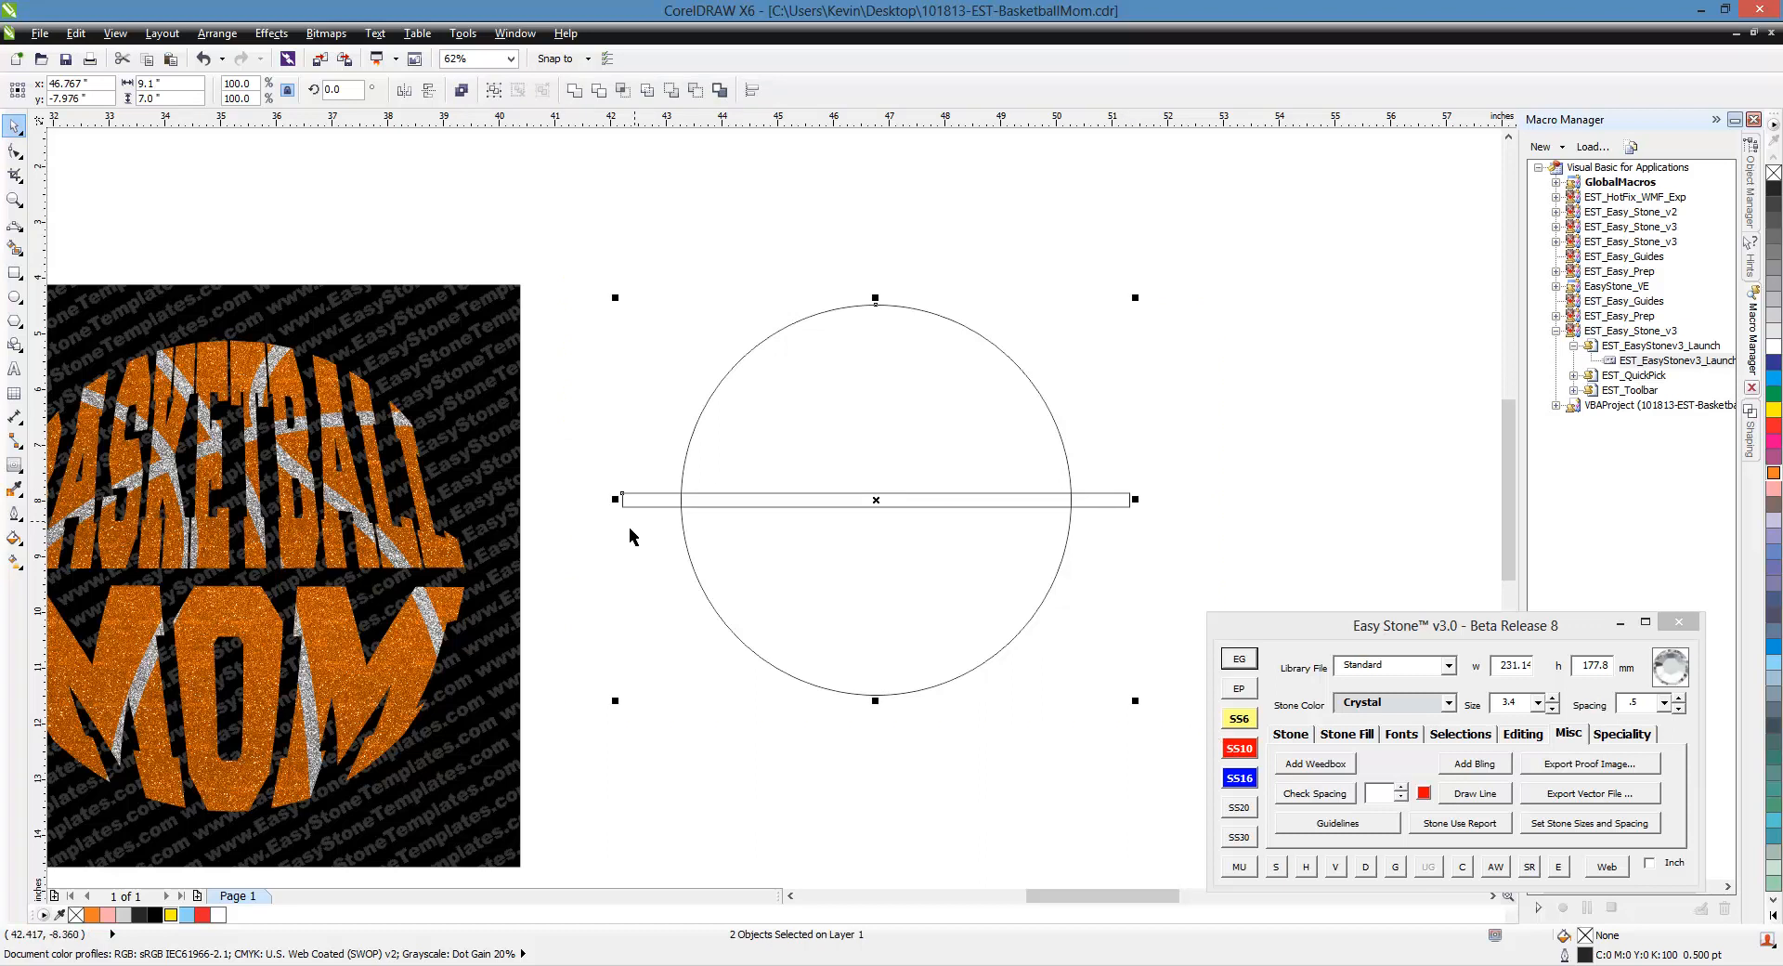
pyautogui.moveTo(429, 603)
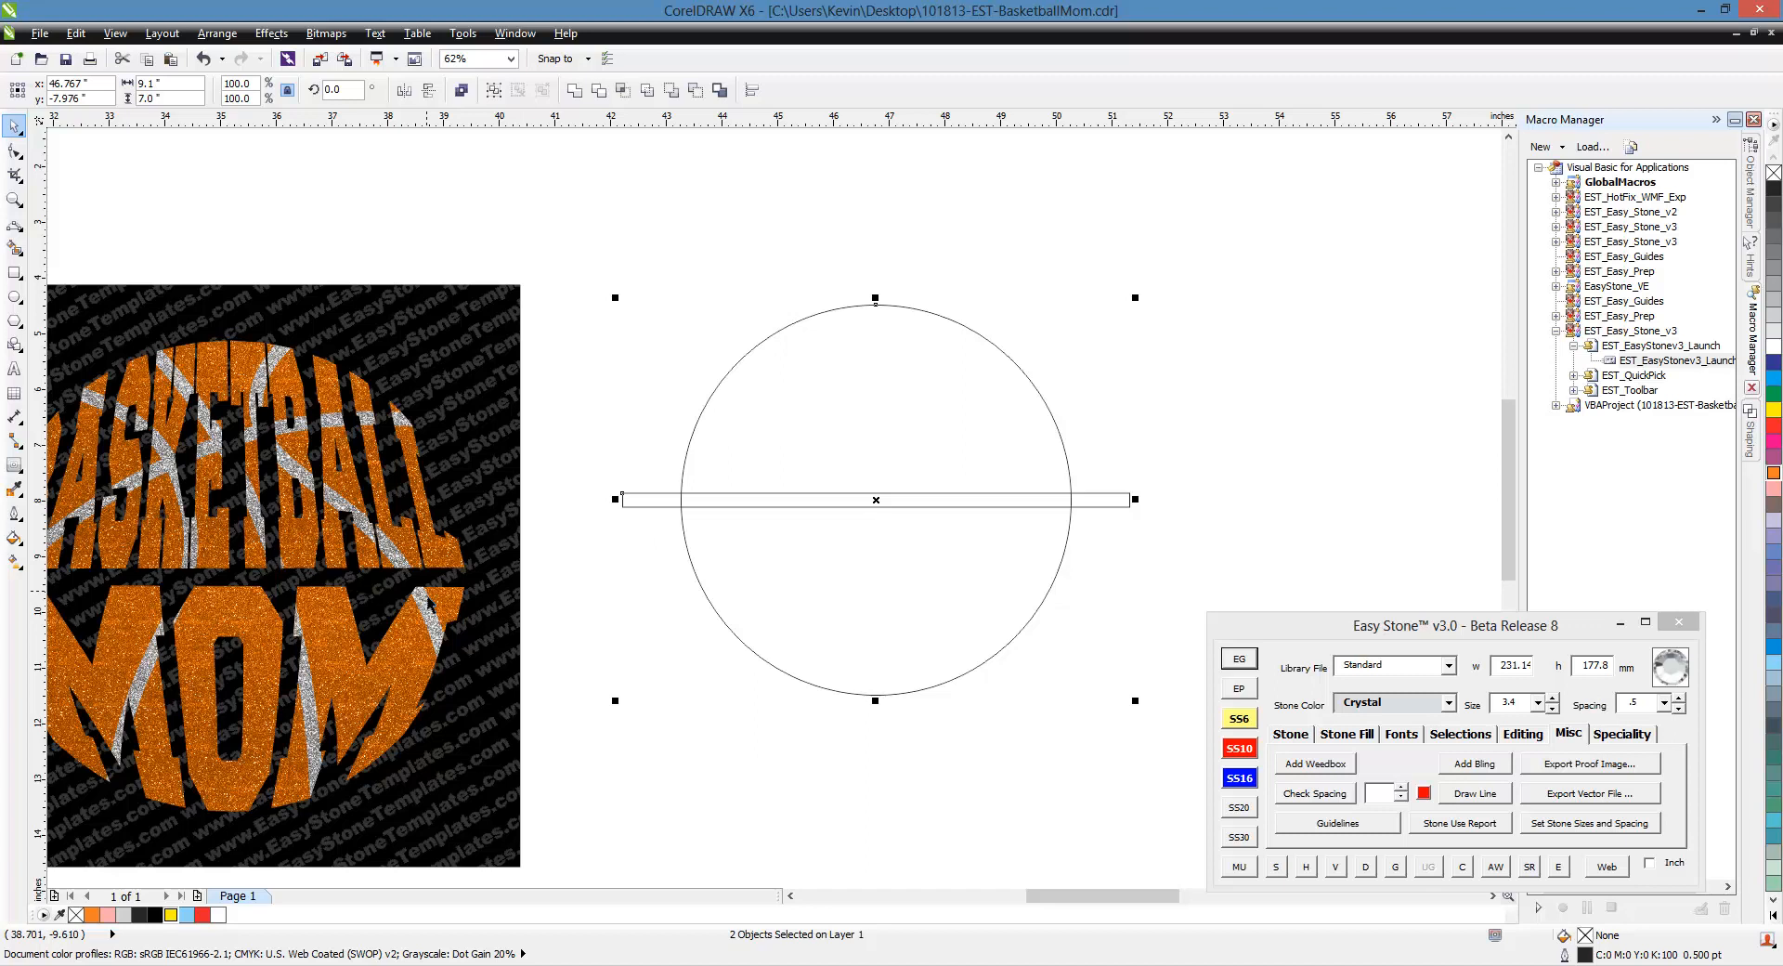
pyautogui.moveTo(687, 650)
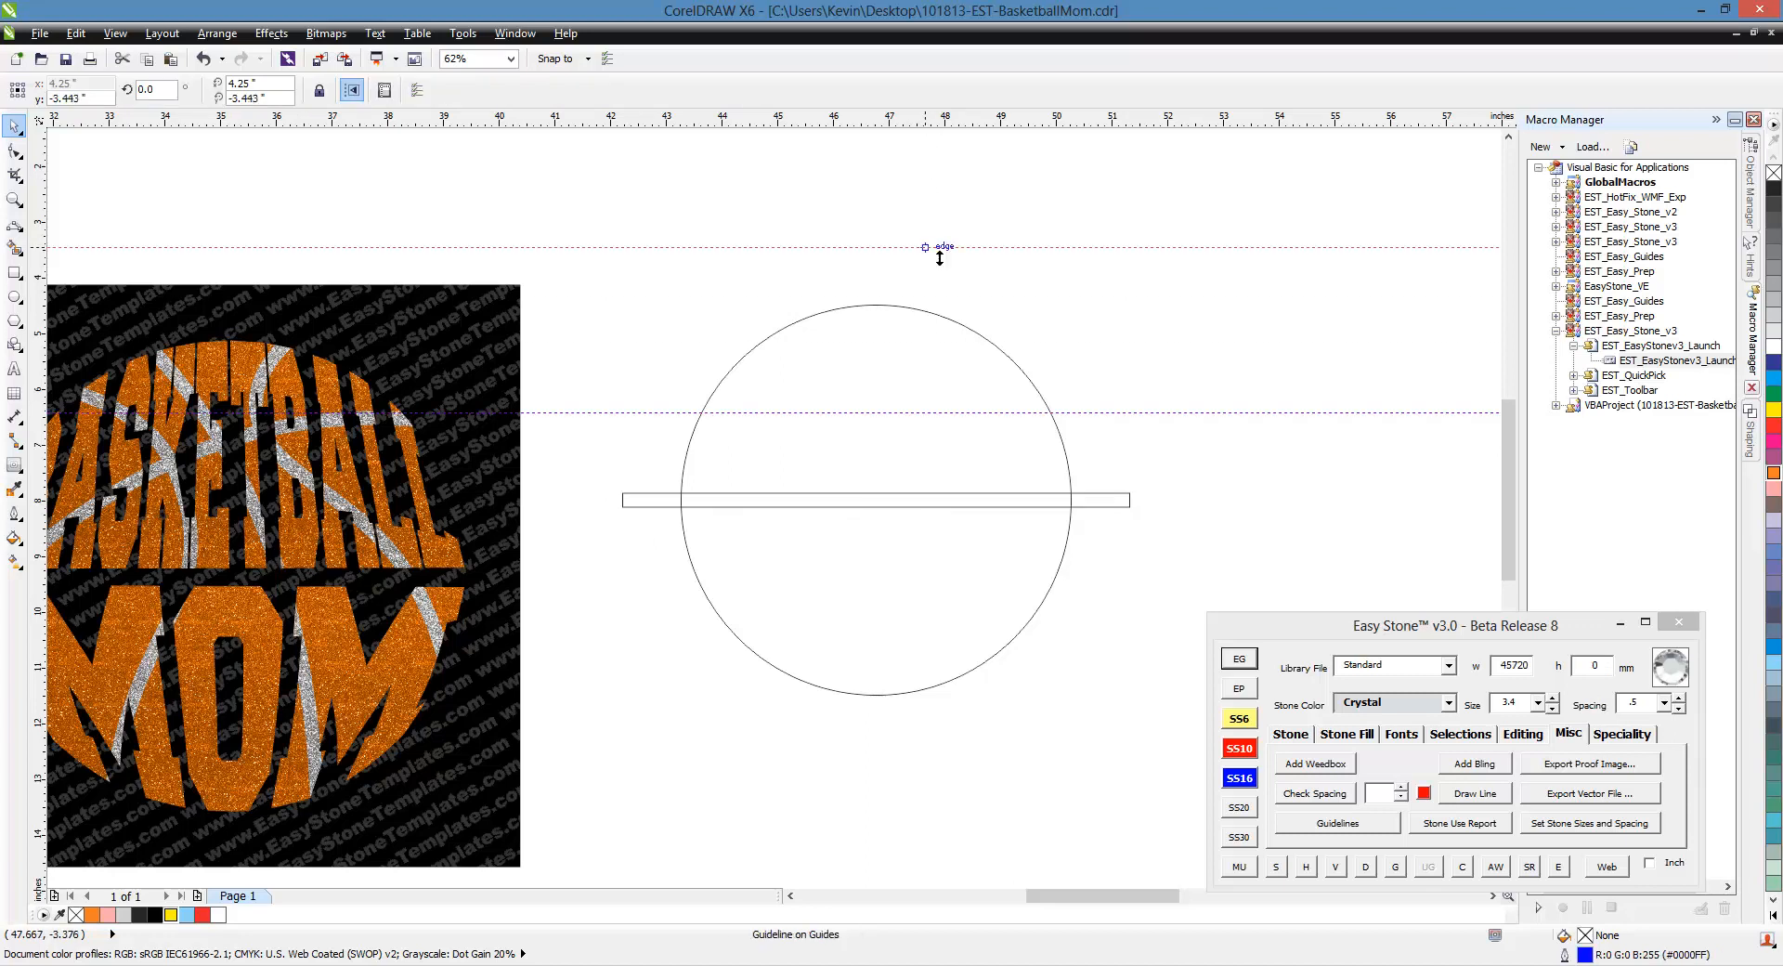
pyautogui.moveTo(938, 247); pyautogui.dragTo(895, 634)
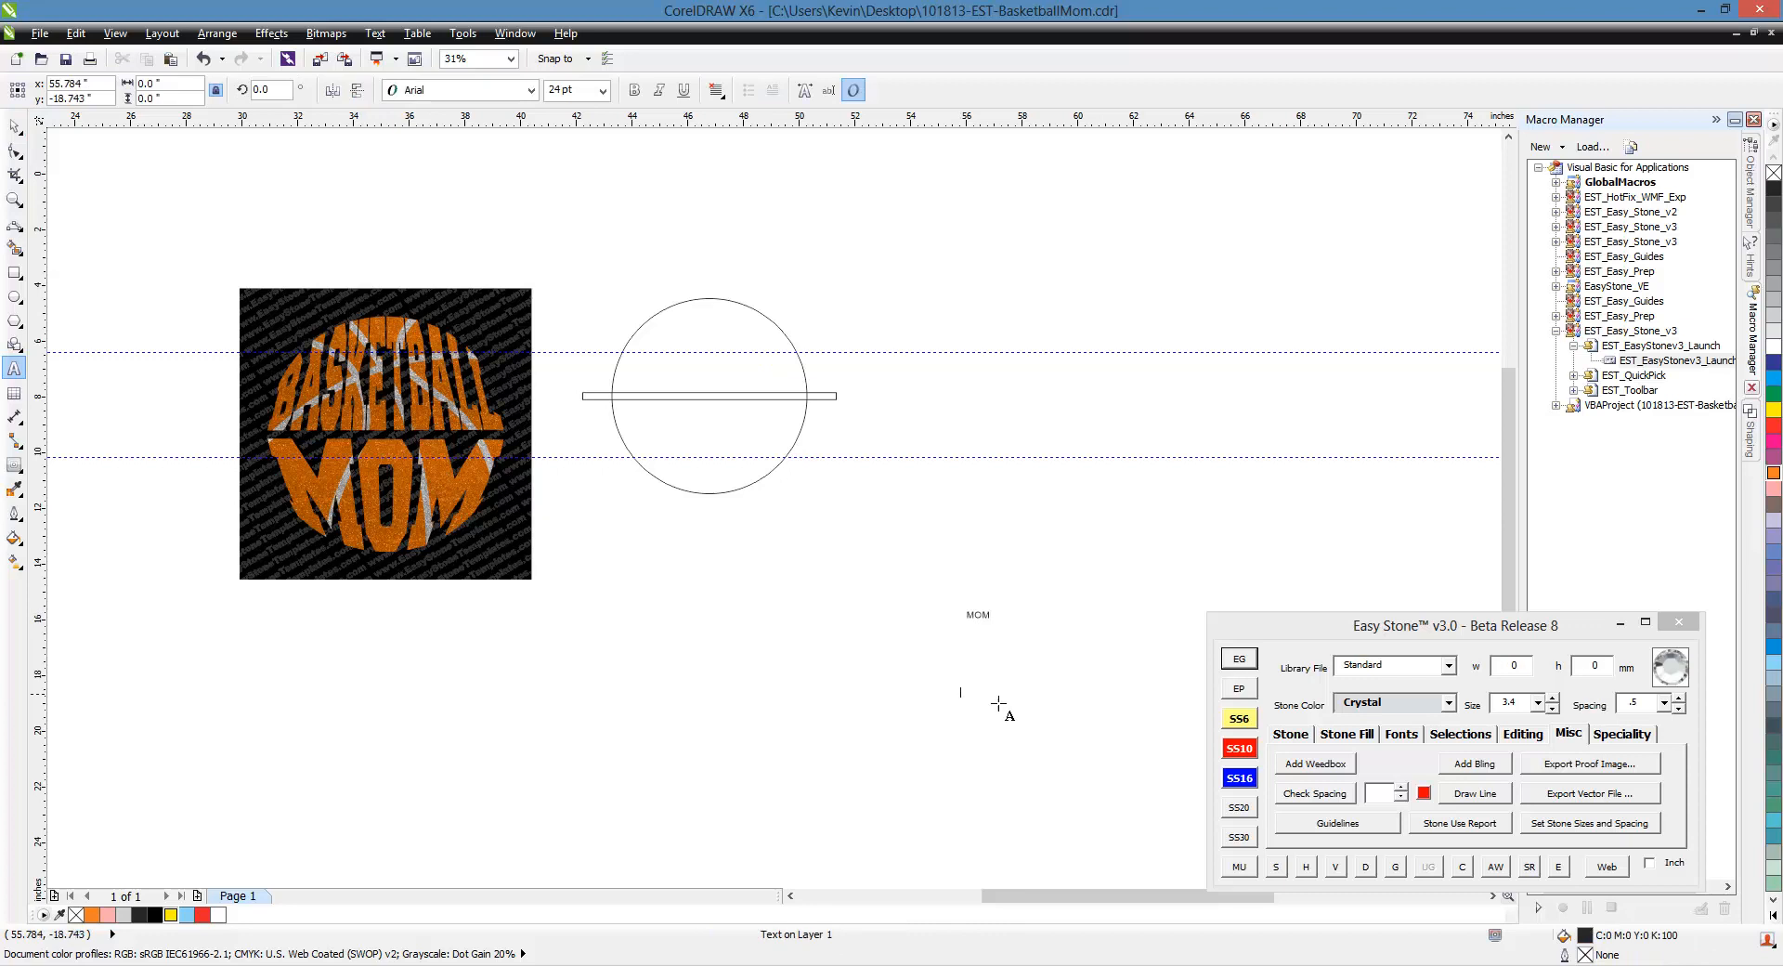
# - Enter the word BASKETBALL as a second plain Arial text line below MOM
pyautogui.write('BASKETB')
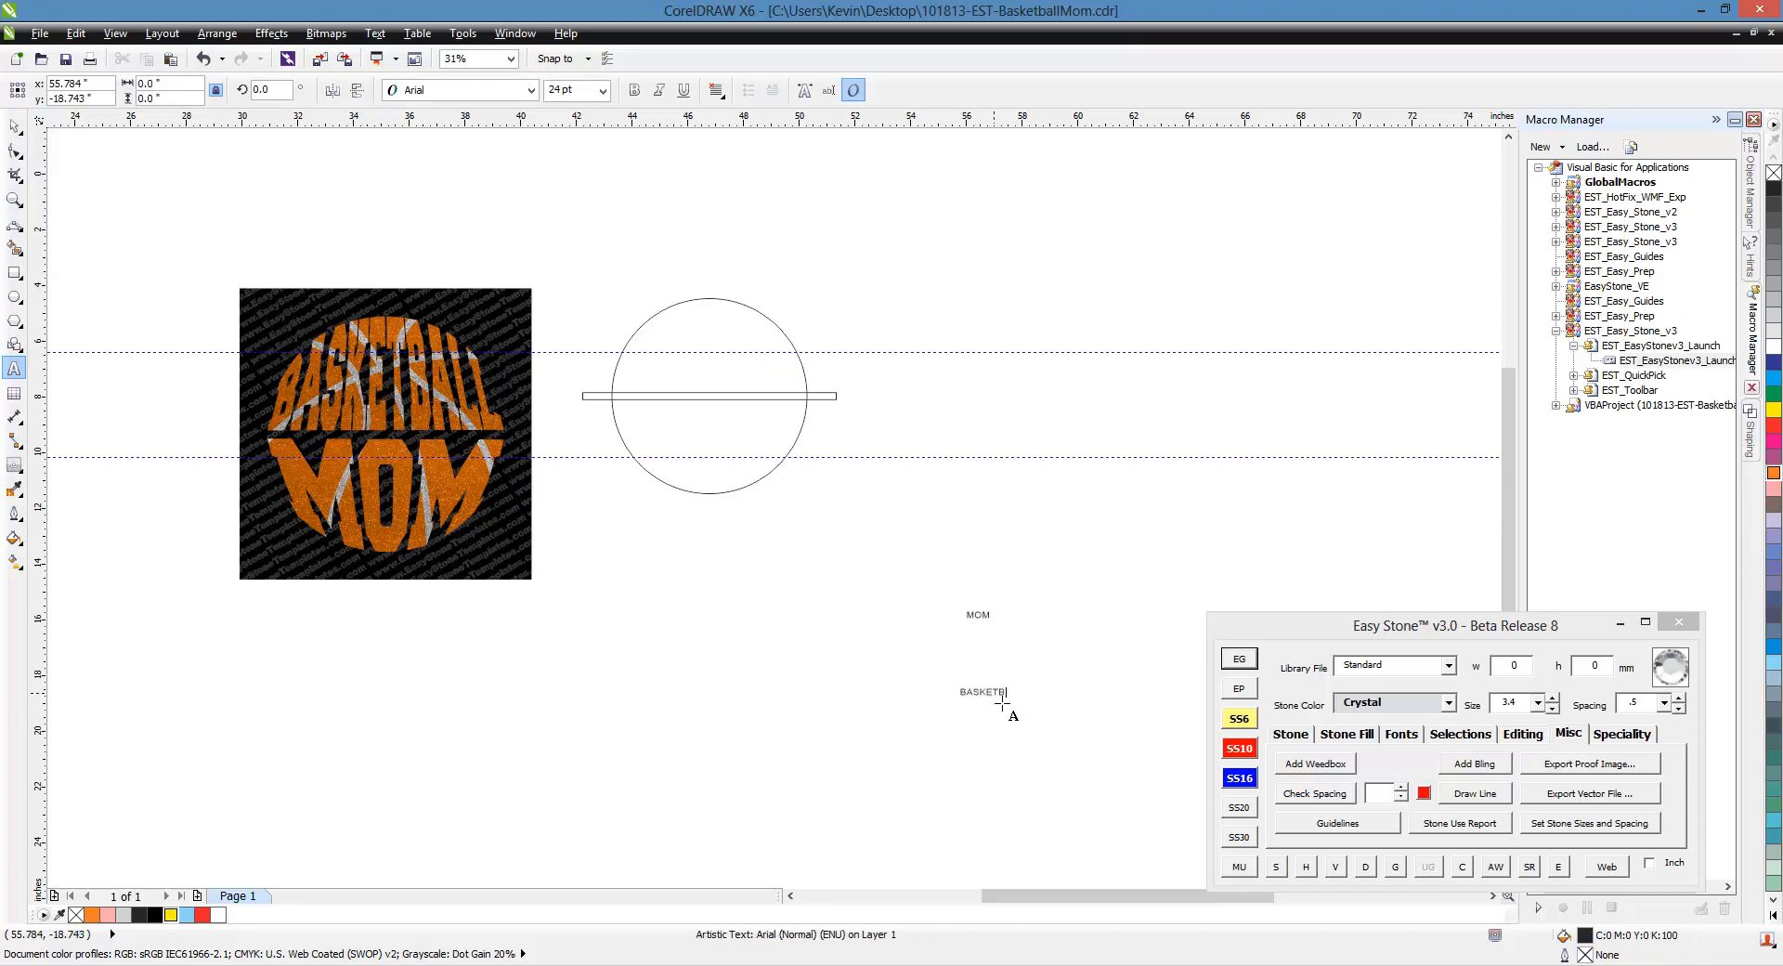
pyautogui.write('ALL')
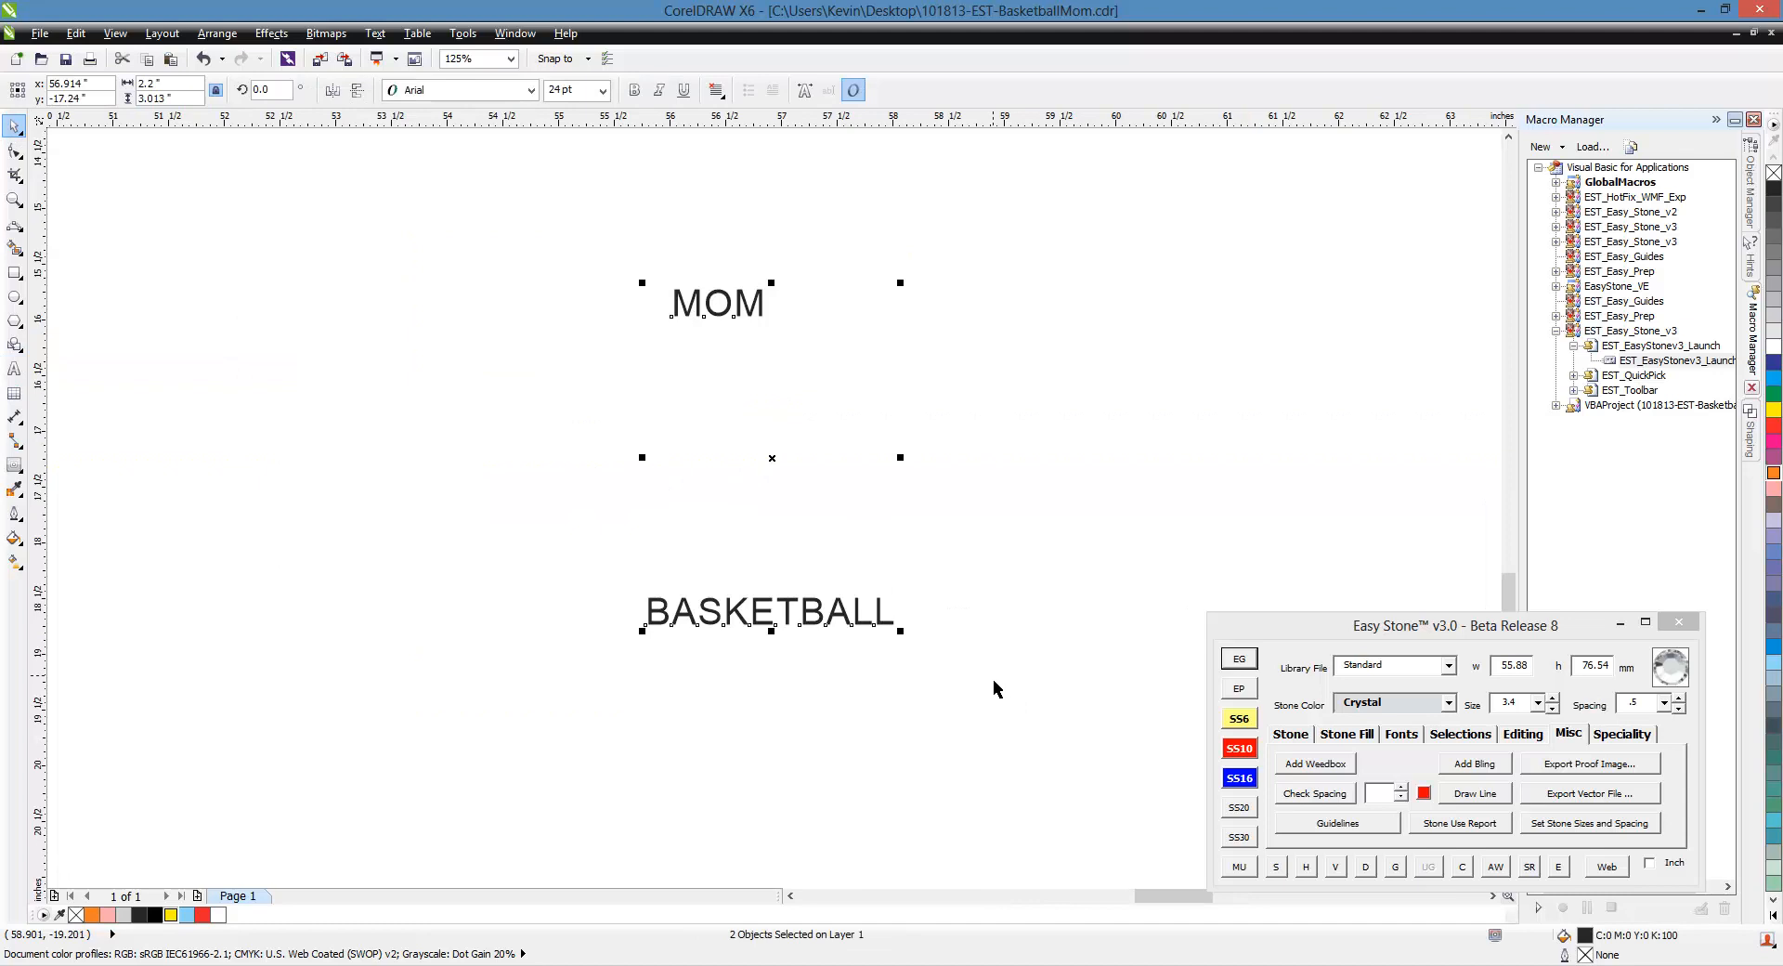
pyautogui.moveTo(1406, 748)
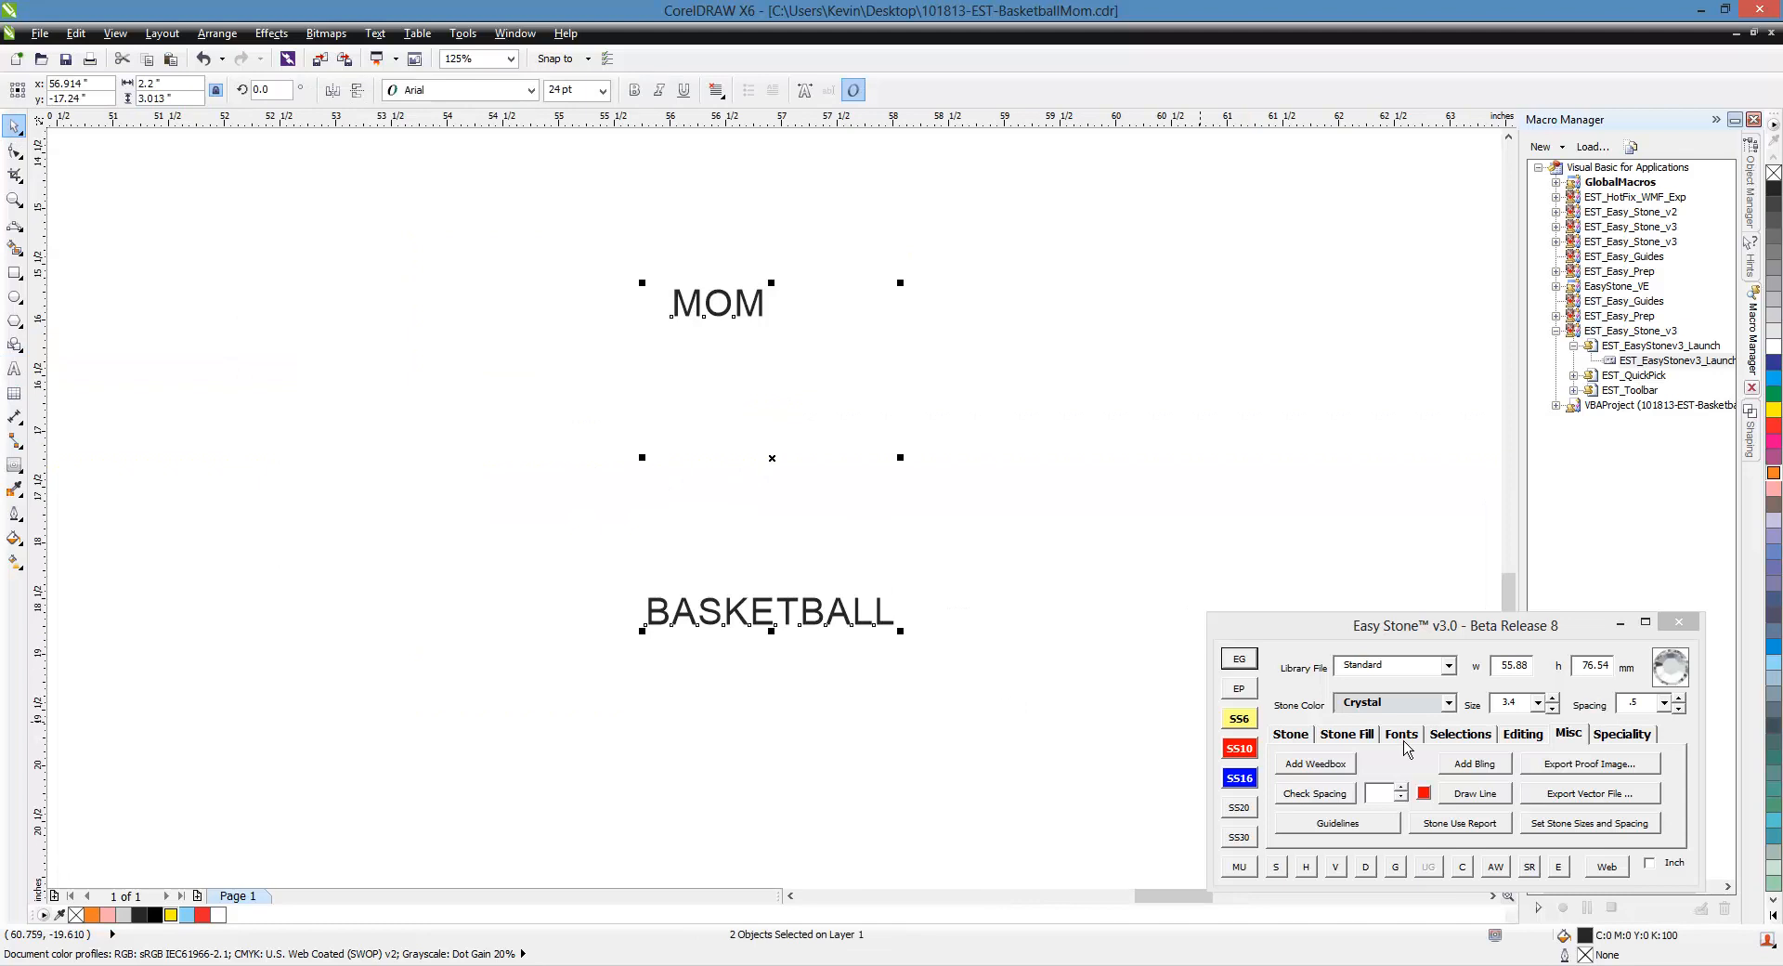
# - In Easy Stone's Font Manager, search 'Col' and apply CollegiateBlackFLF to the text
pyautogui.click(1401, 734)
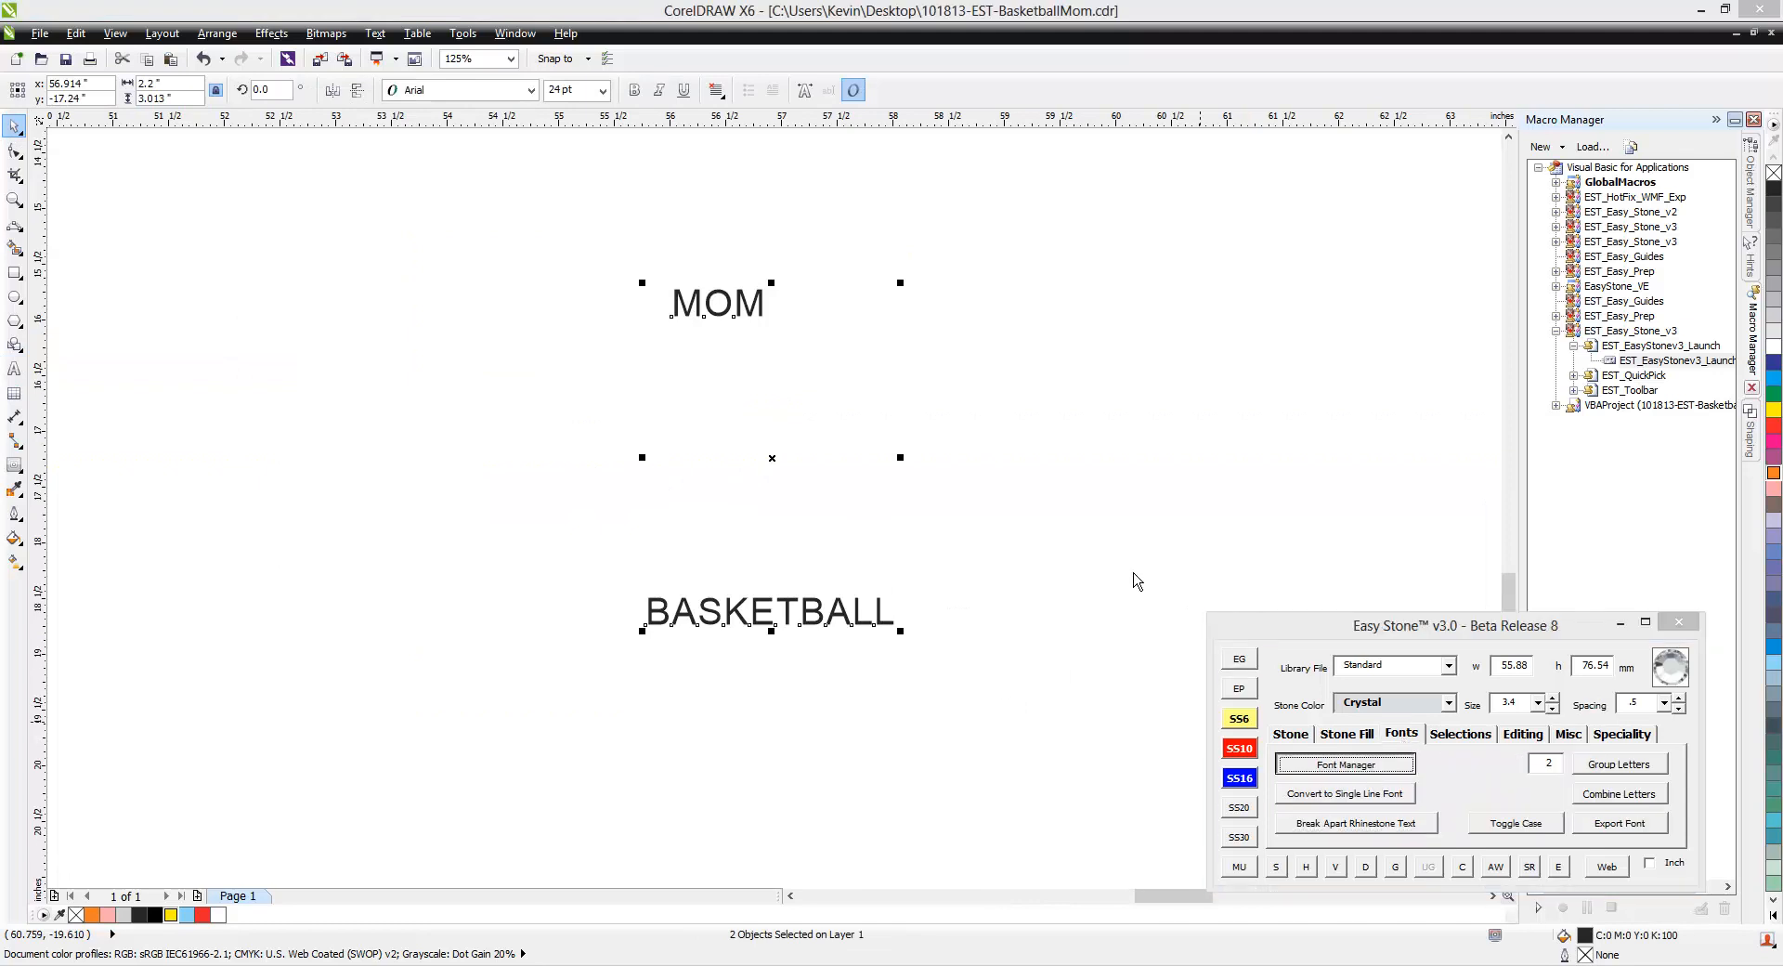
pyautogui.click(1344, 763)
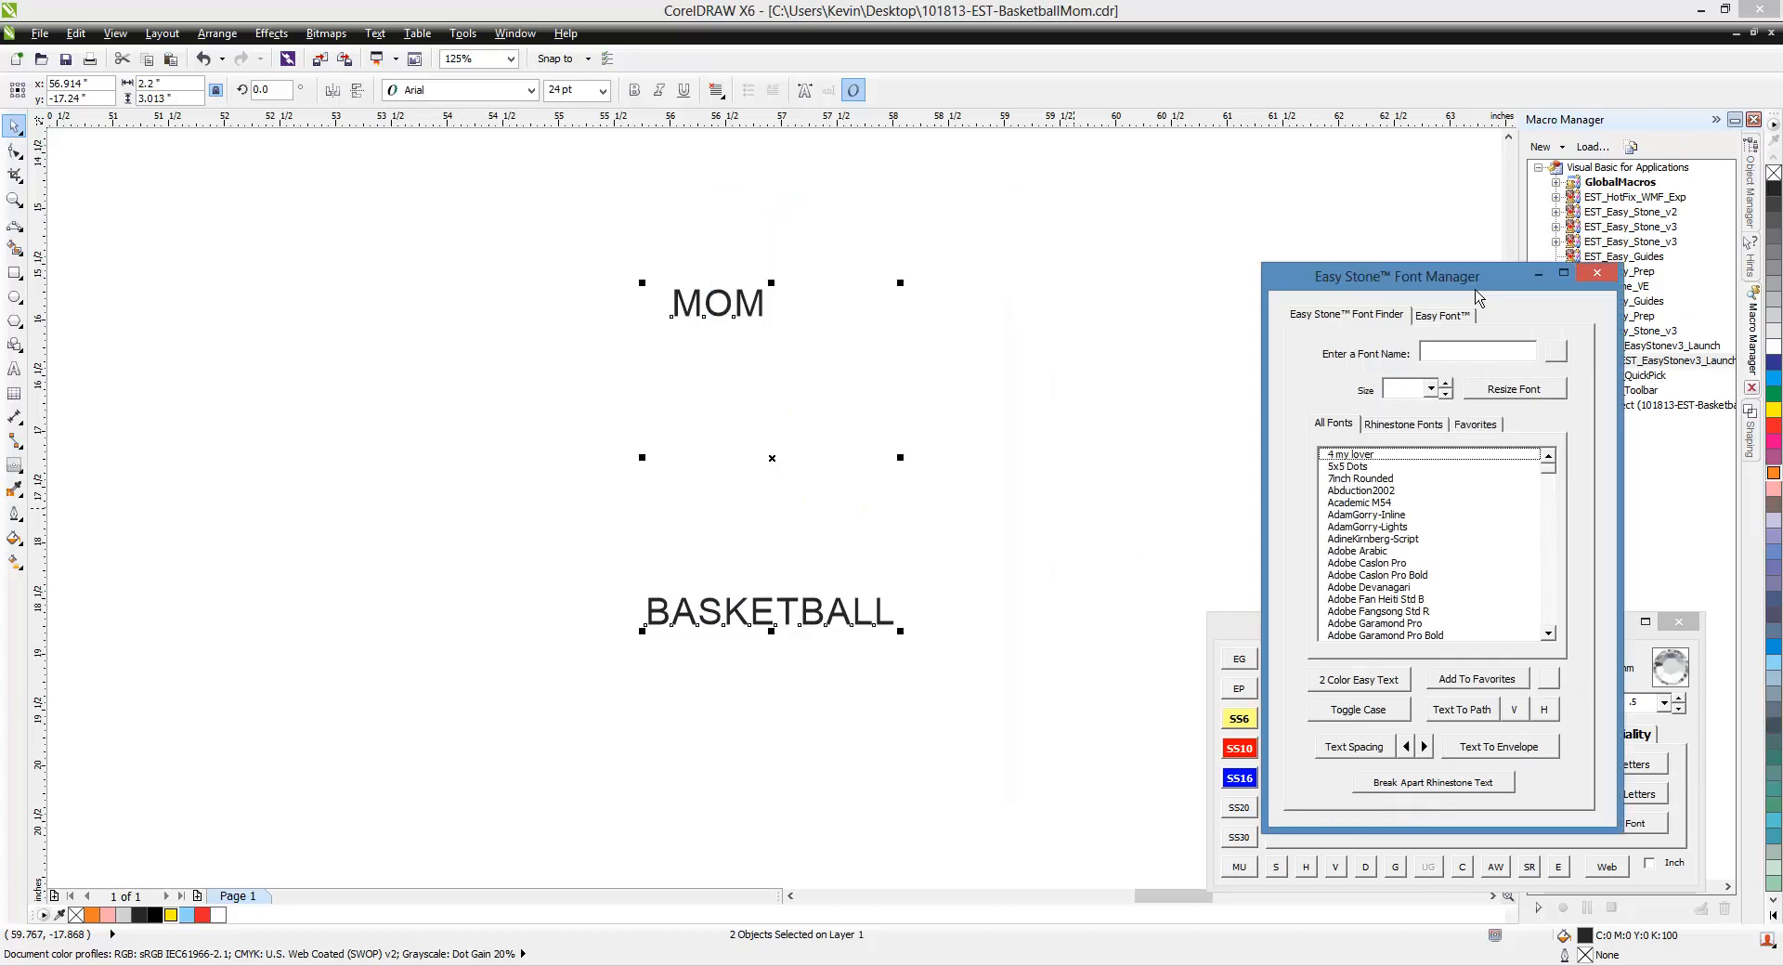
pyautogui.write('Coll')
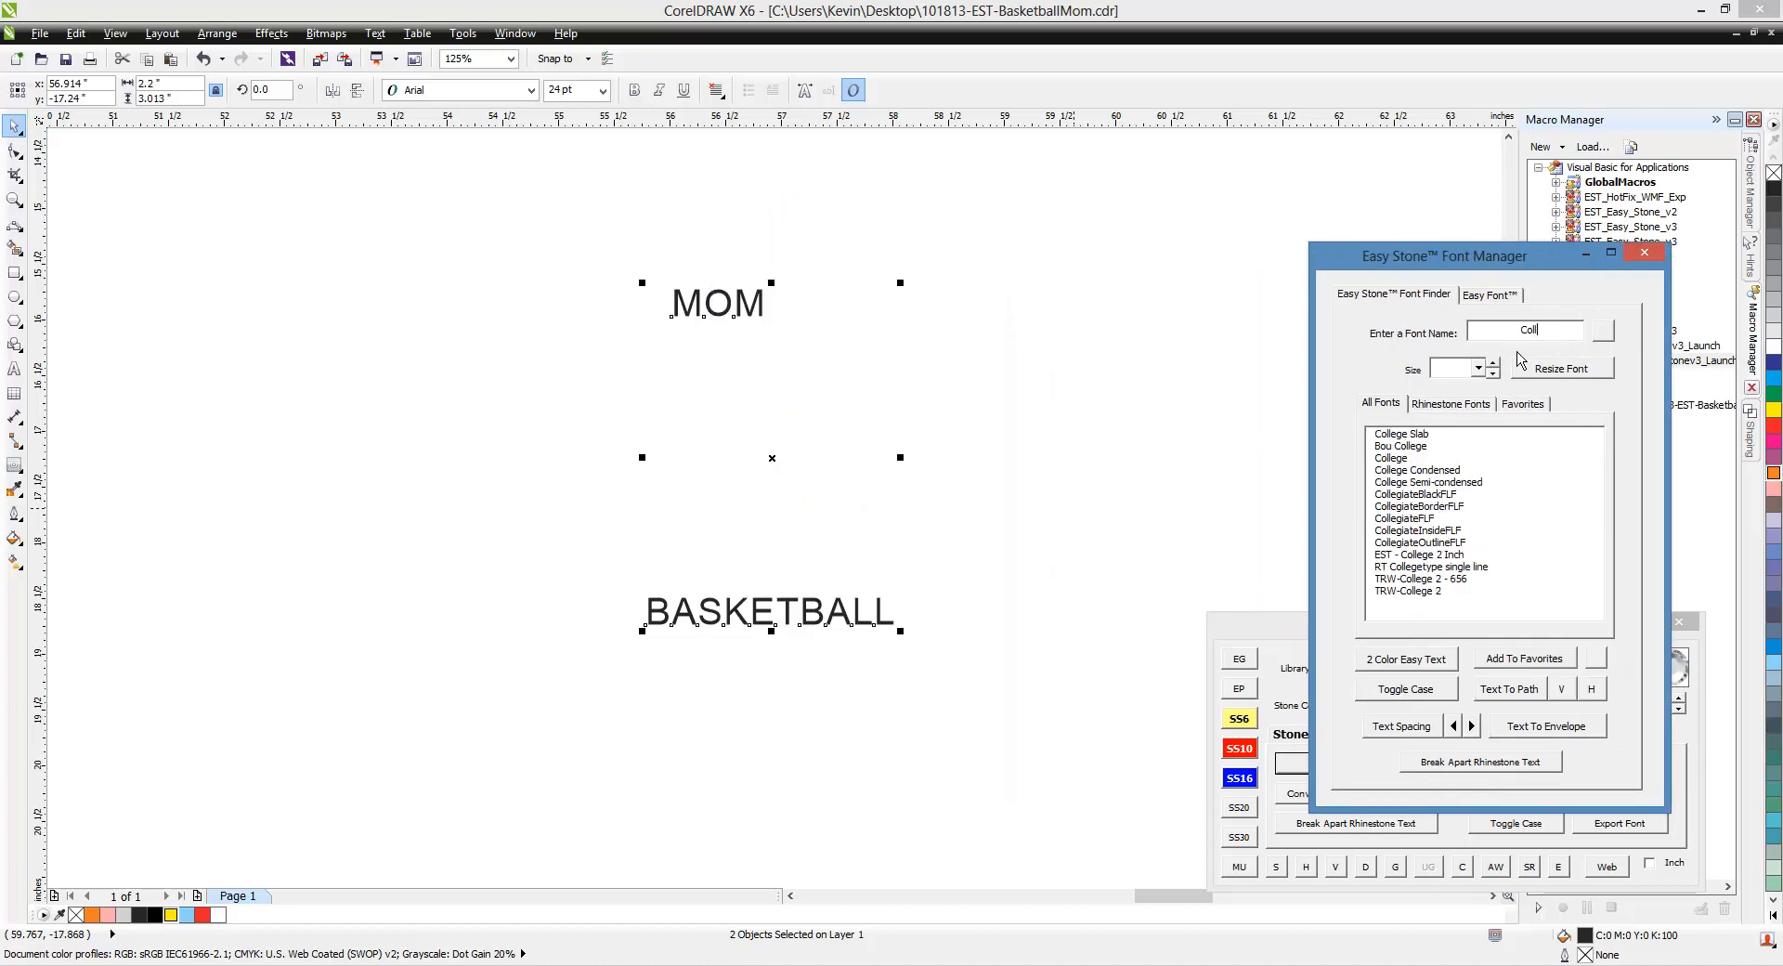
pyautogui.moveTo(1419, 518)
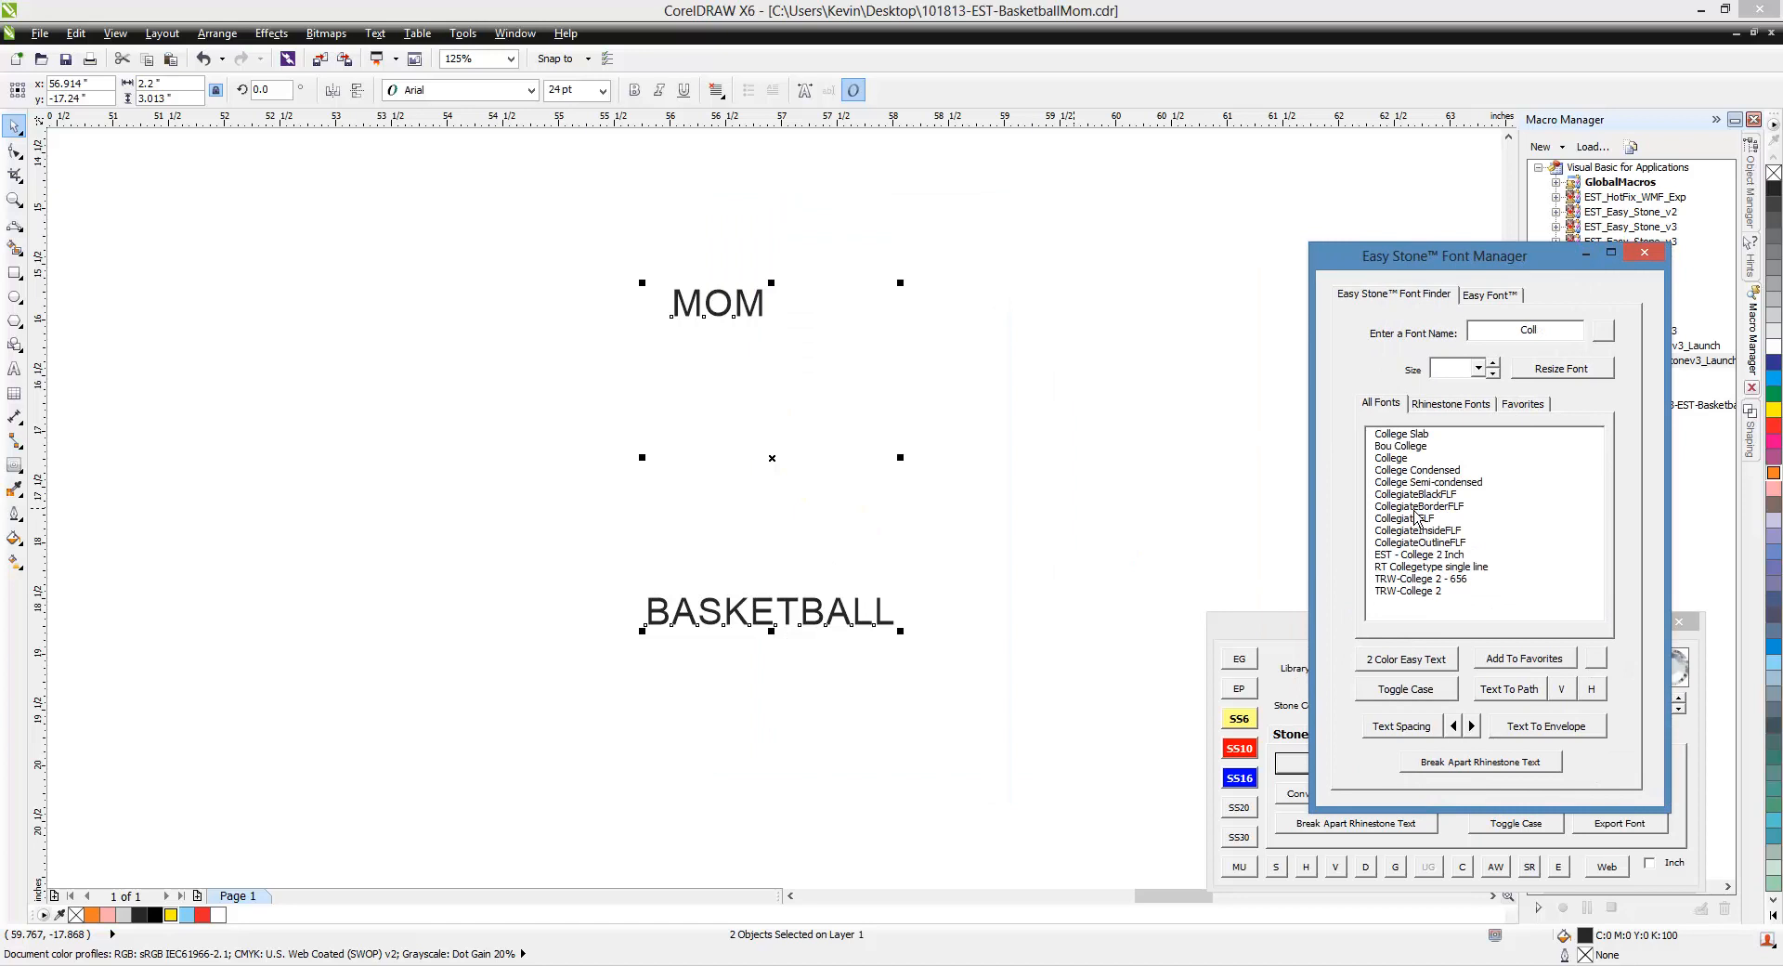
pyautogui.click(1415, 494)
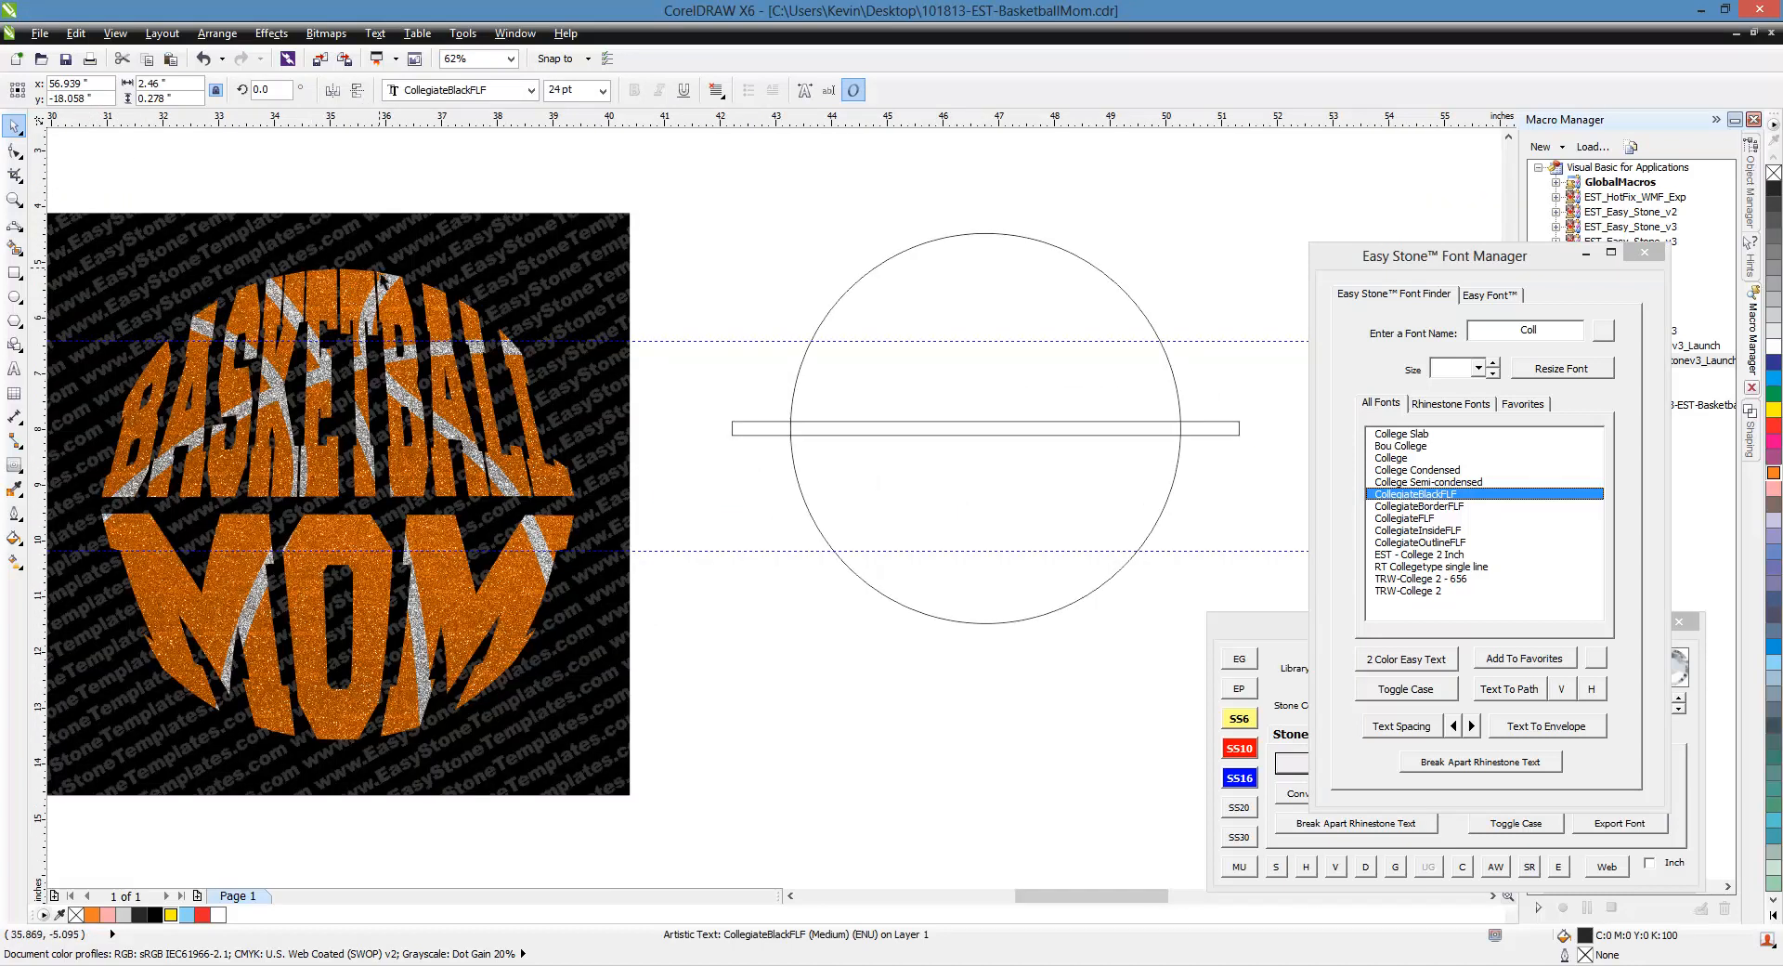
pyautogui.moveTo(315, 344)
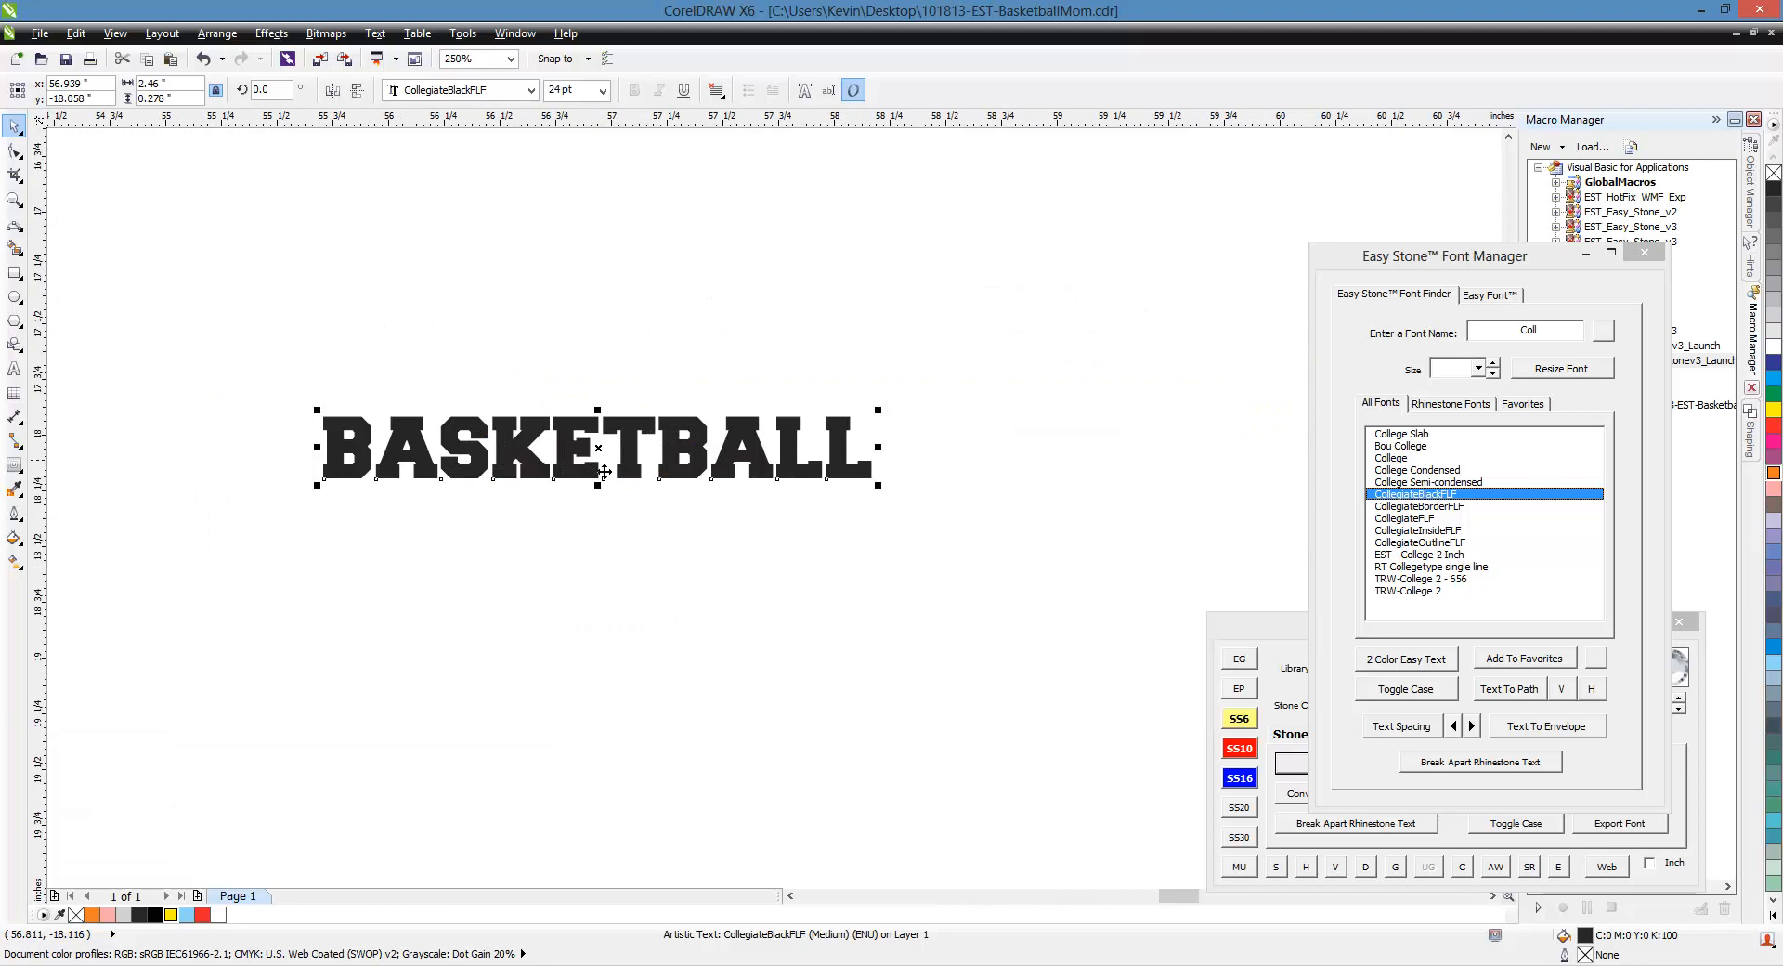
pyautogui.moveTo(1499, 739)
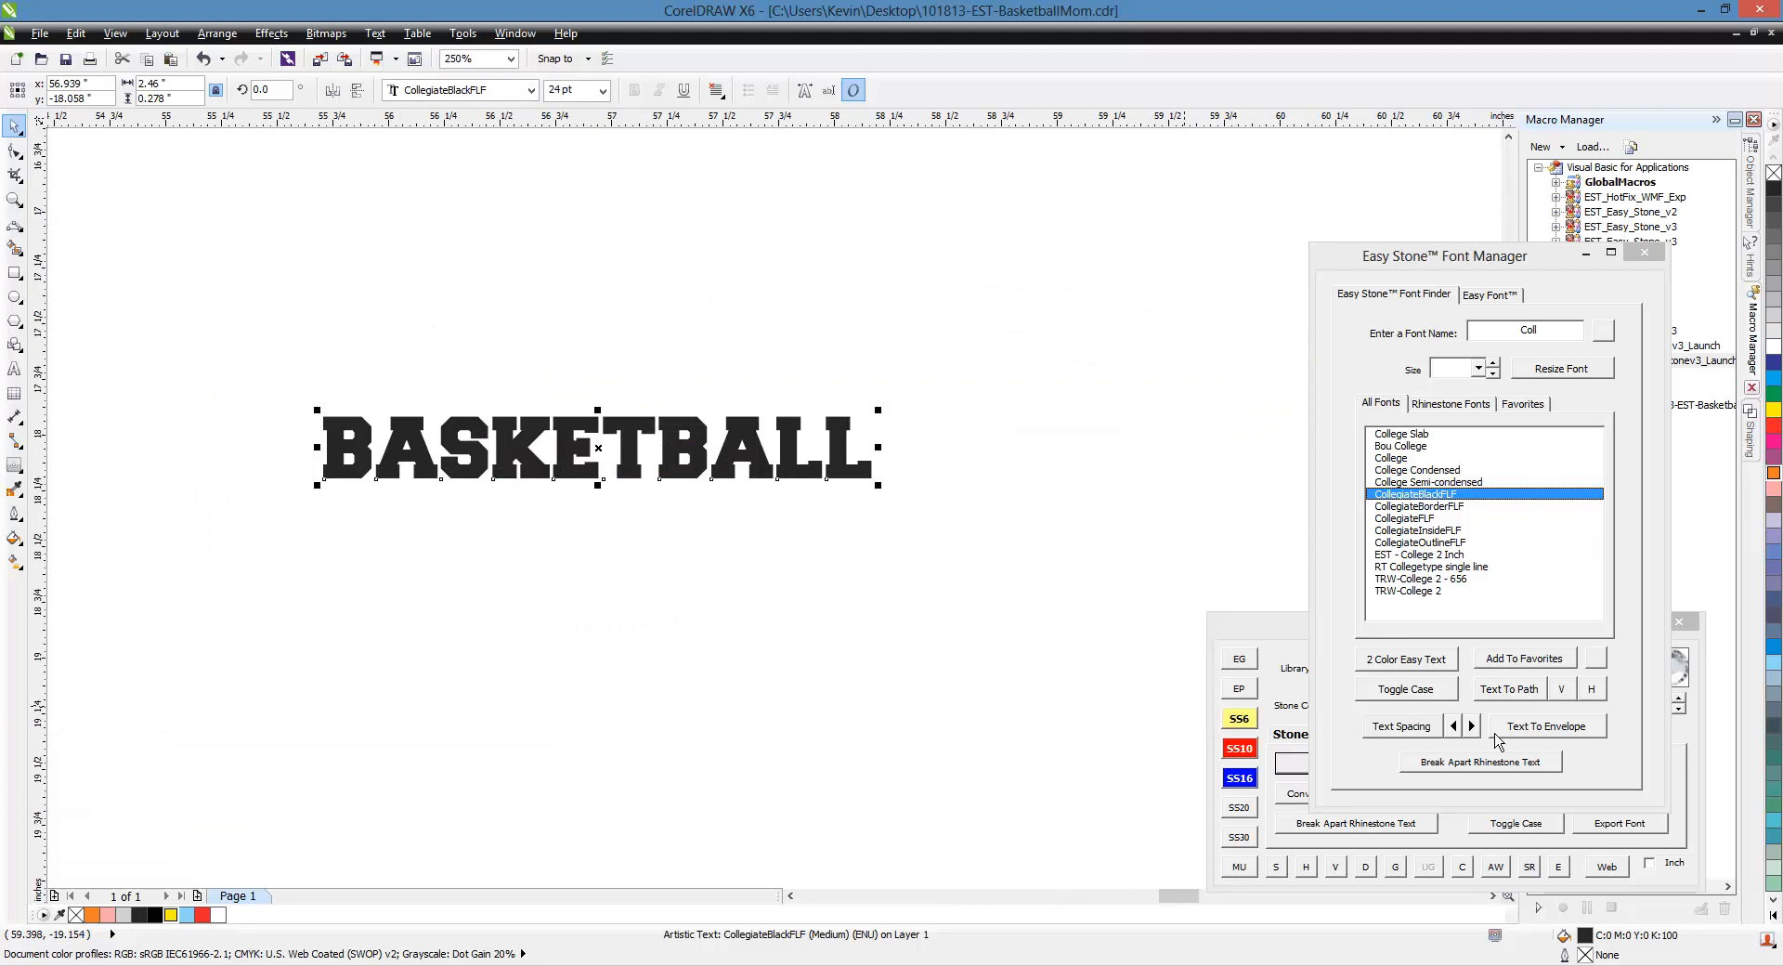
# - Widen BASKETBALL's letter spacing twice with the Text Spacing right arrow
pyautogui.click(1470, 726)
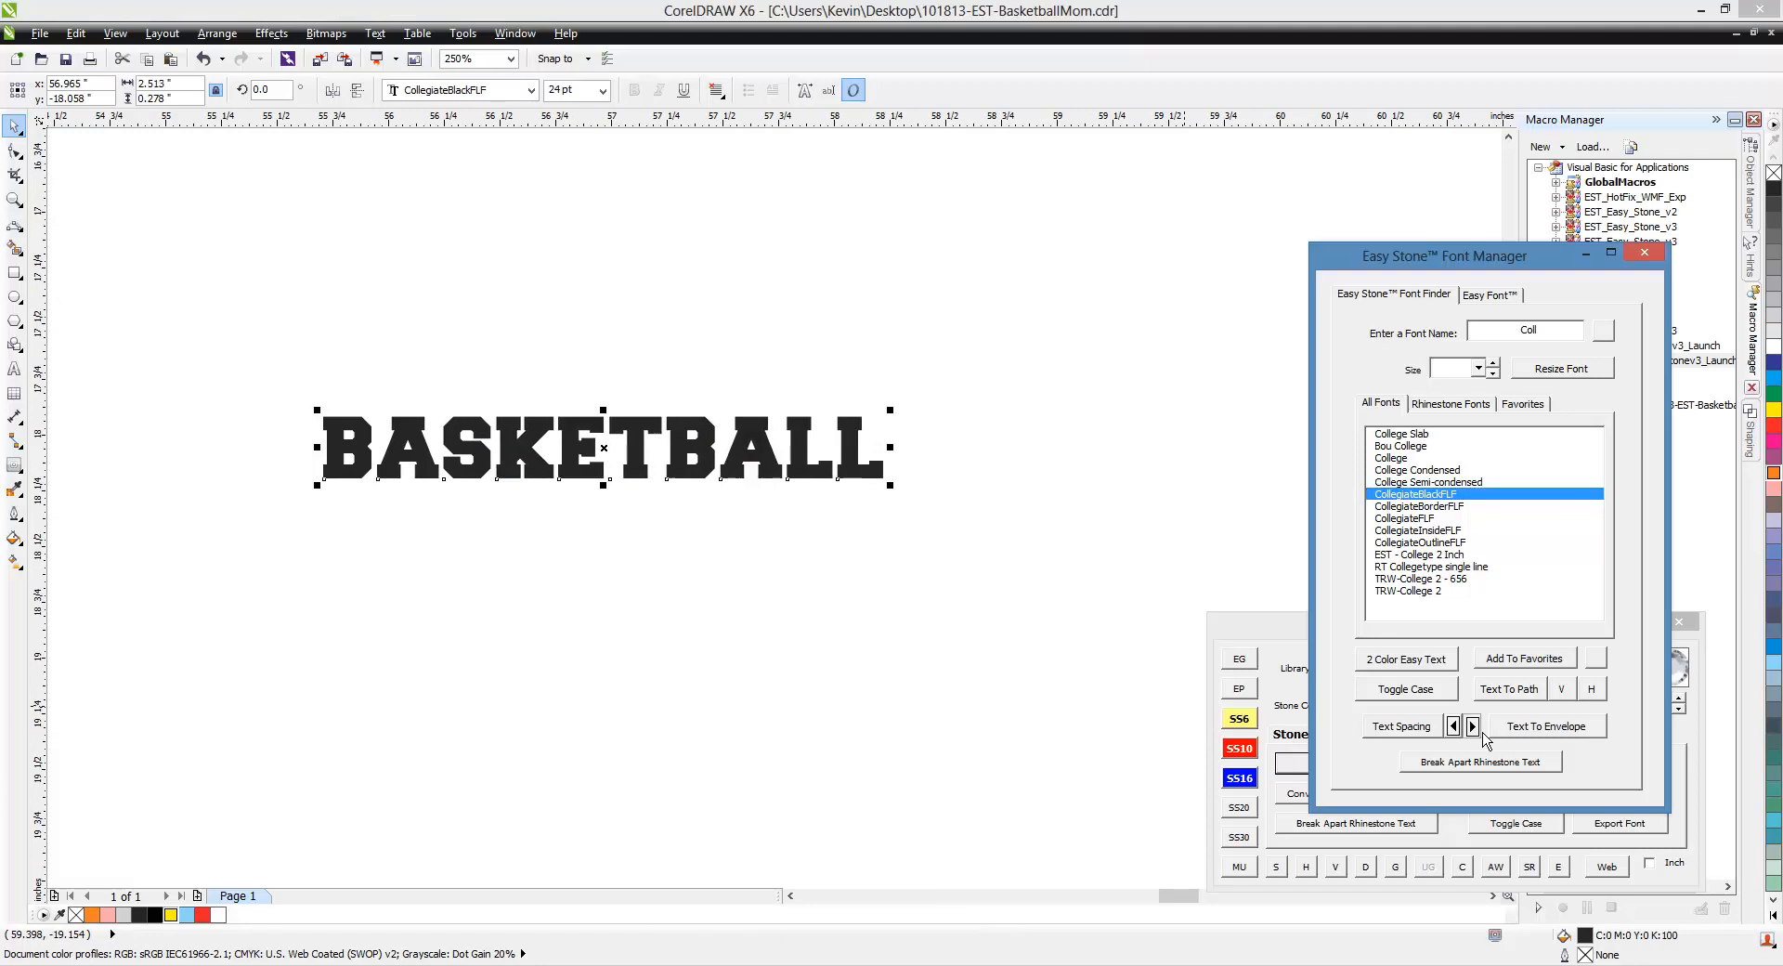
pyautogui.click(1470, 726)
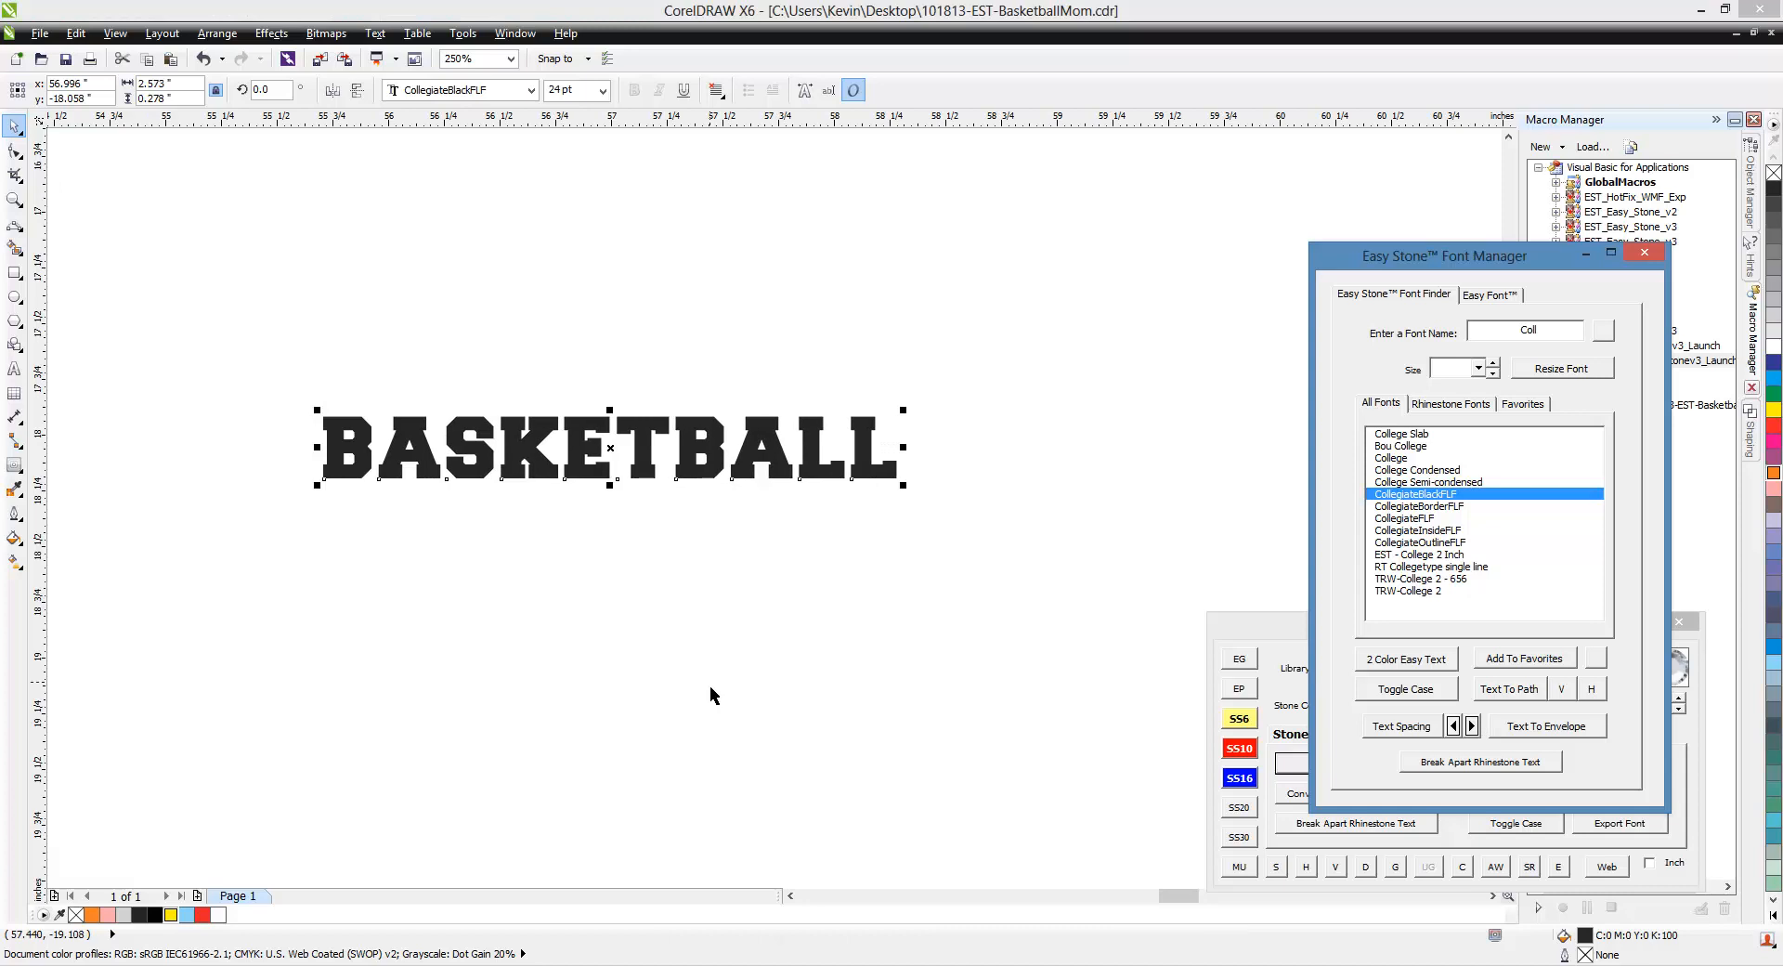
pyautogui.moveTo(362, 492)
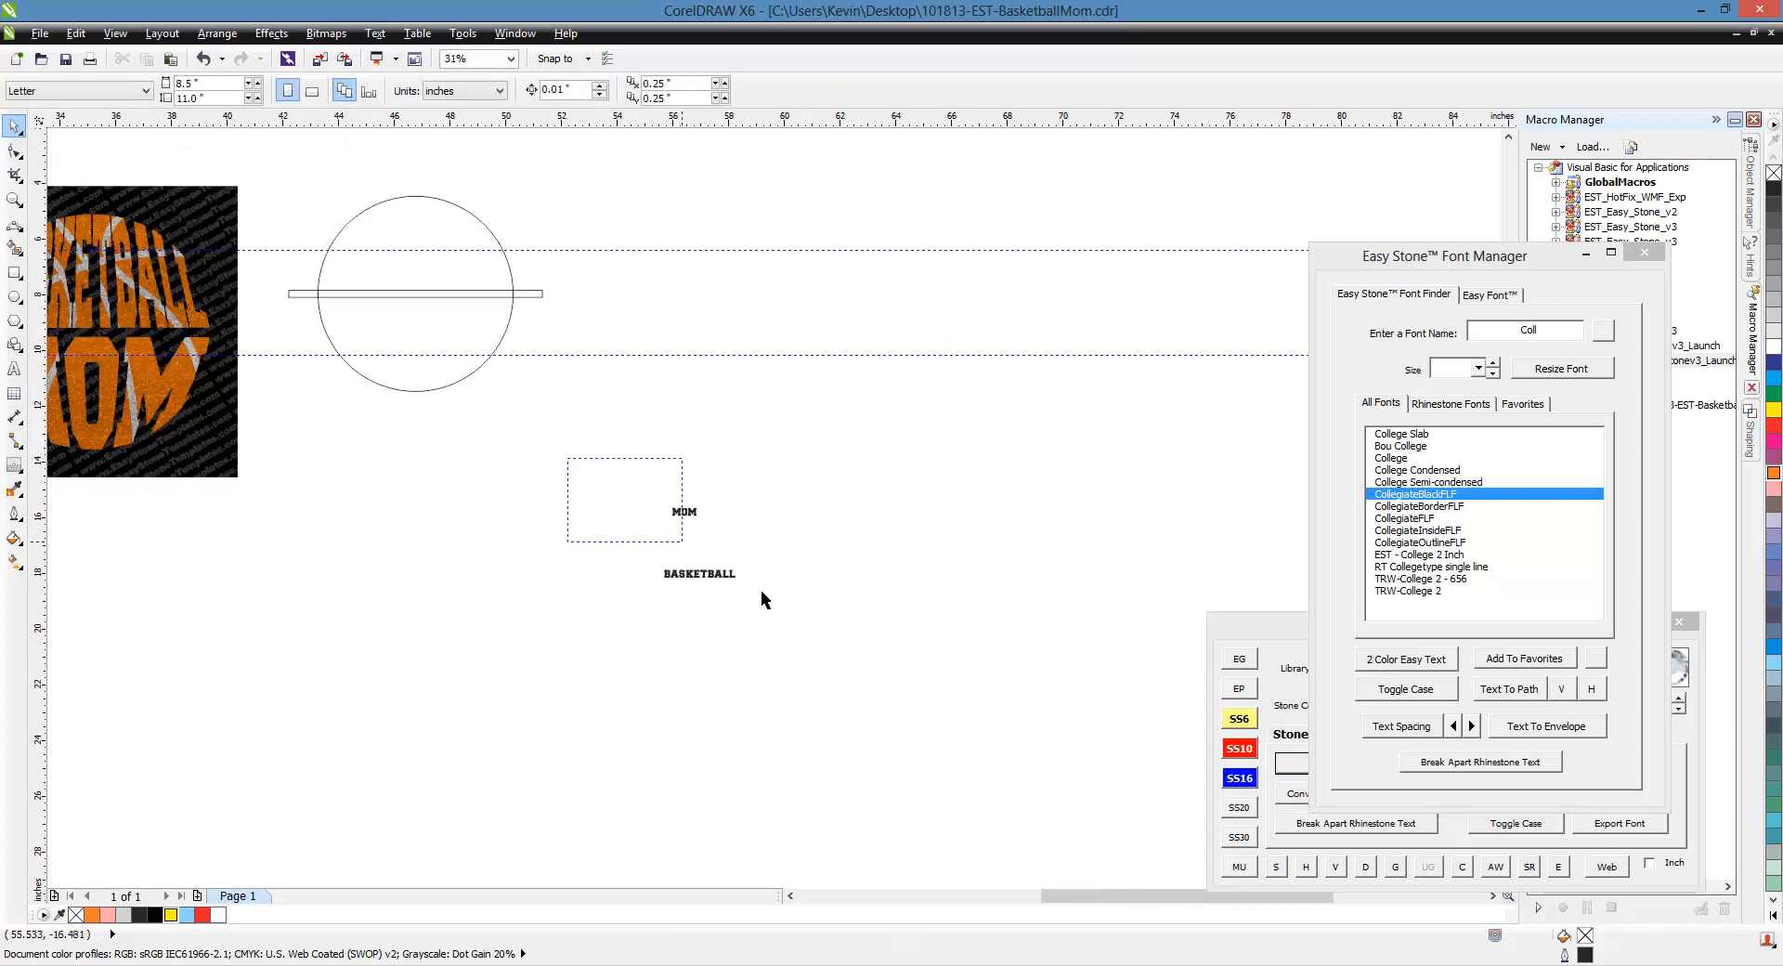
# - Select the MOM text and reposition it between the guidelines
pyautogui.click(1415, 494)
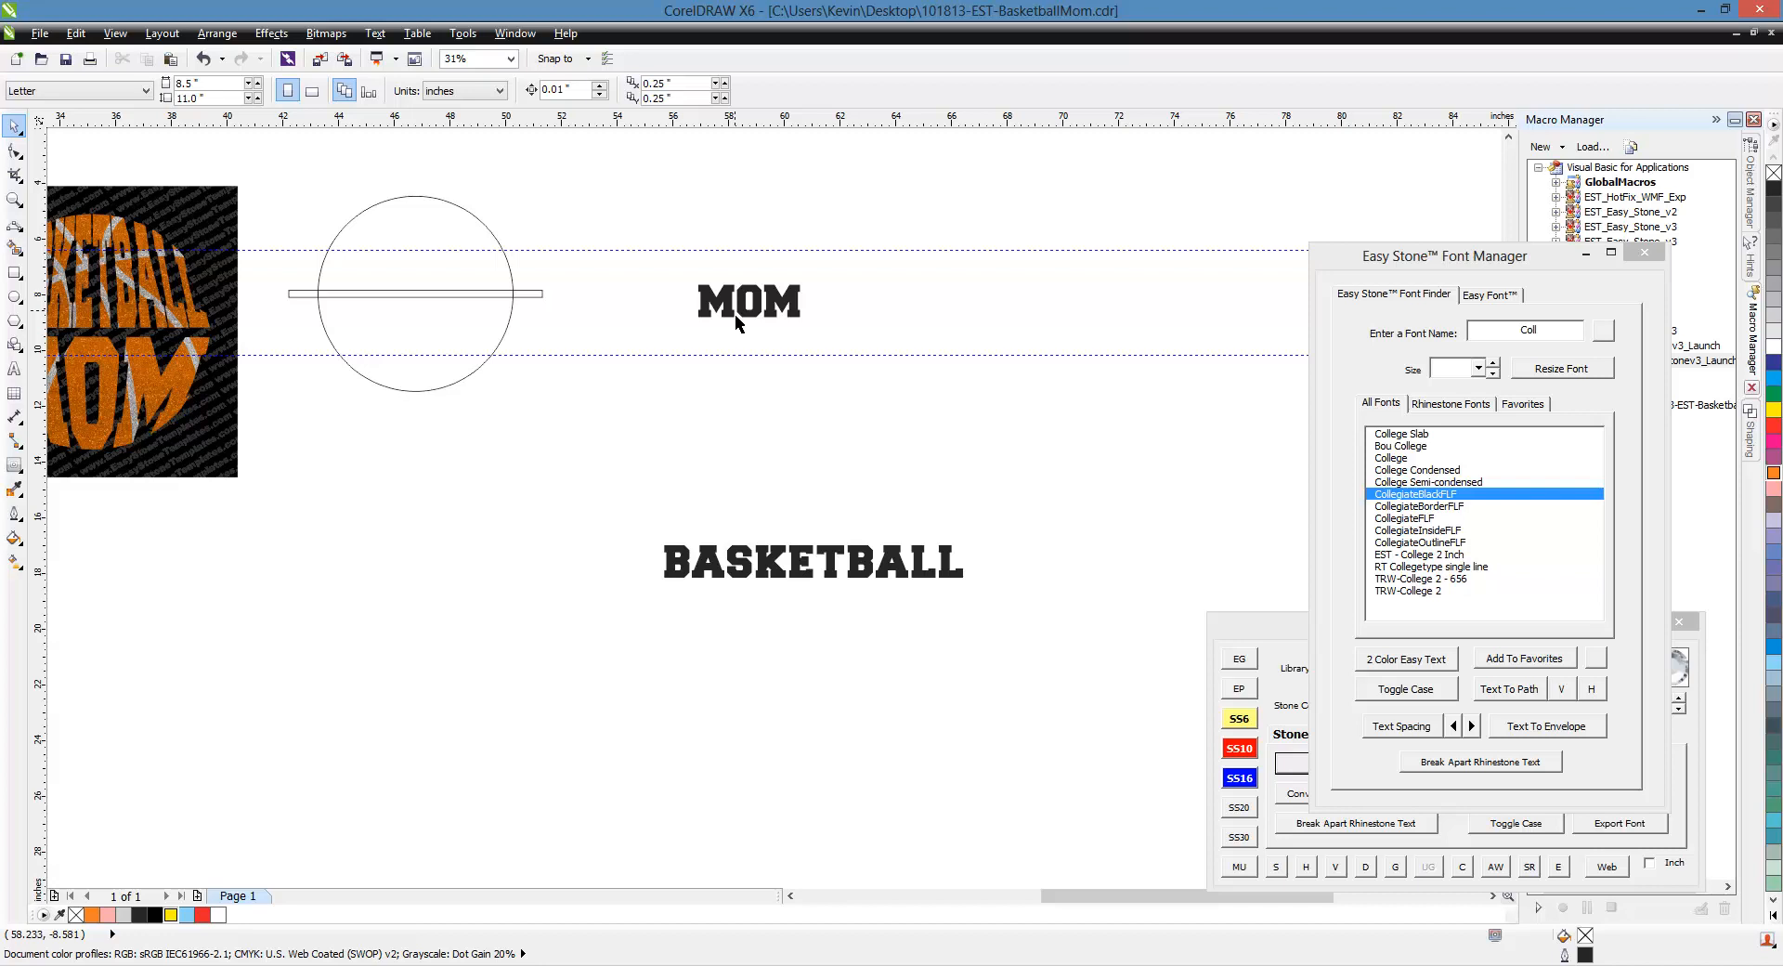
pyautogui.moveTo(748, 301); pyautogui.dragTo(594, 427)
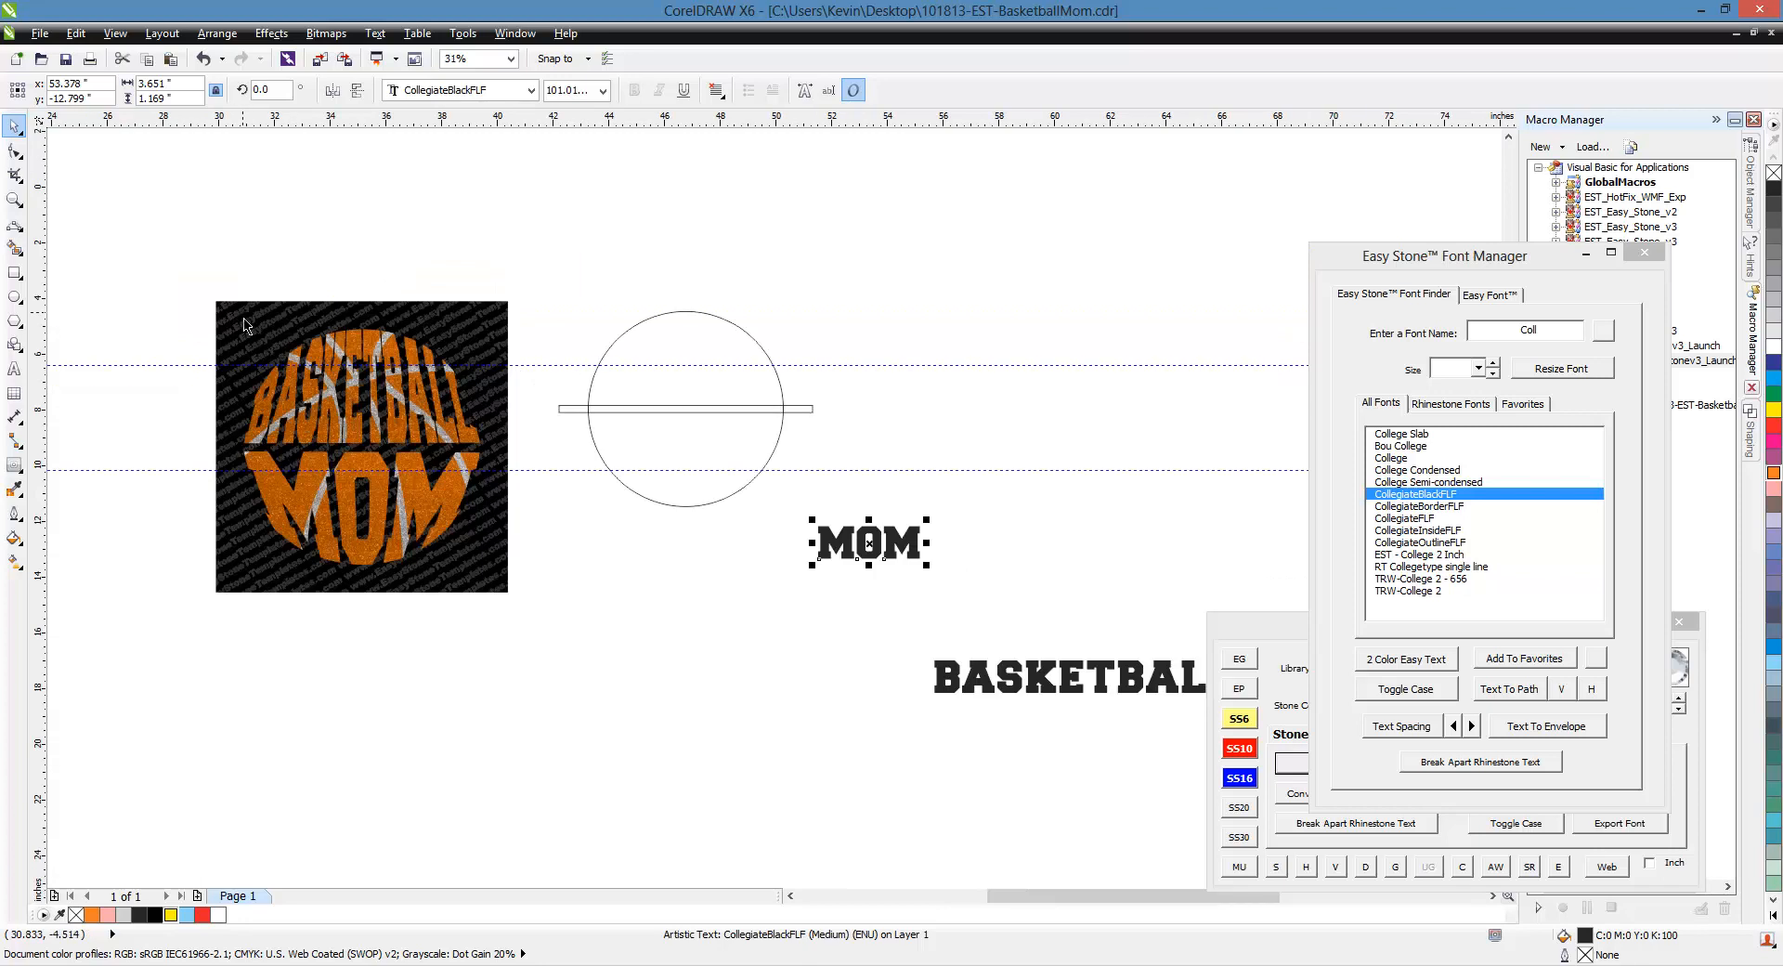
pyautogui.moveTo(632, 663)
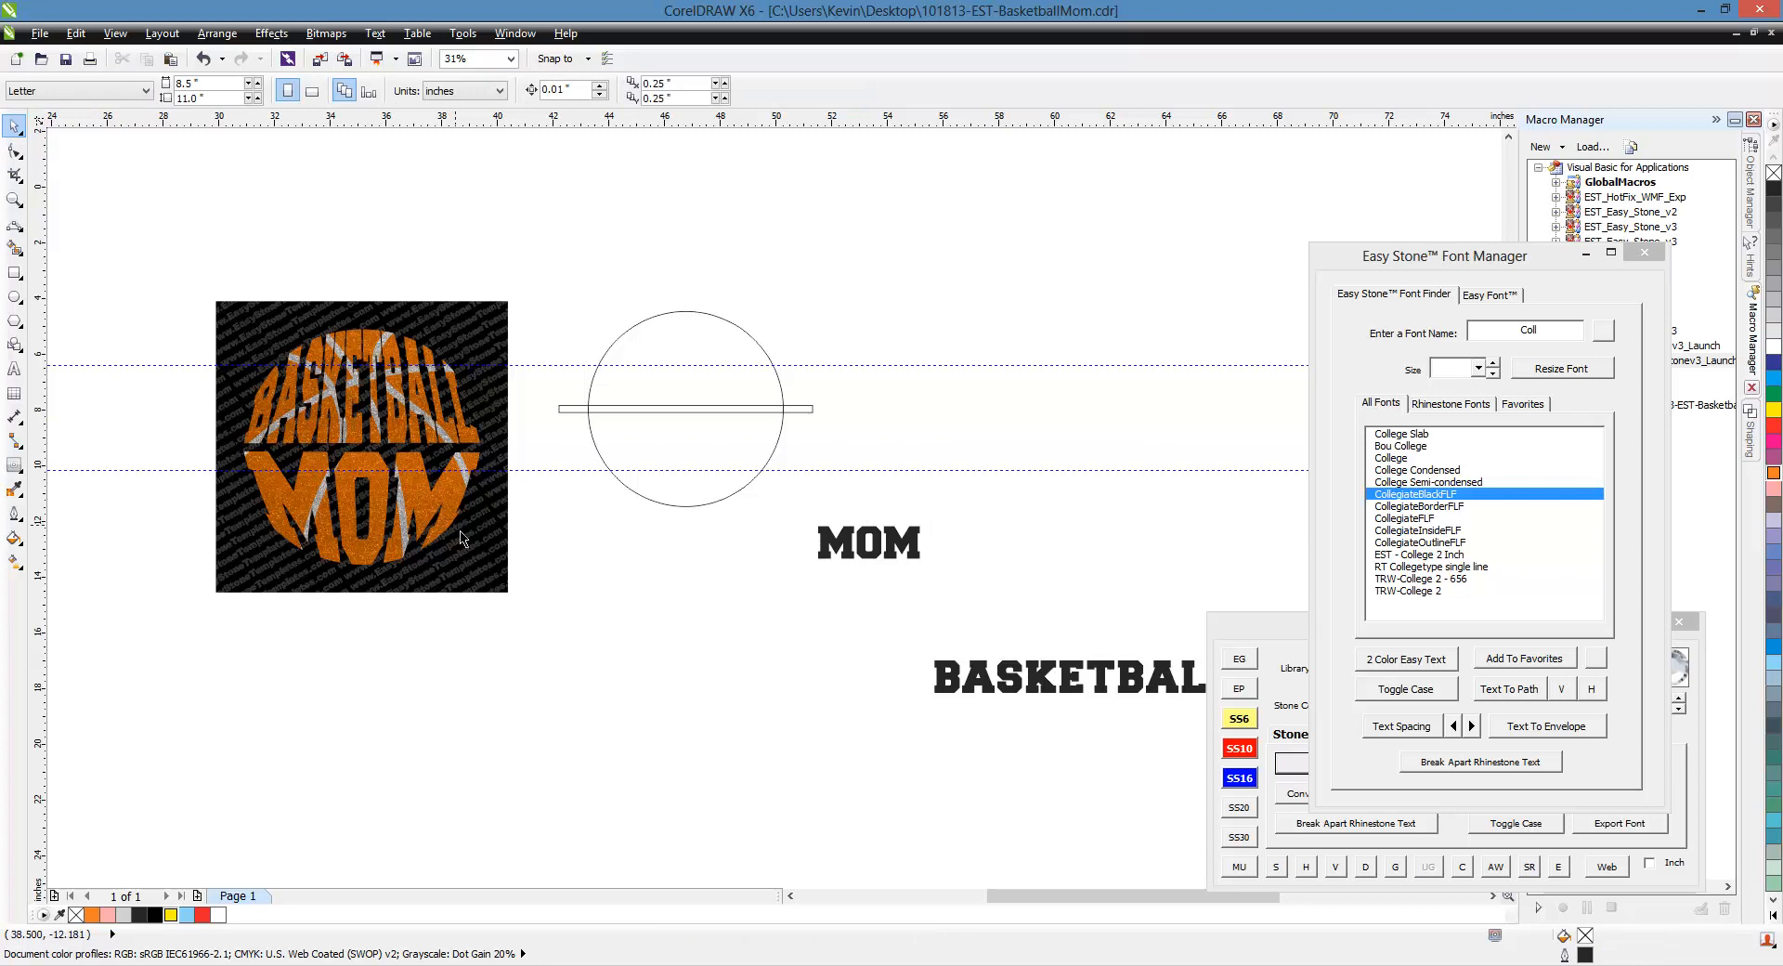
pyautogui.moveTo(564, 561)
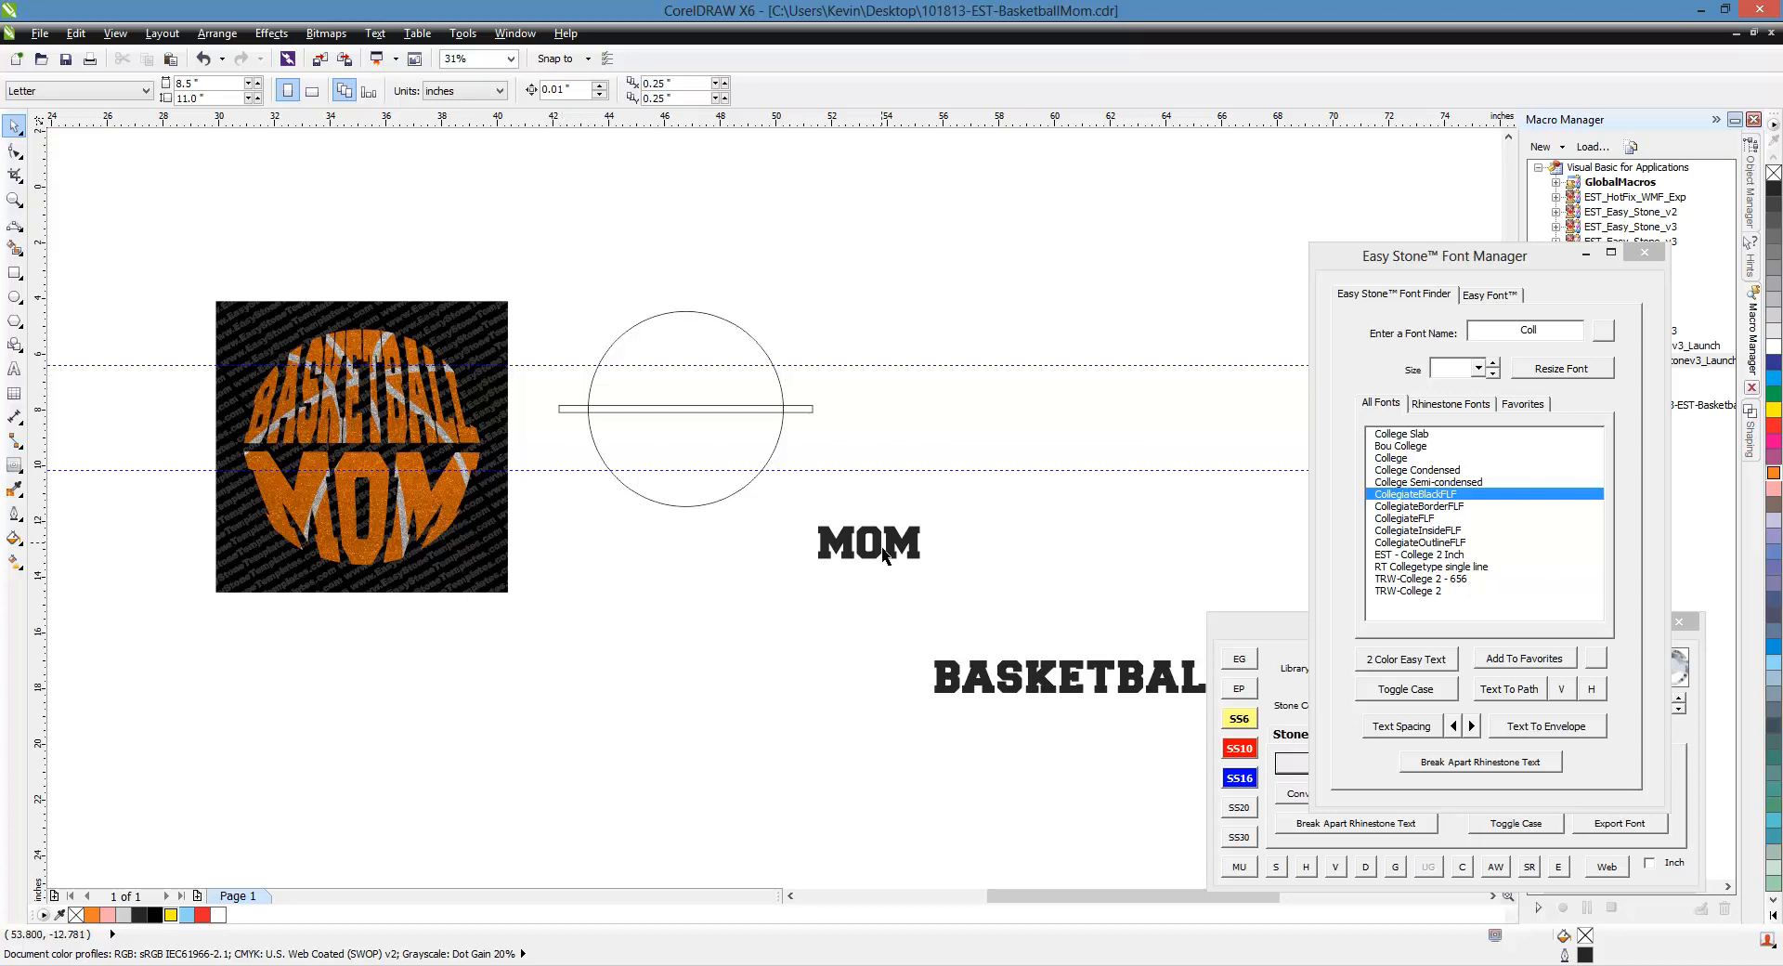
# - Start an Envelope effect on MOM and pull its top corners up to the circle's edges
pyautogui.click(867, 542)
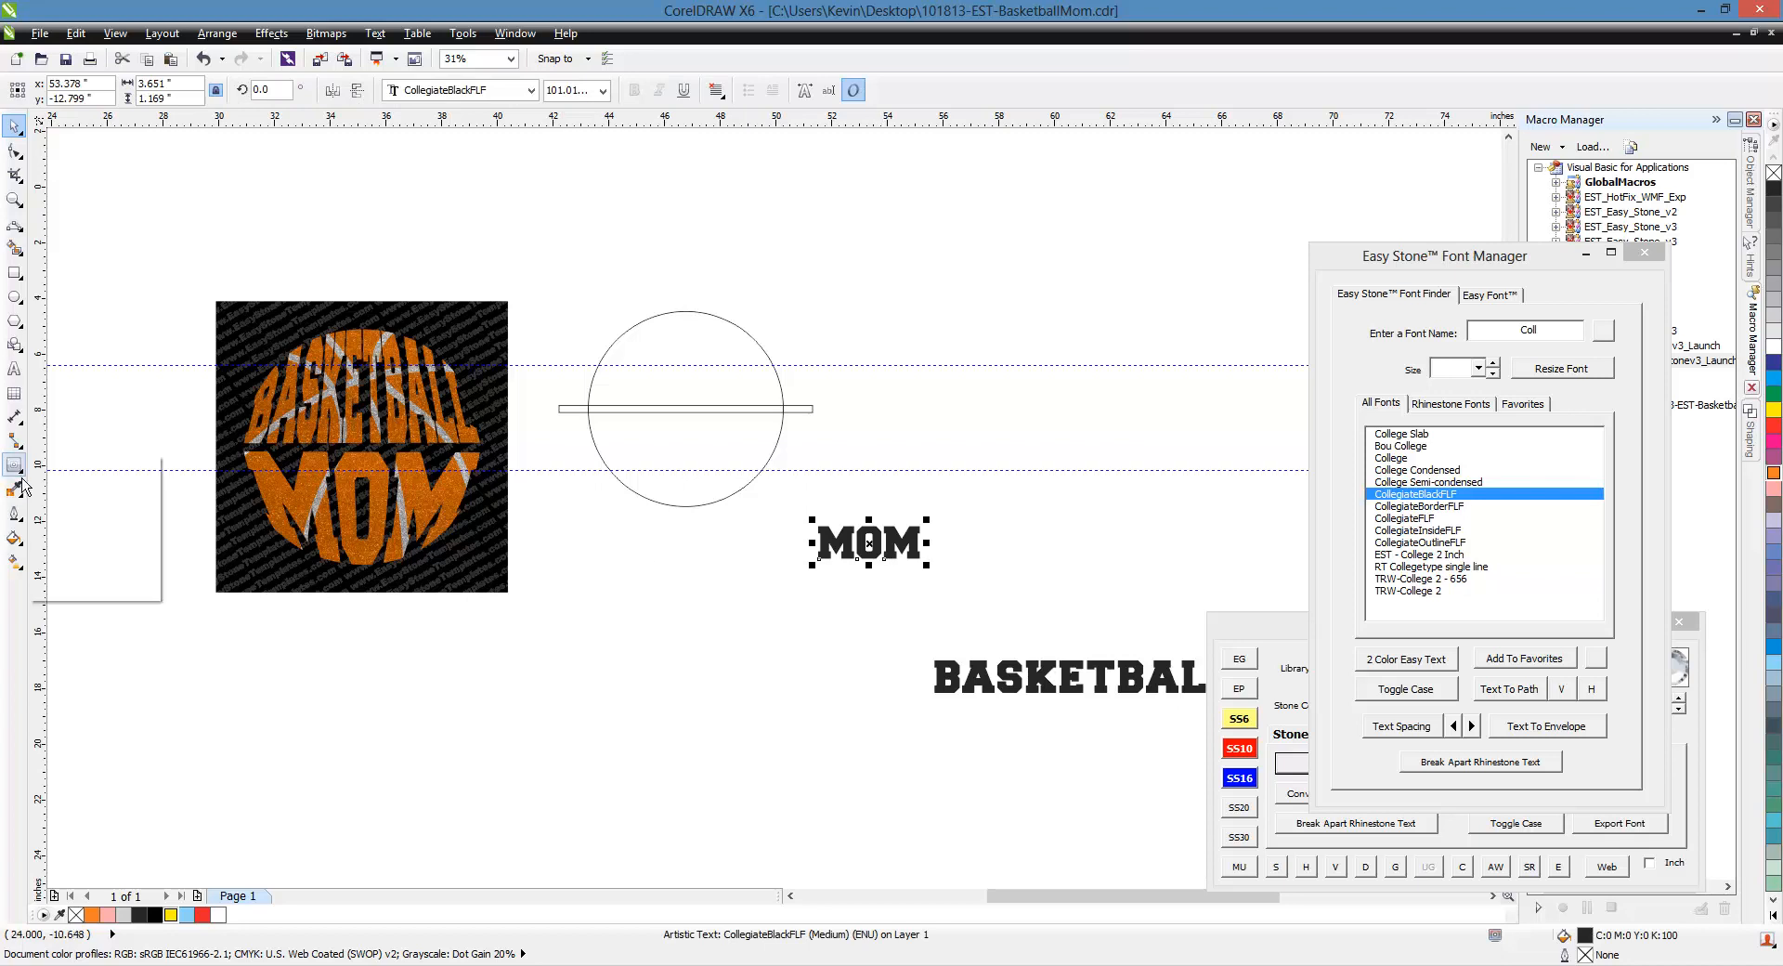
pyautogui.click(16, 464)
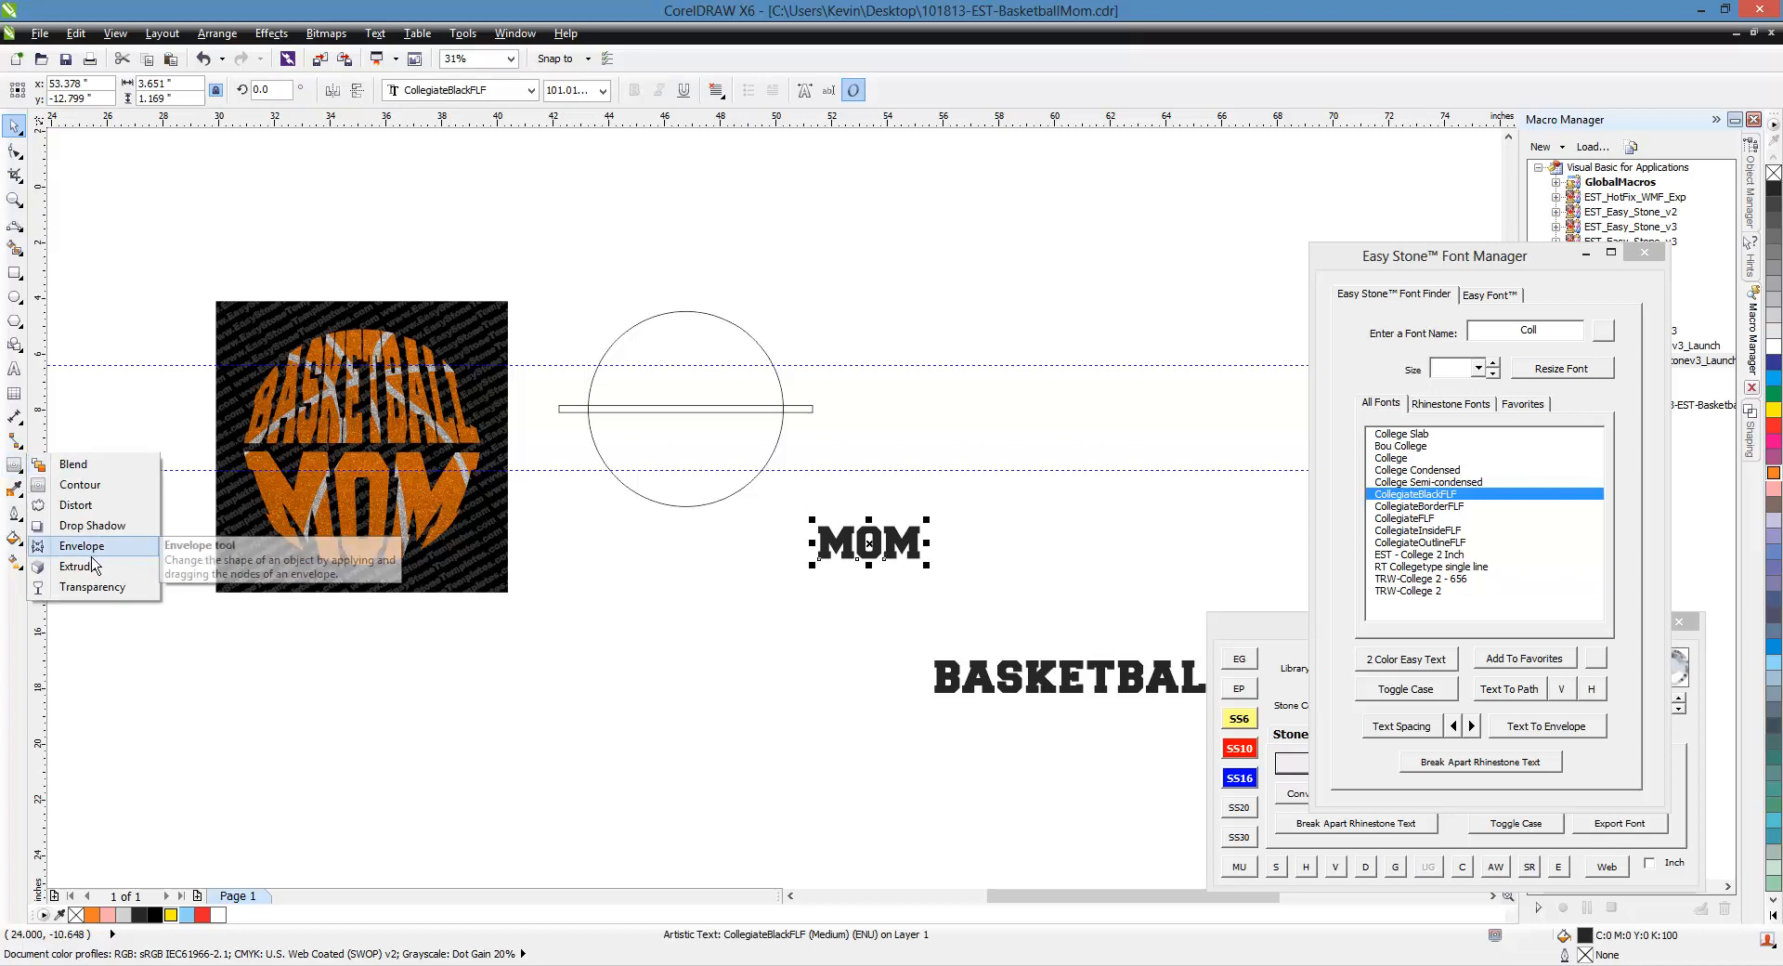
pyautogui.click(82, 544)
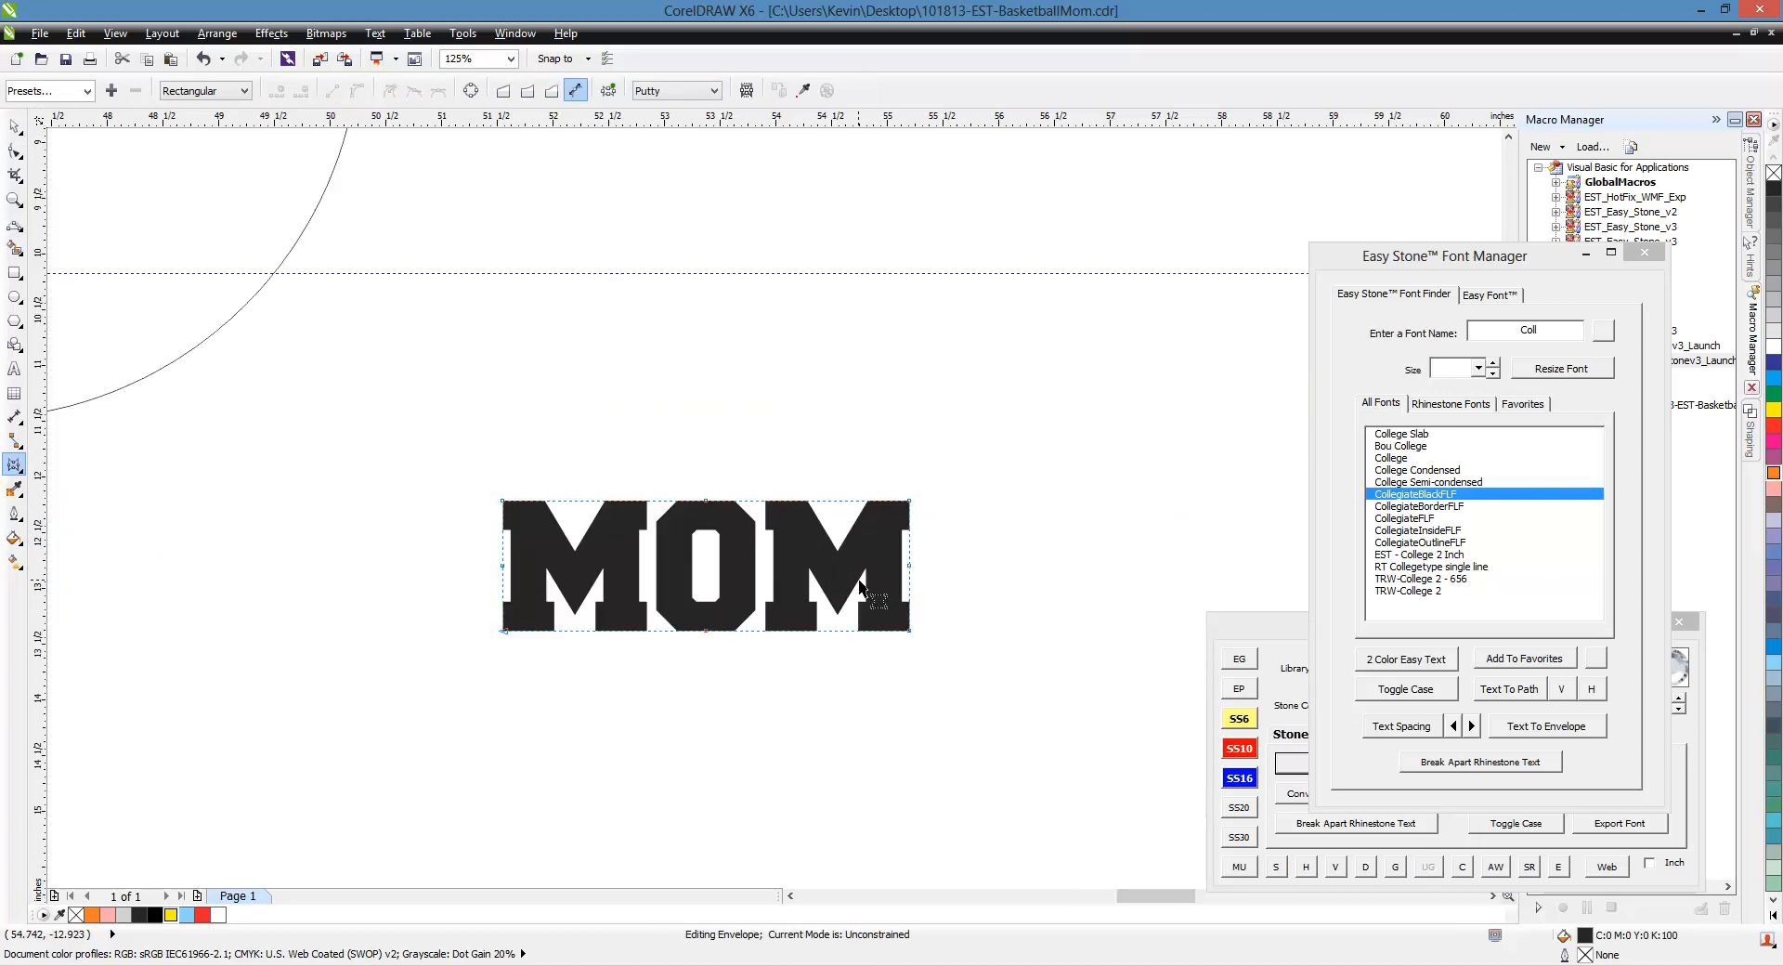
pyautogui.moveTo(676, 477)
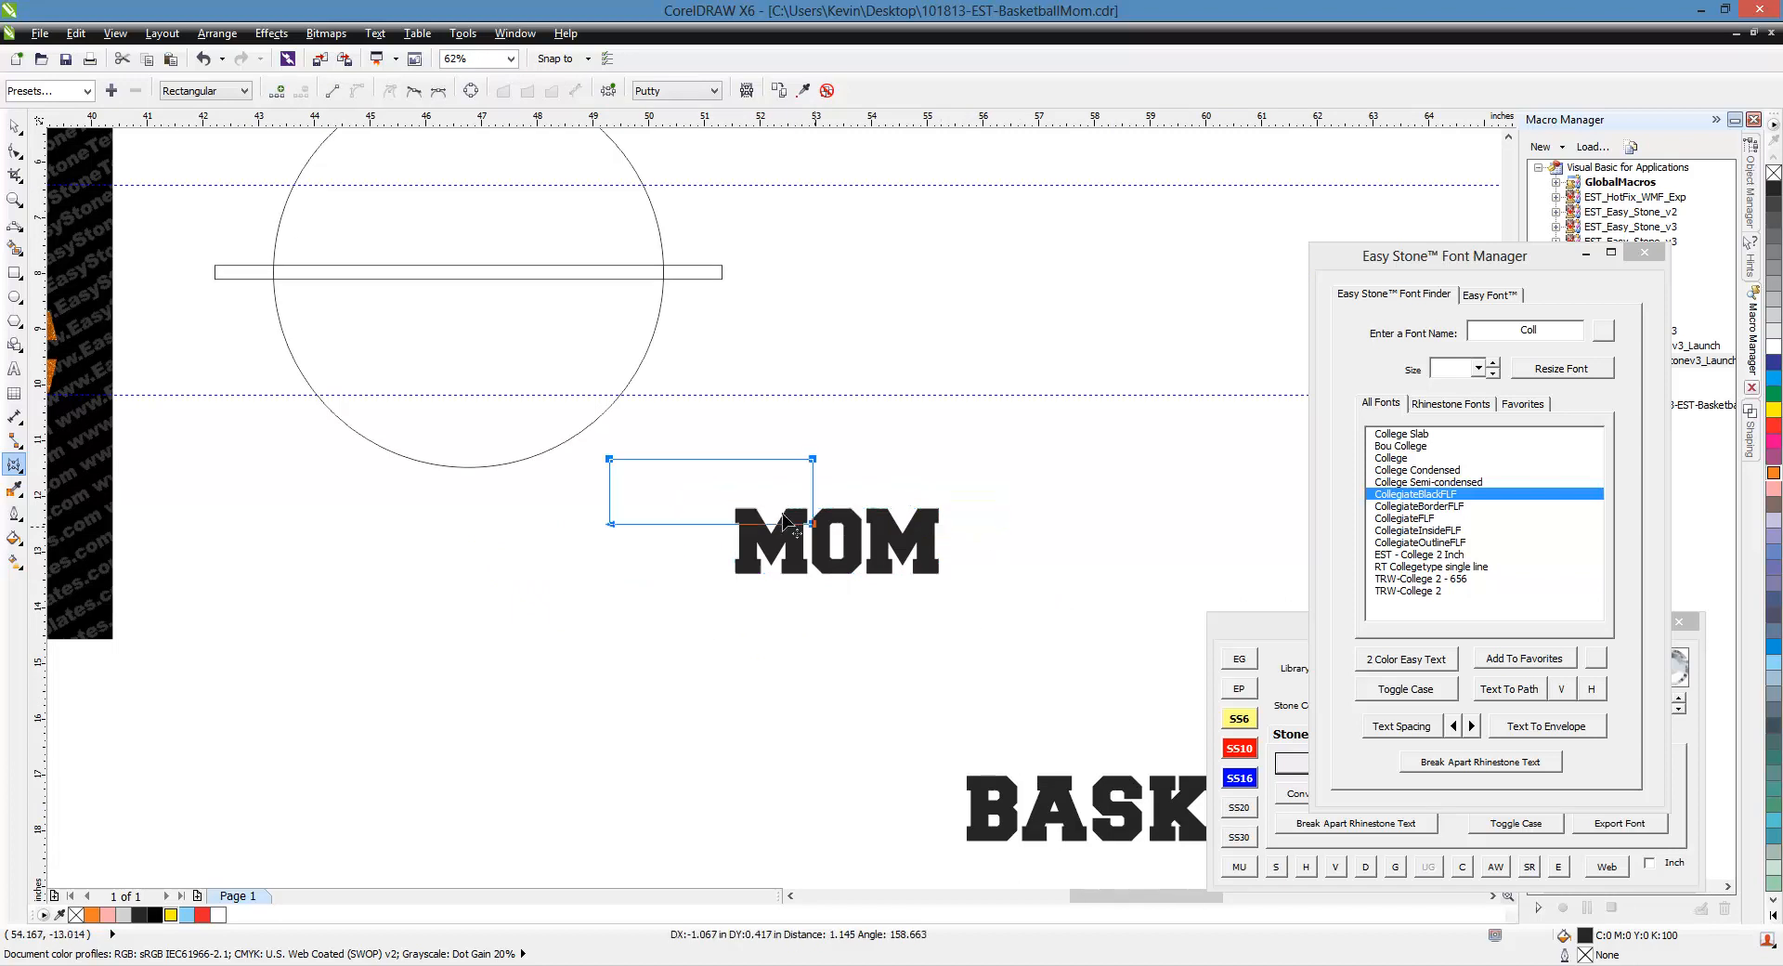
pyautogui.moveTo(835, 540); pyautogui.dragTo(518, 364)
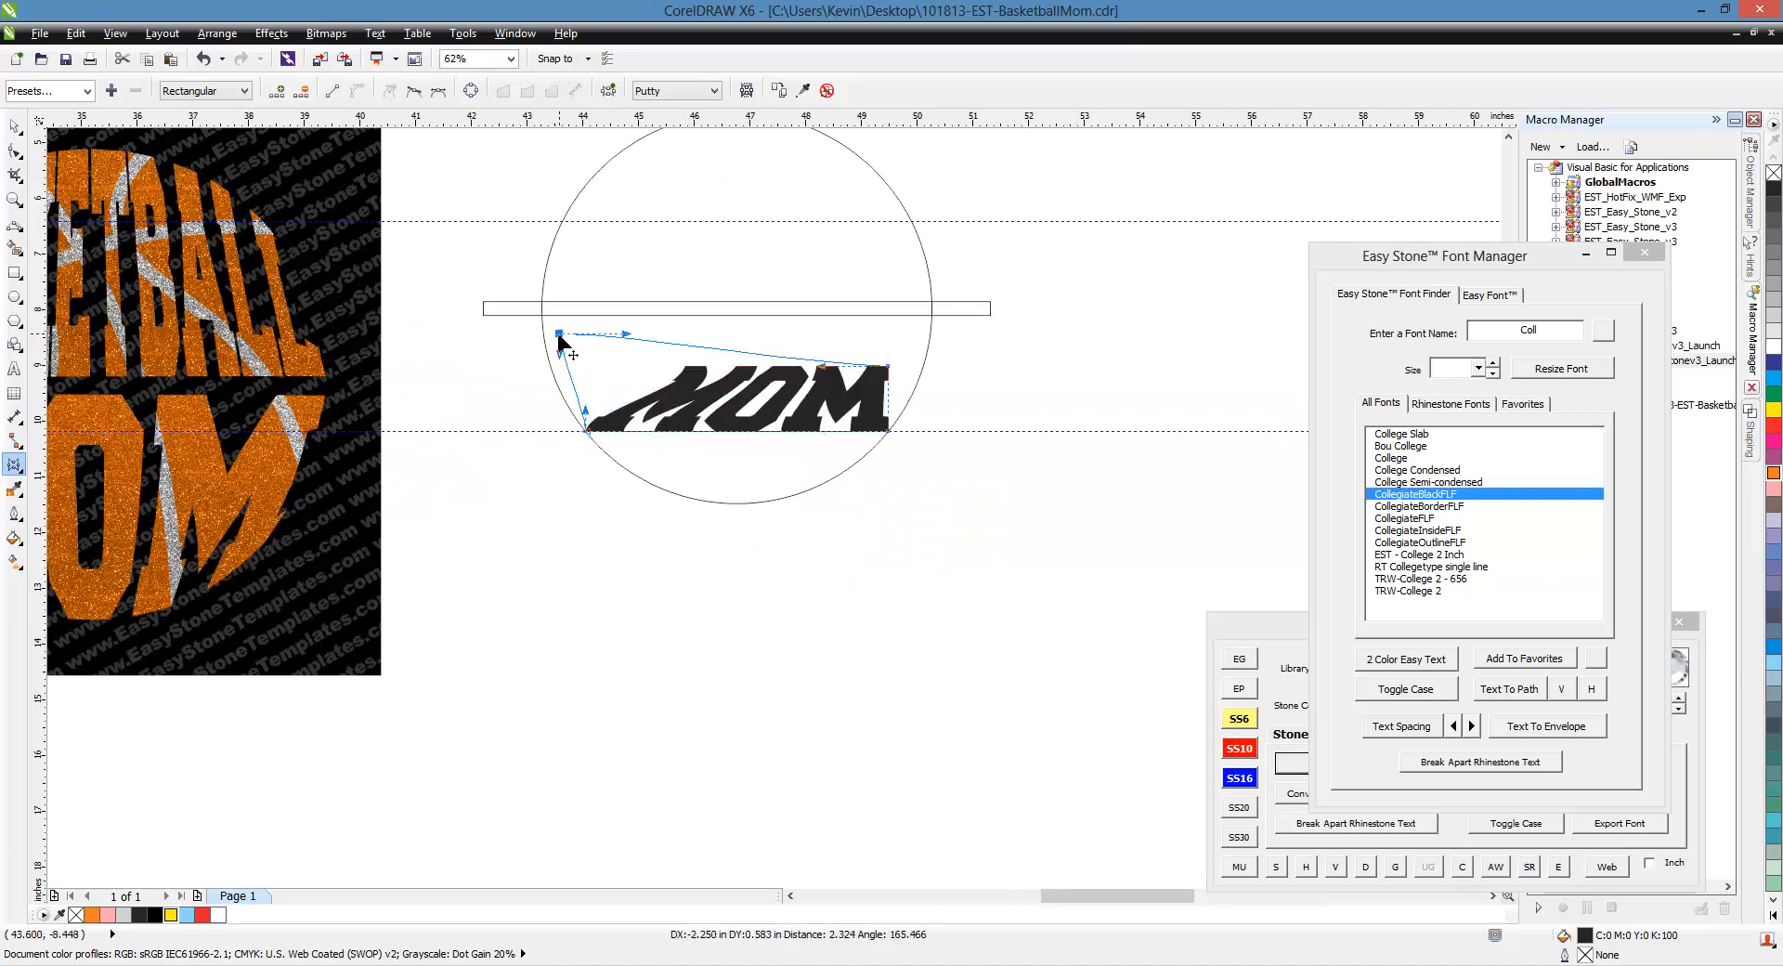
pyautogui.moveTo(563, 347); pyautogui.dragTo(949, 341)
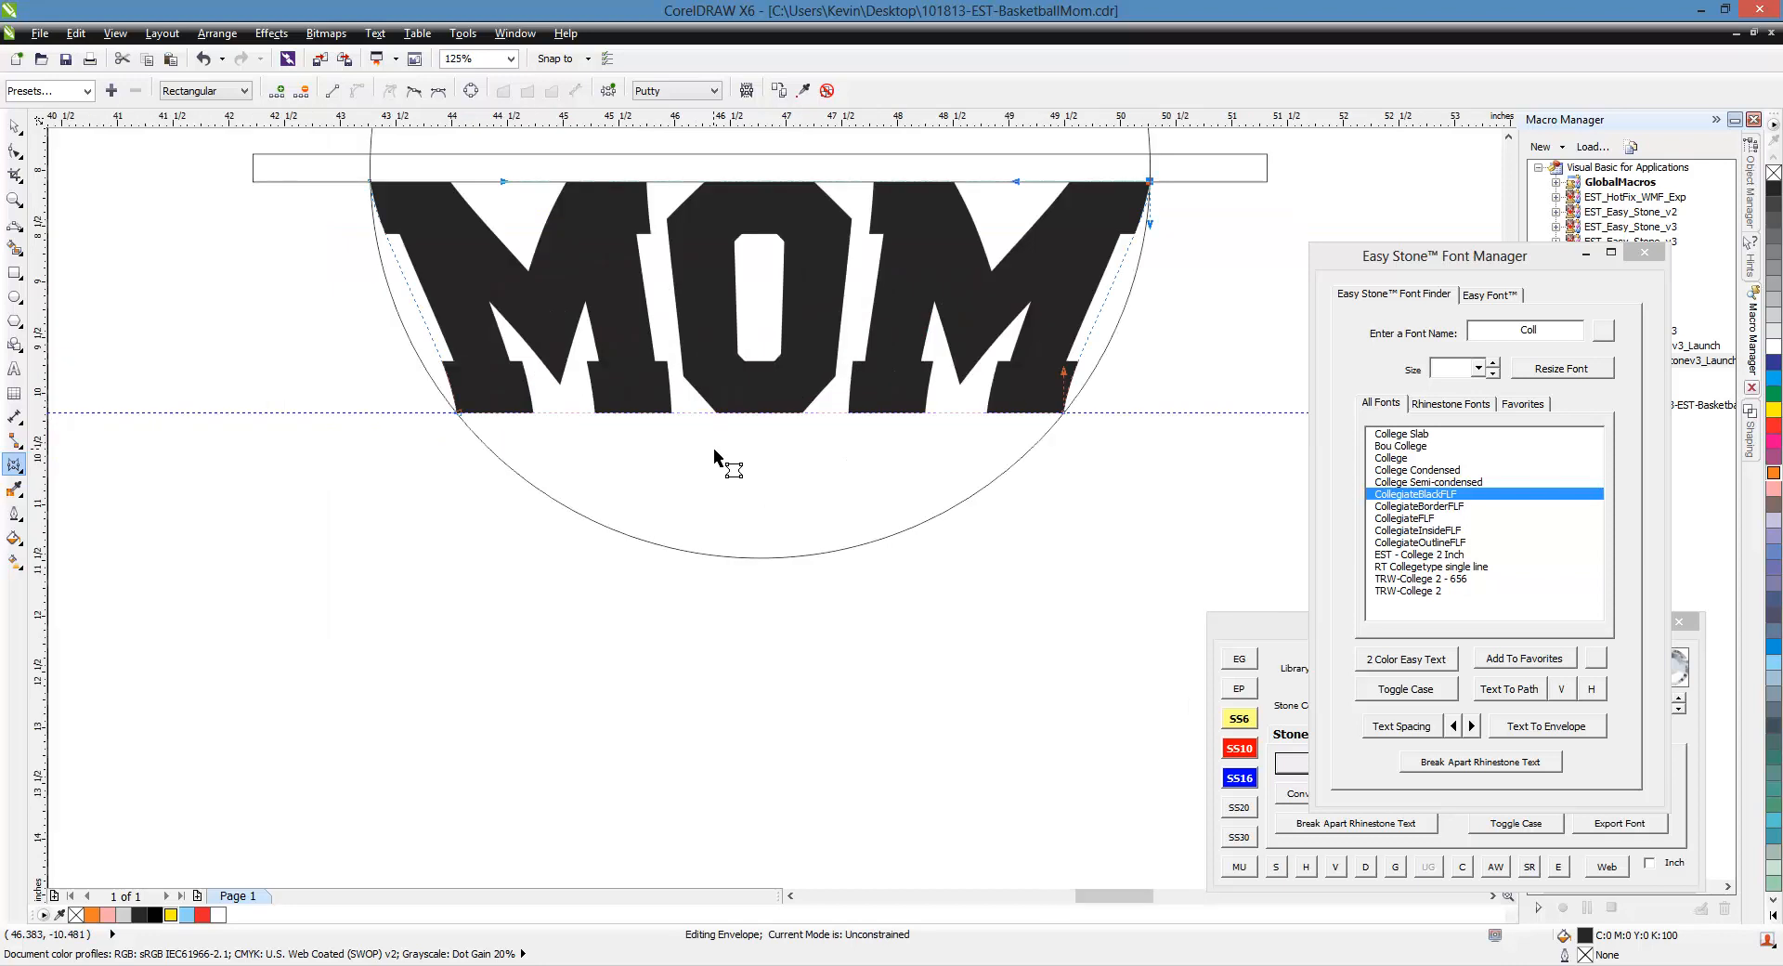
# - Curve MOM's bottom edge along the circle's lower half and finish the envelope
pyautogui.moveTo(722, 464); pyautogui.dragTo(767, 526)
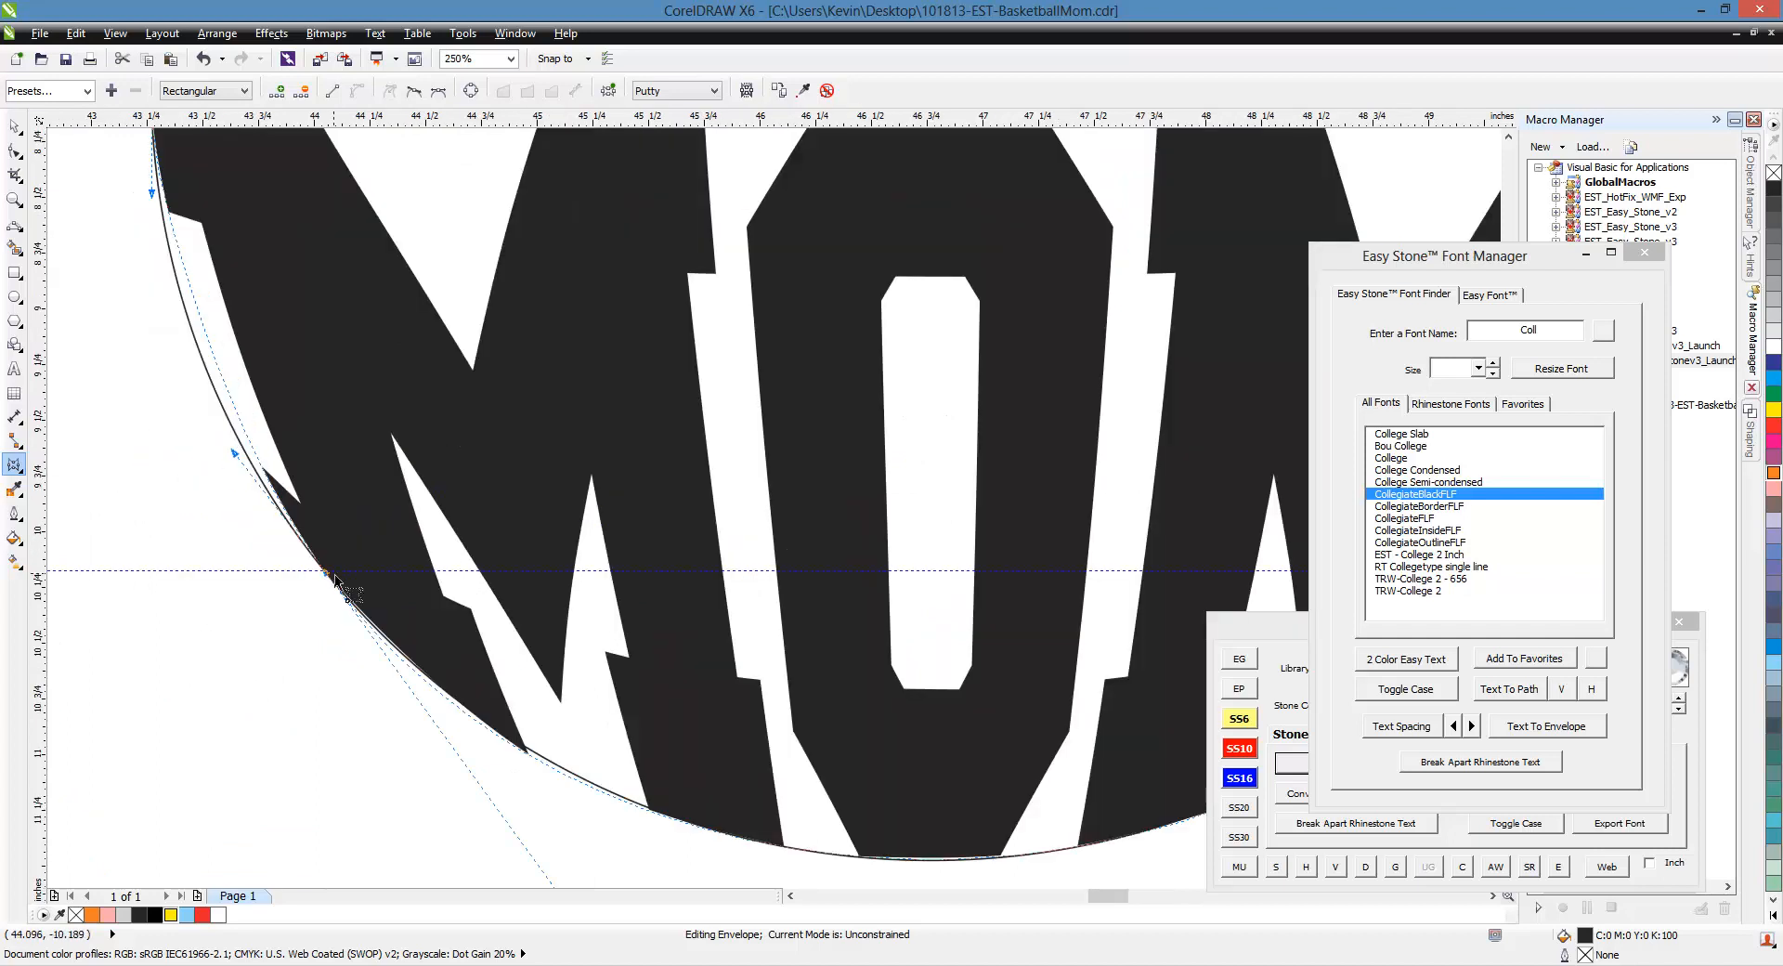
pyautogui.moveTo(336, 579); pyautogui.dragTo(312, 604)
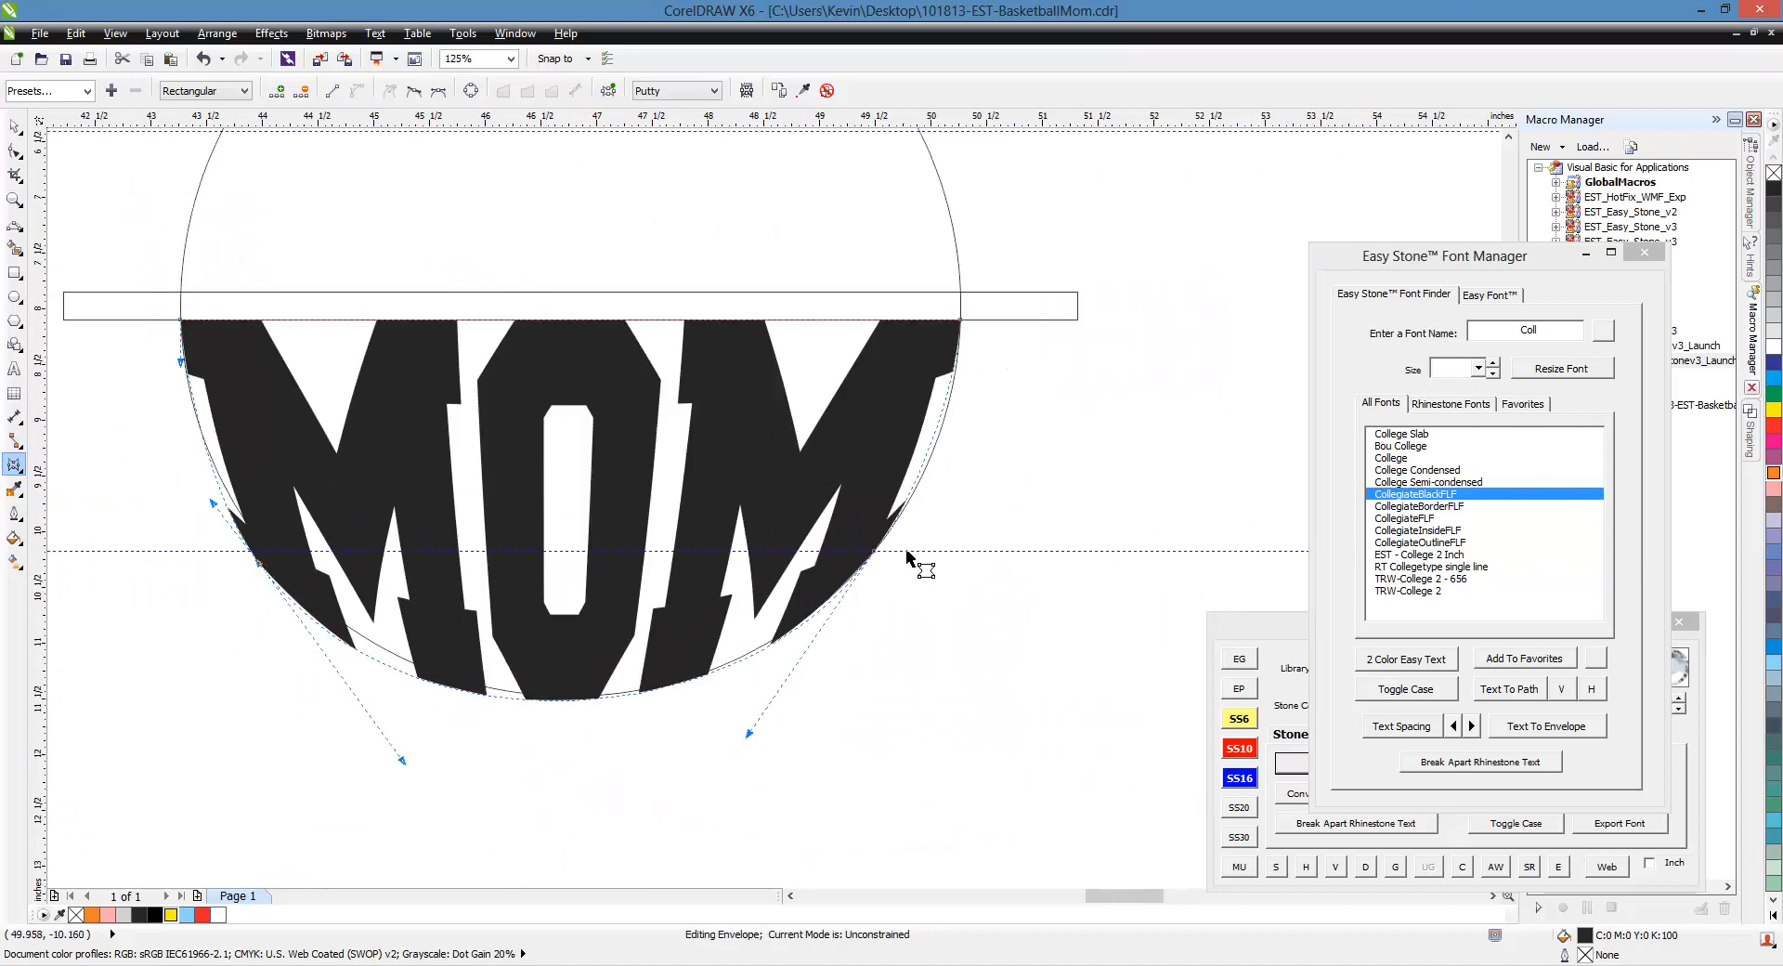
pyautogui.click(434, 58)
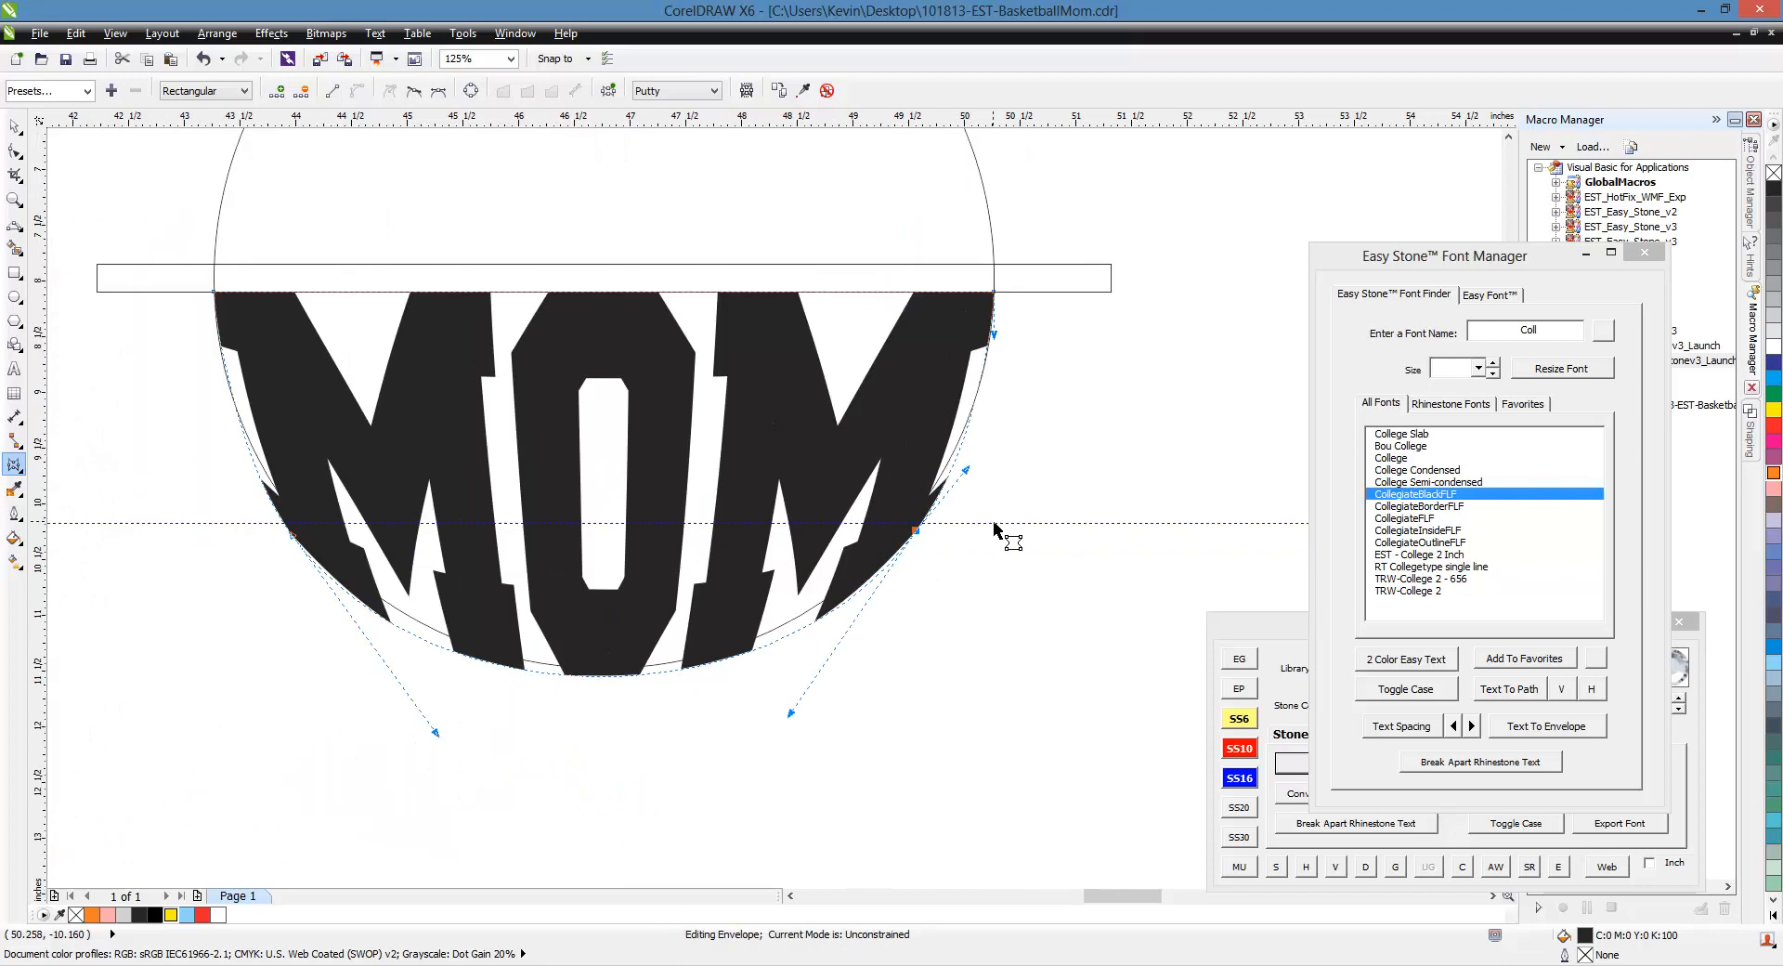
pyautogui.click(15, 124)
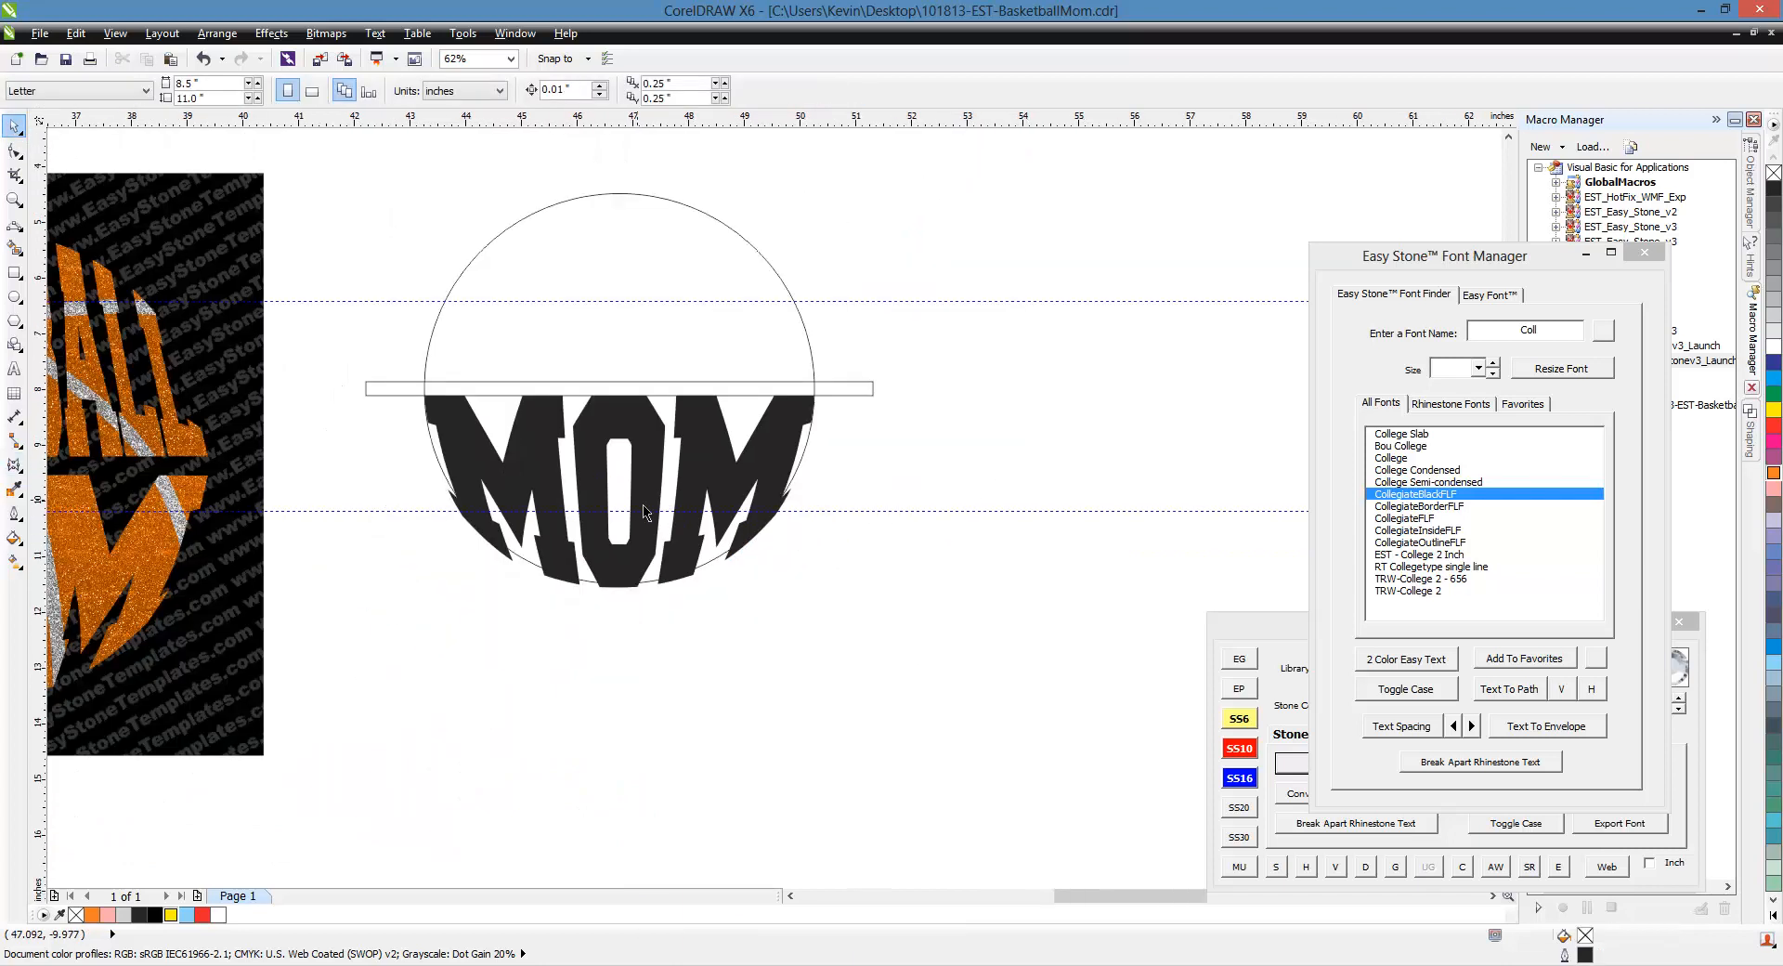
# - Close the Font Manager and intersect MOM with the circle via Shaping, keeping the originals
pyautogui.click(617, 489)
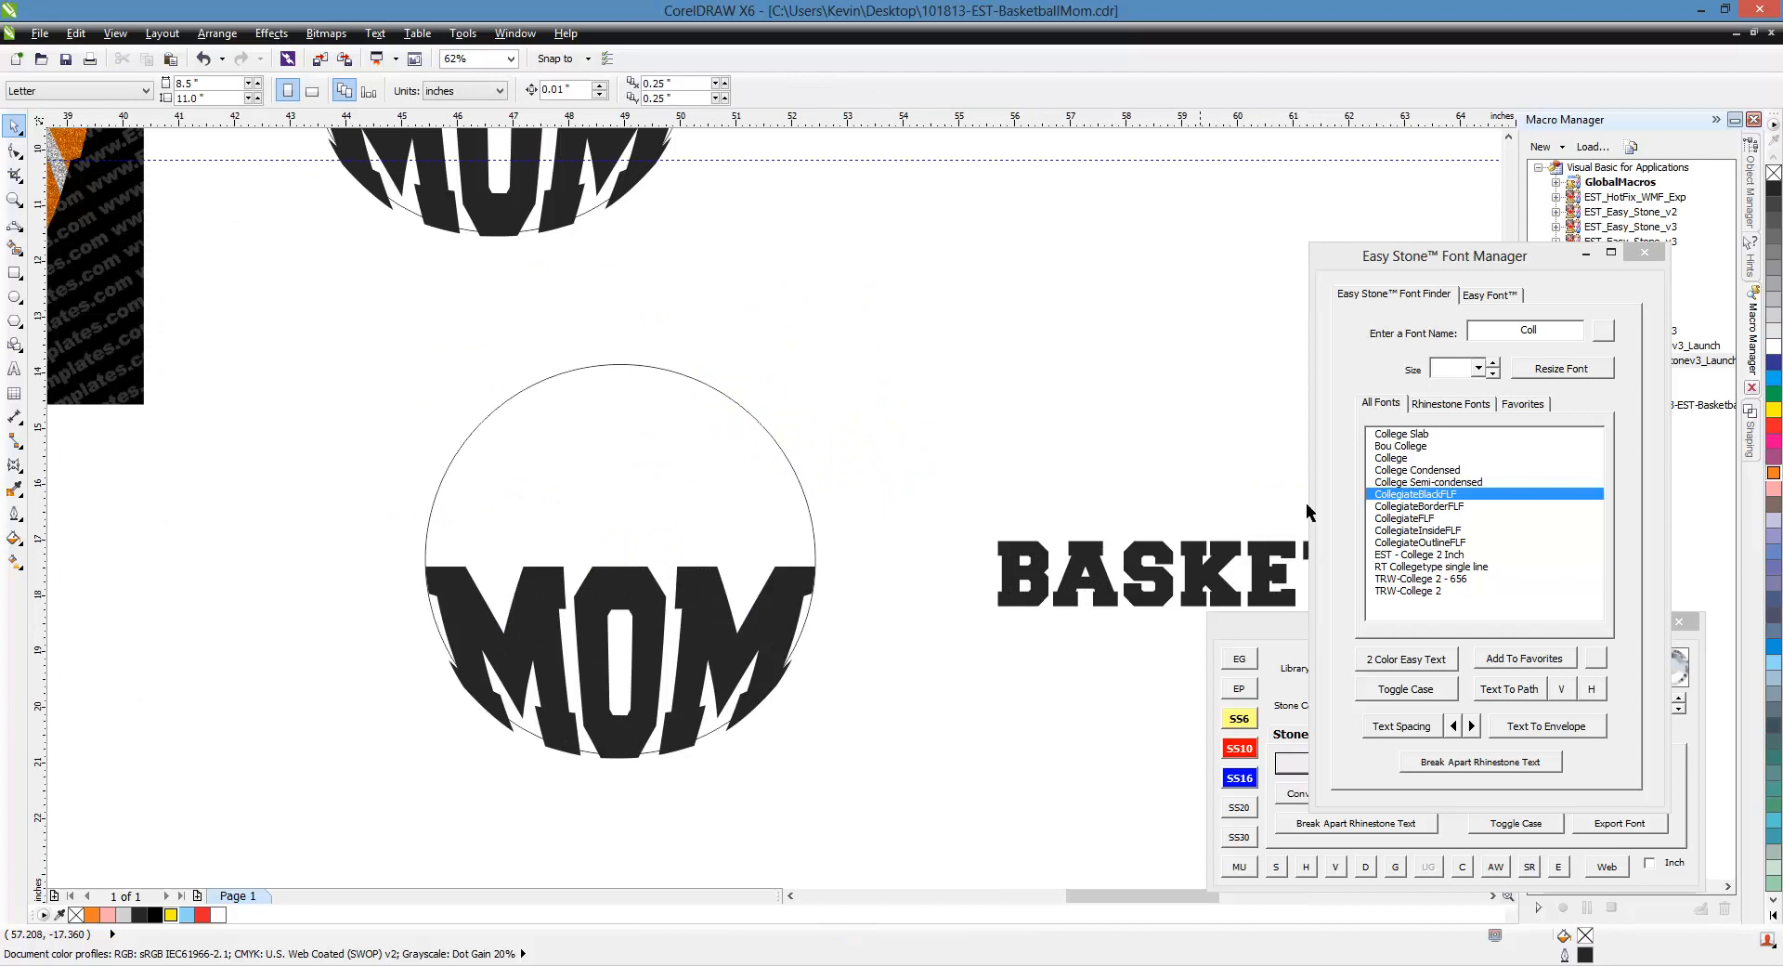
pyautogui.click(1643, 252)
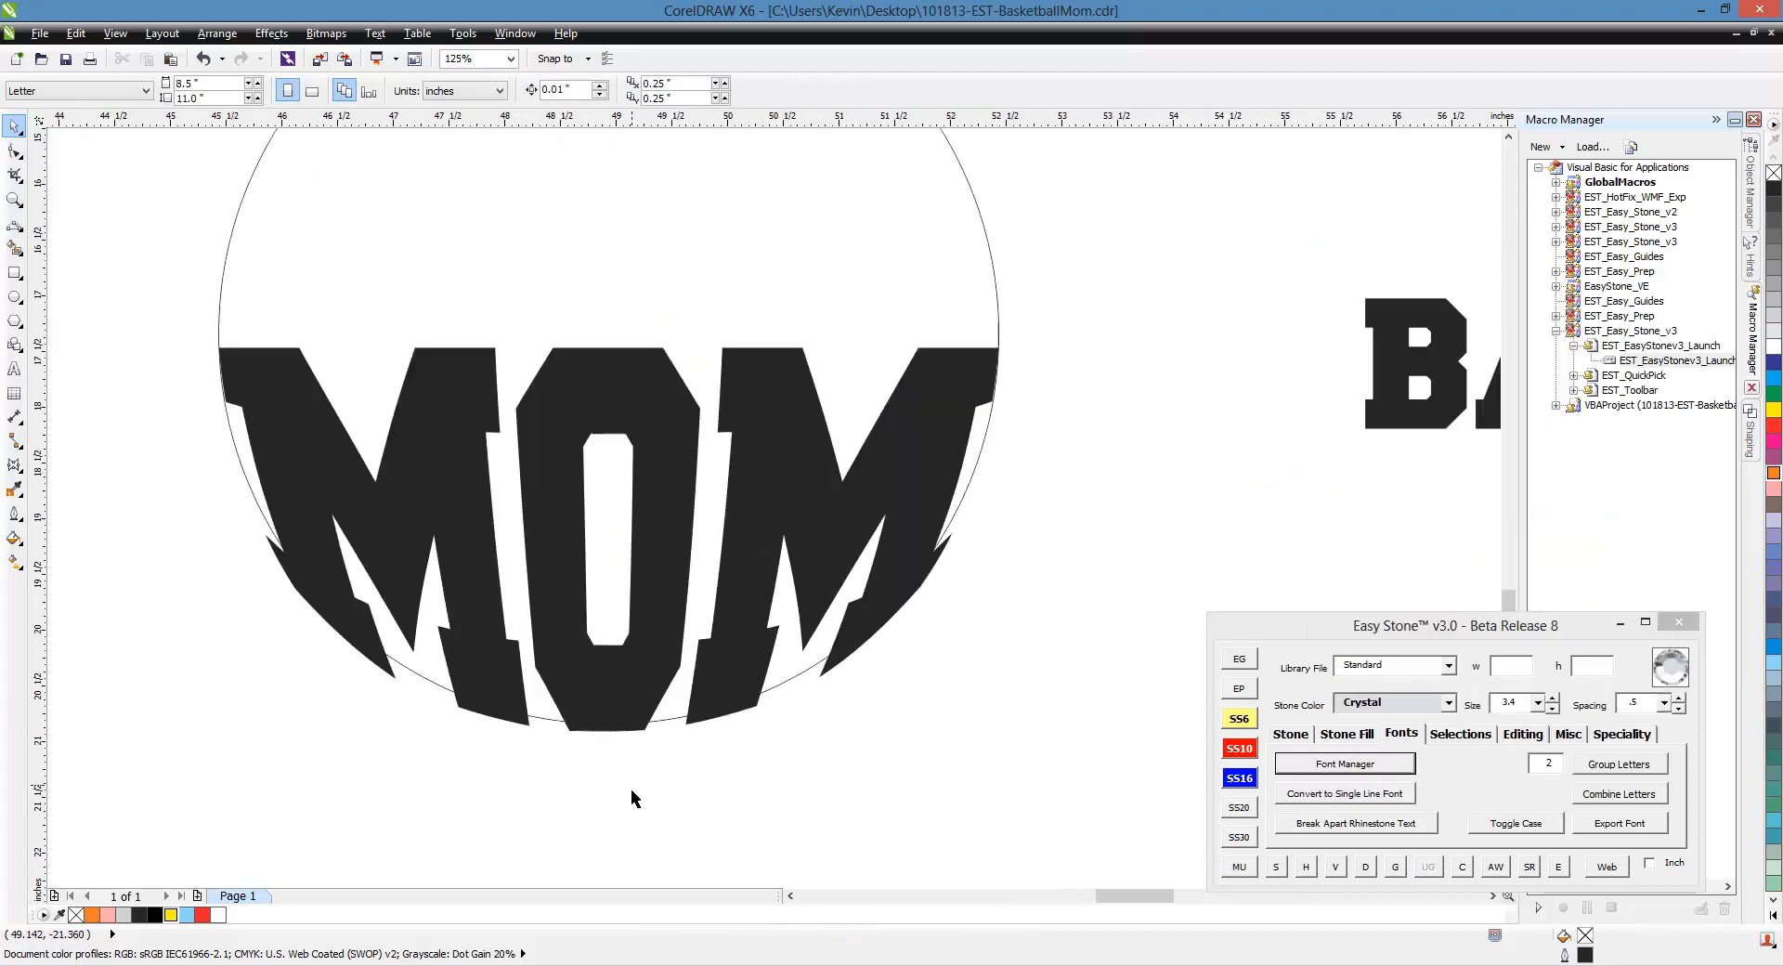
pyautogui.moveTo(651, 745)
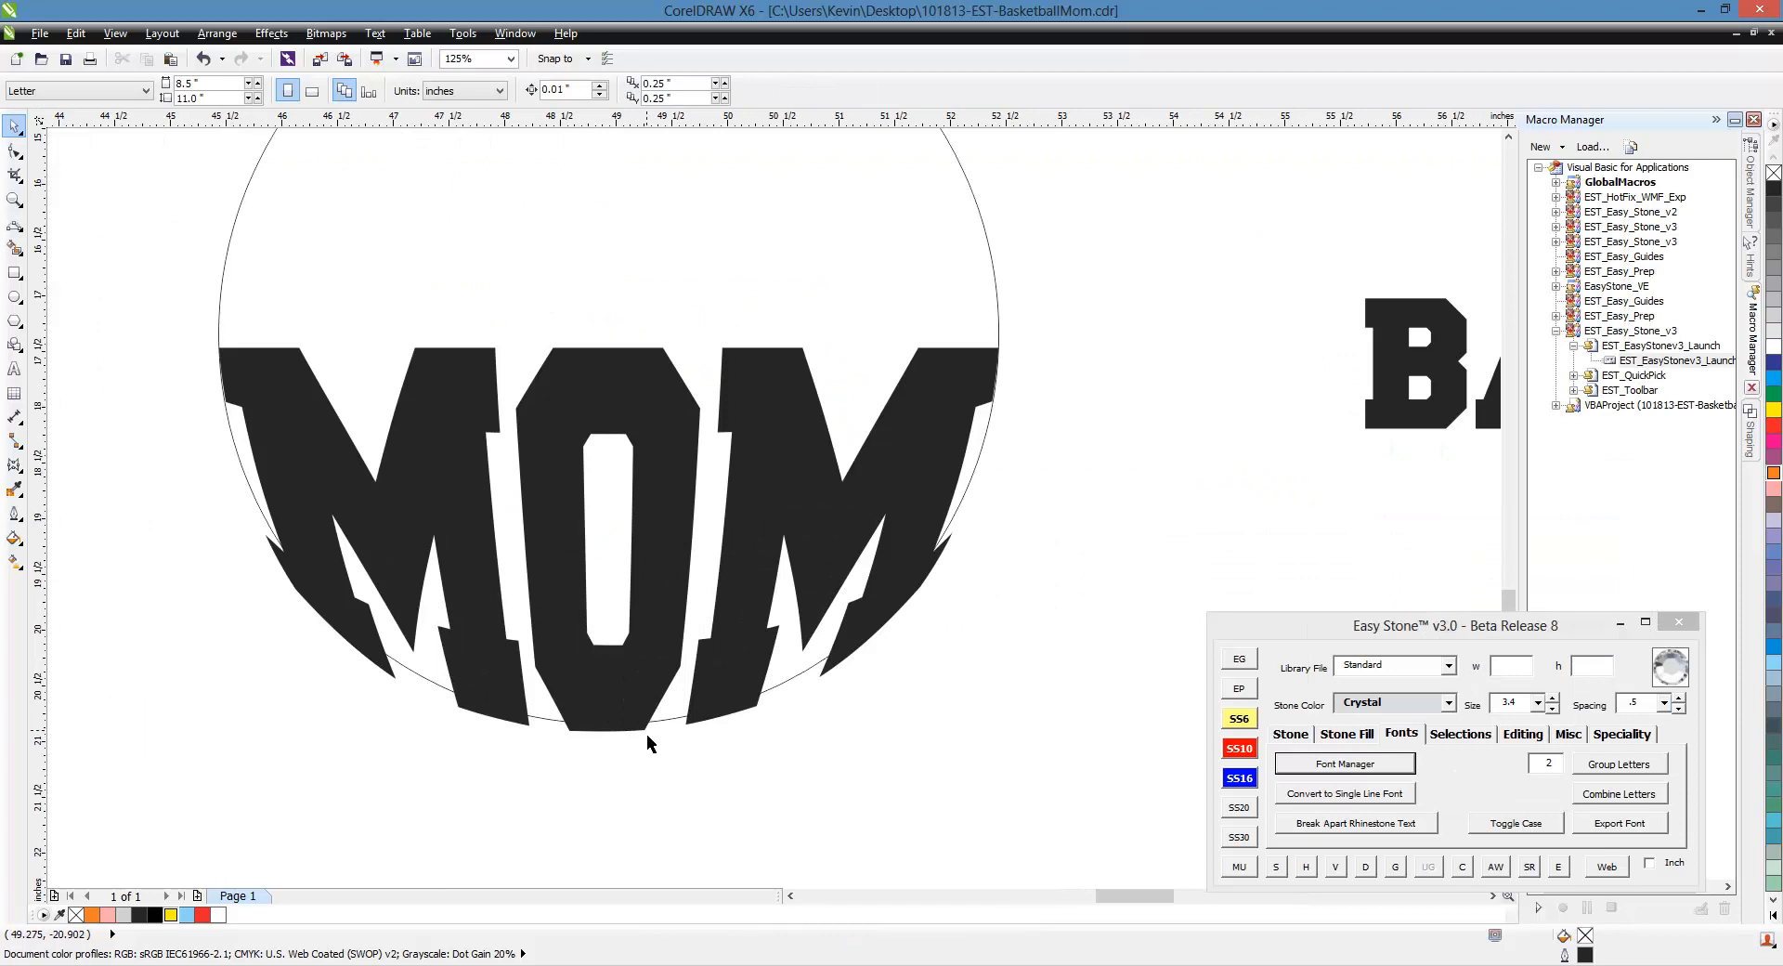
pyautogui.moveTo(969, 559)
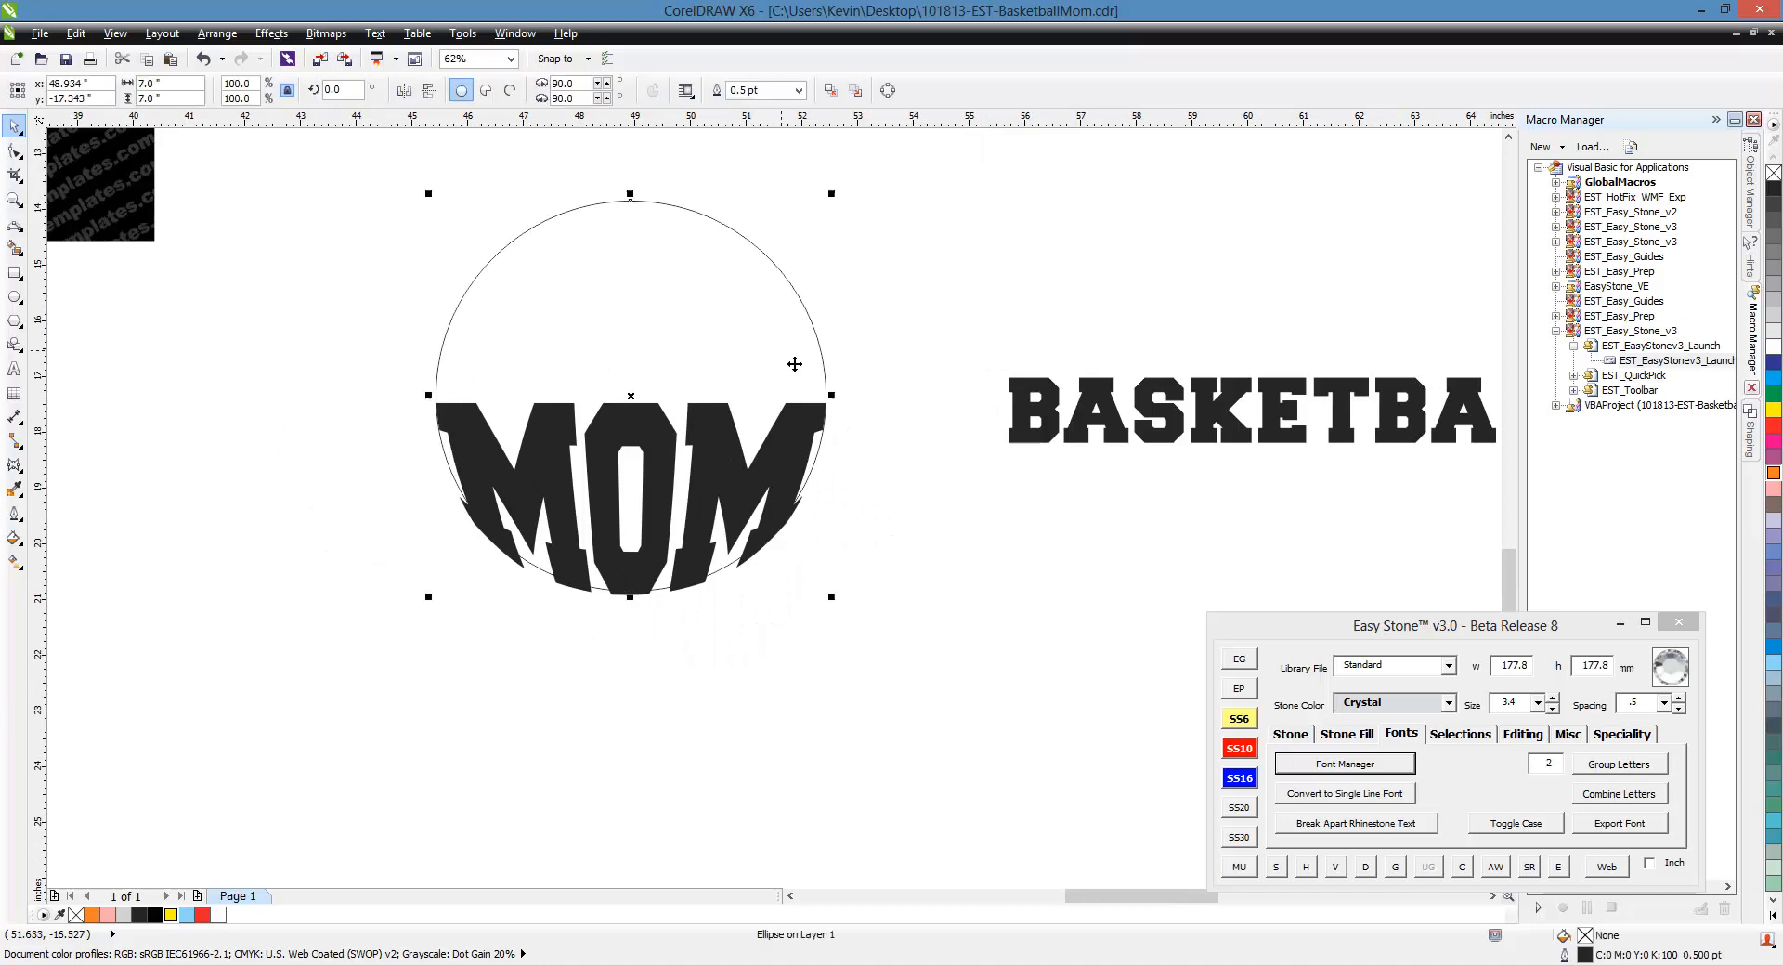
pyautogui.click(1749, 412)
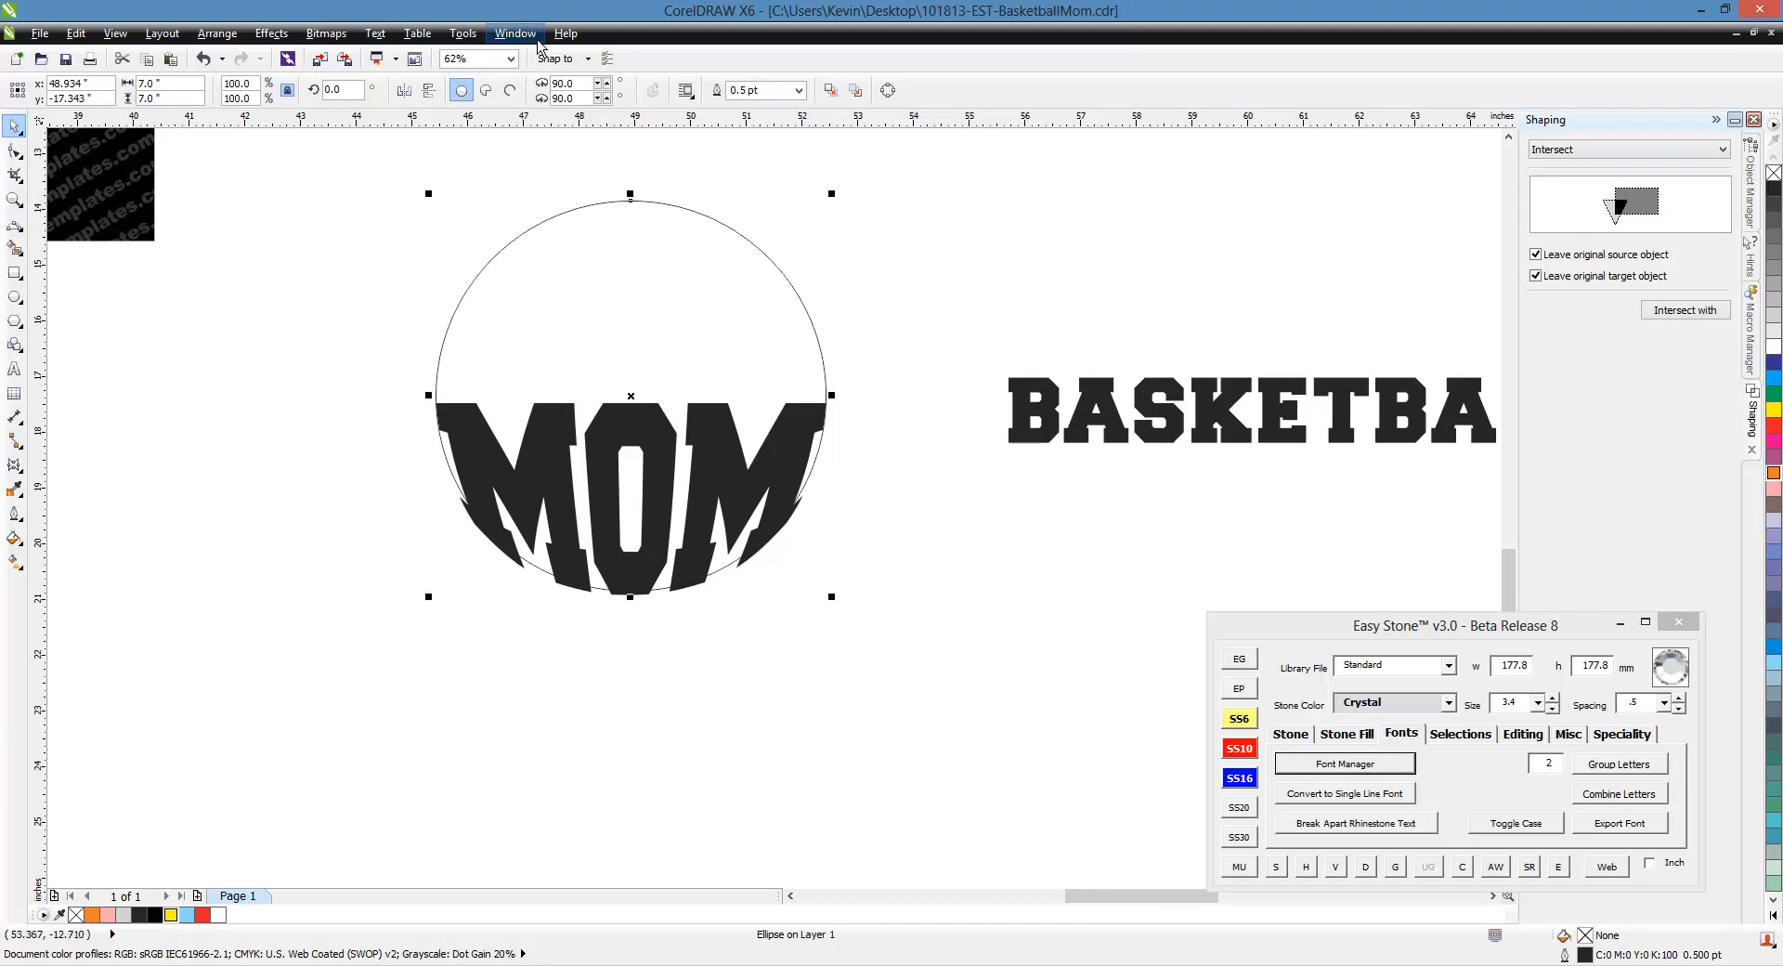
pyautogui.click(514, 32)
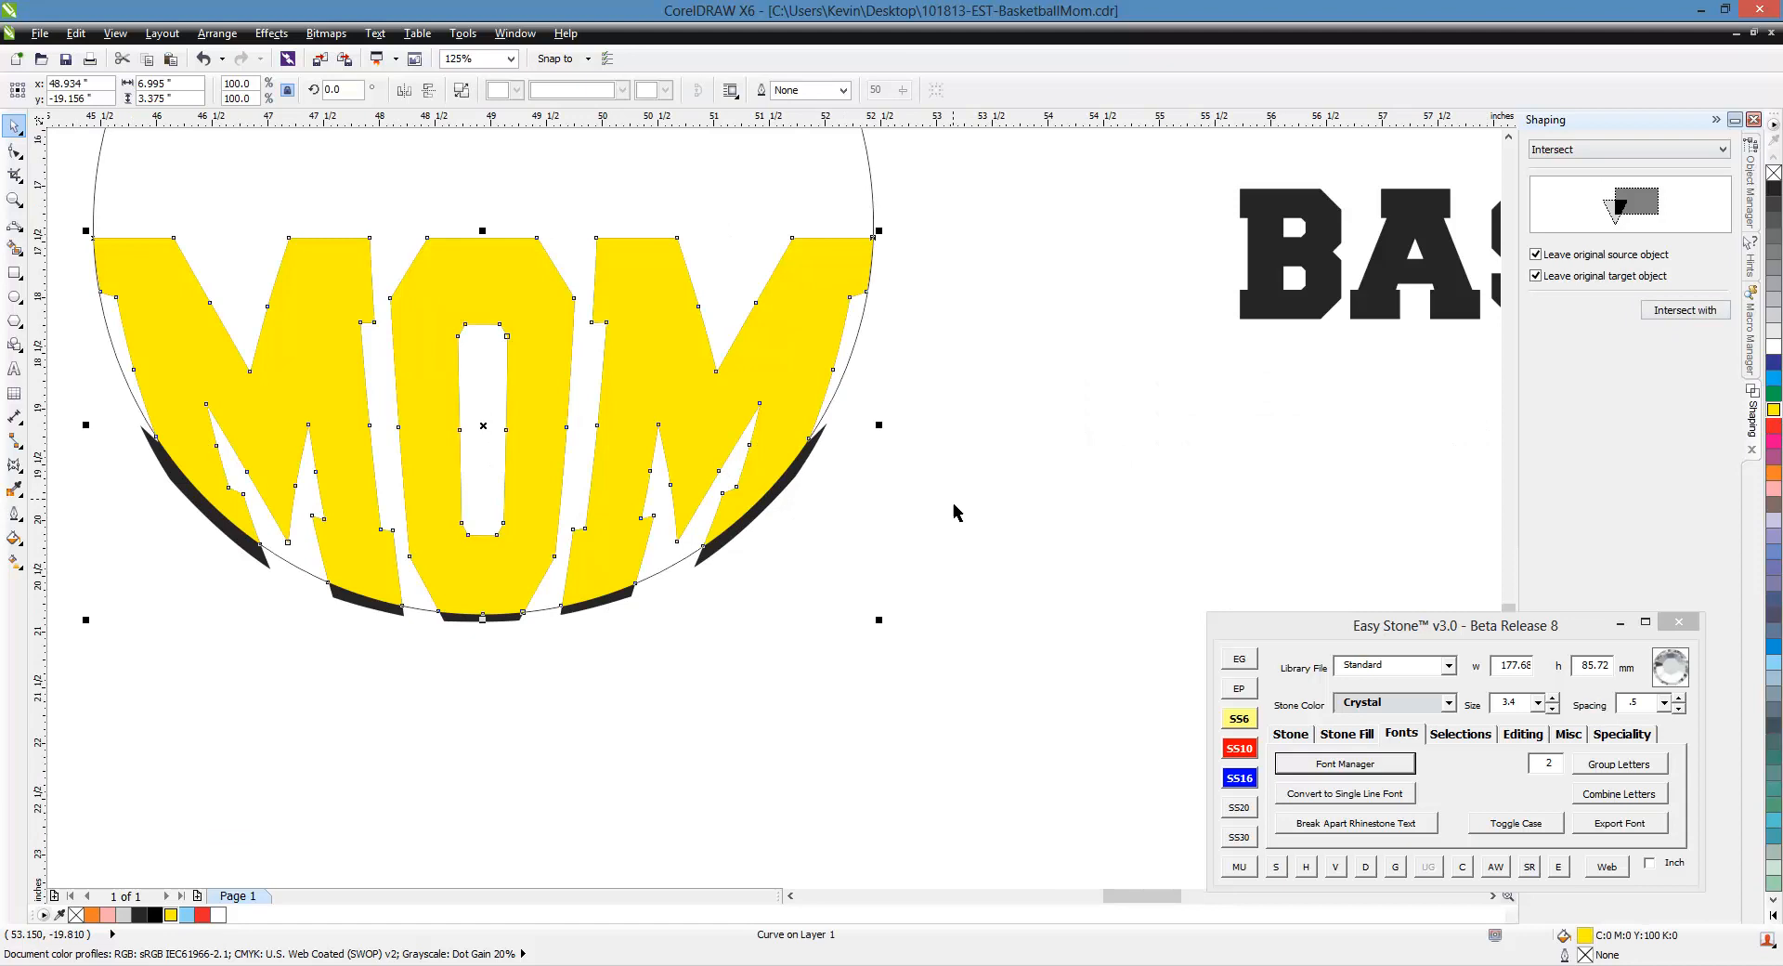
pyautogui.moveTo(580, 604)
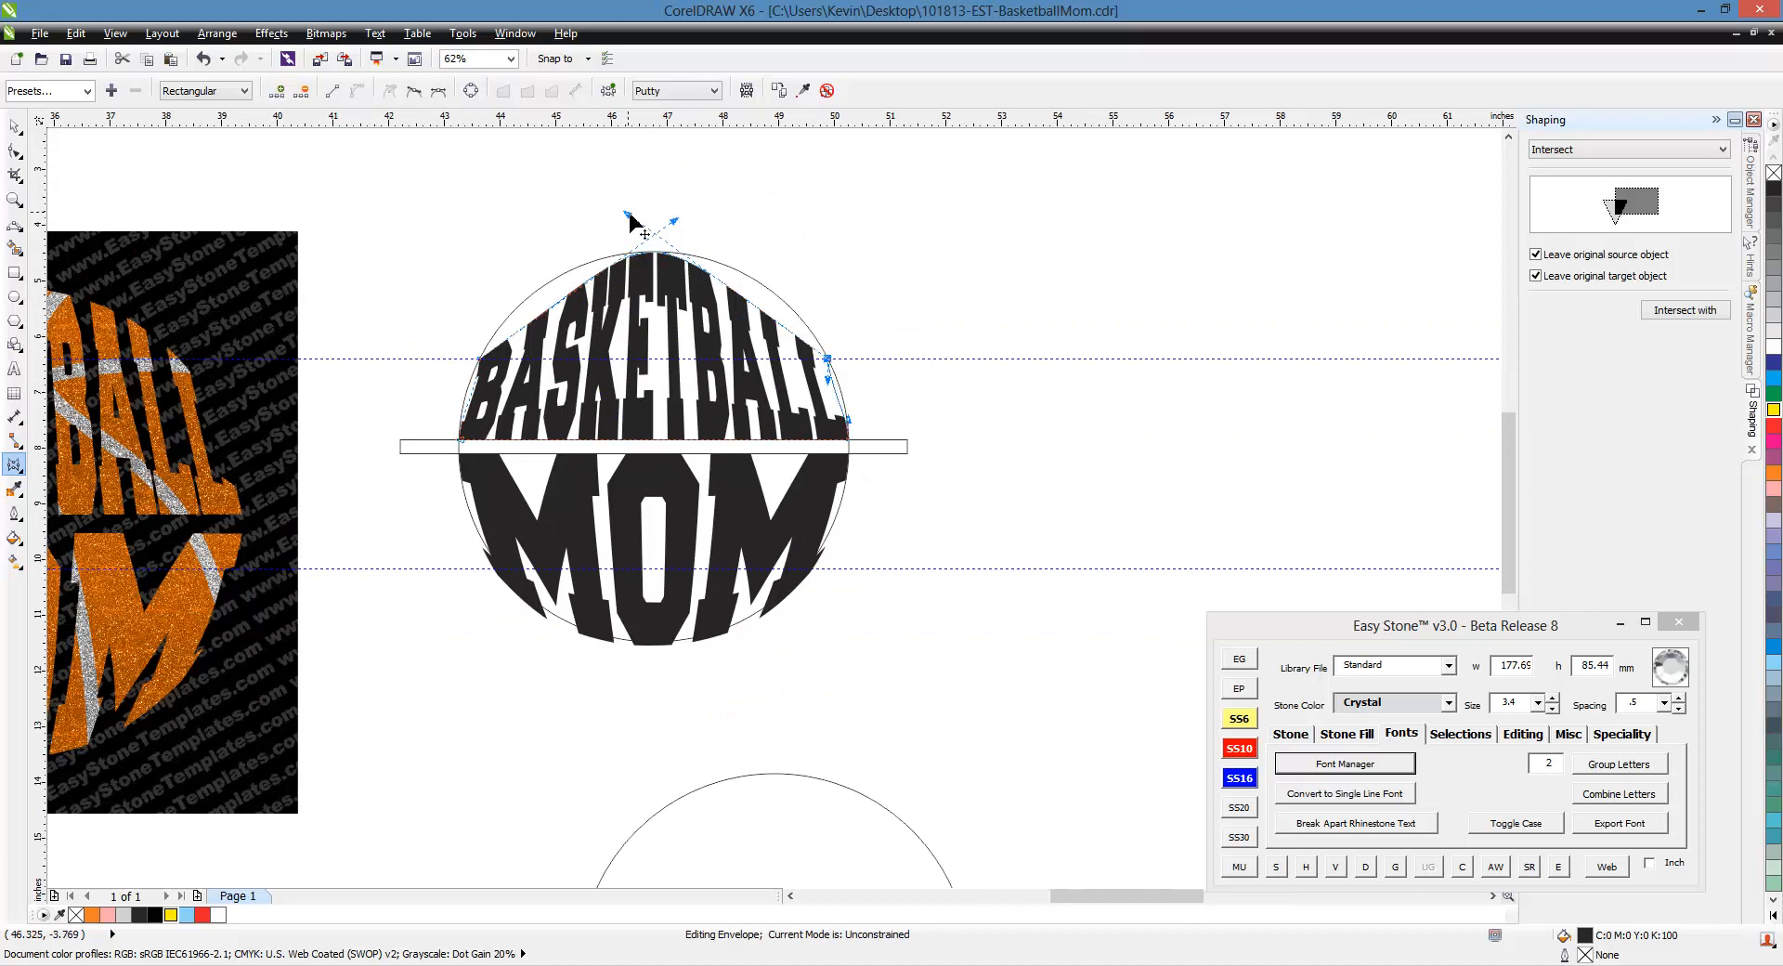
# - Bend BASKETBALL's envelope to follow the circle's upper arc above the yellow MOM
pyautogui.moveTo(645, 236); pyautogui.dragTo(685, 219)
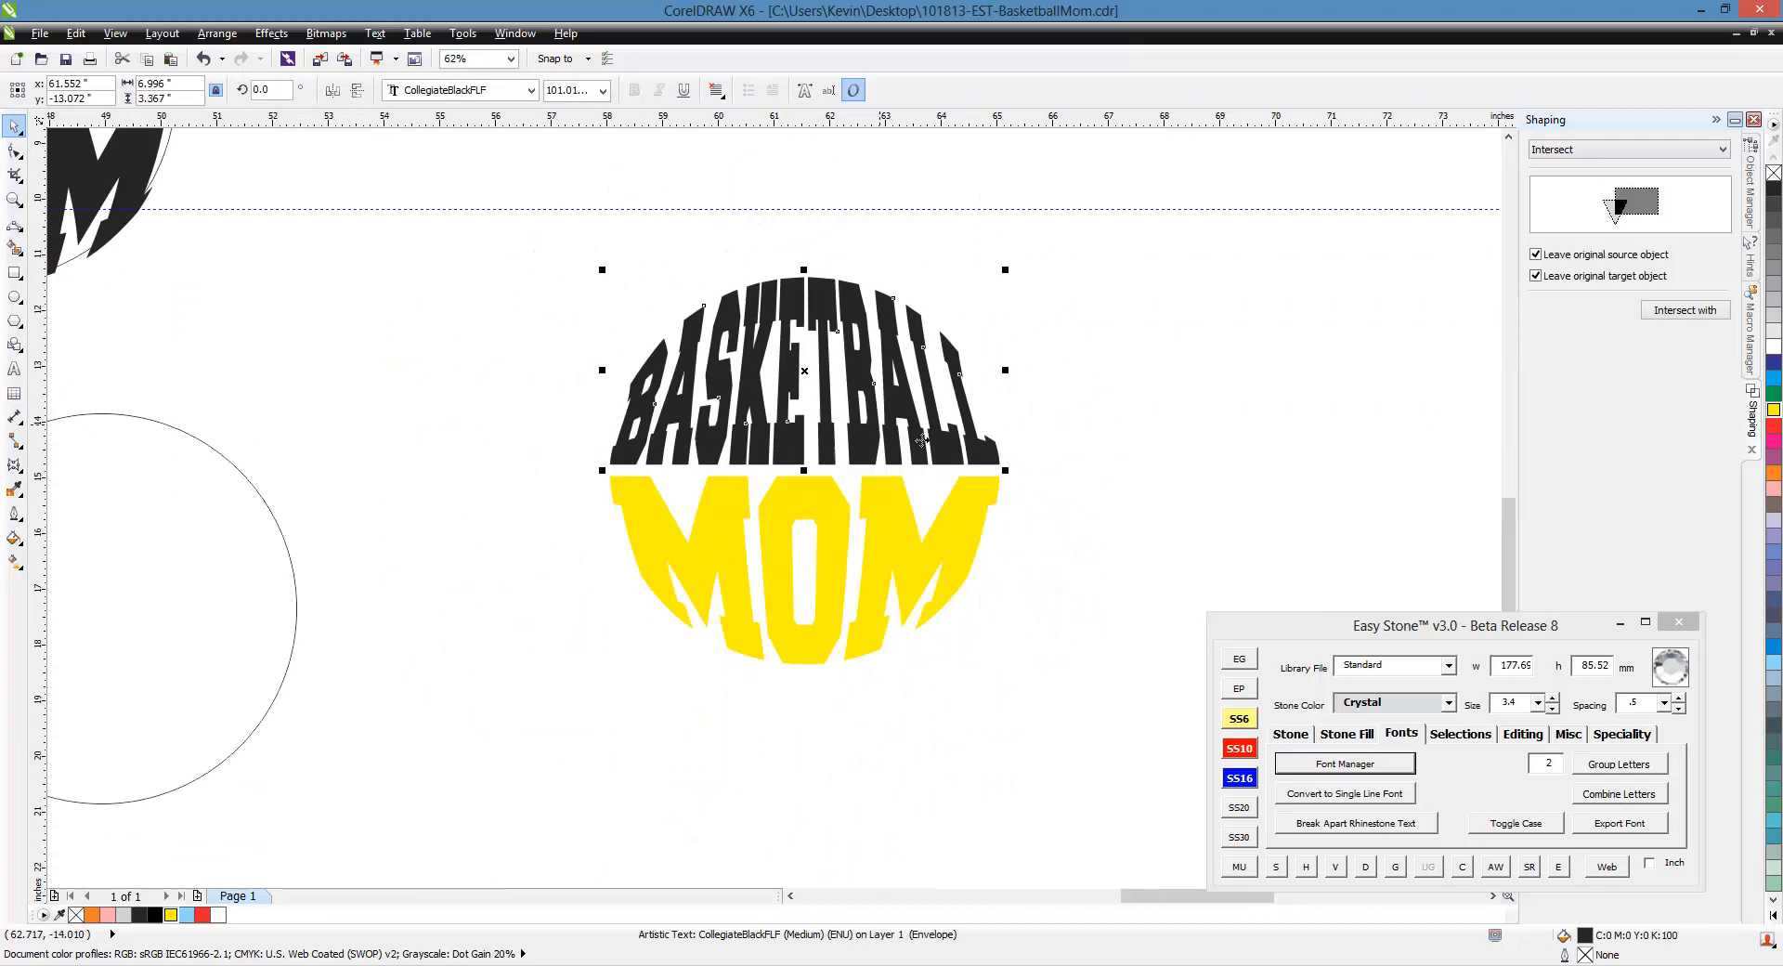
pyautogui.click(1034, 546)
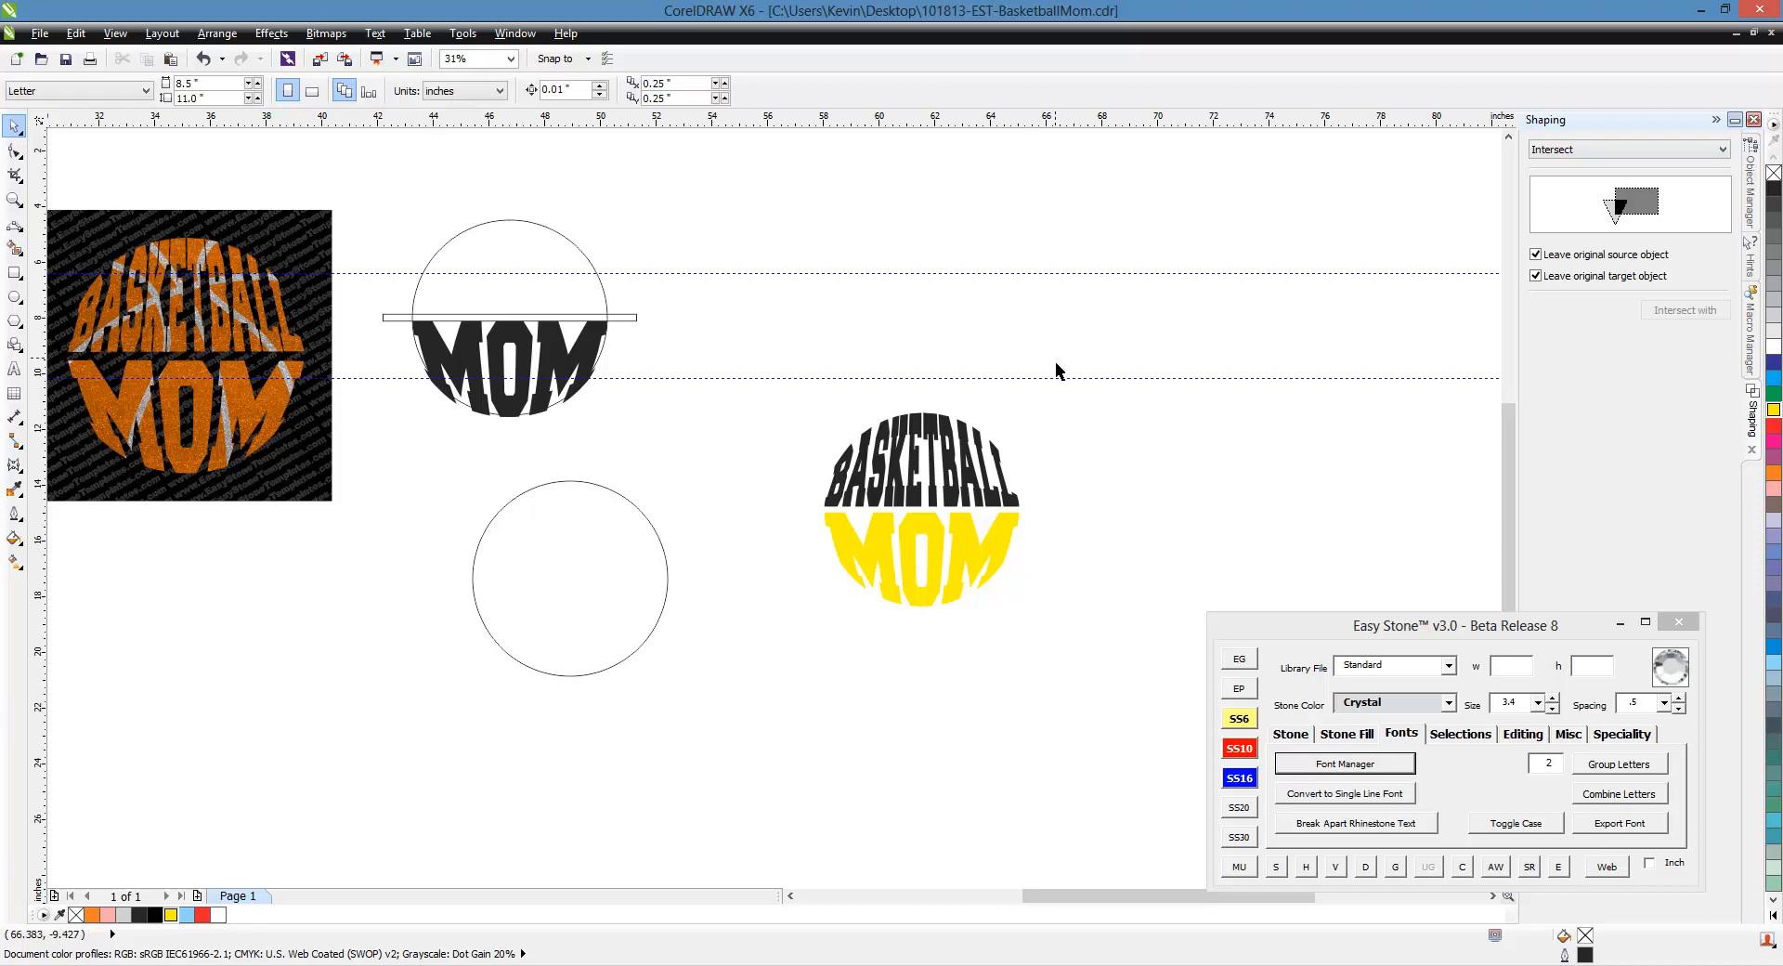
pyautogui.moveTo(52, 252)
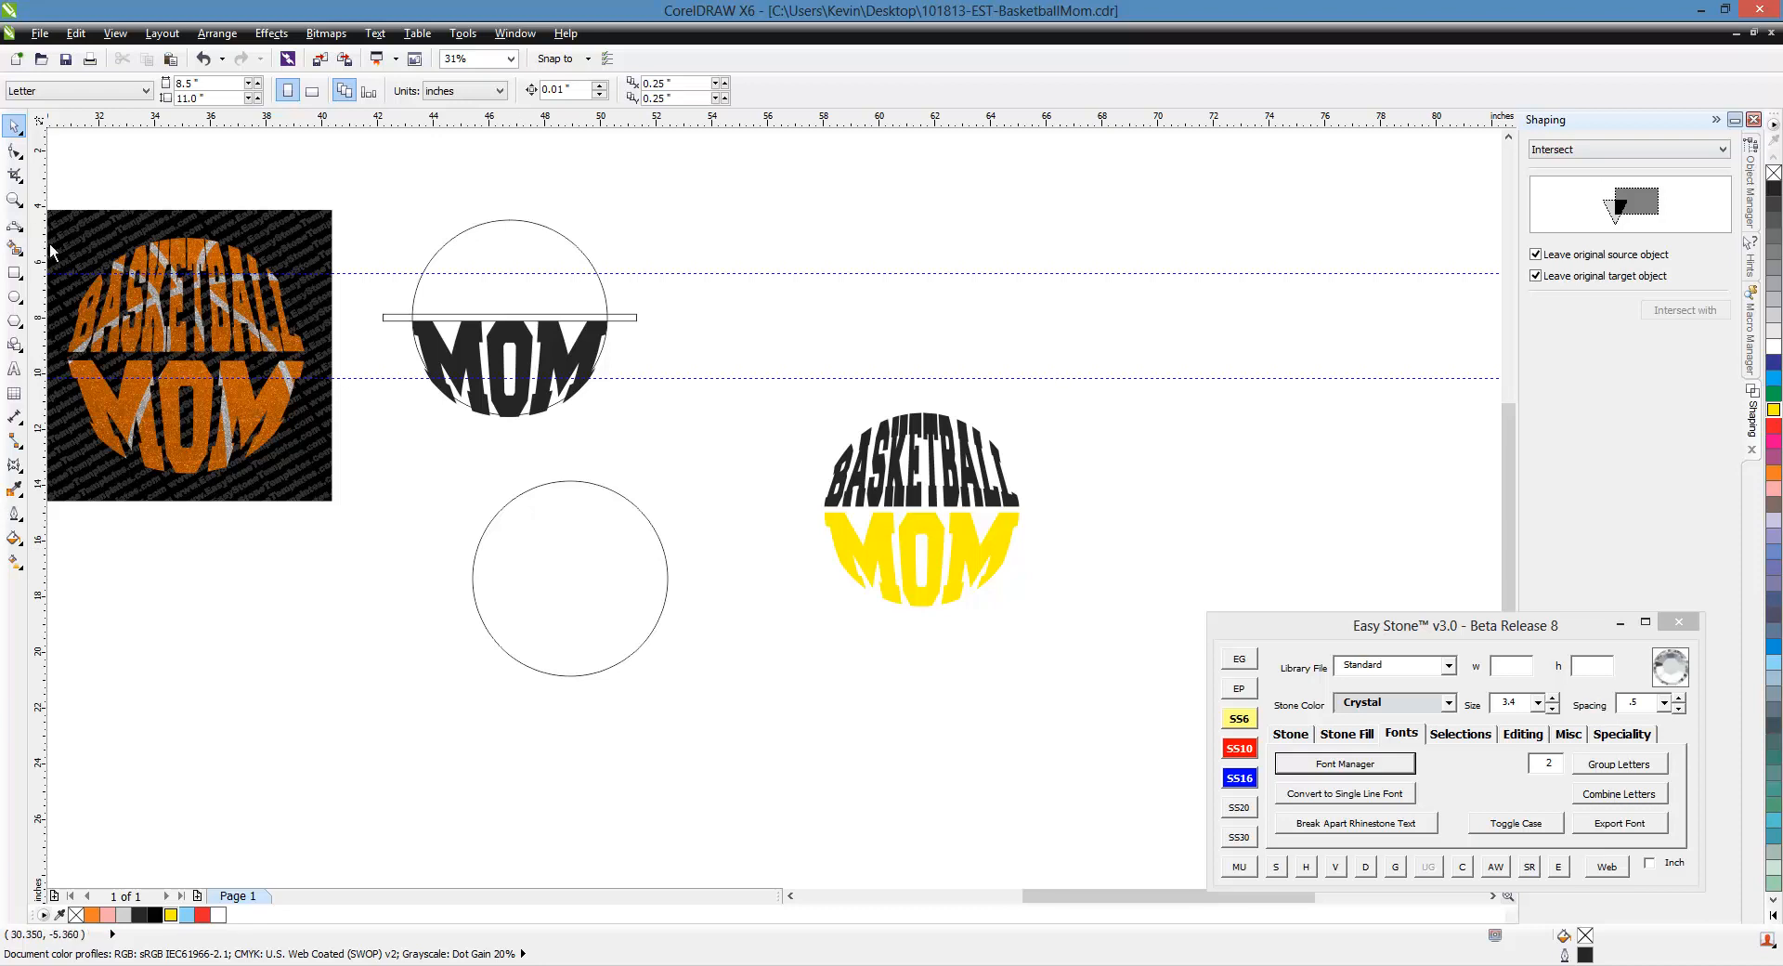
pyautogui.moveTo(262, 497)
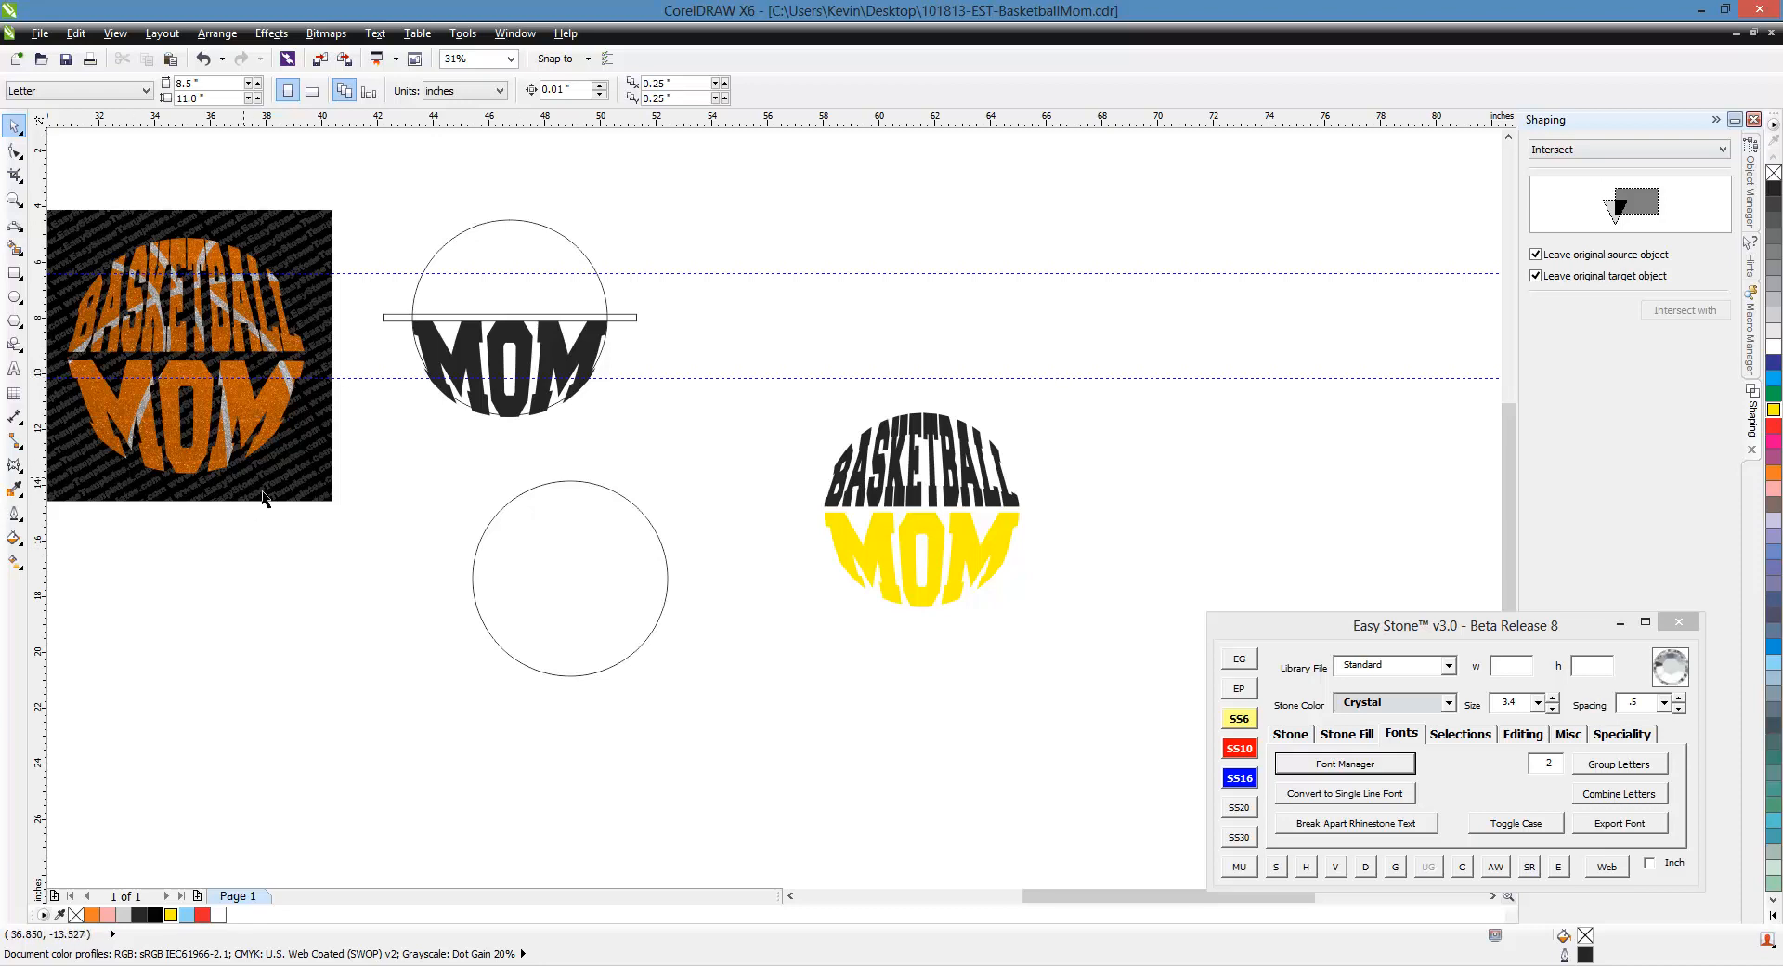
pyautogui.moveTo(444, 570)
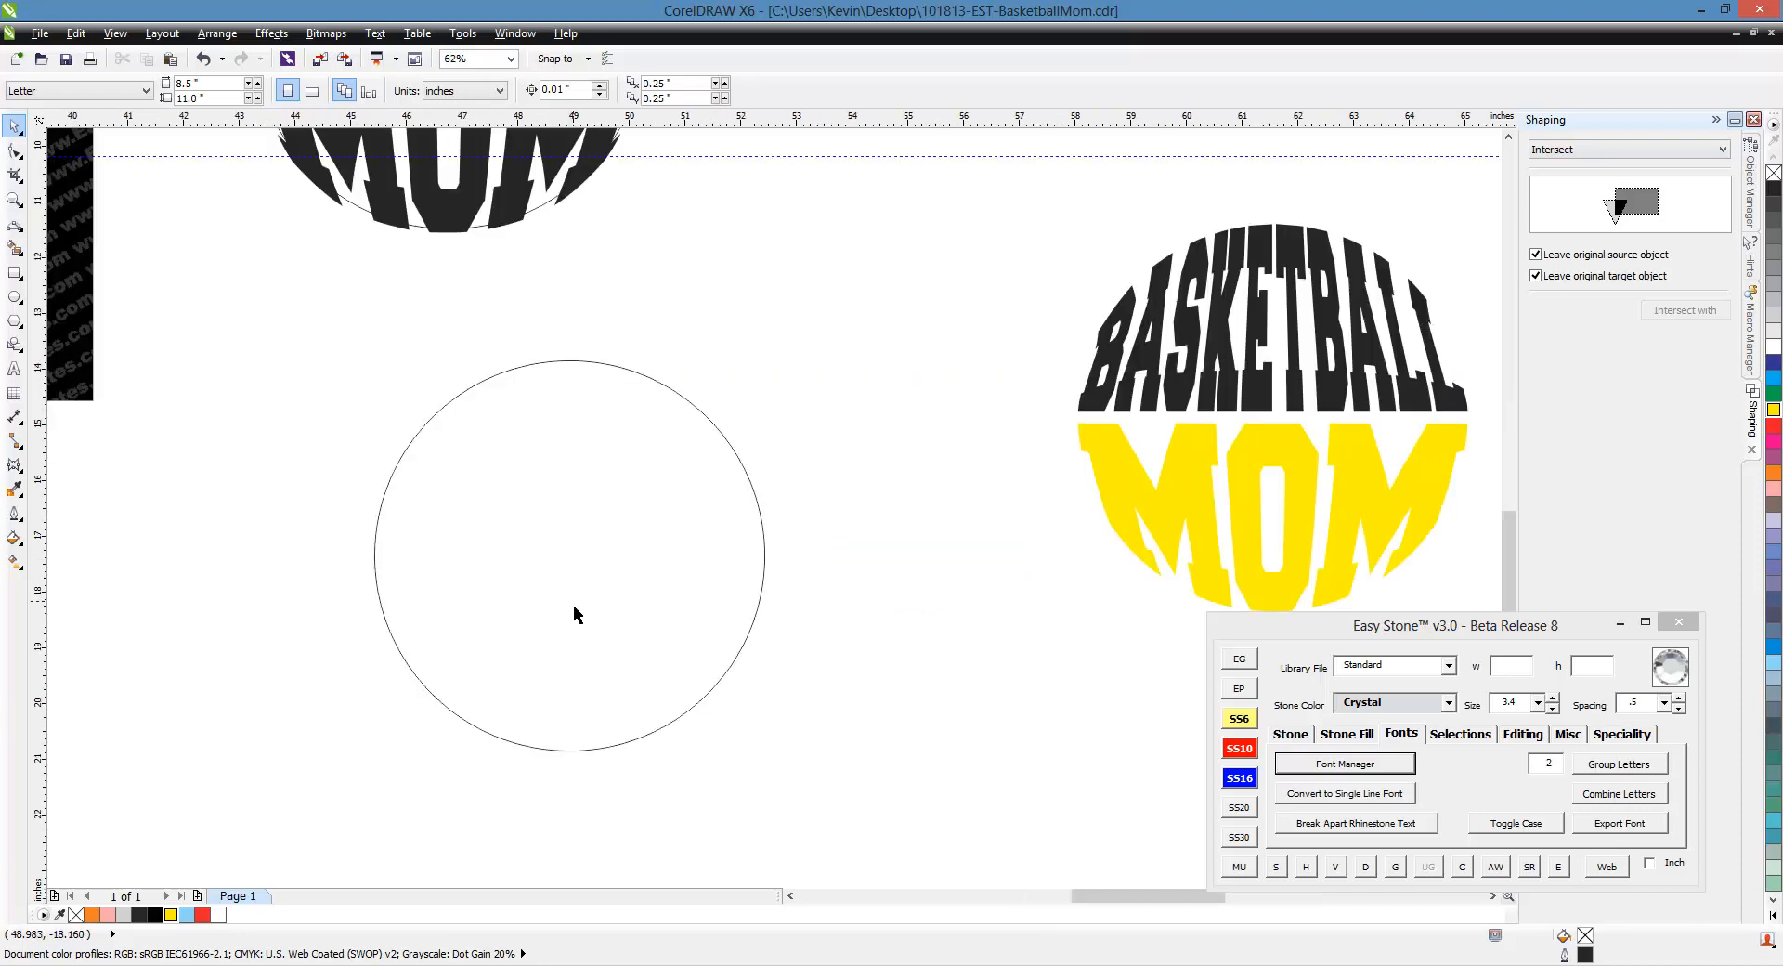
pyautogui.moveTo(588, 557)
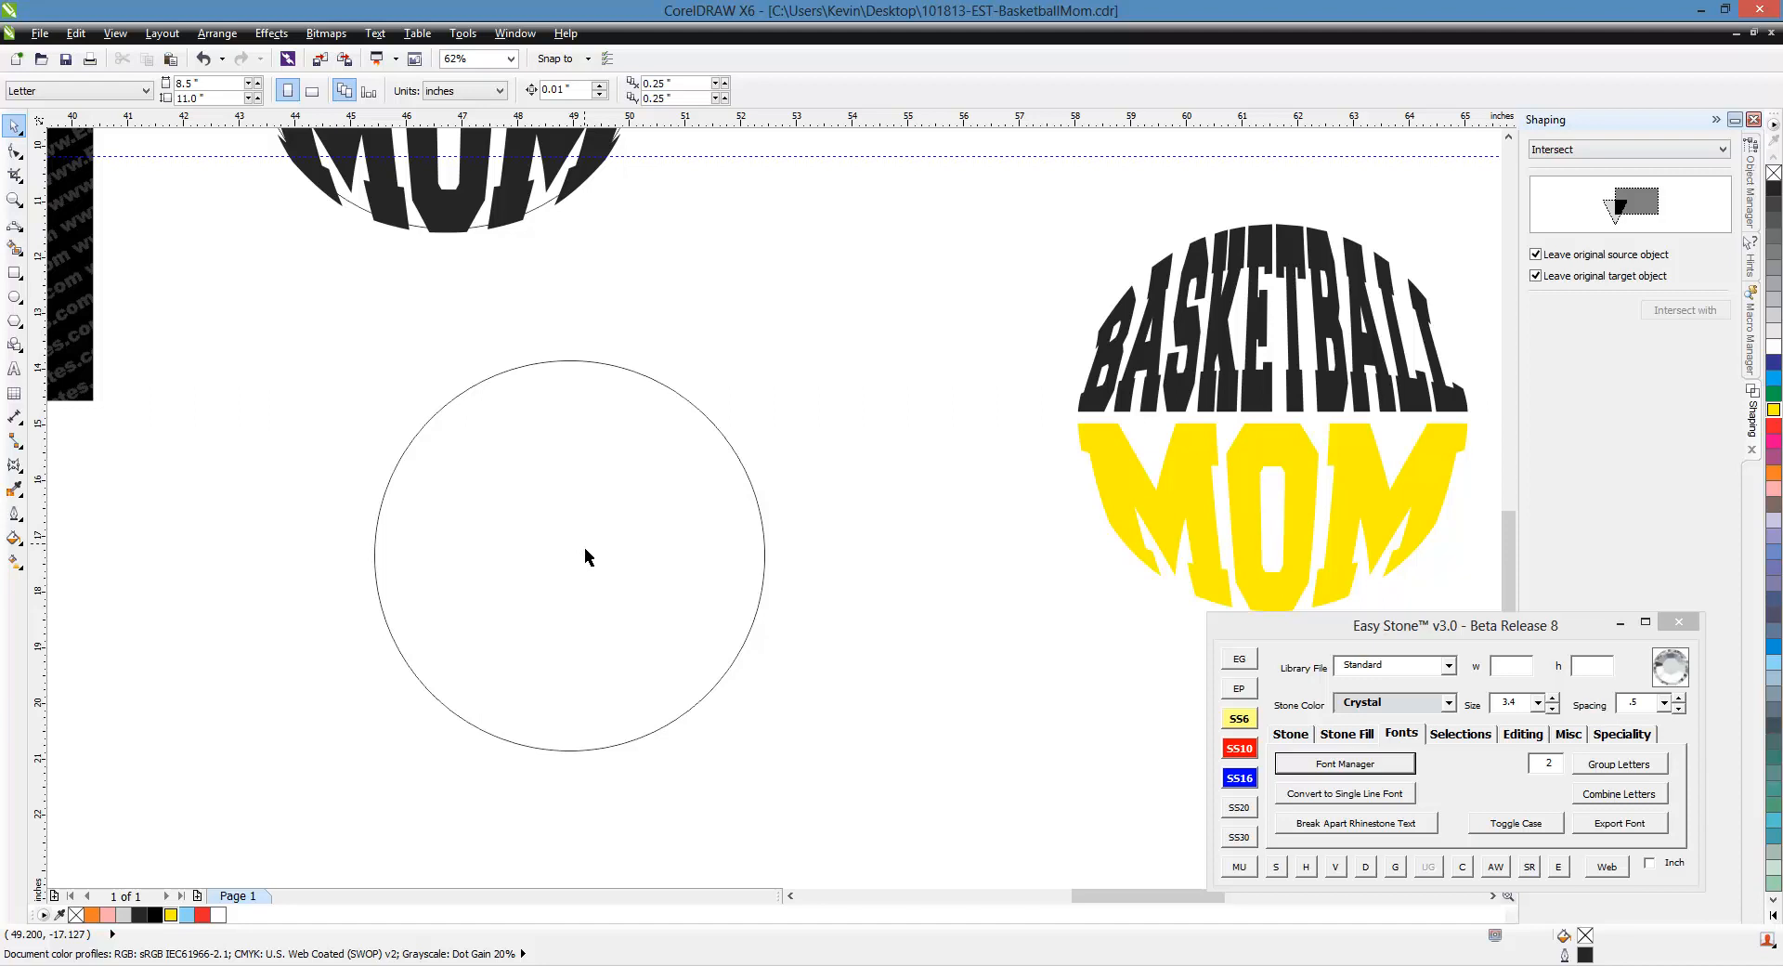
pyautogui.moveTo(565, 520)
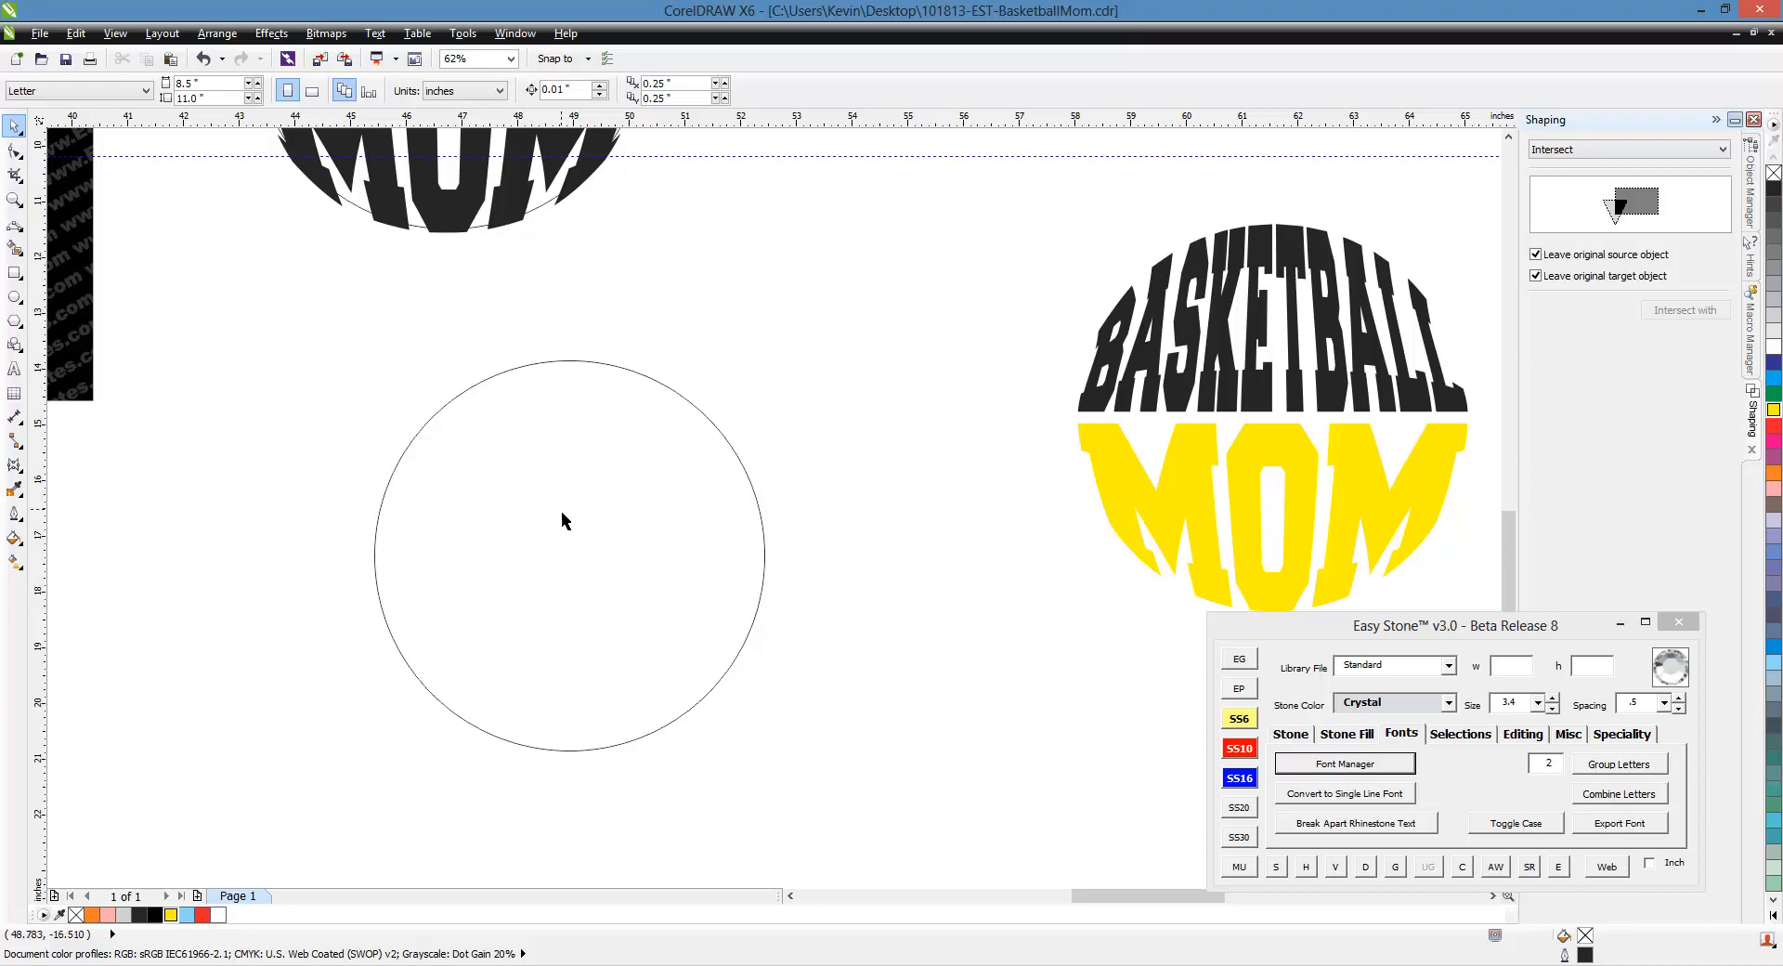
# - Draw five curved basketball seam lines across the empty circle with the curve tool
pyautogui.click(15, 225)
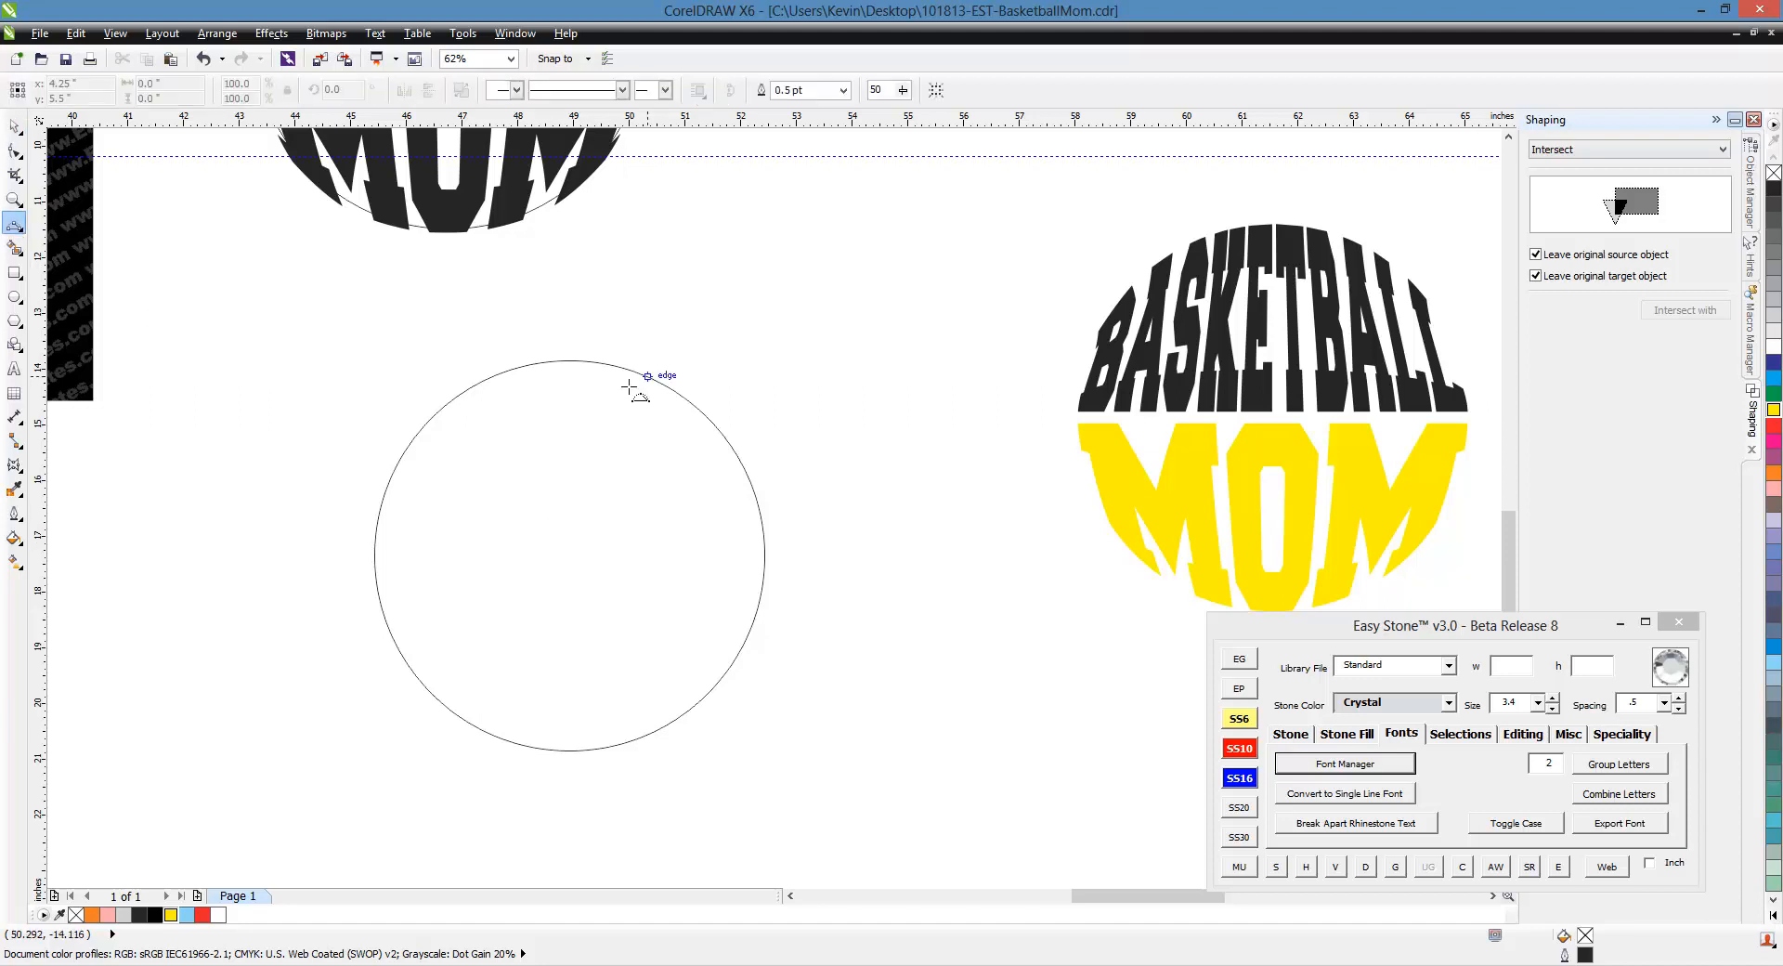
pyautogui.moveTo(488, 384); pyautogui.dragTo(635, 744)
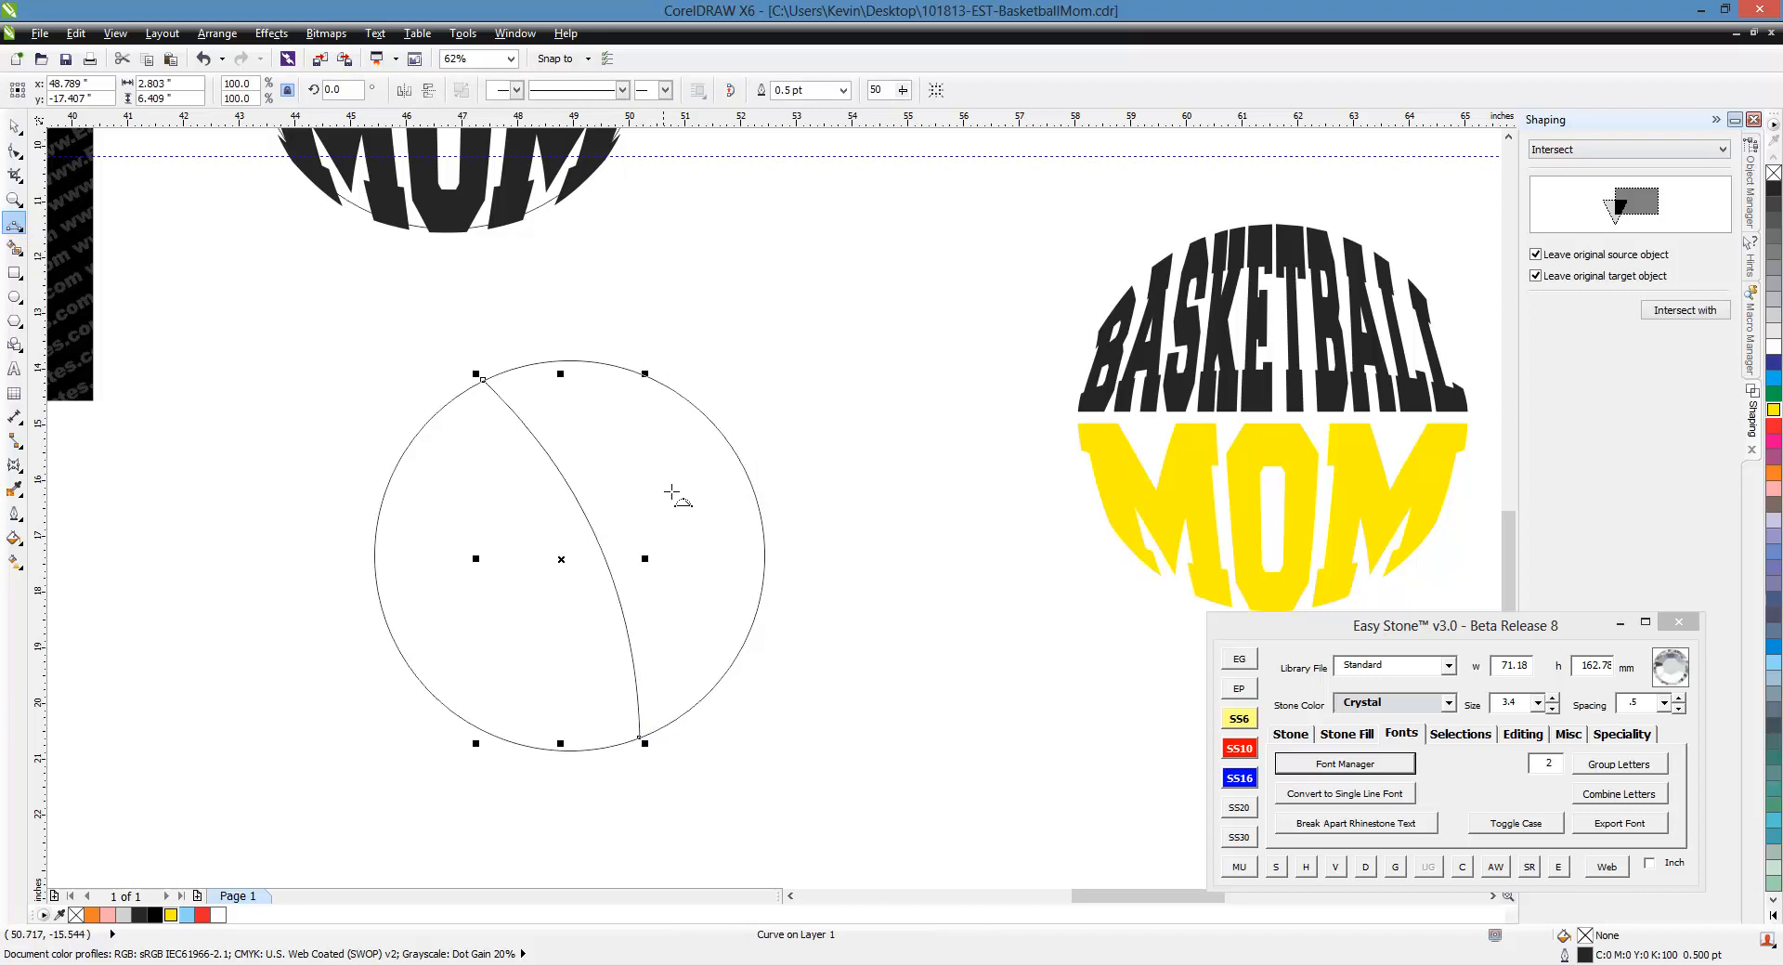
pyautogui.moveTo(748, 466)
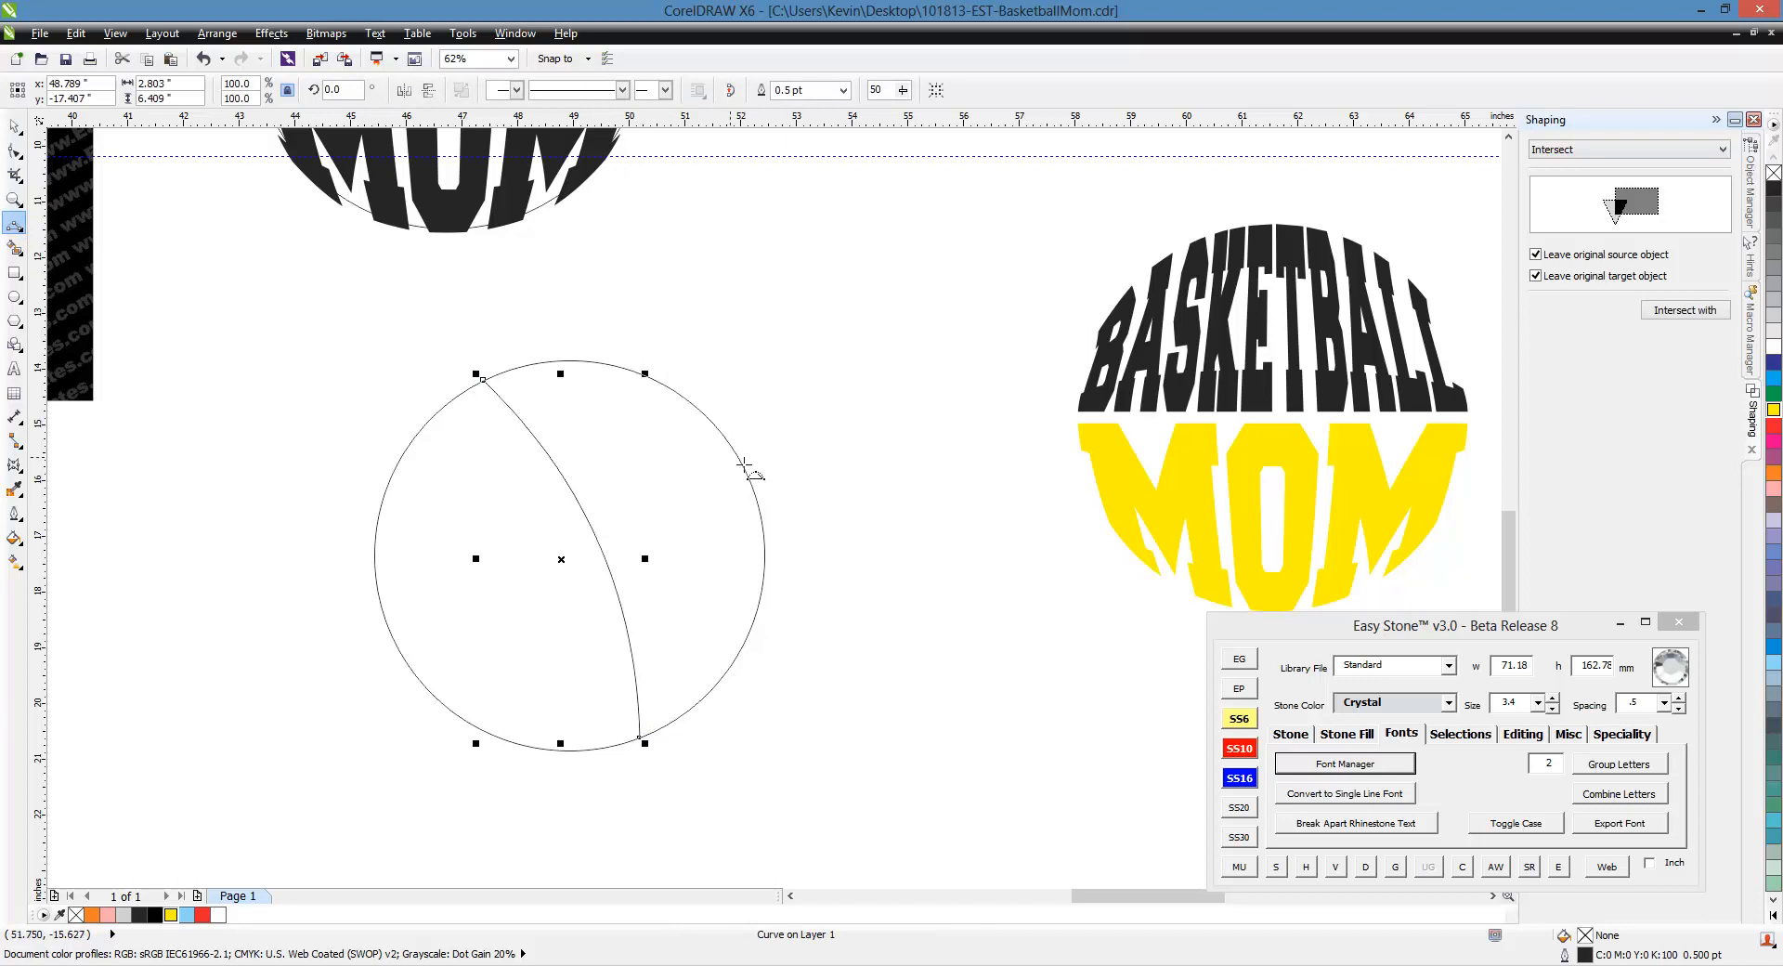
pyautogui.moveTo(655, 531)
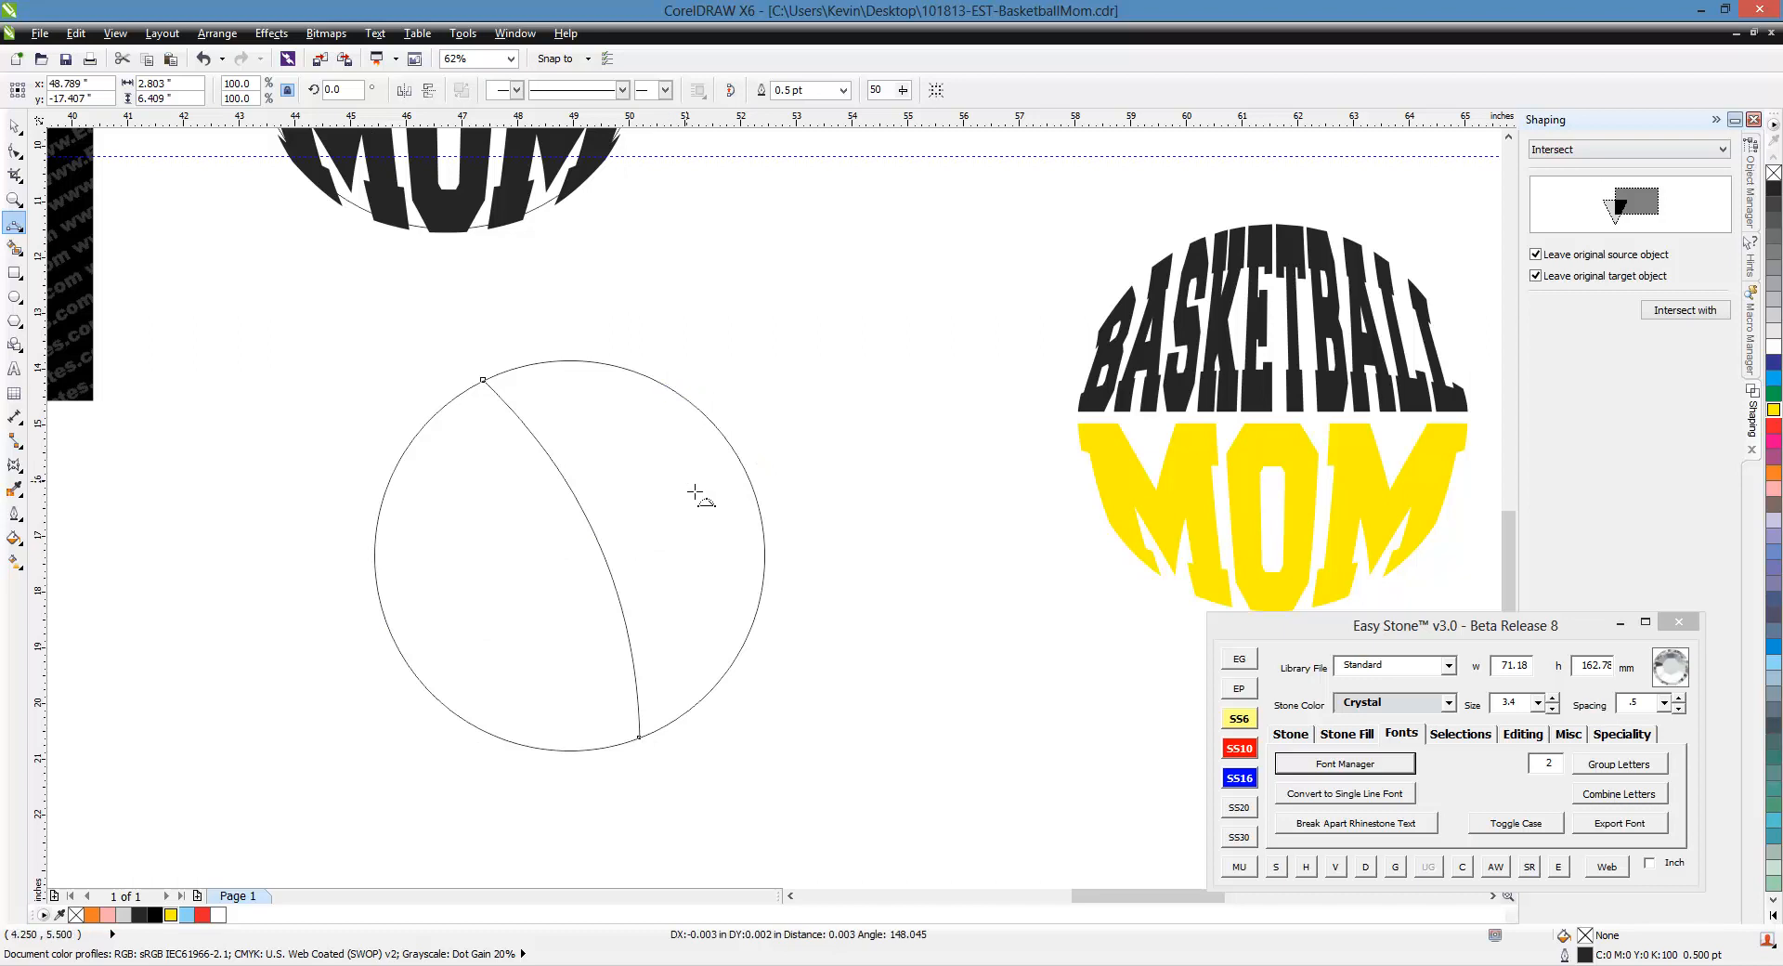
pyautogui.moveTo(697, 407)
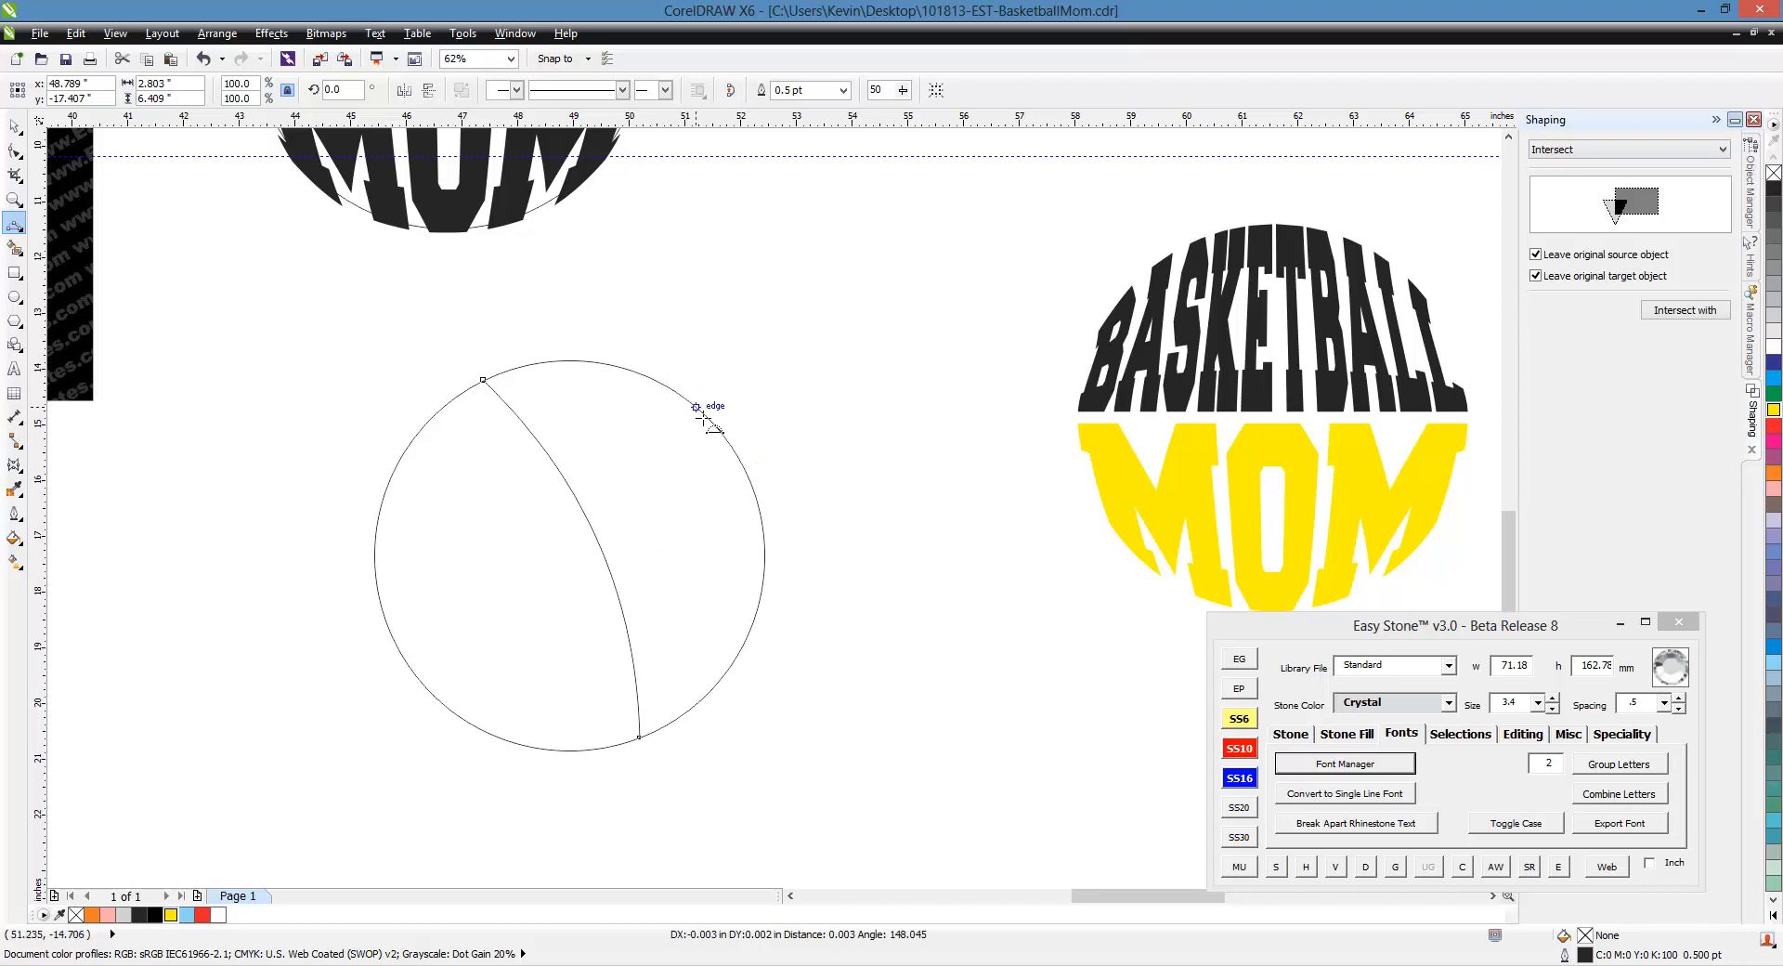
pyautogui.moveTo(696, 406); pyautogui.dragTo(375, 557)
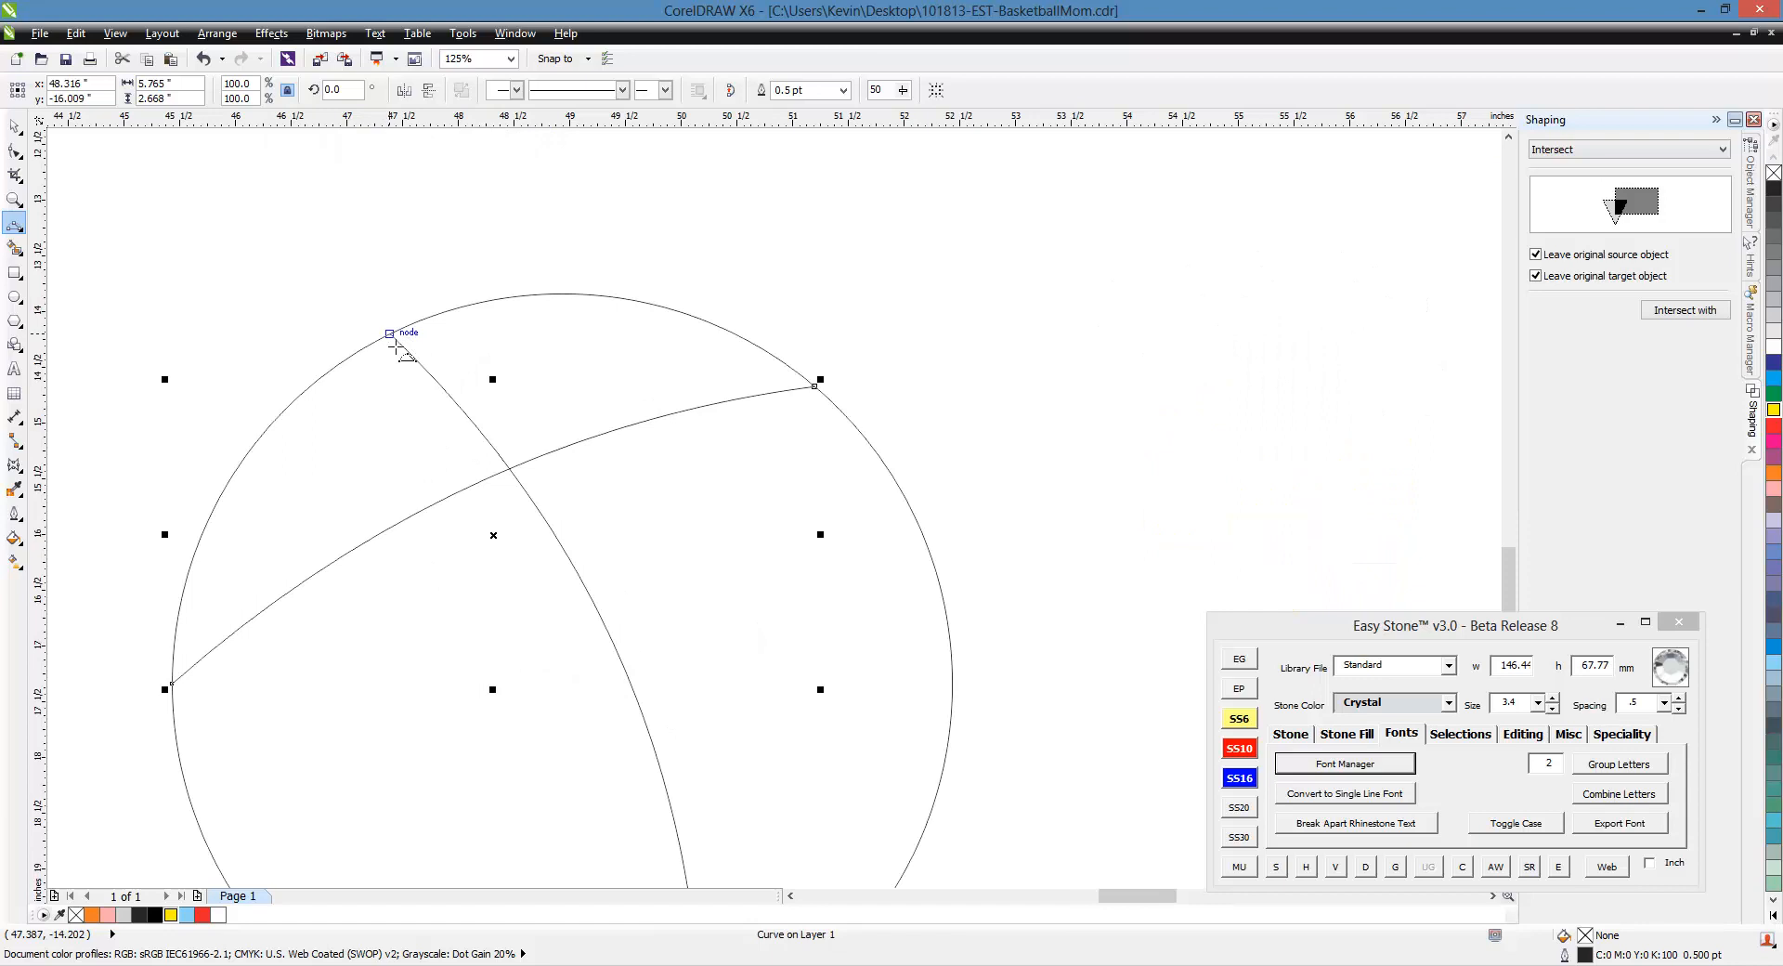
pyautogui.moveTo(632, 304)
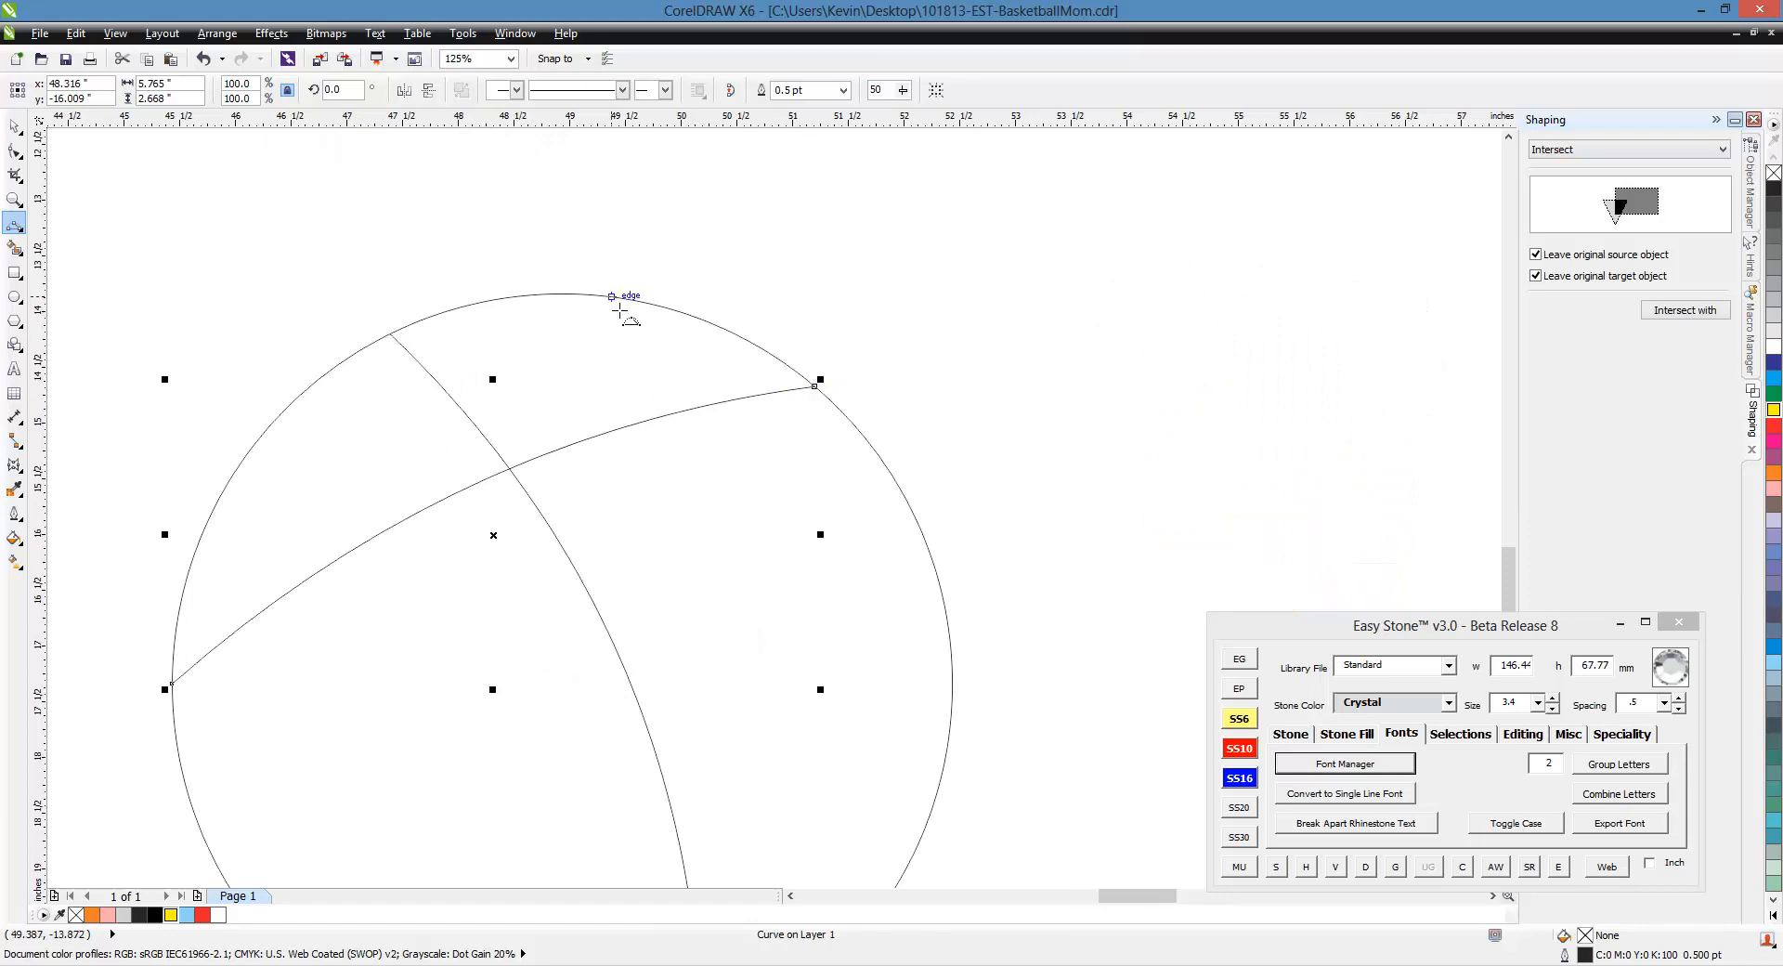
pyautogui.moveTo(611, 301); pyautogui.dragTo(654, 362)
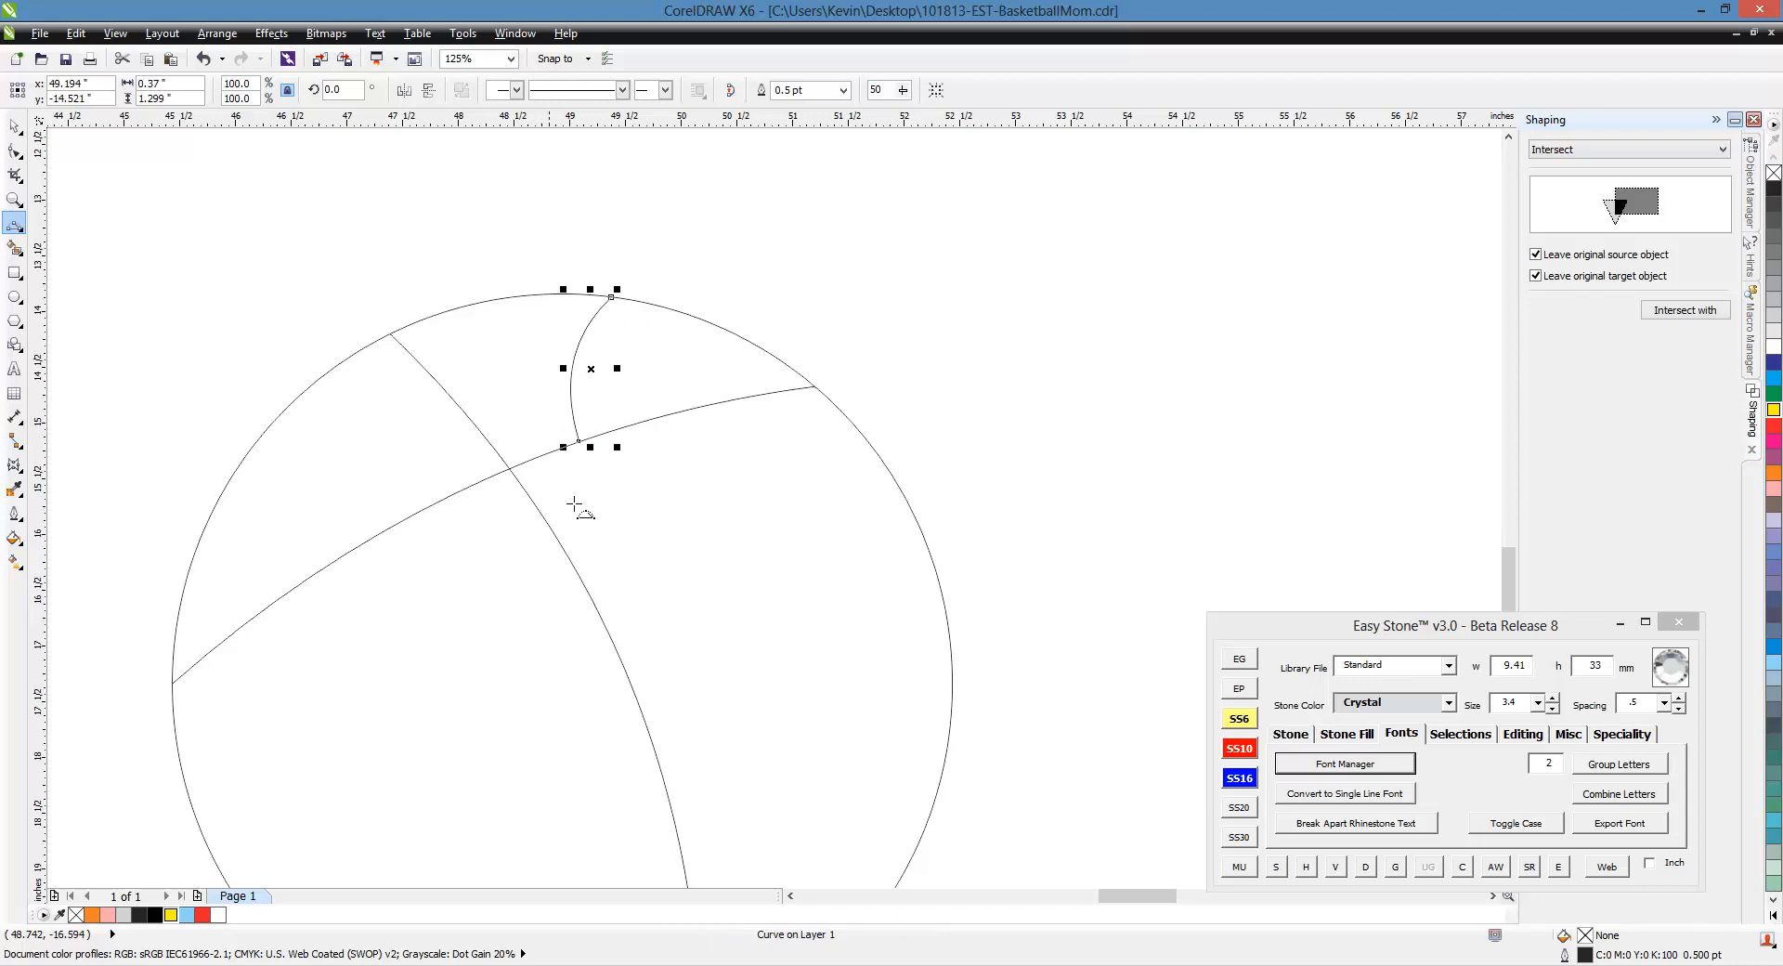
pyautogui.moveTo(600, 307)
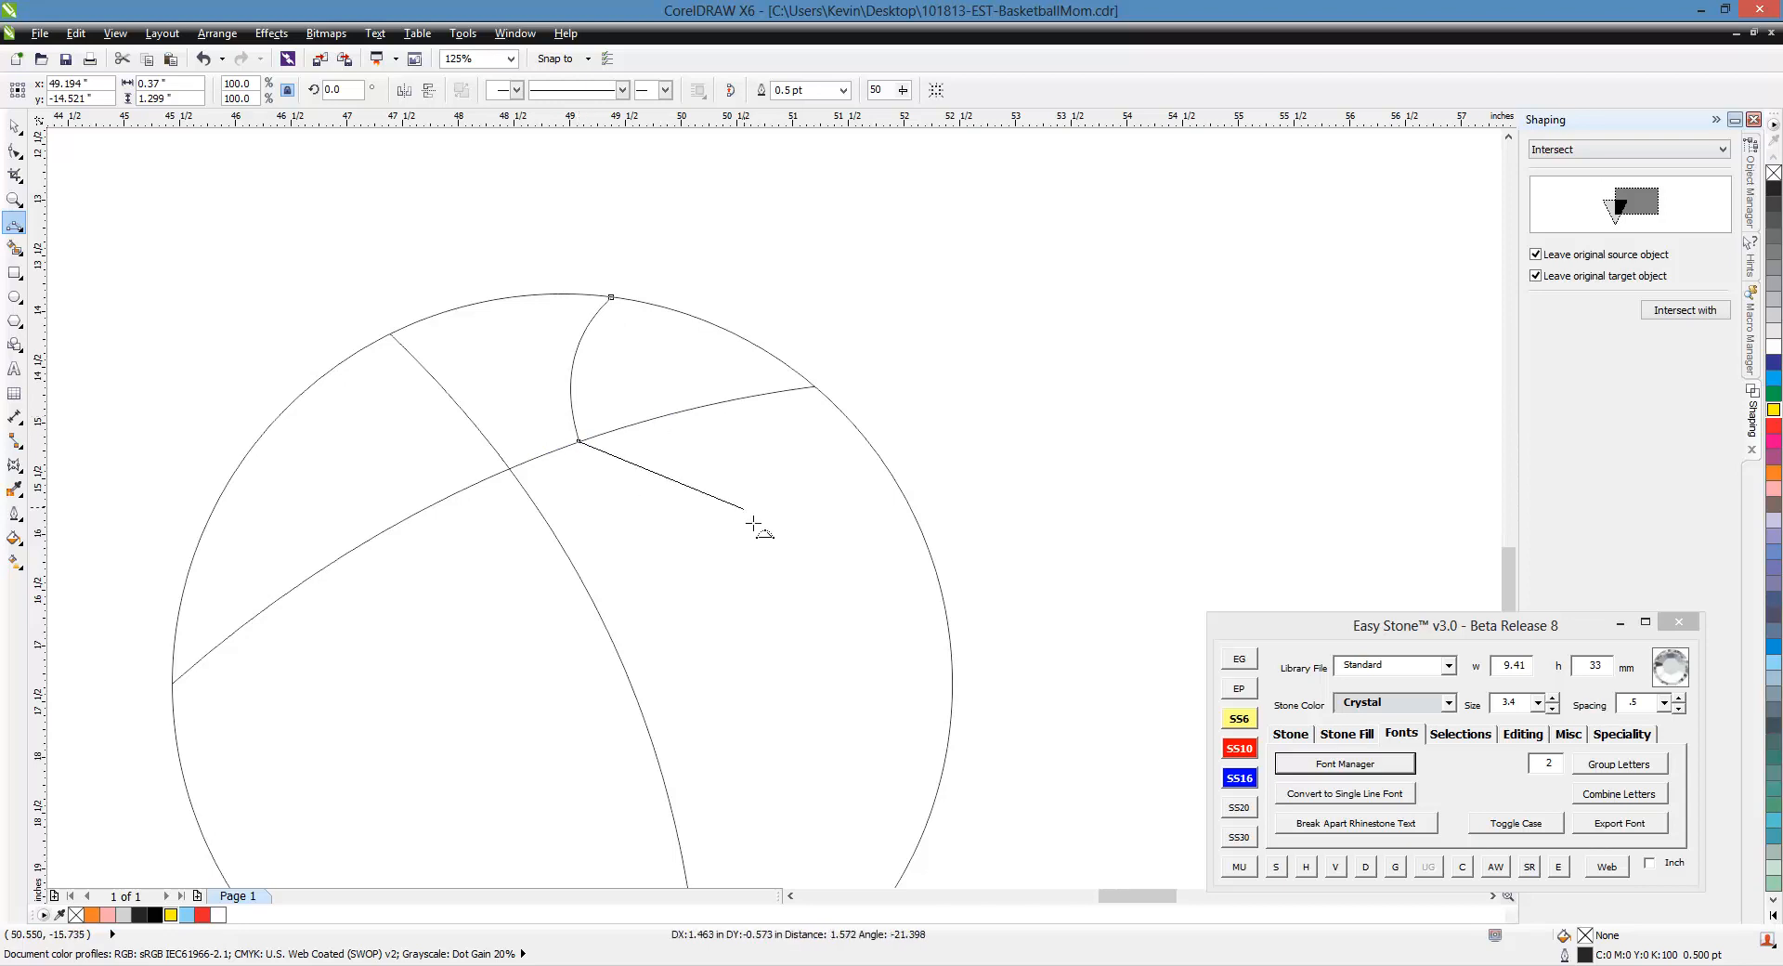
pyautogui.moveTo(752, 522); pyautogui.dragTo(735, 539)
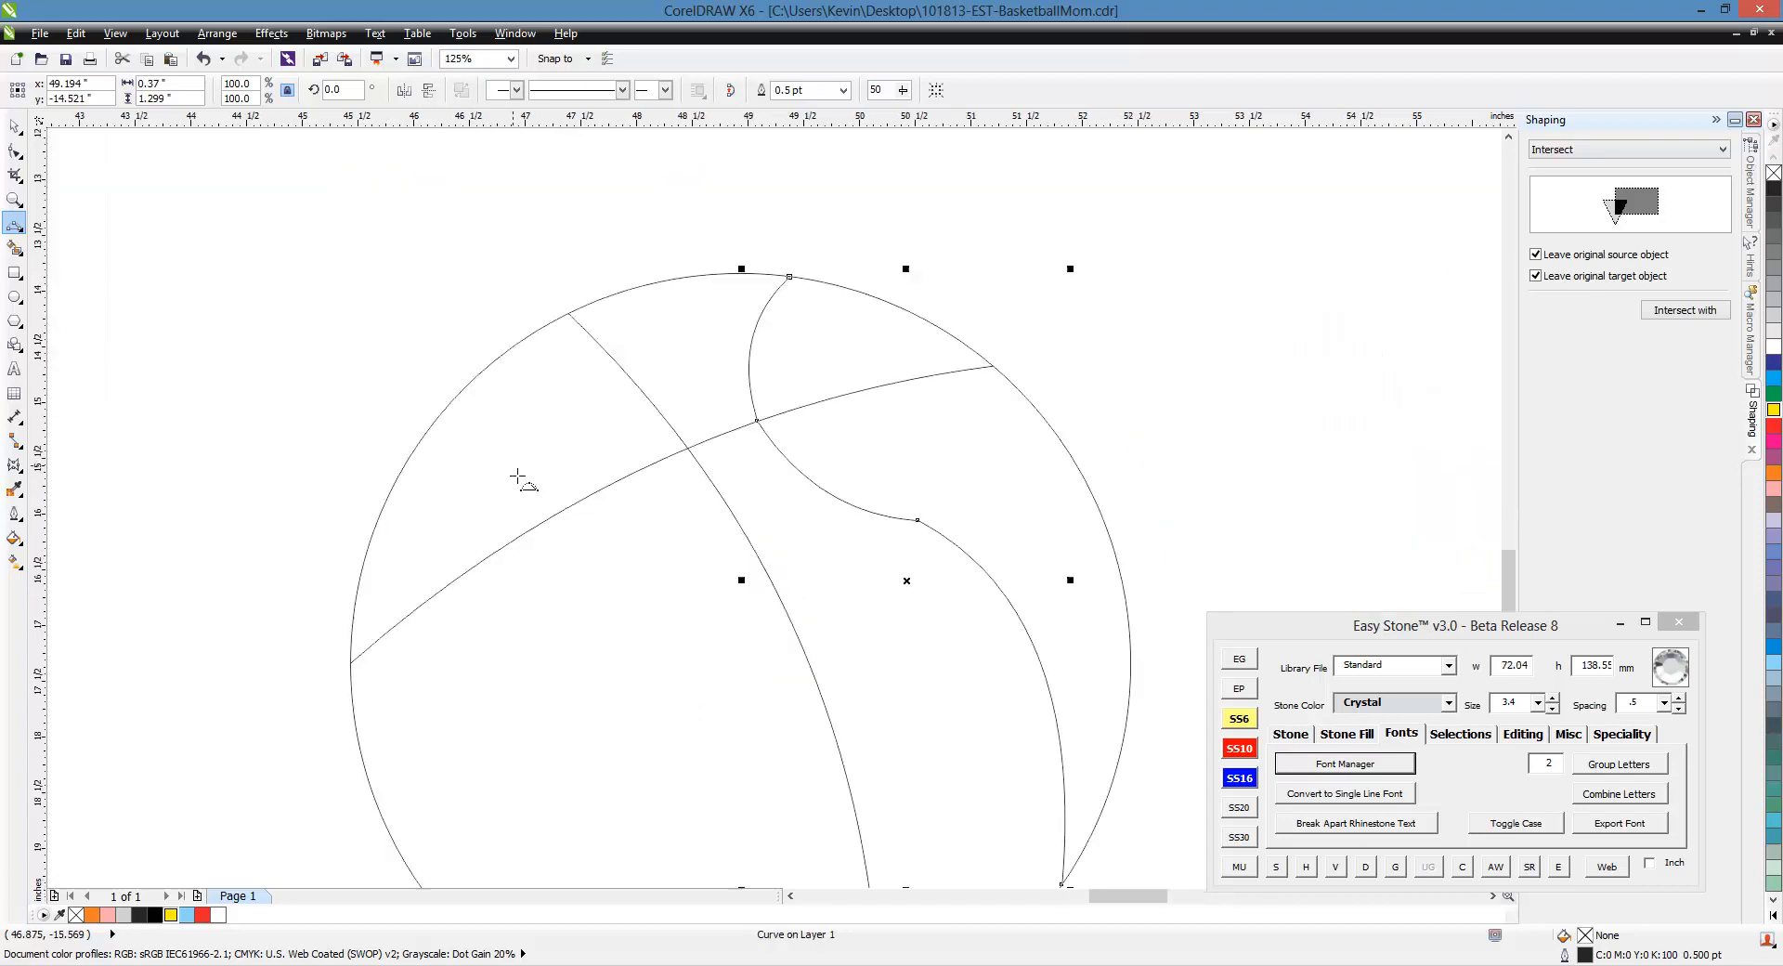
pyautogui.moveTo(568, 386)
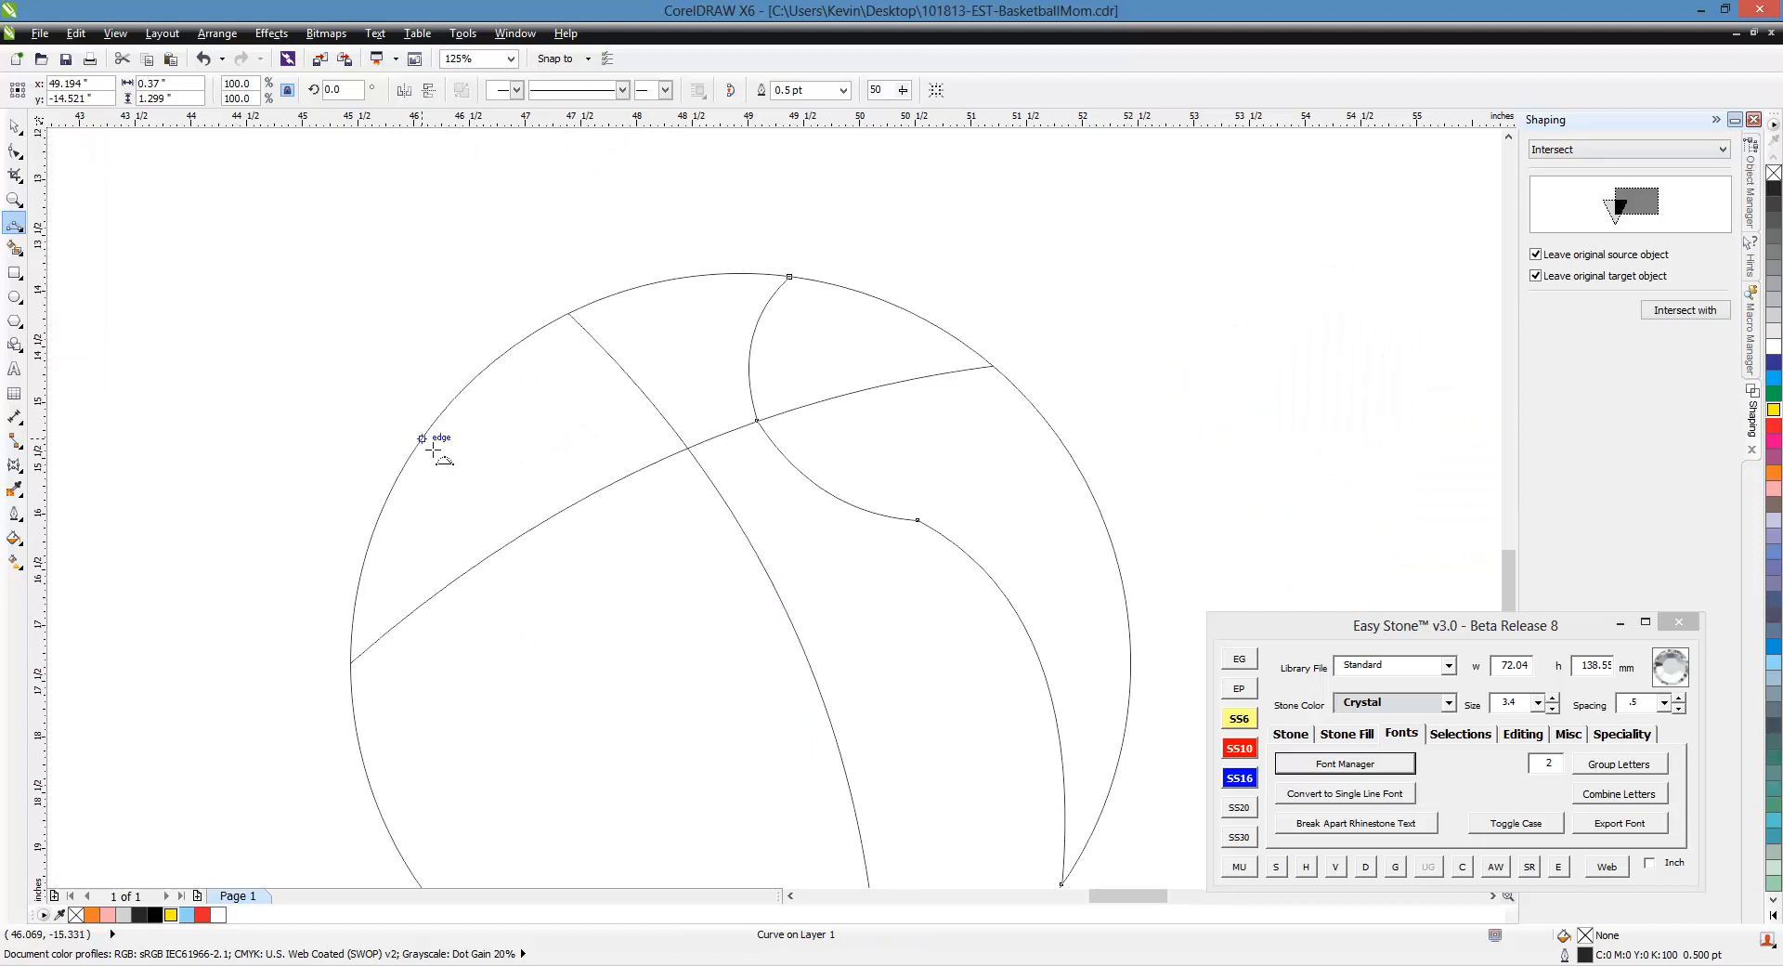
pyautogui.moveTo(423, 439); pyautogui.dragTo(535, 546)
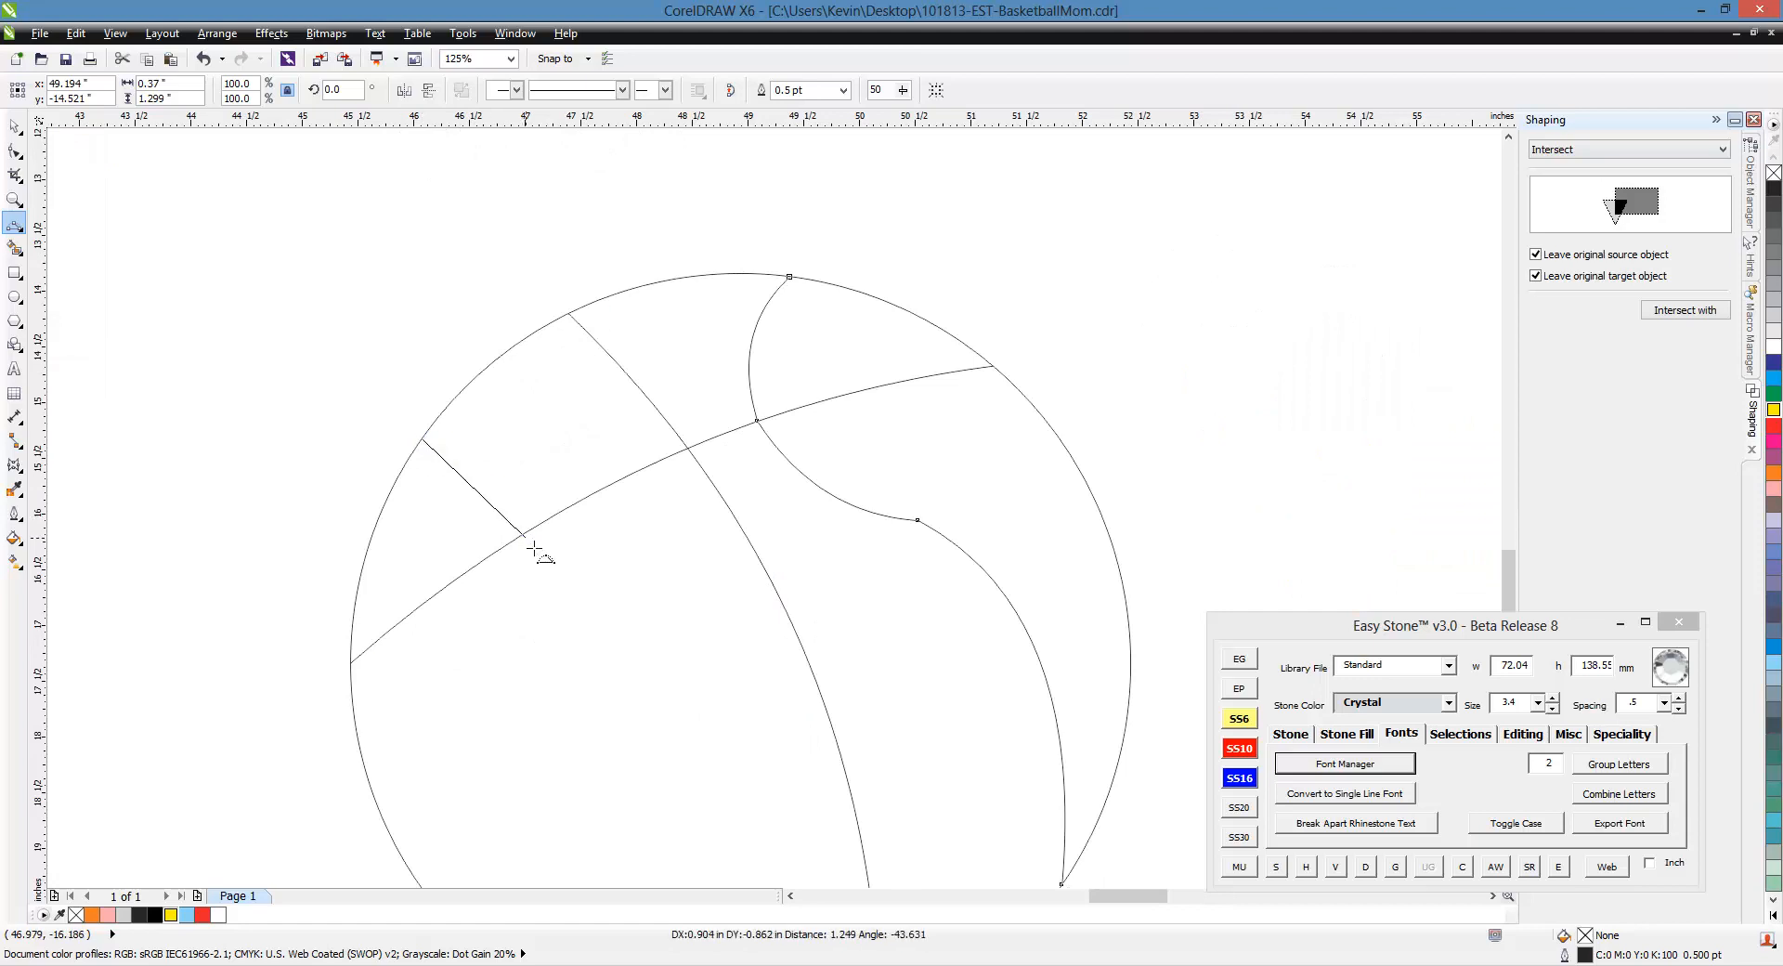
pyautogui.moveTo(603, 487)
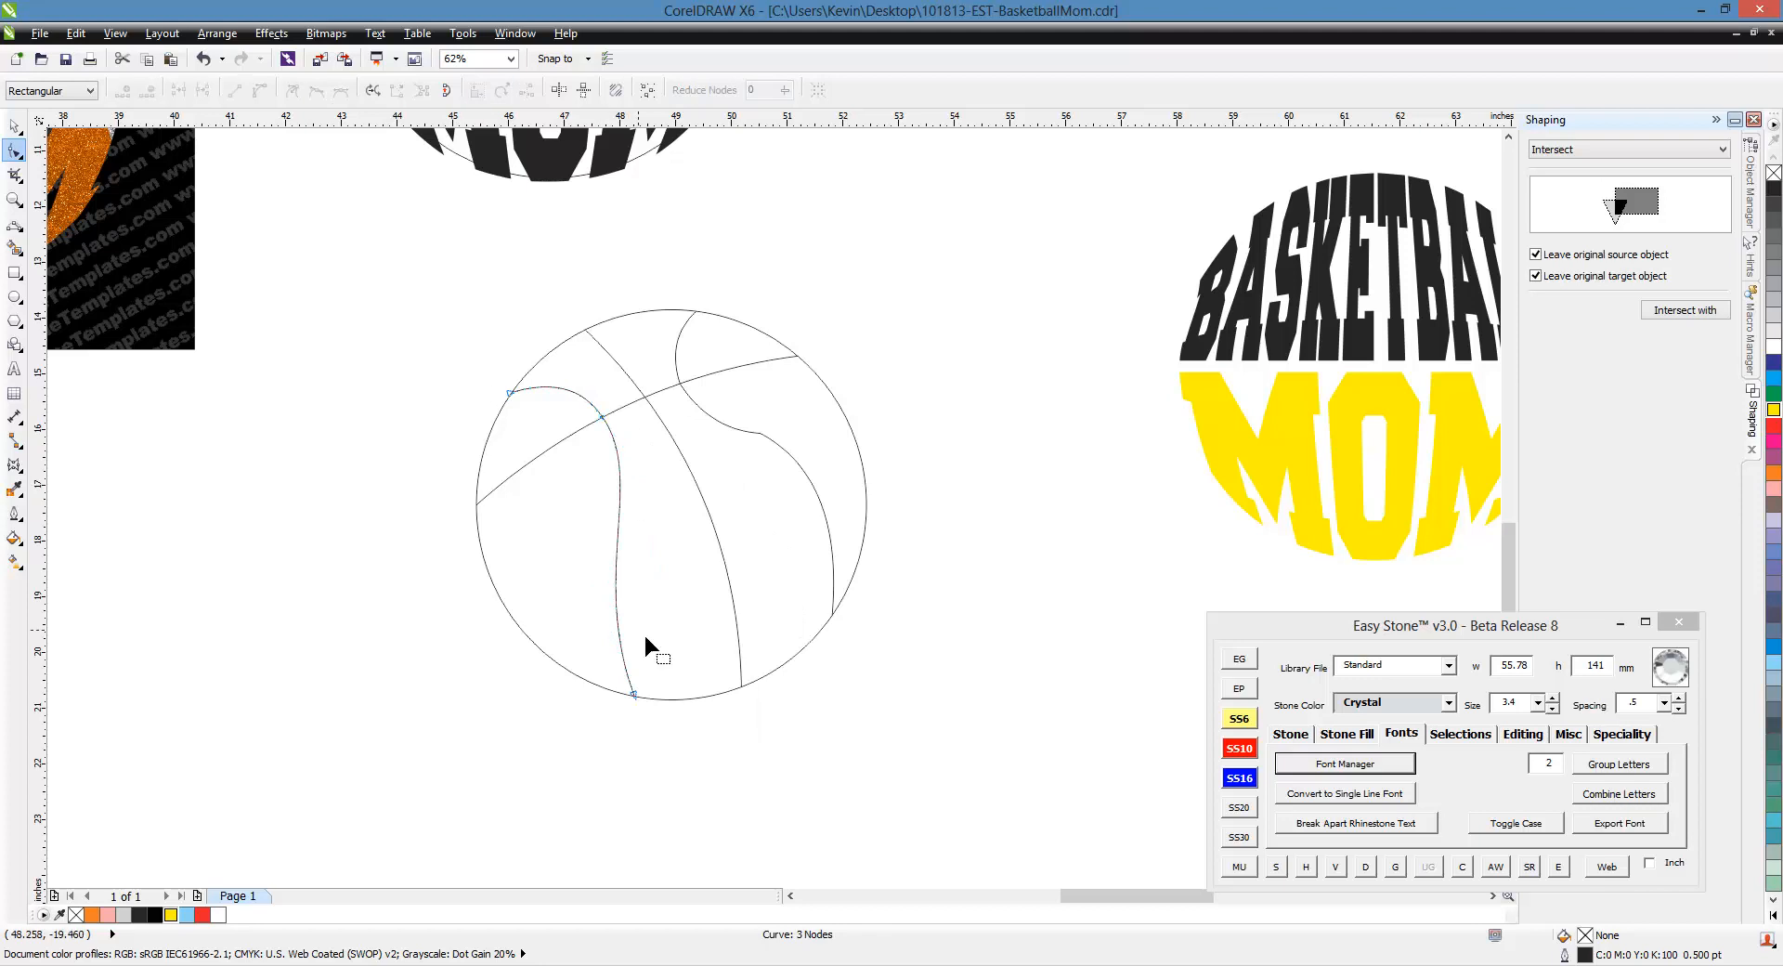
pyautogui.moveTo(773, 453)
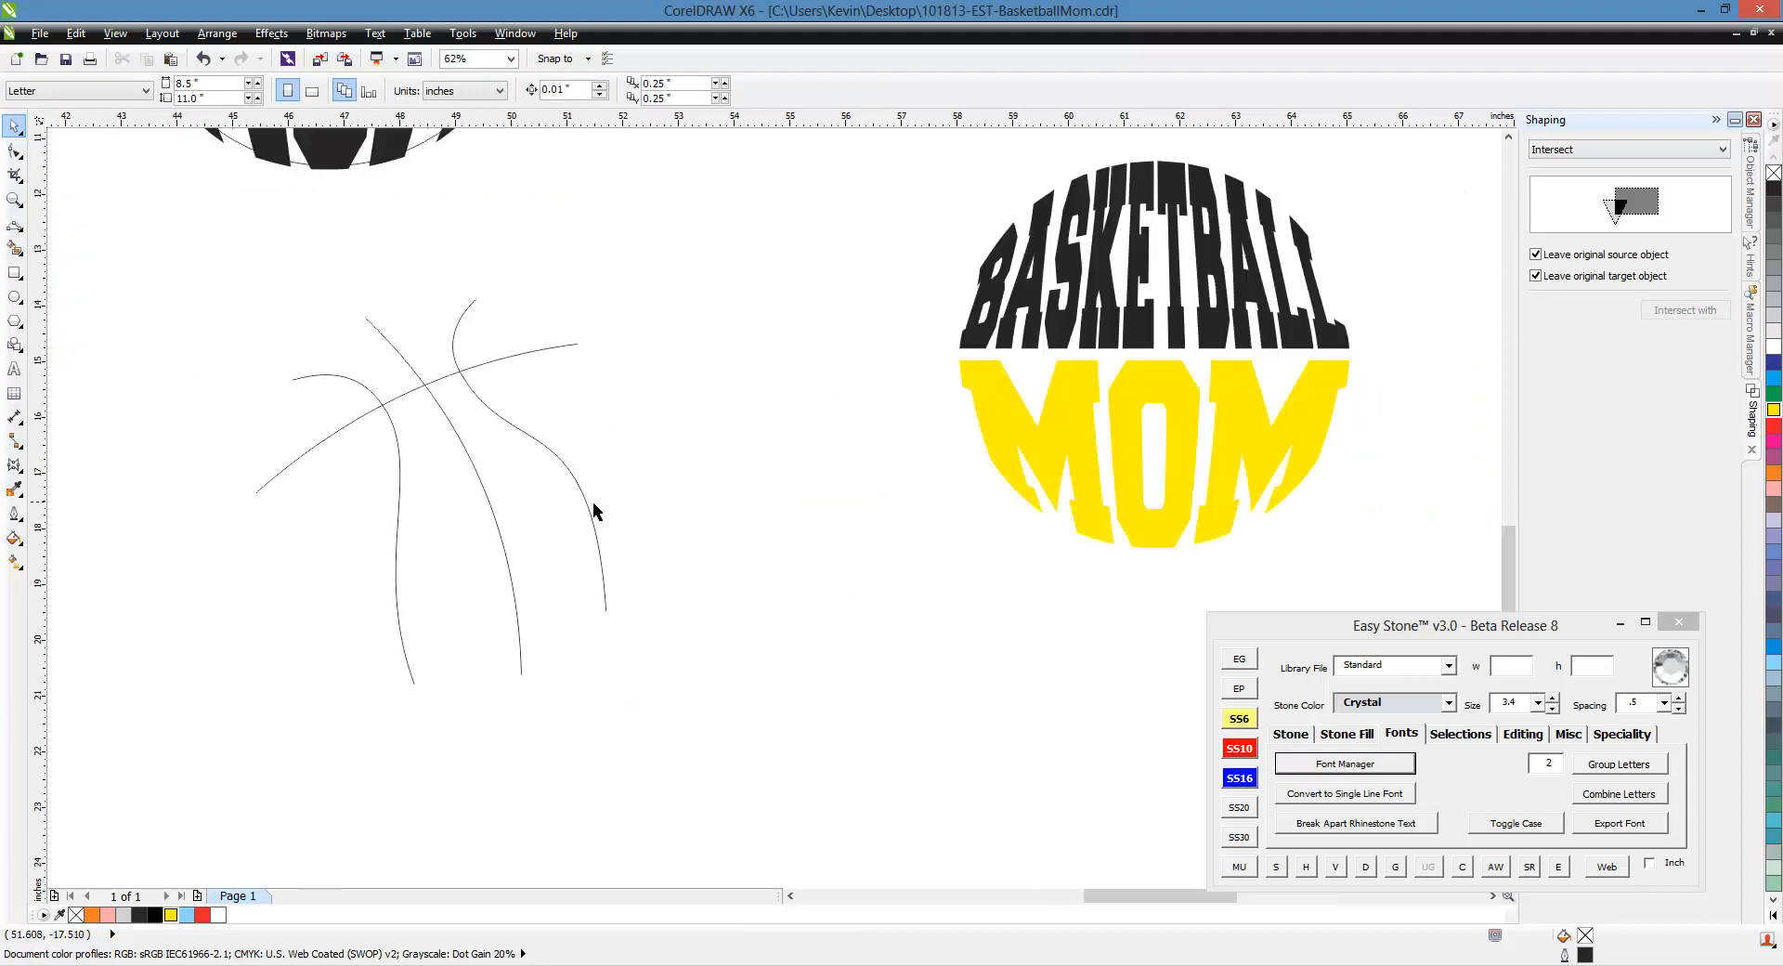
# - Fill the lettering orange and give the four seam curves a 10 pt outline width
pyautogui.click(1153, 284)
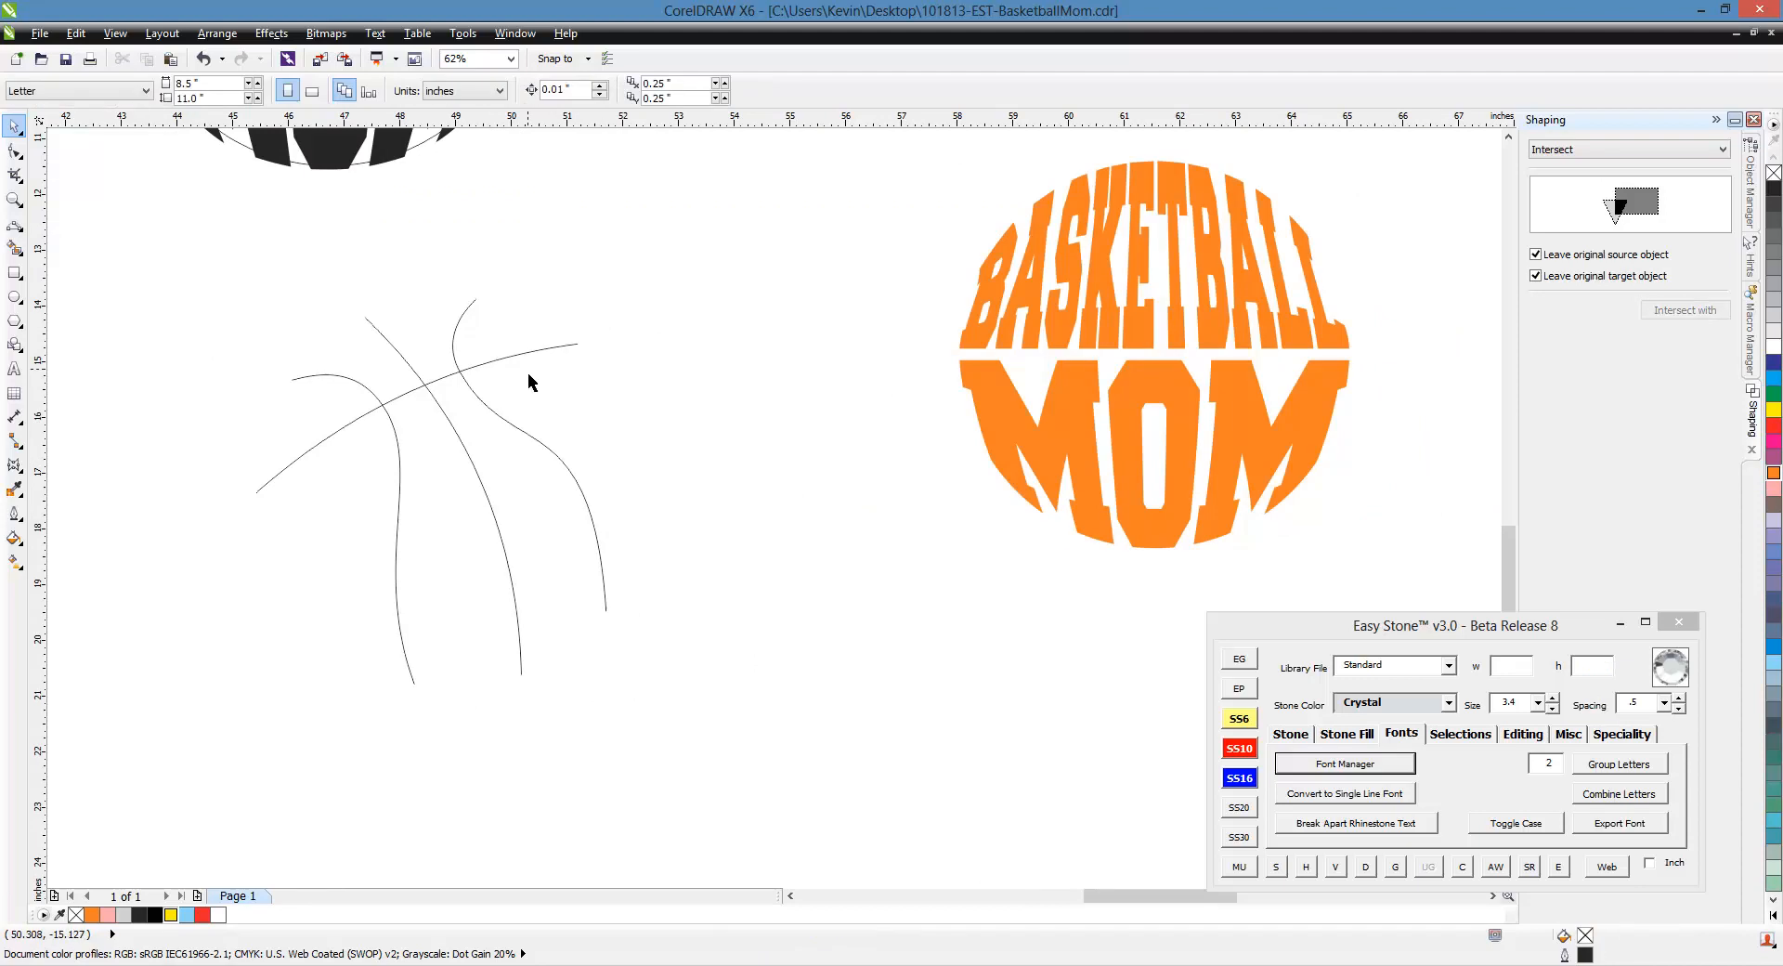
pyautogui.moveTo(520, 345)
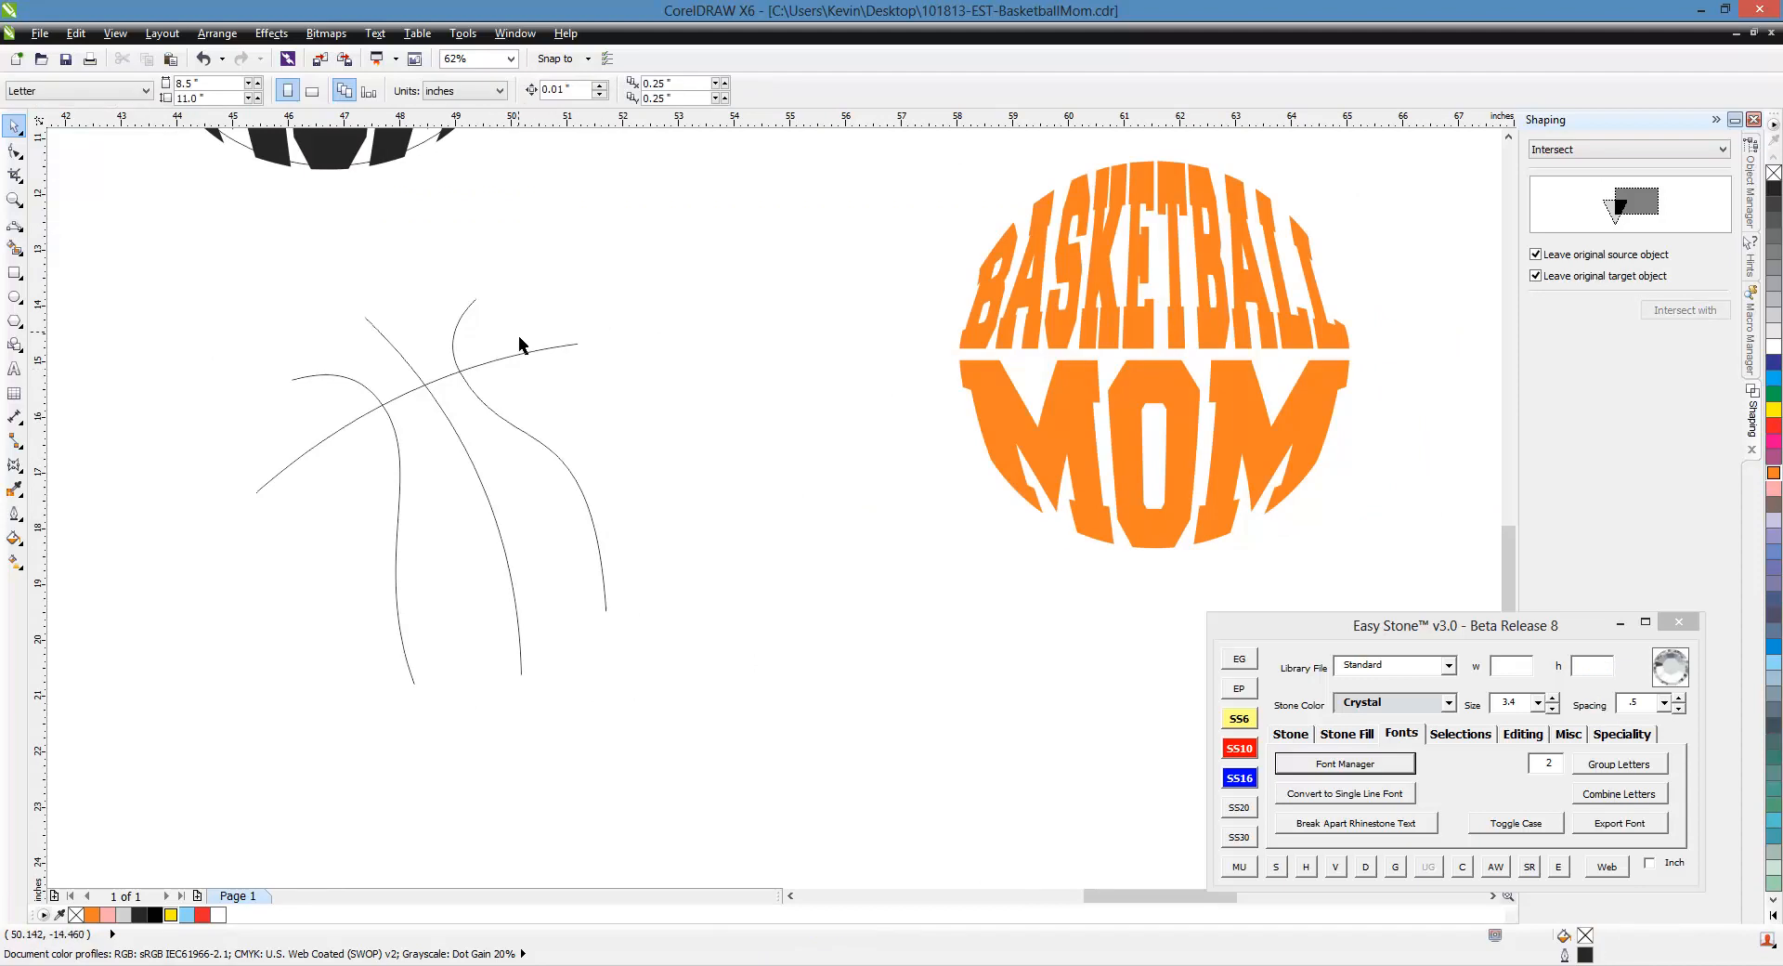
pyautogui.moveTo(520, 345); pyautogui.dragTo(330, 520)
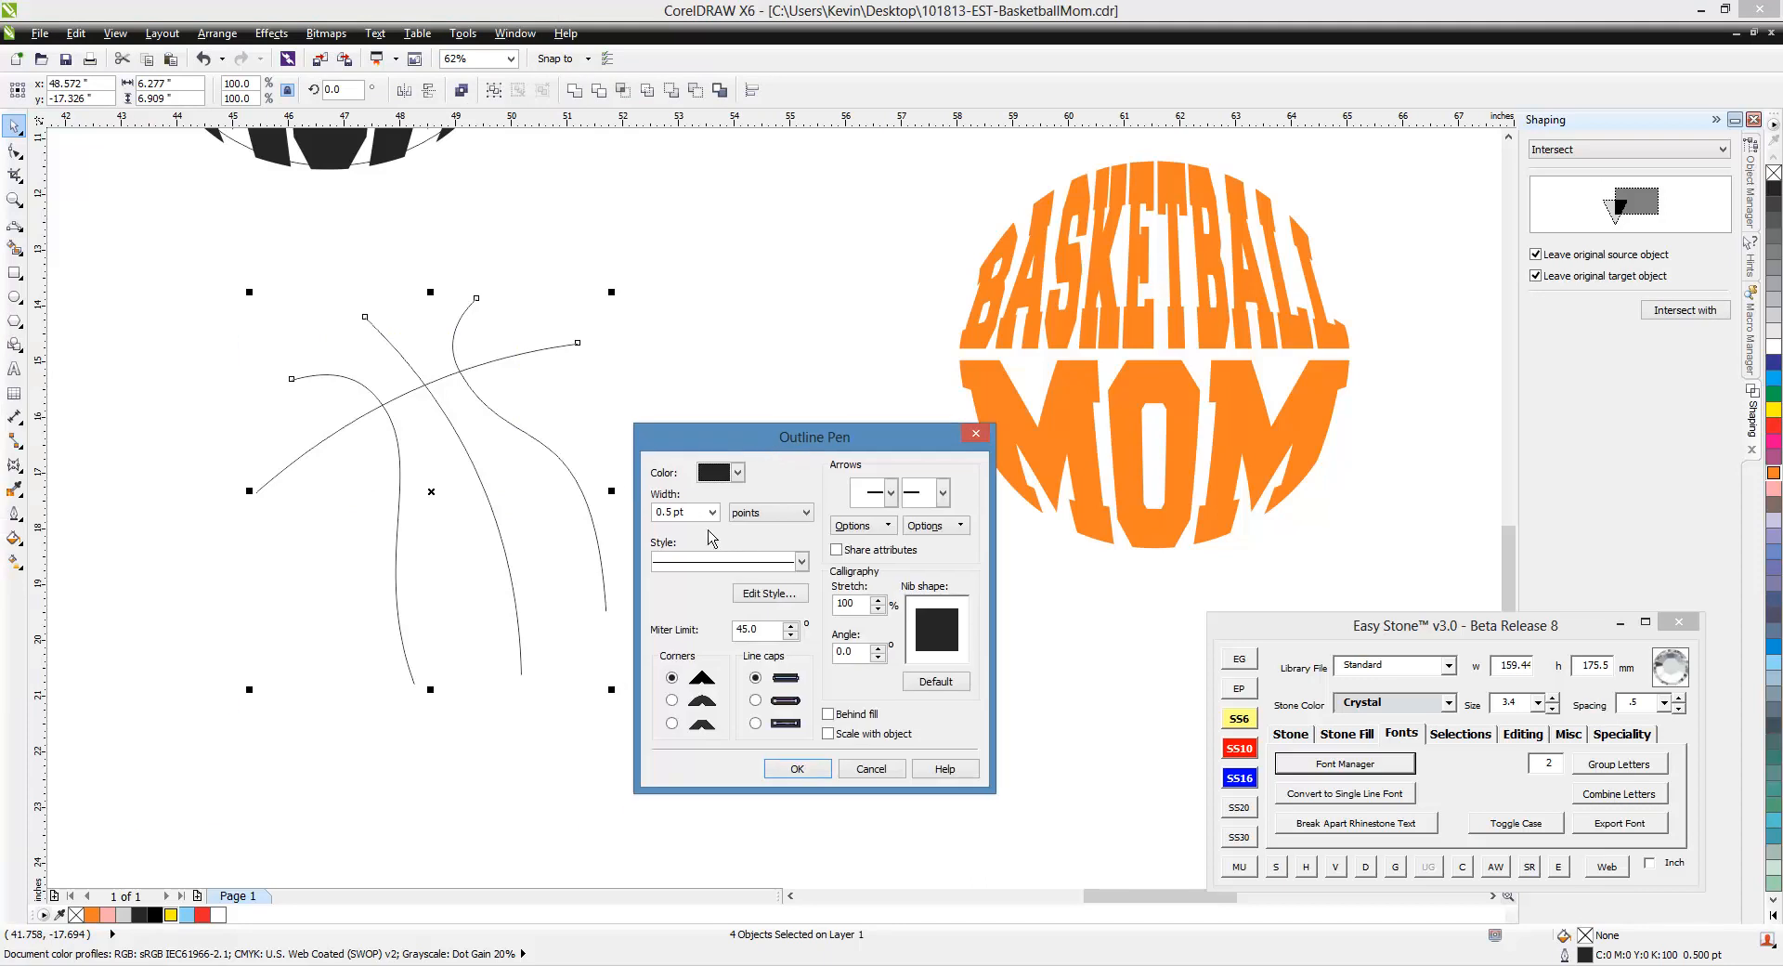
pyautogui.write('10')
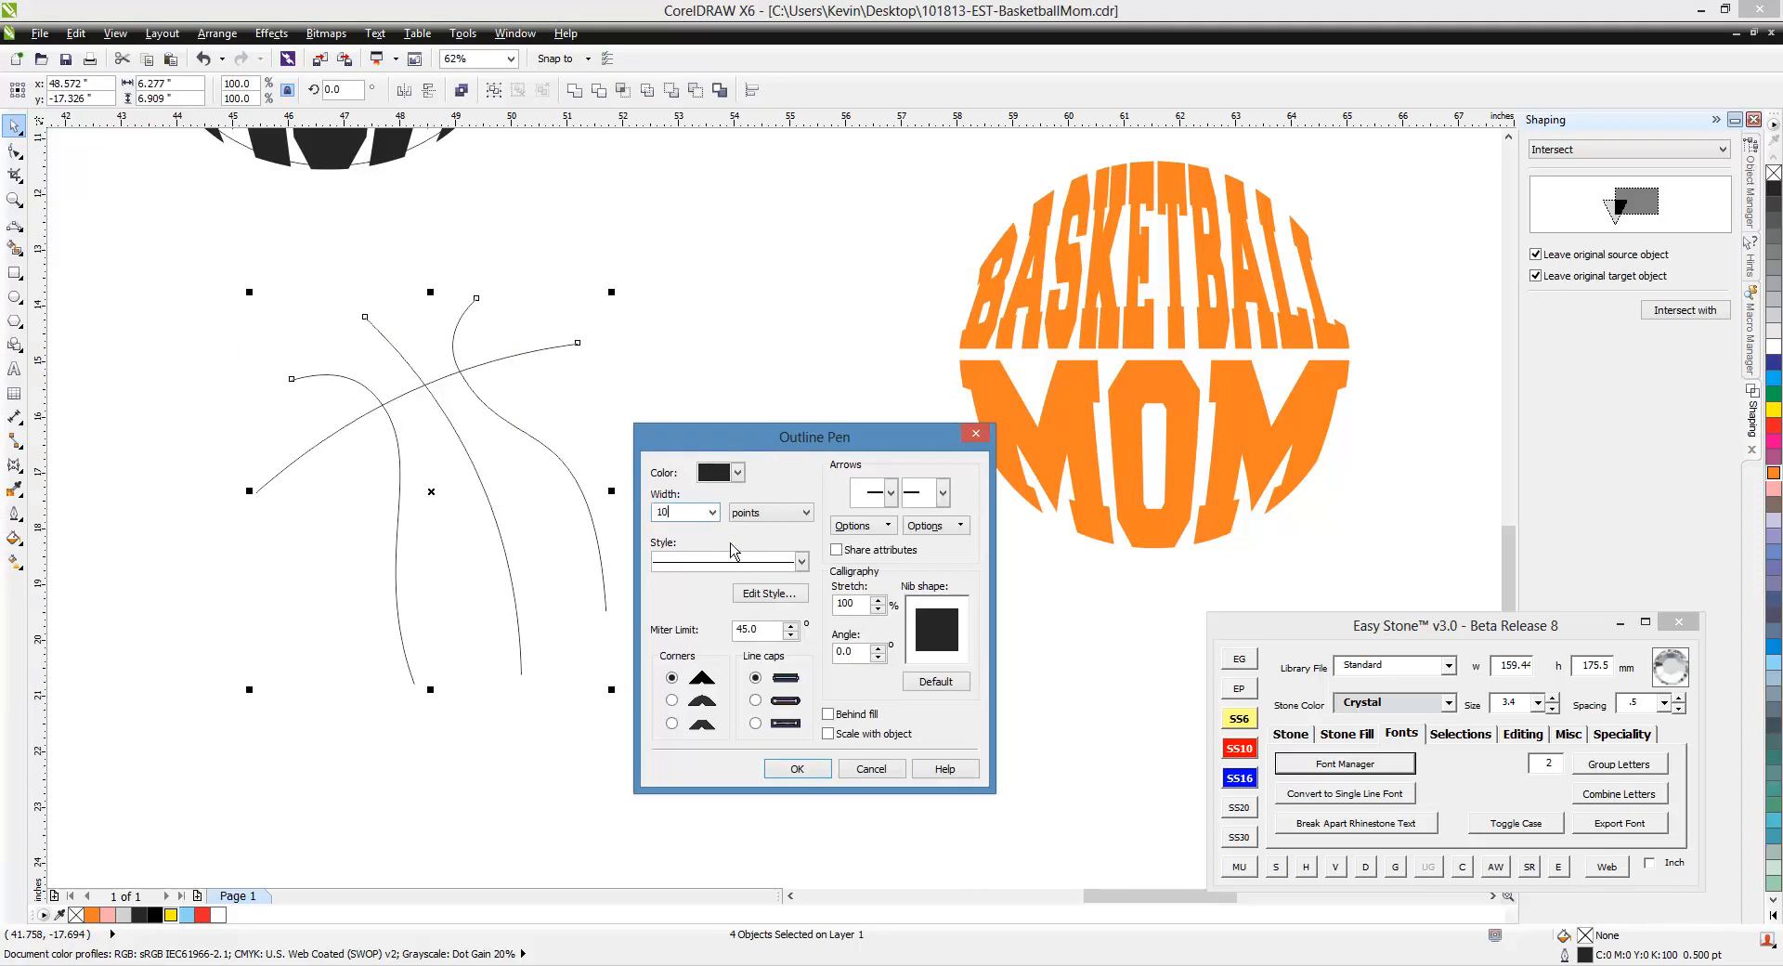
pyautogui.click(797, 767)
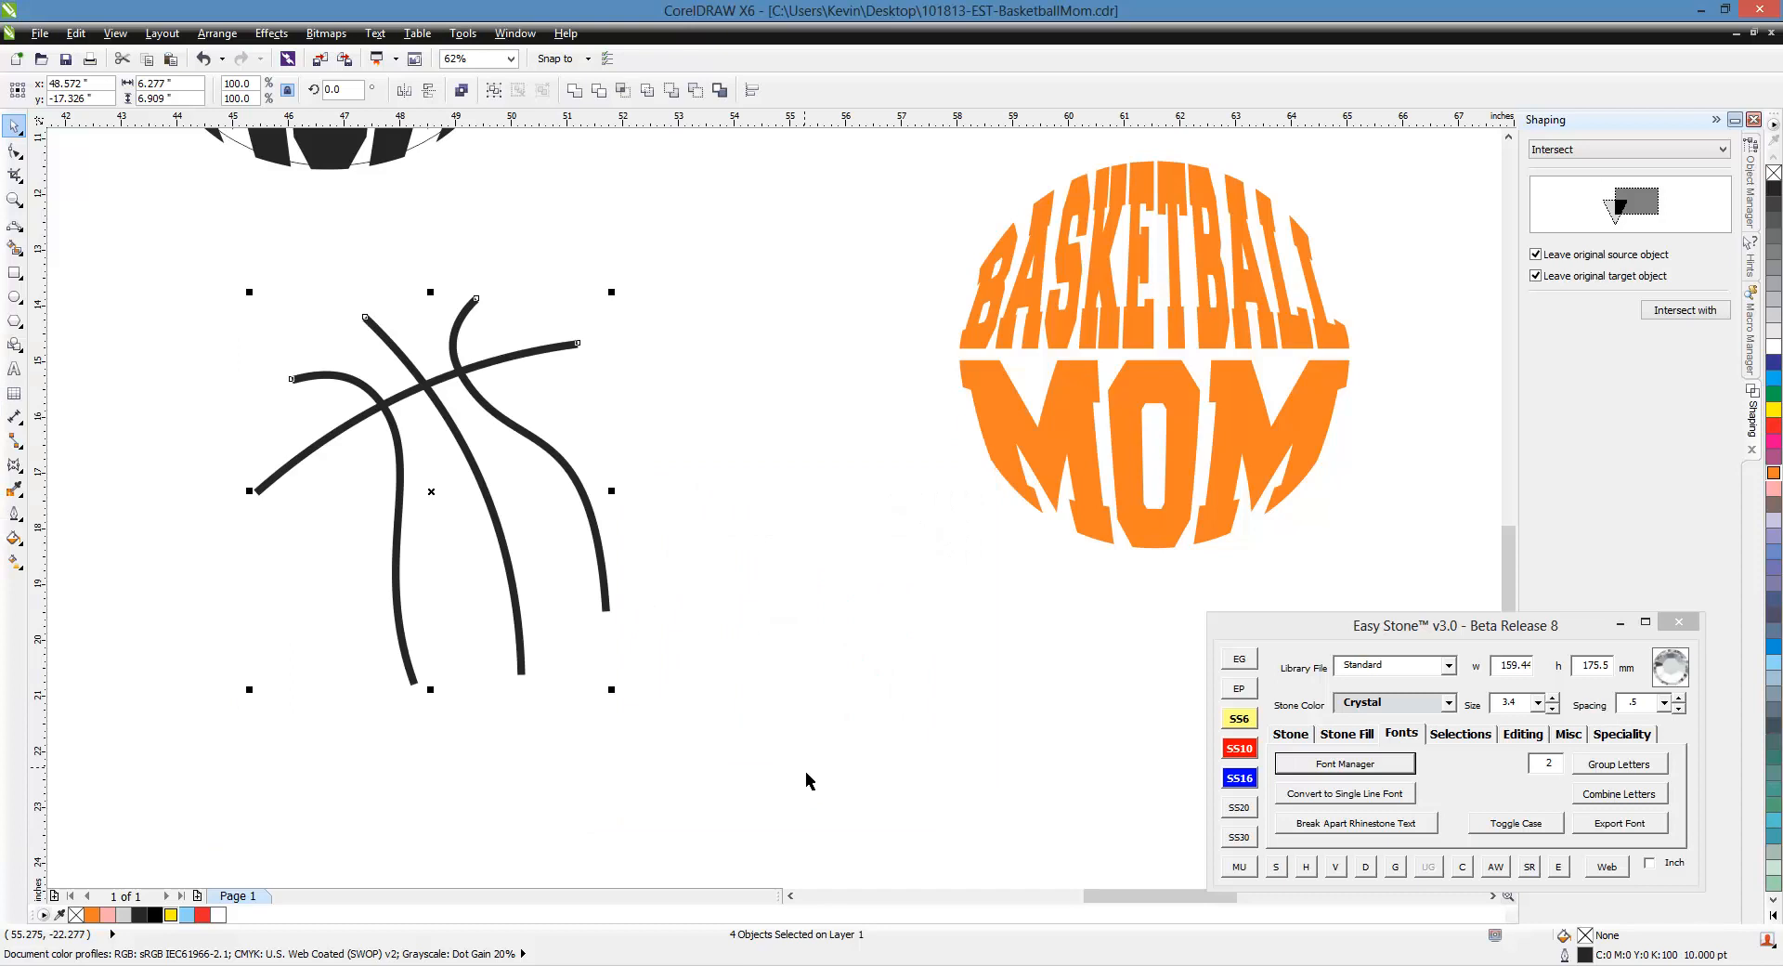
pyautogui.moveTo(520, 573)
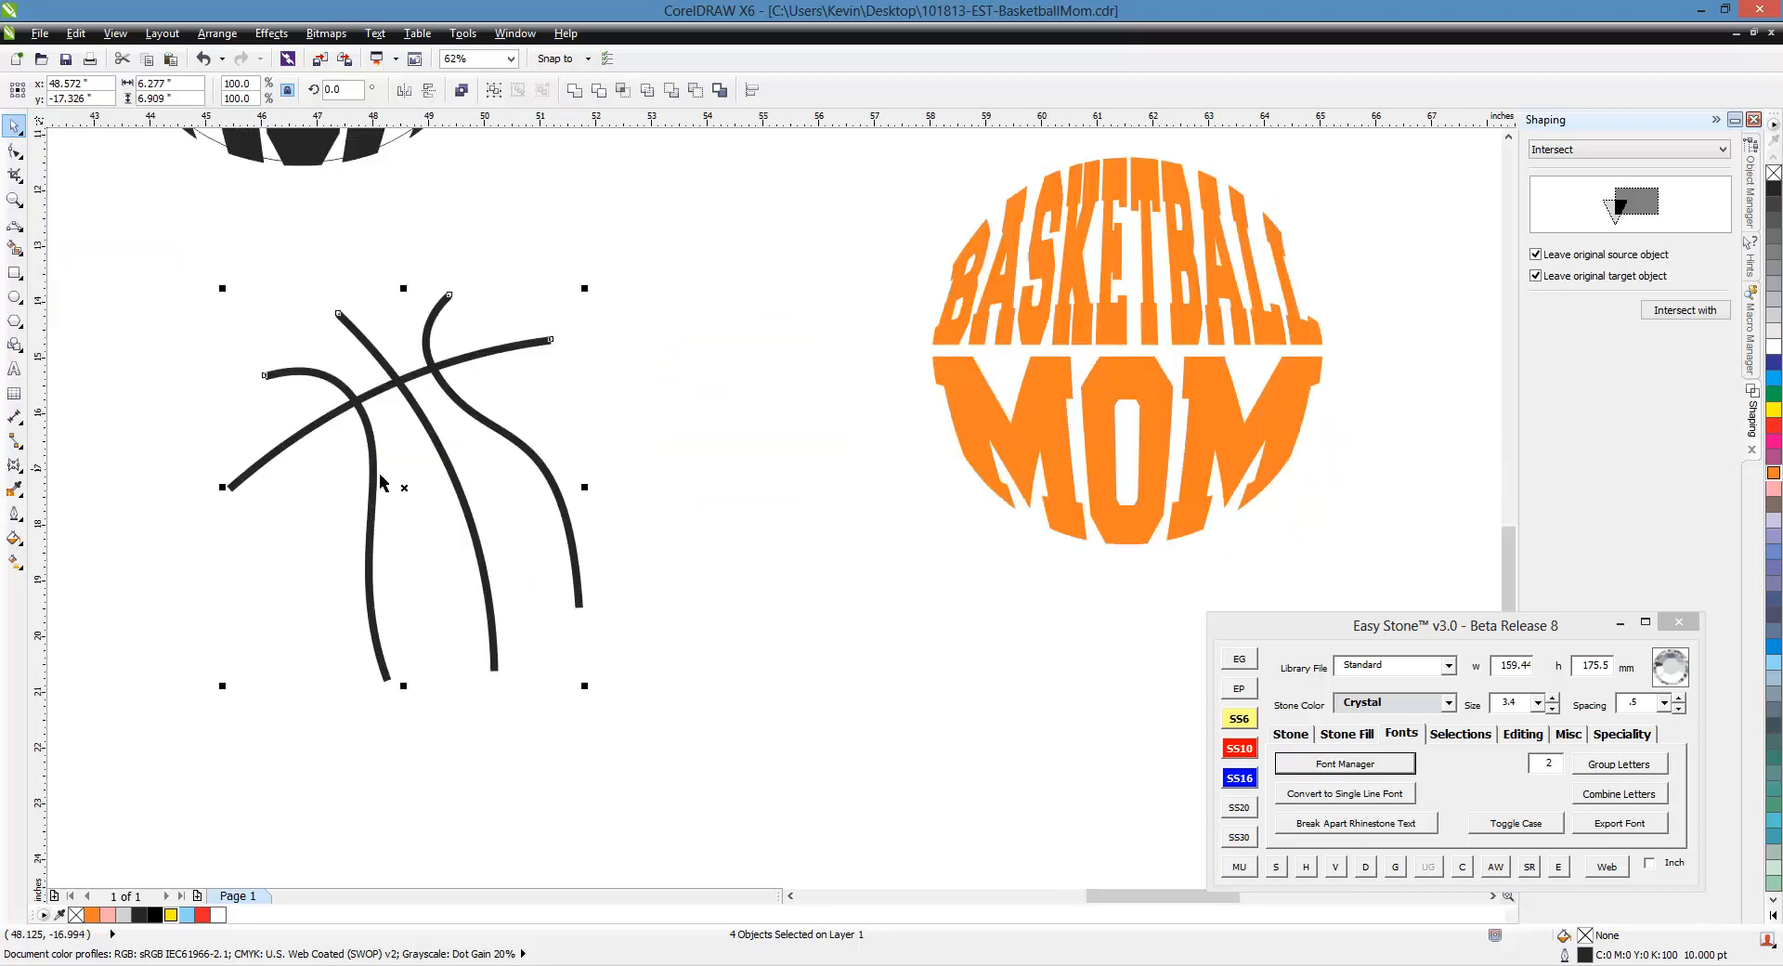
# - Switch to Wireframe view and convert the four seam outlines into closed objects
pyautogui.click(114, 33)
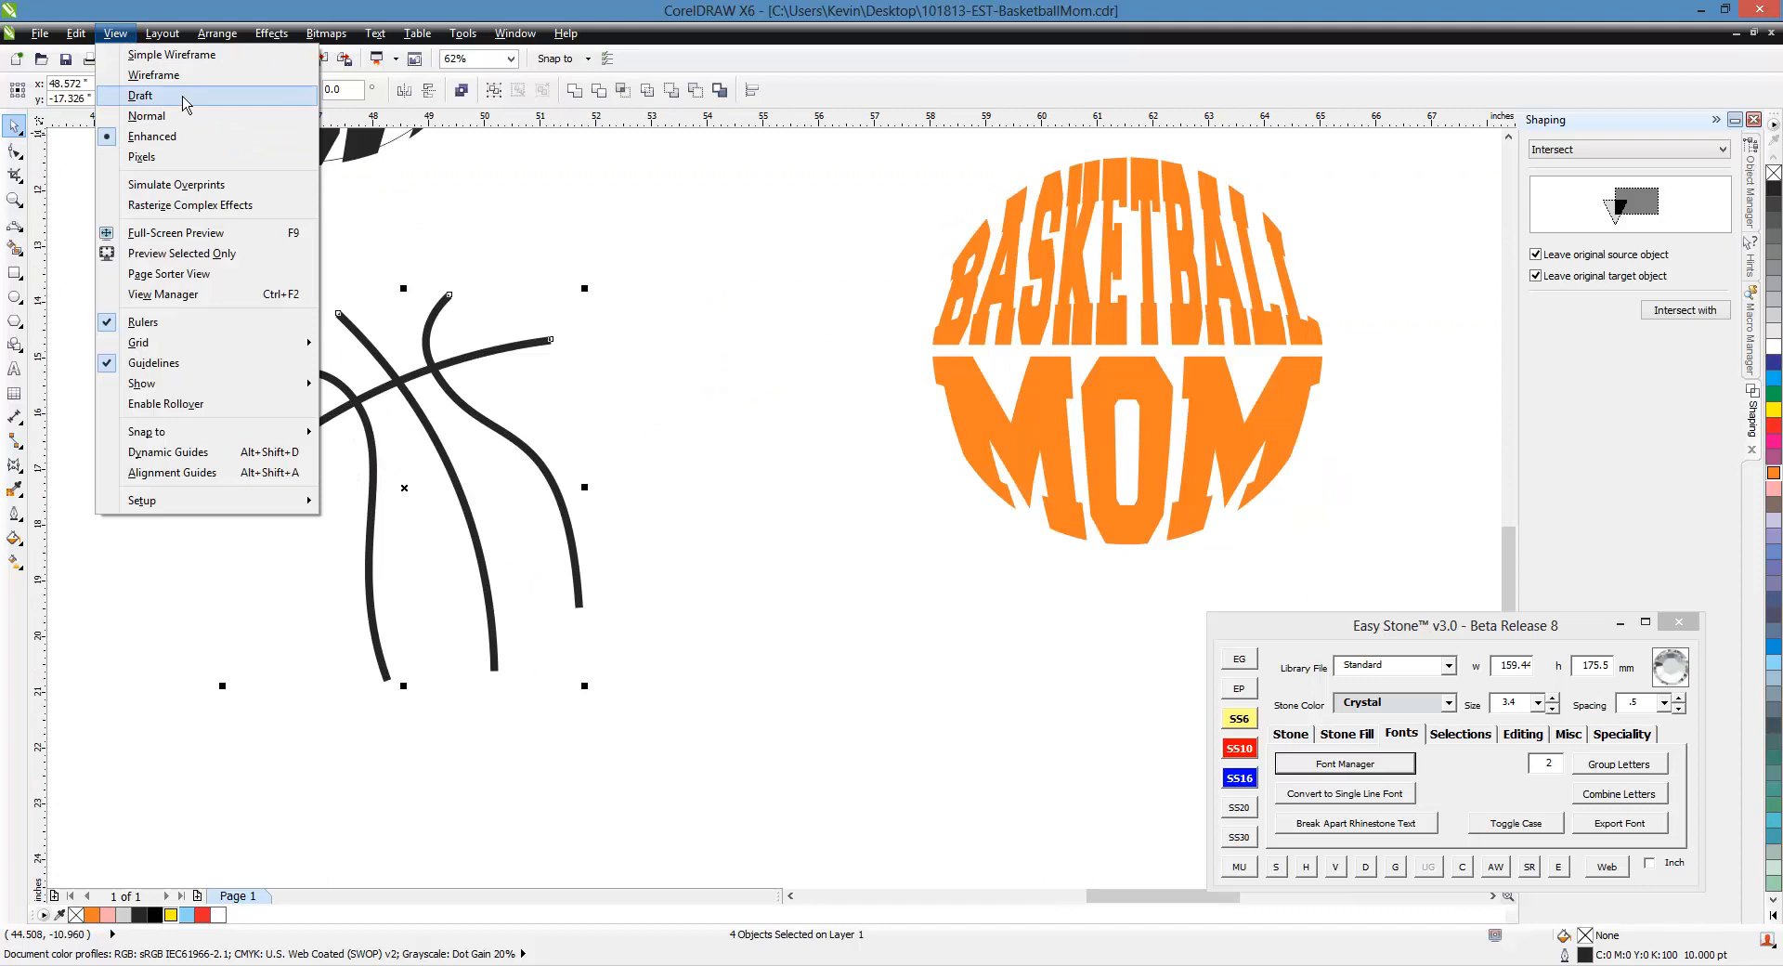
pyautogui.click(152, 74)
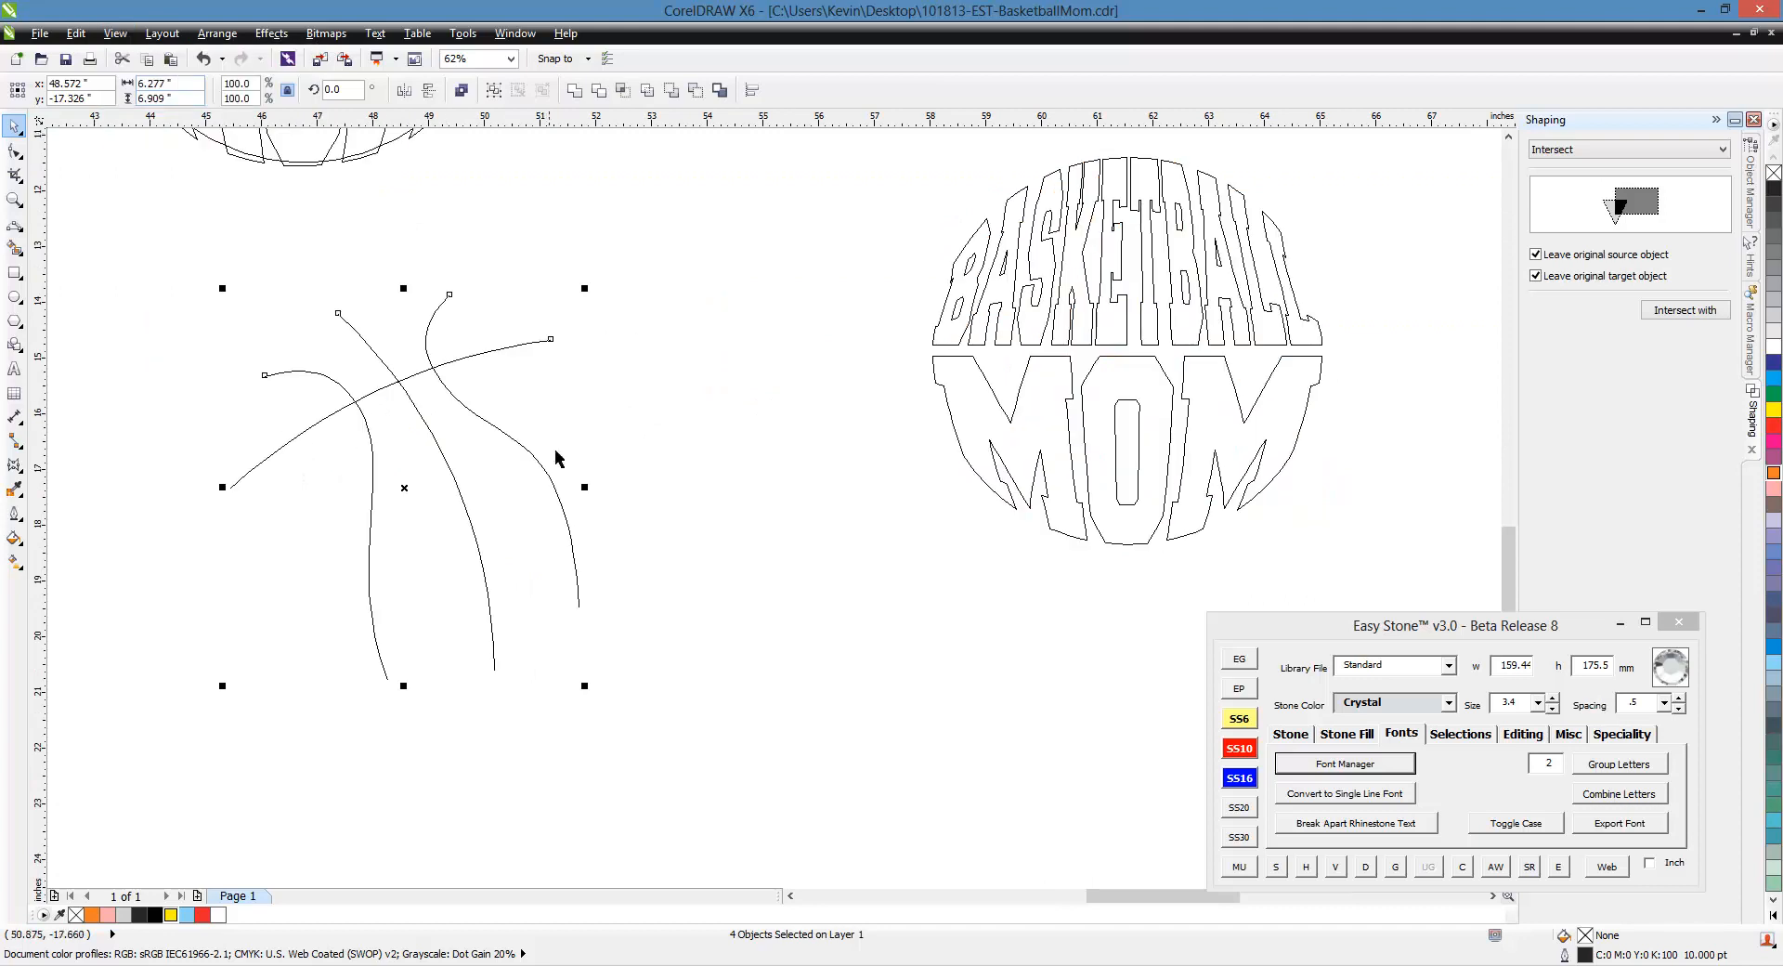
pyautogui.moveTo(421, 406)
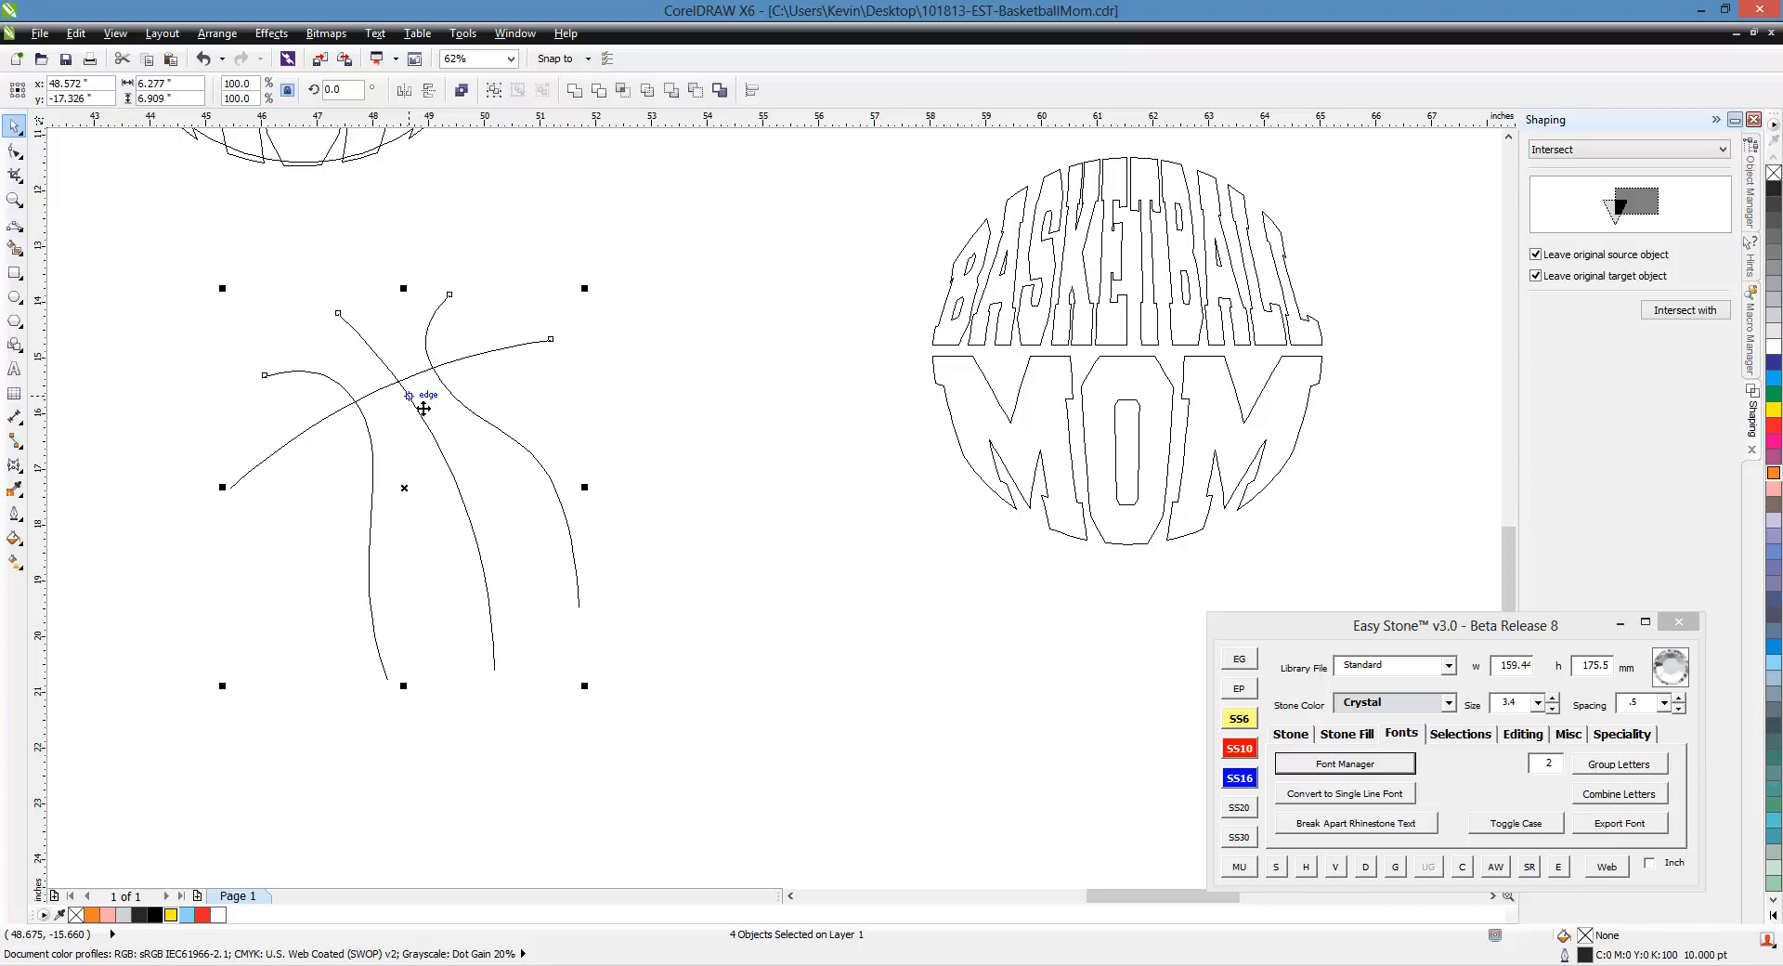
pyautogui.click(215, 34)
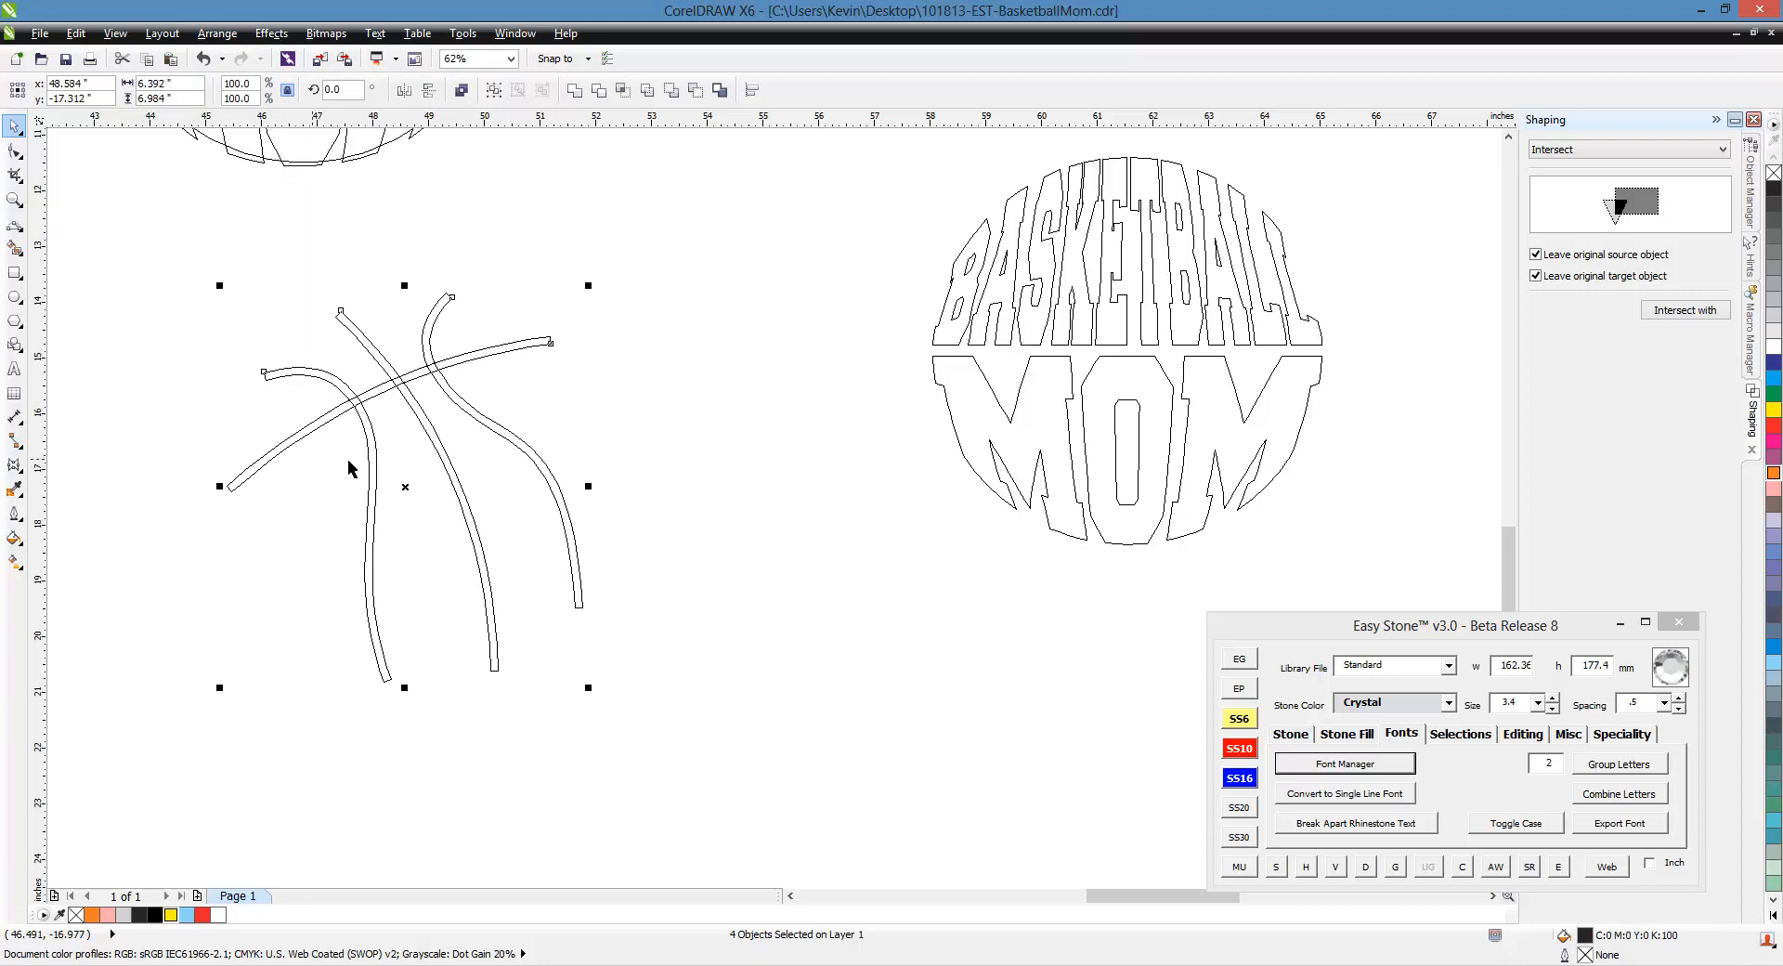
pyautogui.moveTo(500, 479)
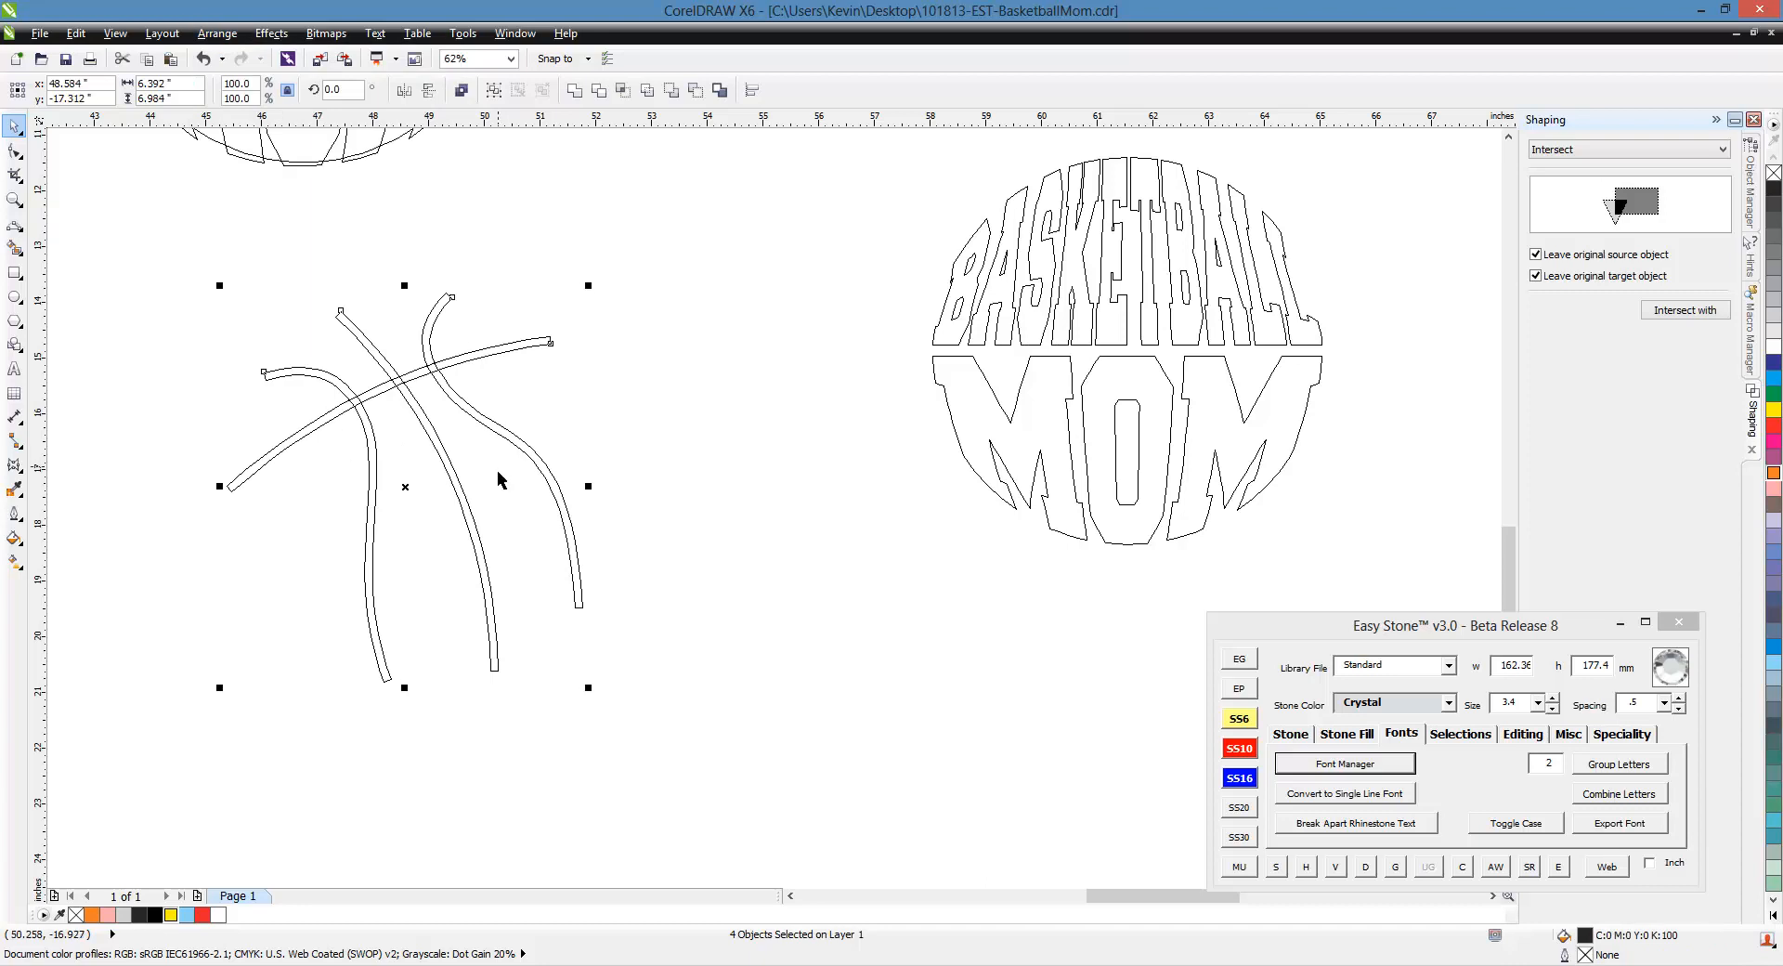
pyautogui.moveTo(580, 134)
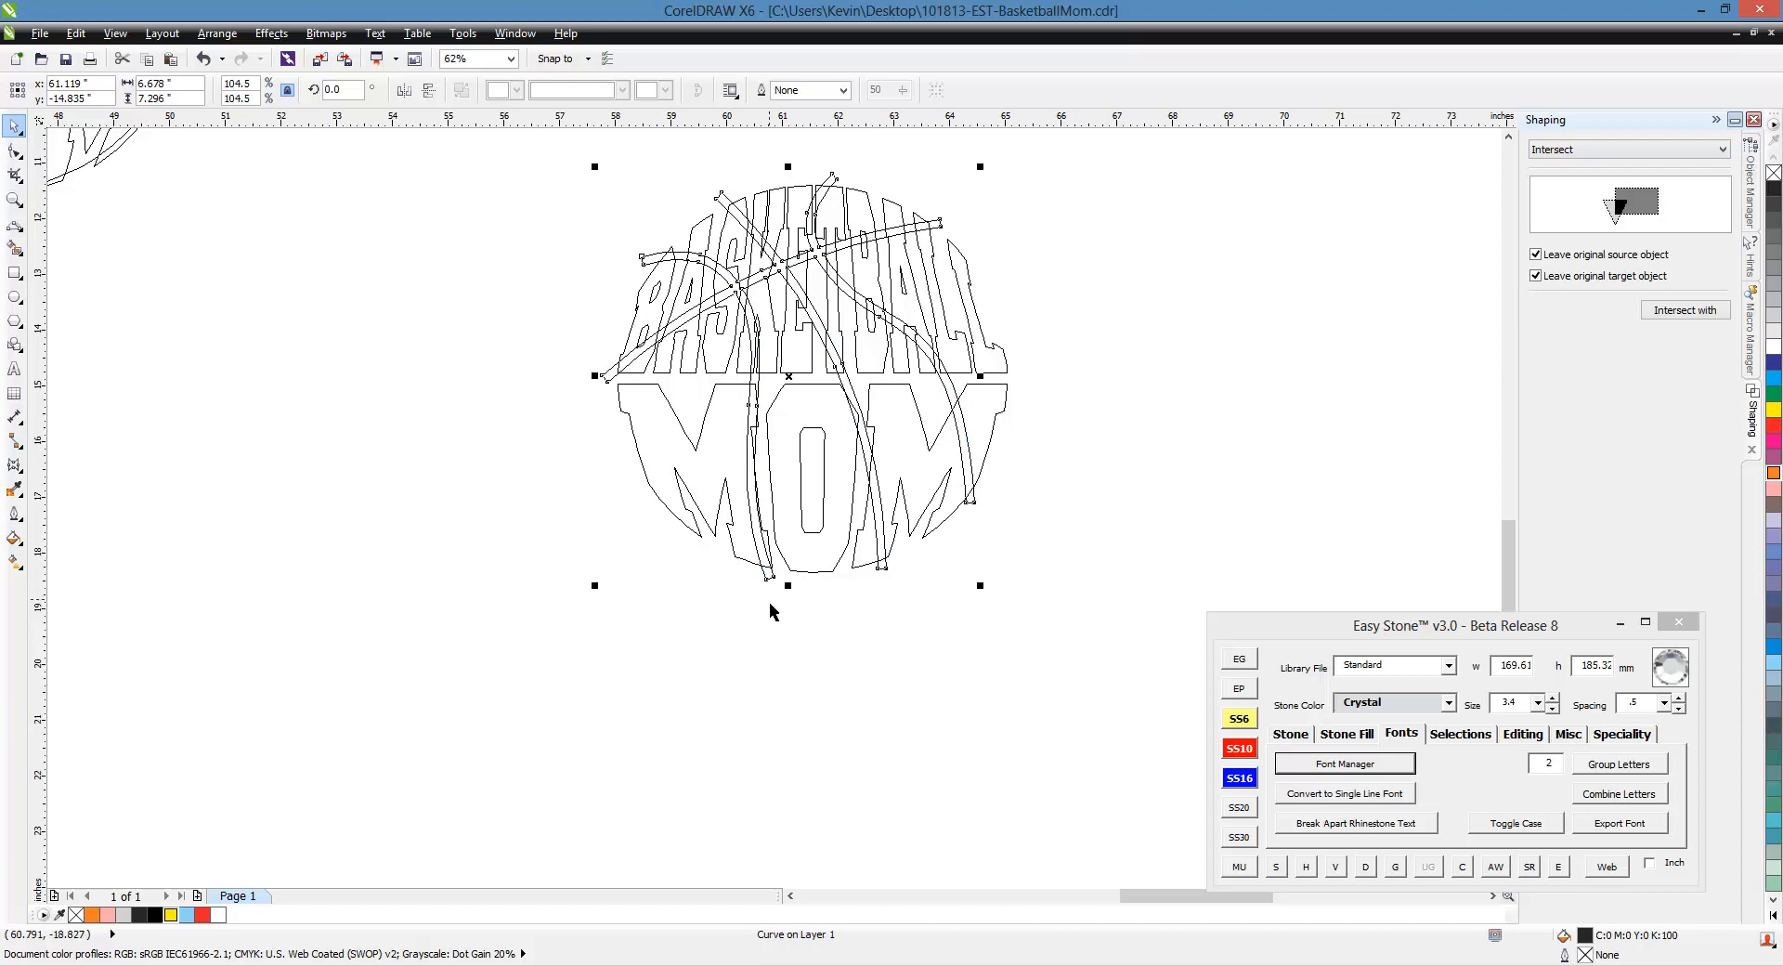
pyautogui.moveTo(234, 117)
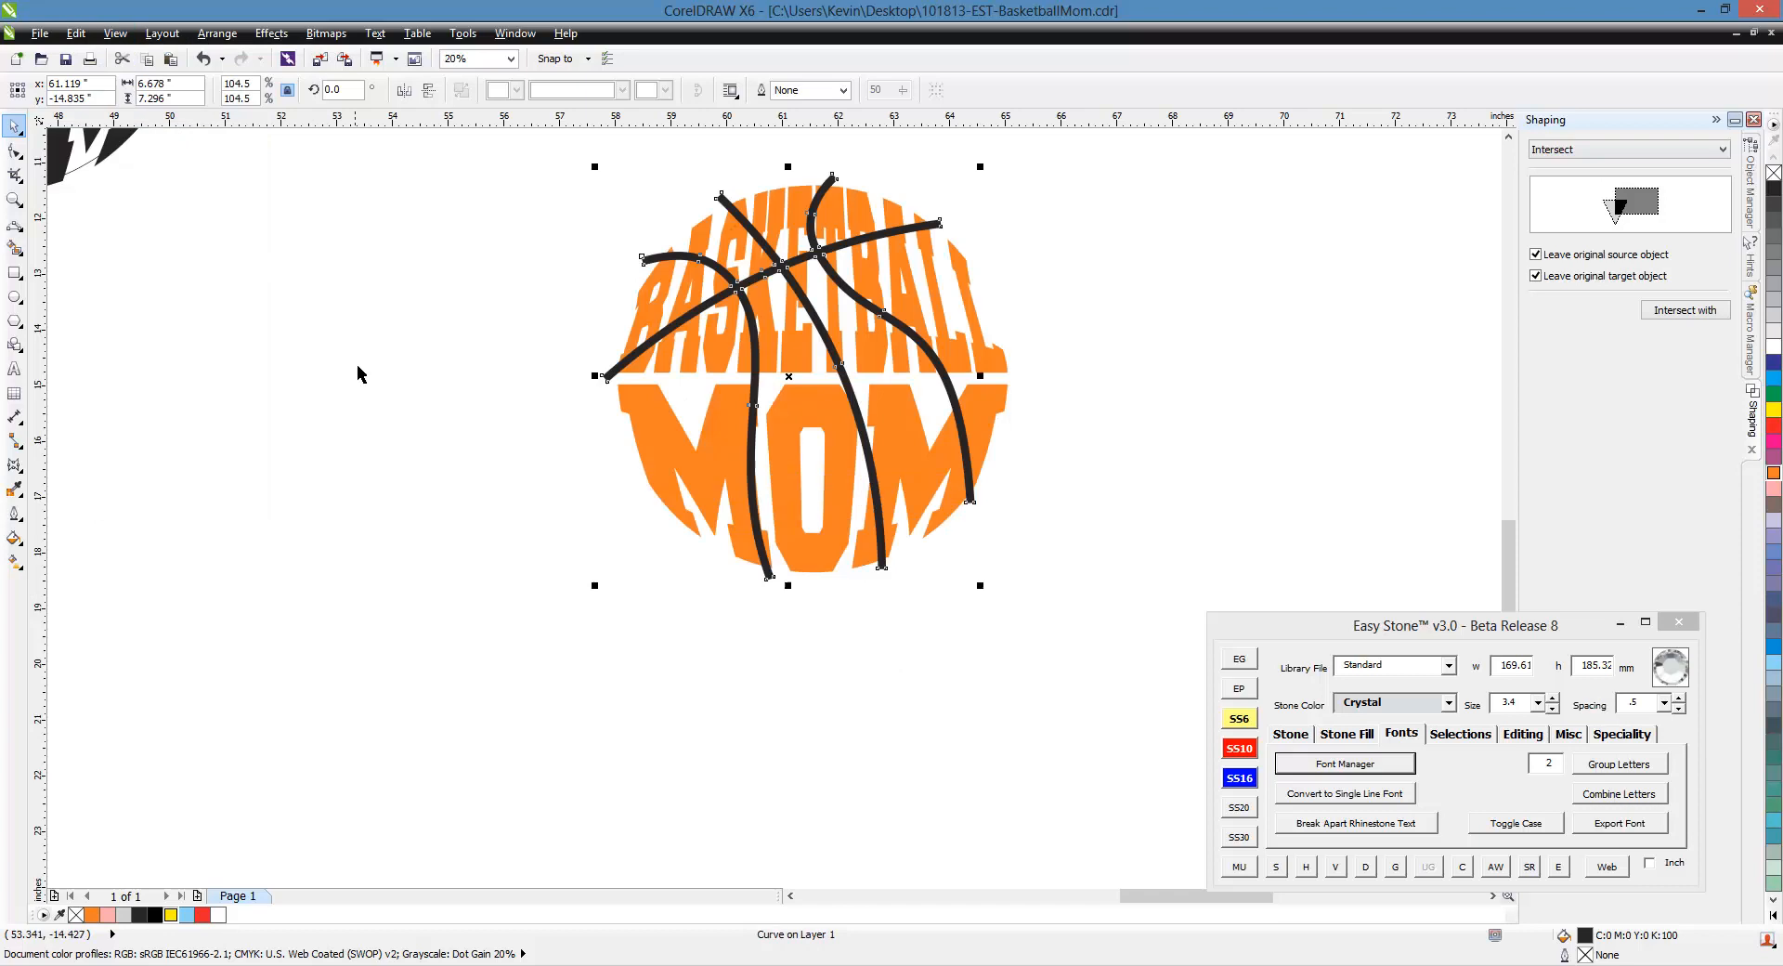
# - Deselect the basketball design and duplicate it beside the original with Ctrl+D
pyautogui.click(525, 520)
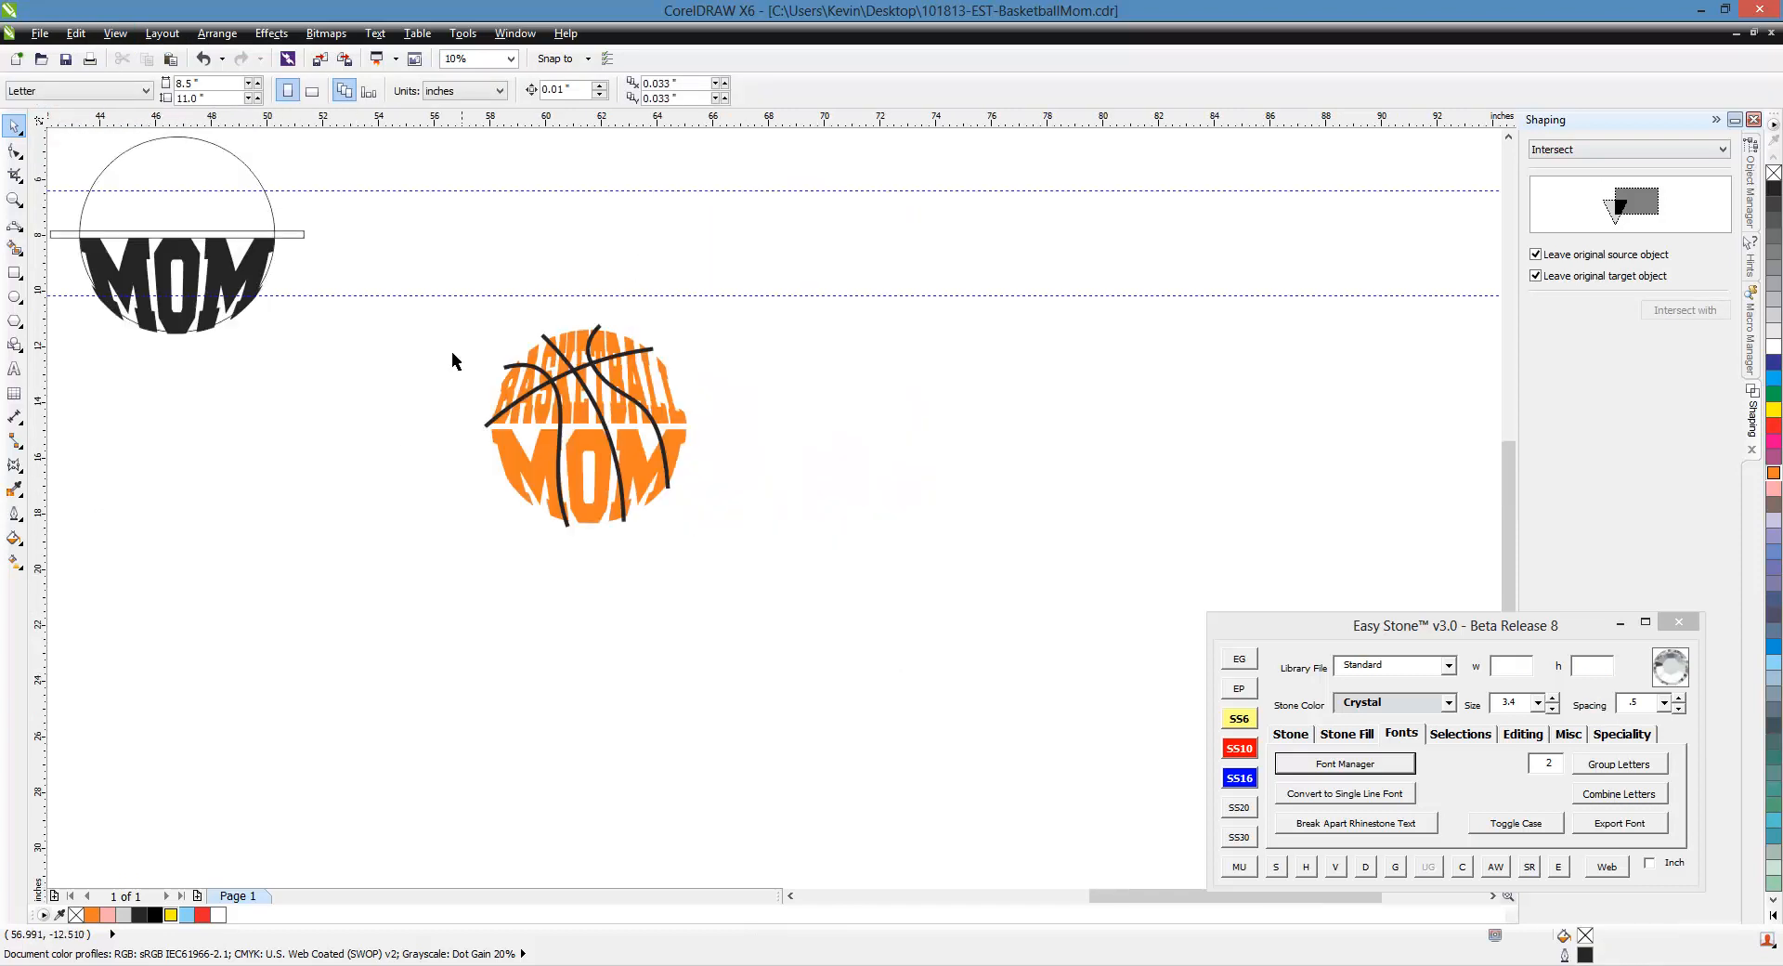
pyautogui.click(585, 427)
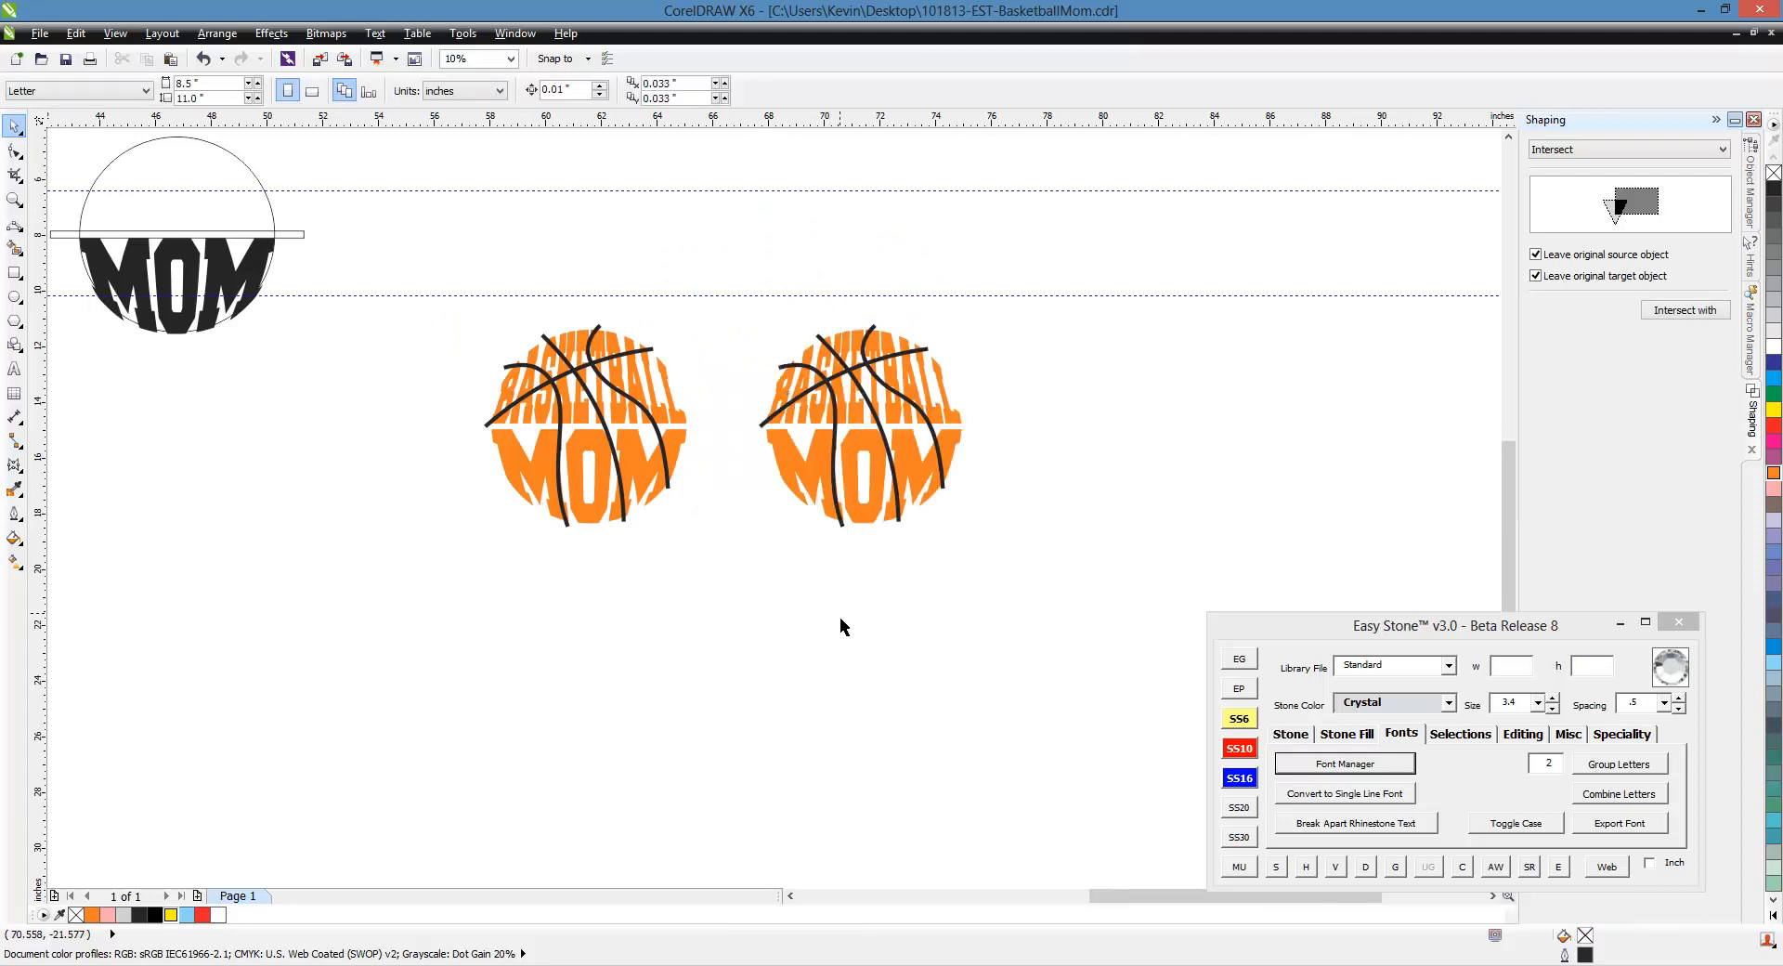
pyautogui.moveTo(971, 356)
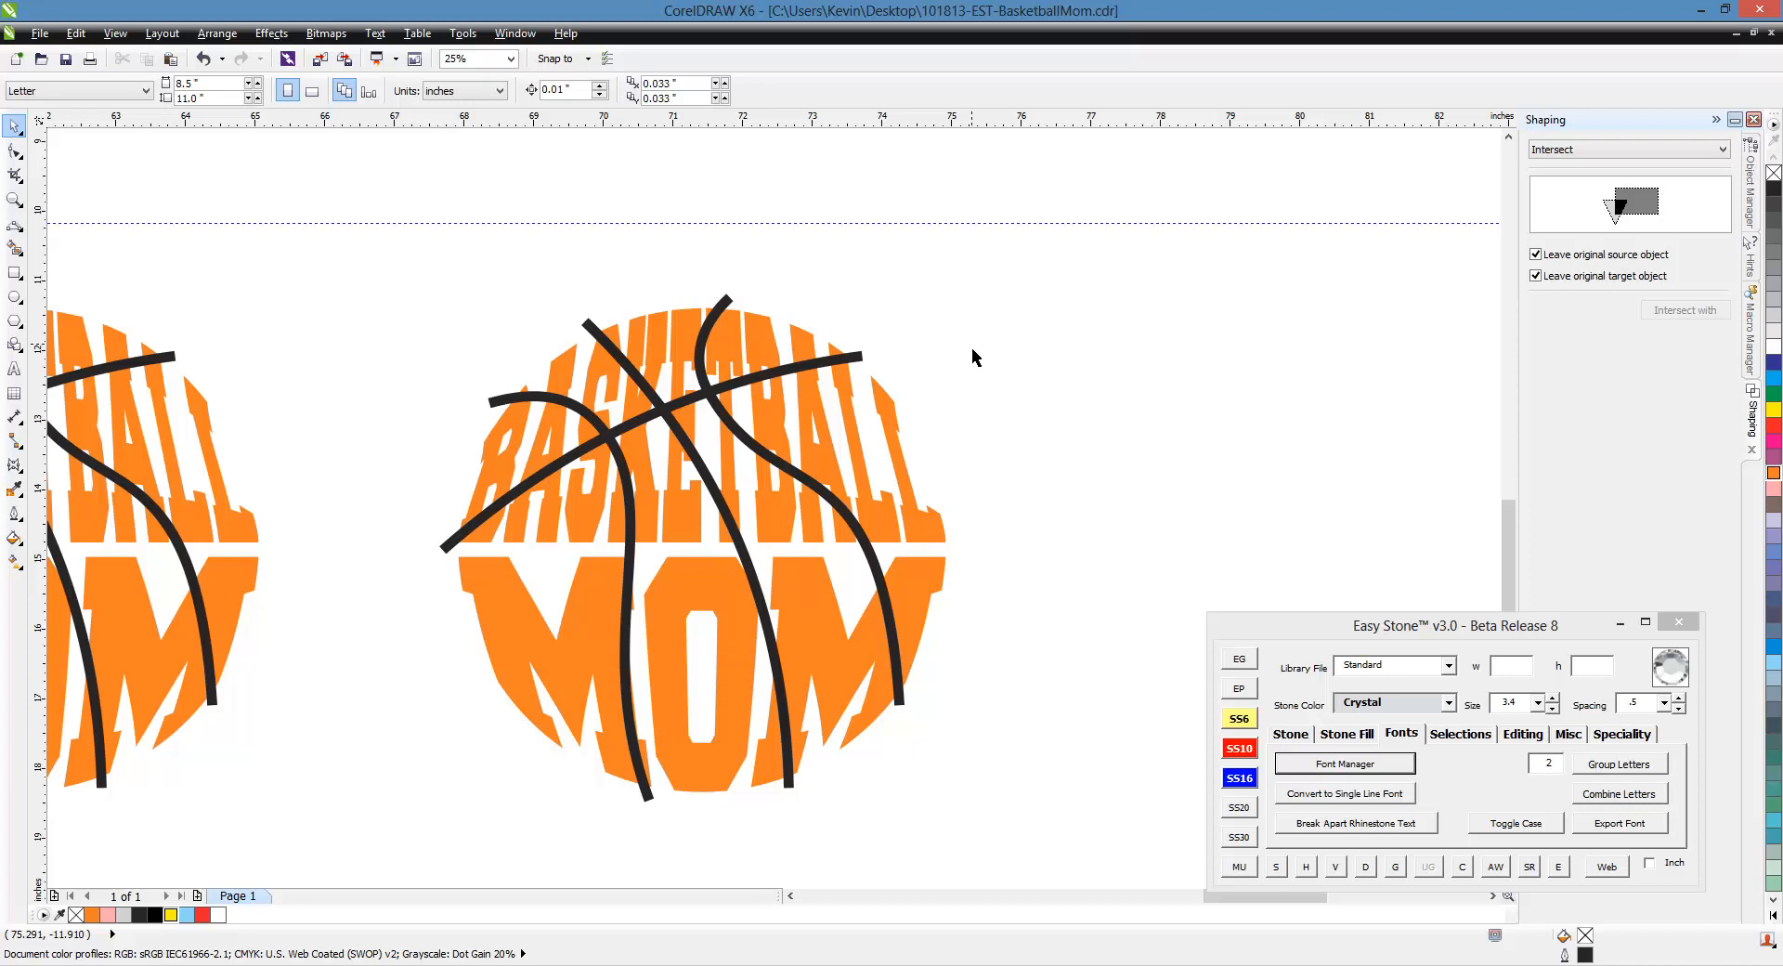
pyautogui.moveTo(886, 353)
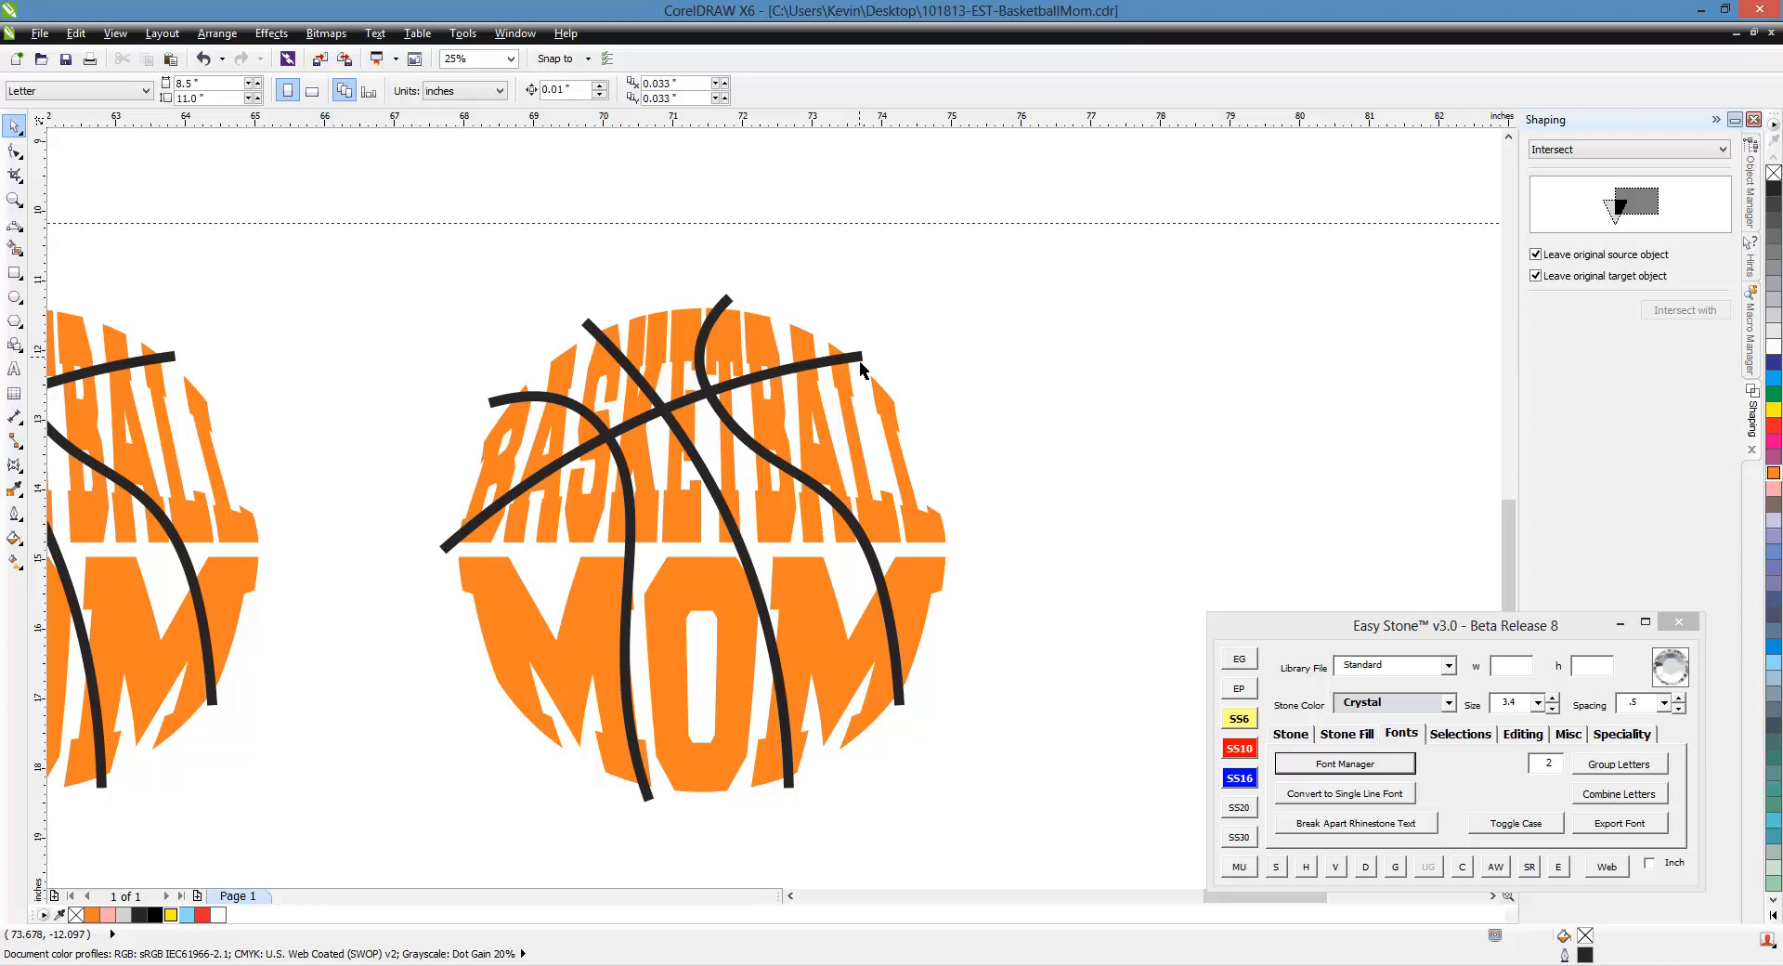
# - Trim the orange lettering with the seam curves in the Shaping docker, leaving white gaps
pyautogui.click(863, 352)
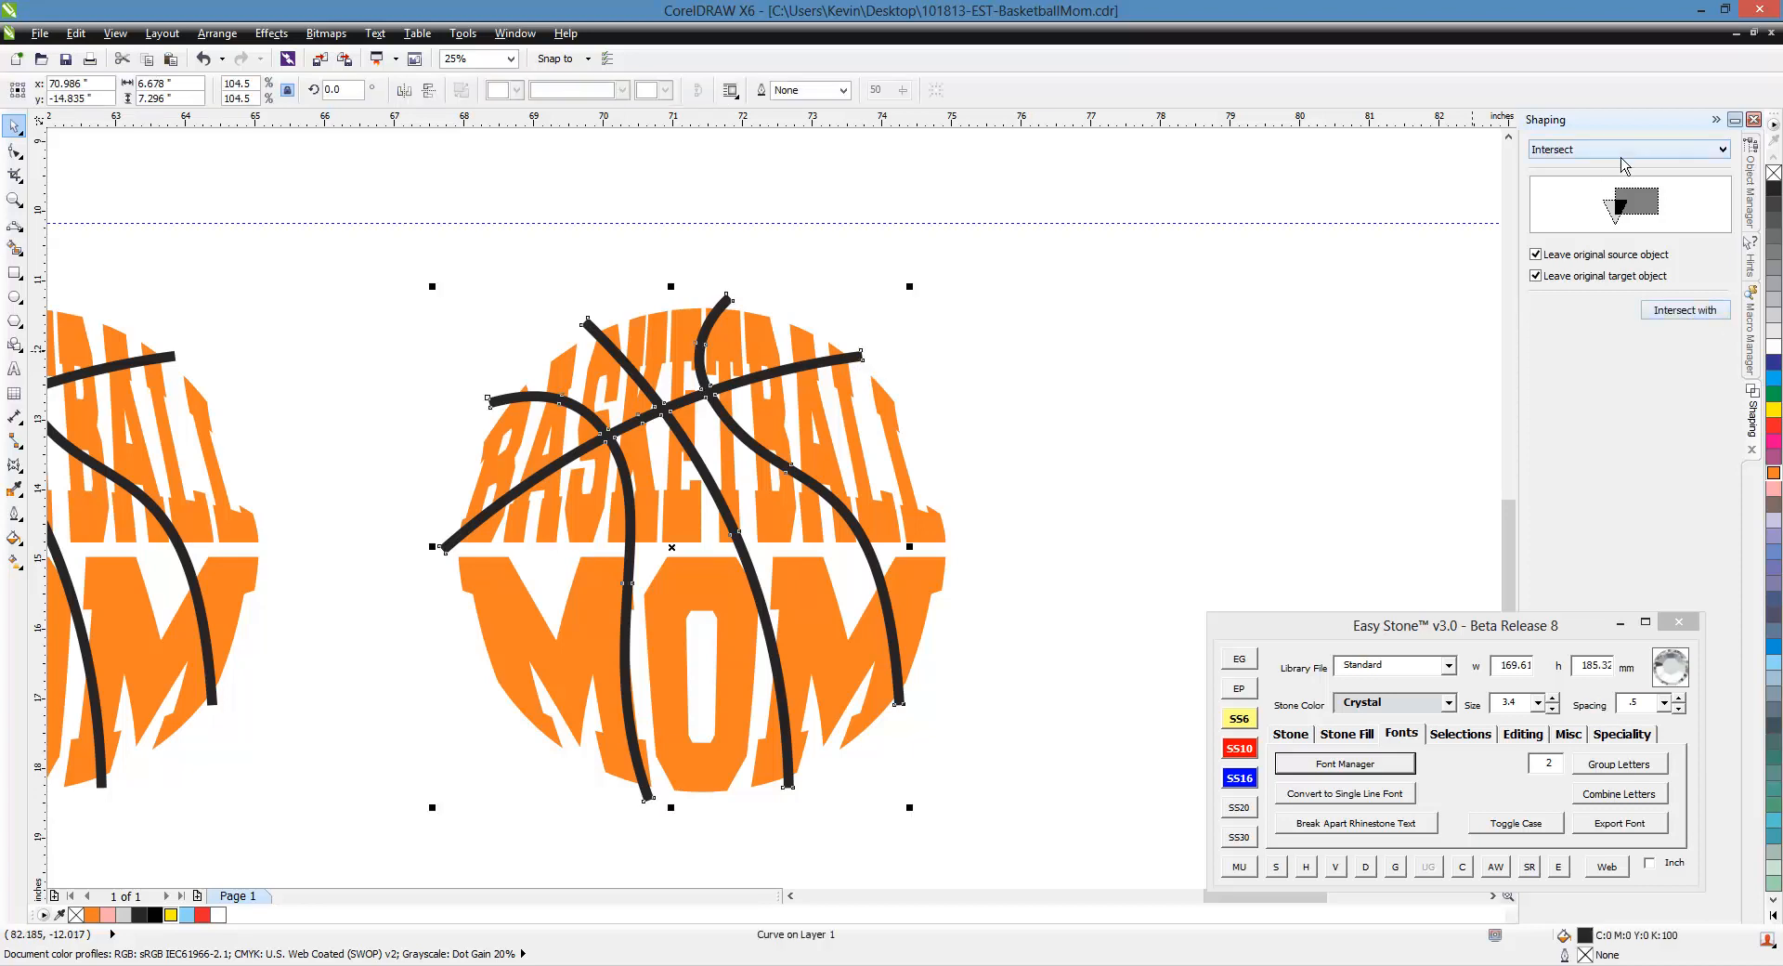
pyautogui.click(1626, 148)
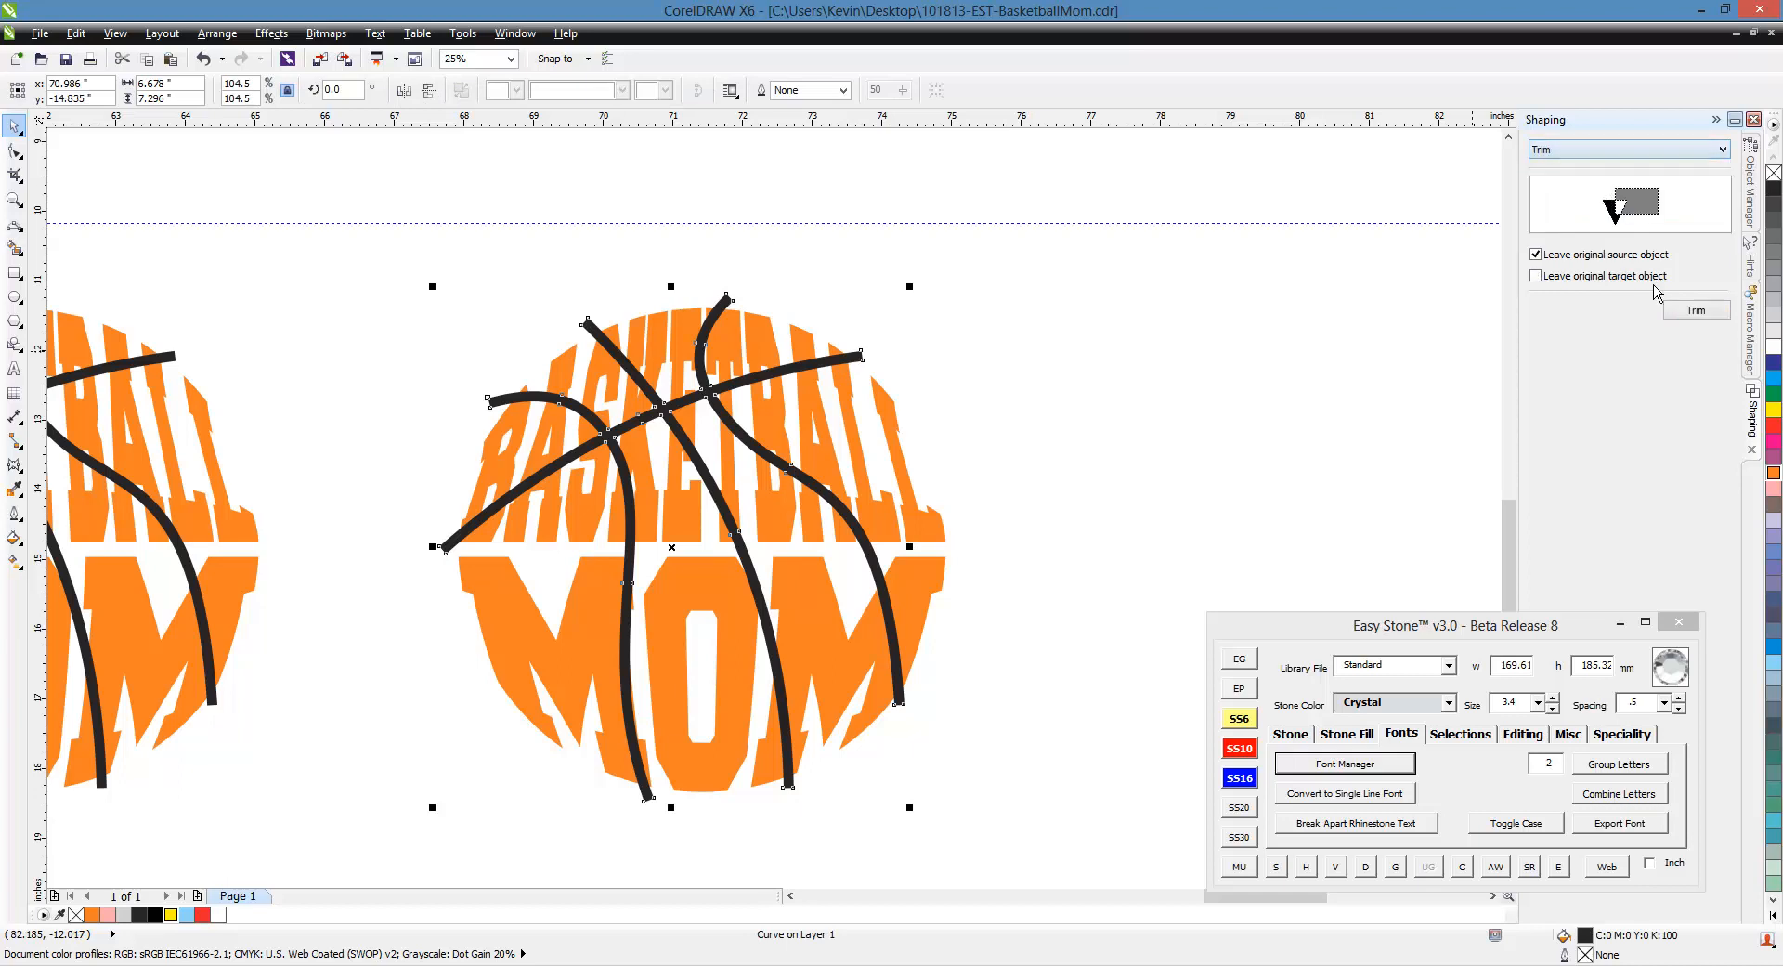
pyautogui.click(1696, 310)
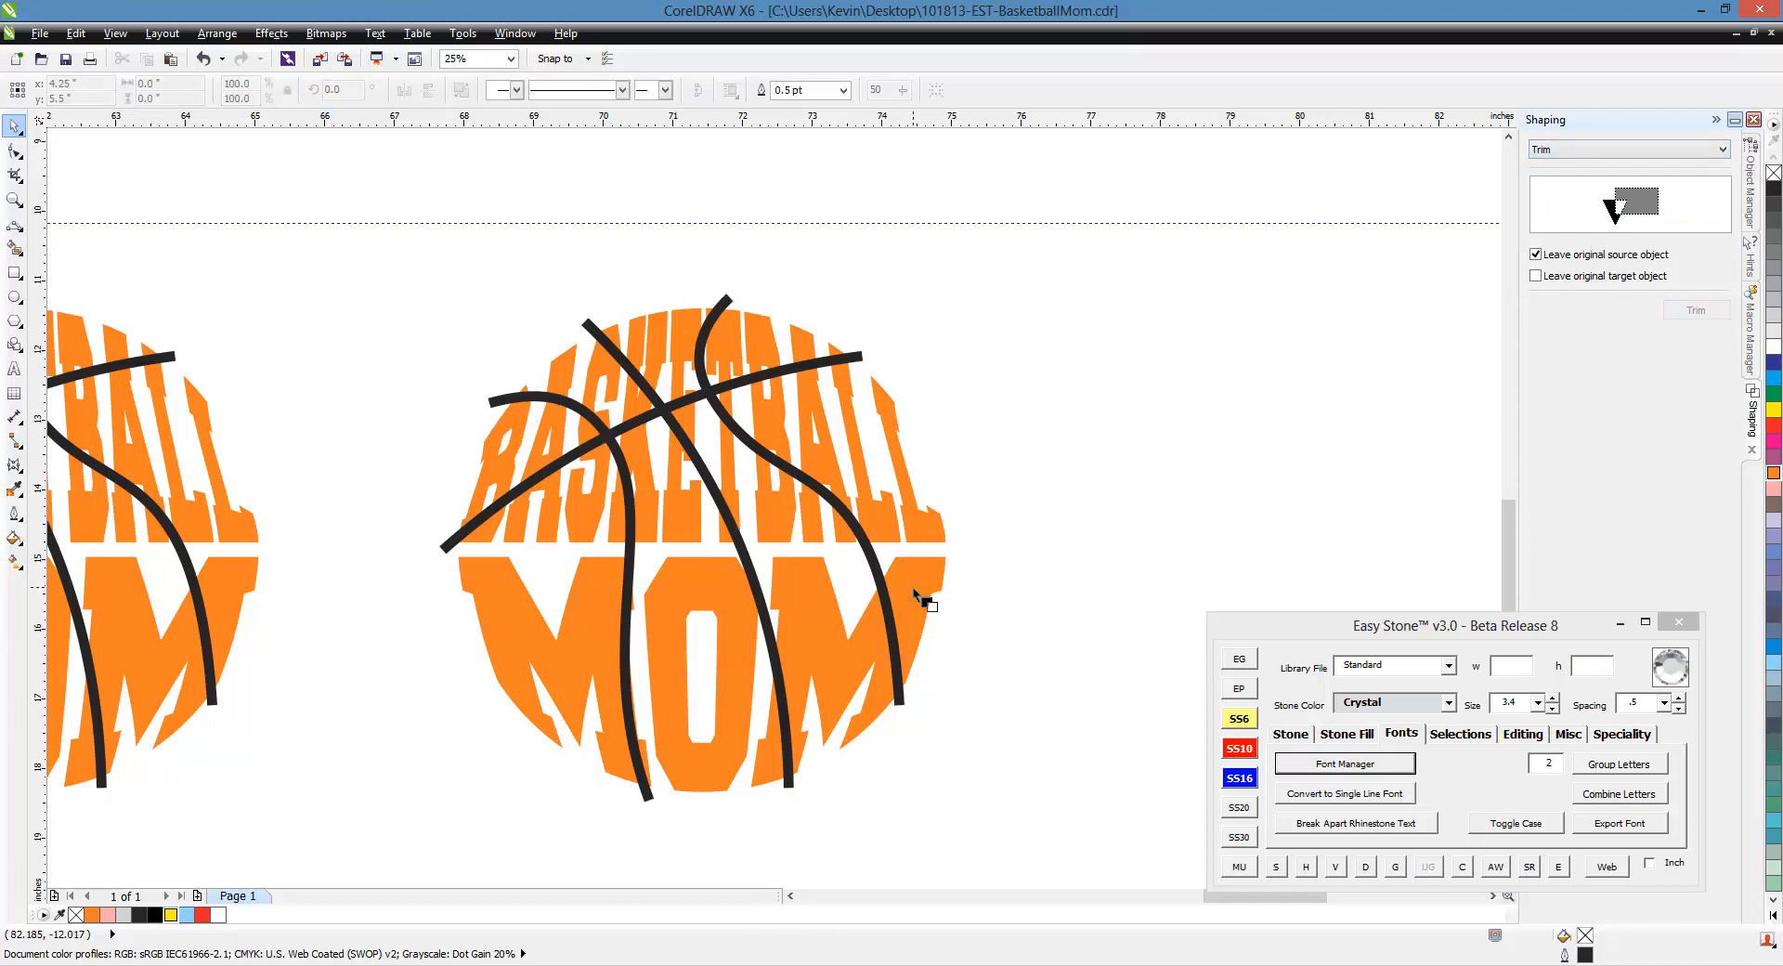
pyautogui.click(717, 681)
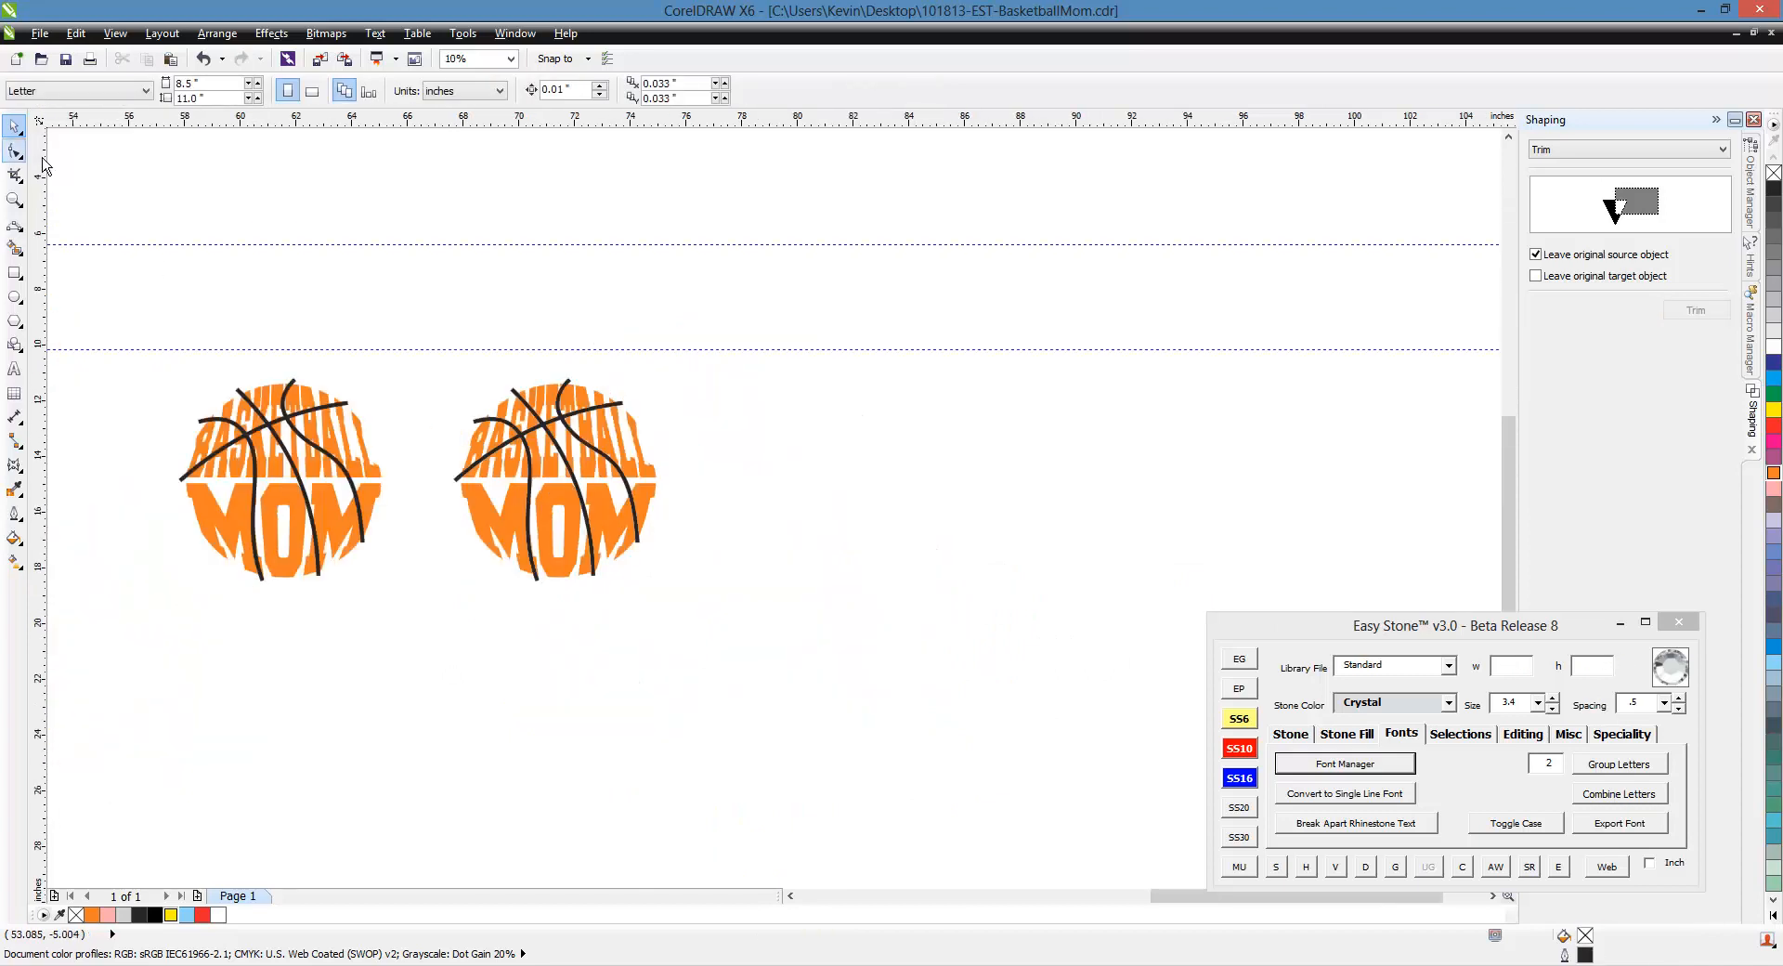
pyautogui.click(557, 477)
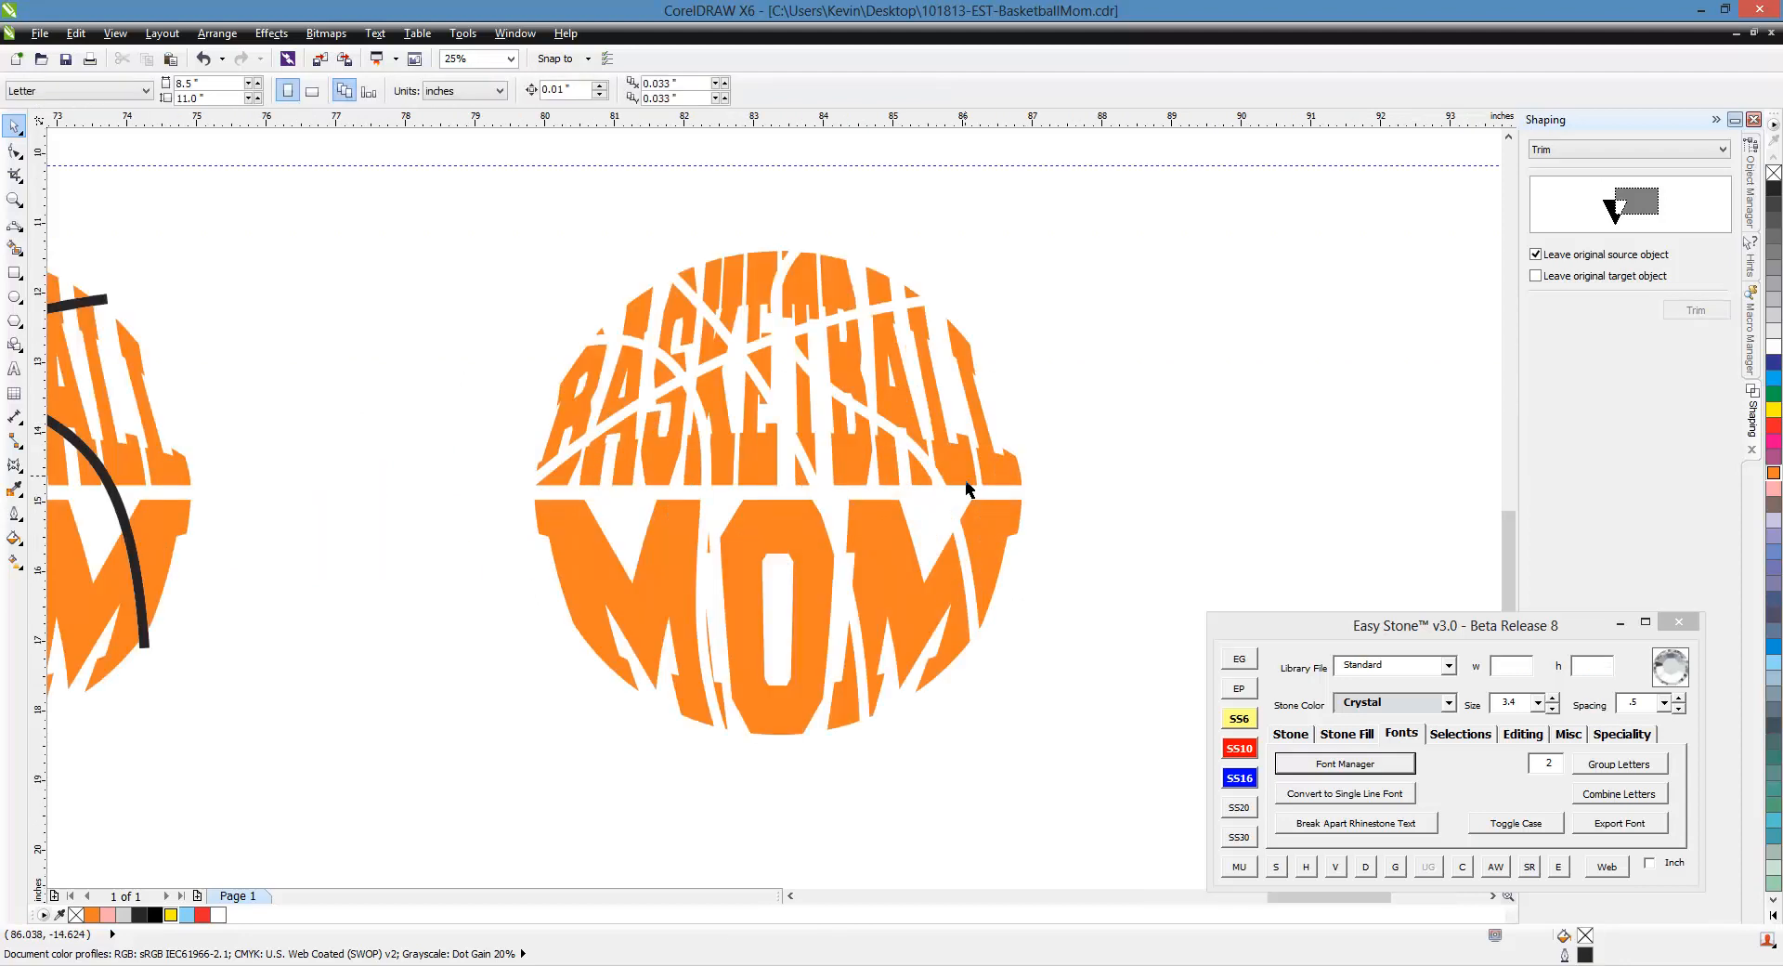
pyautogui.moveTo(1070, 696)
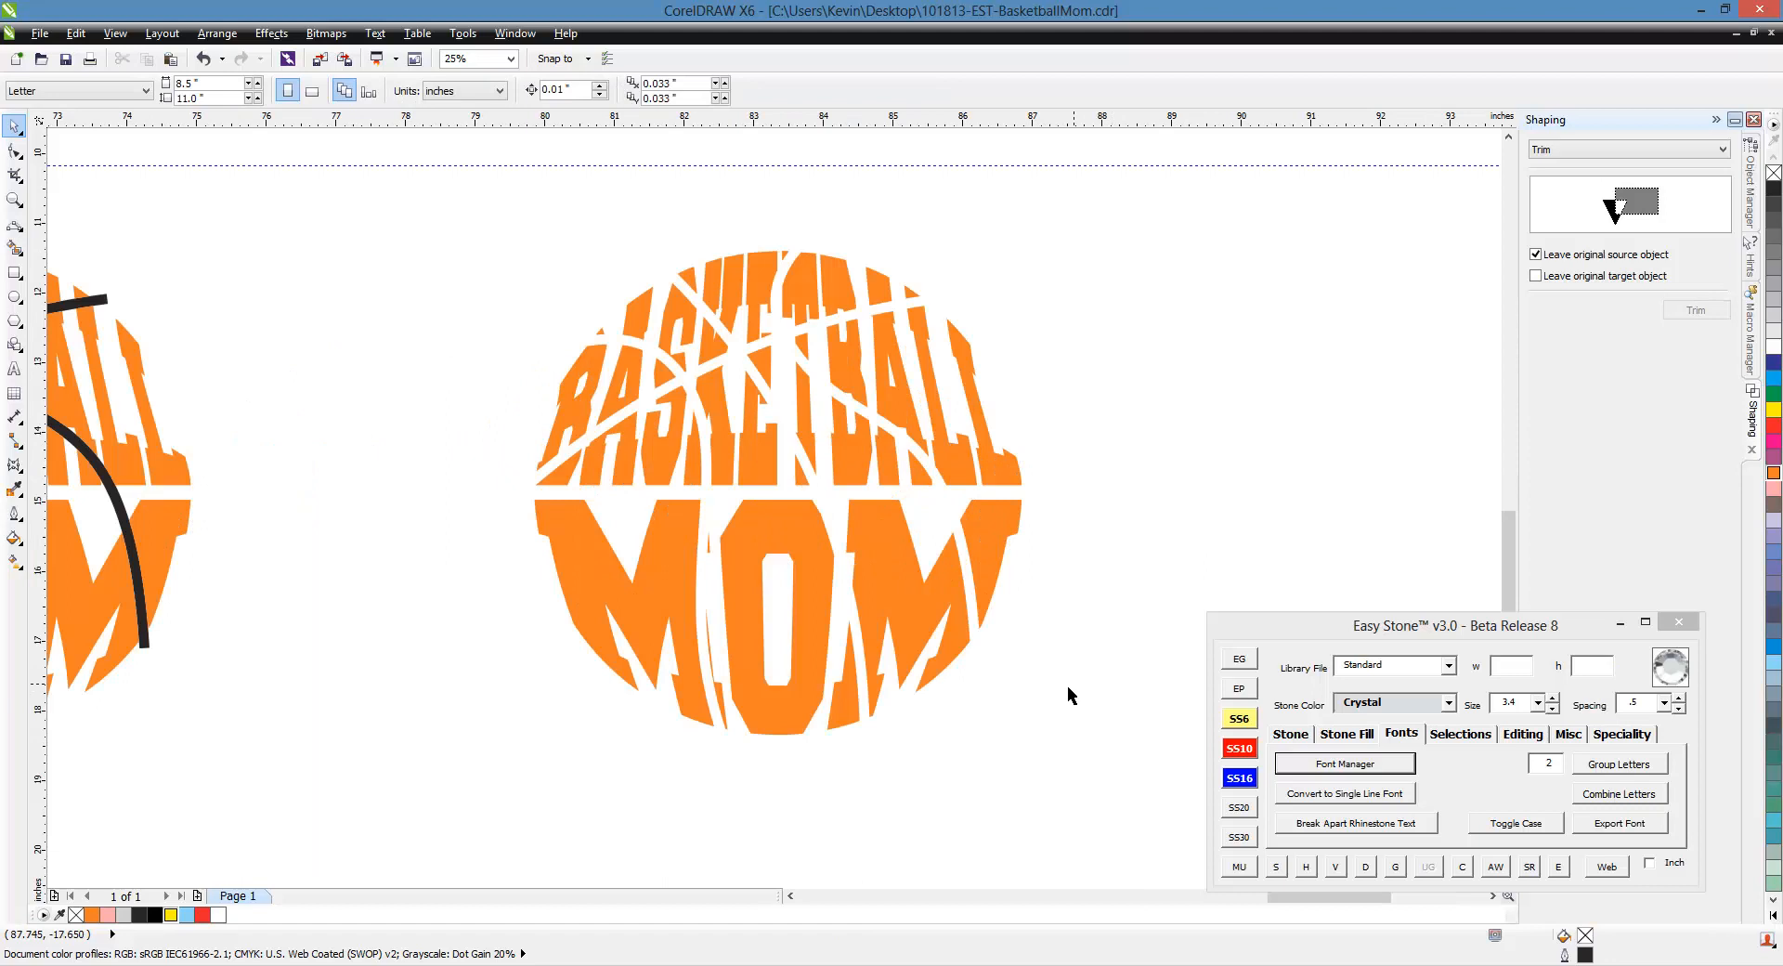
pyautogui.click(506, 57)
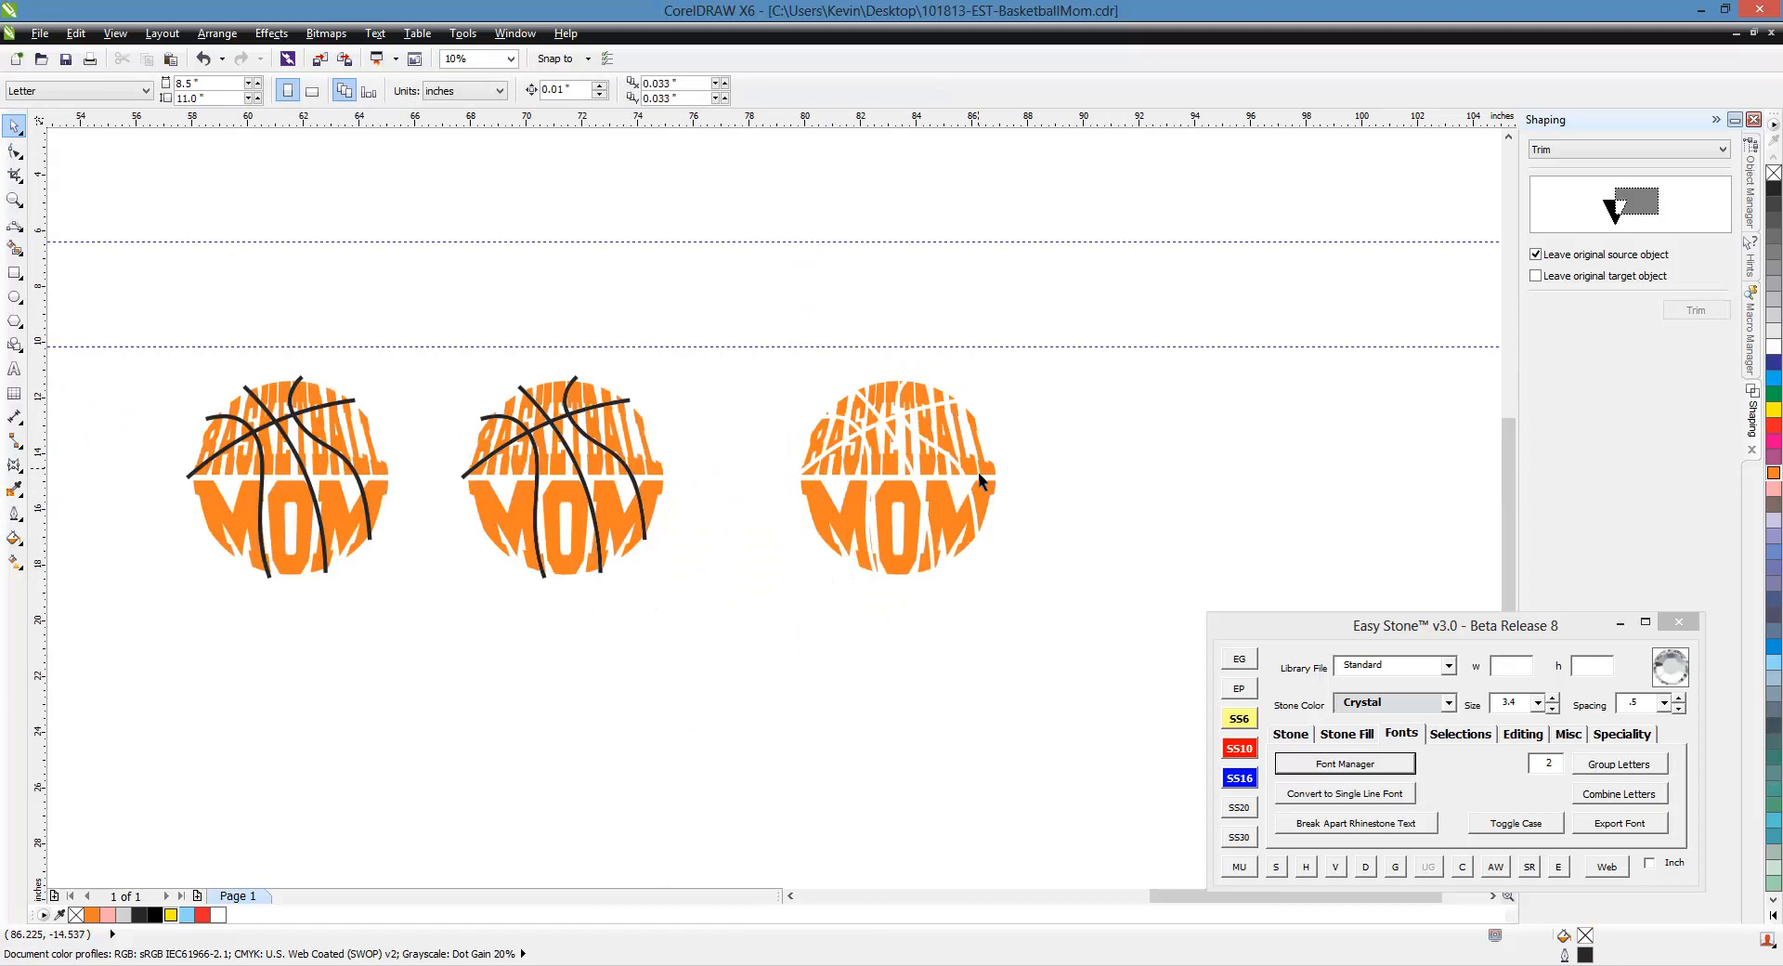
pyautogui.moveTo(927, 492)
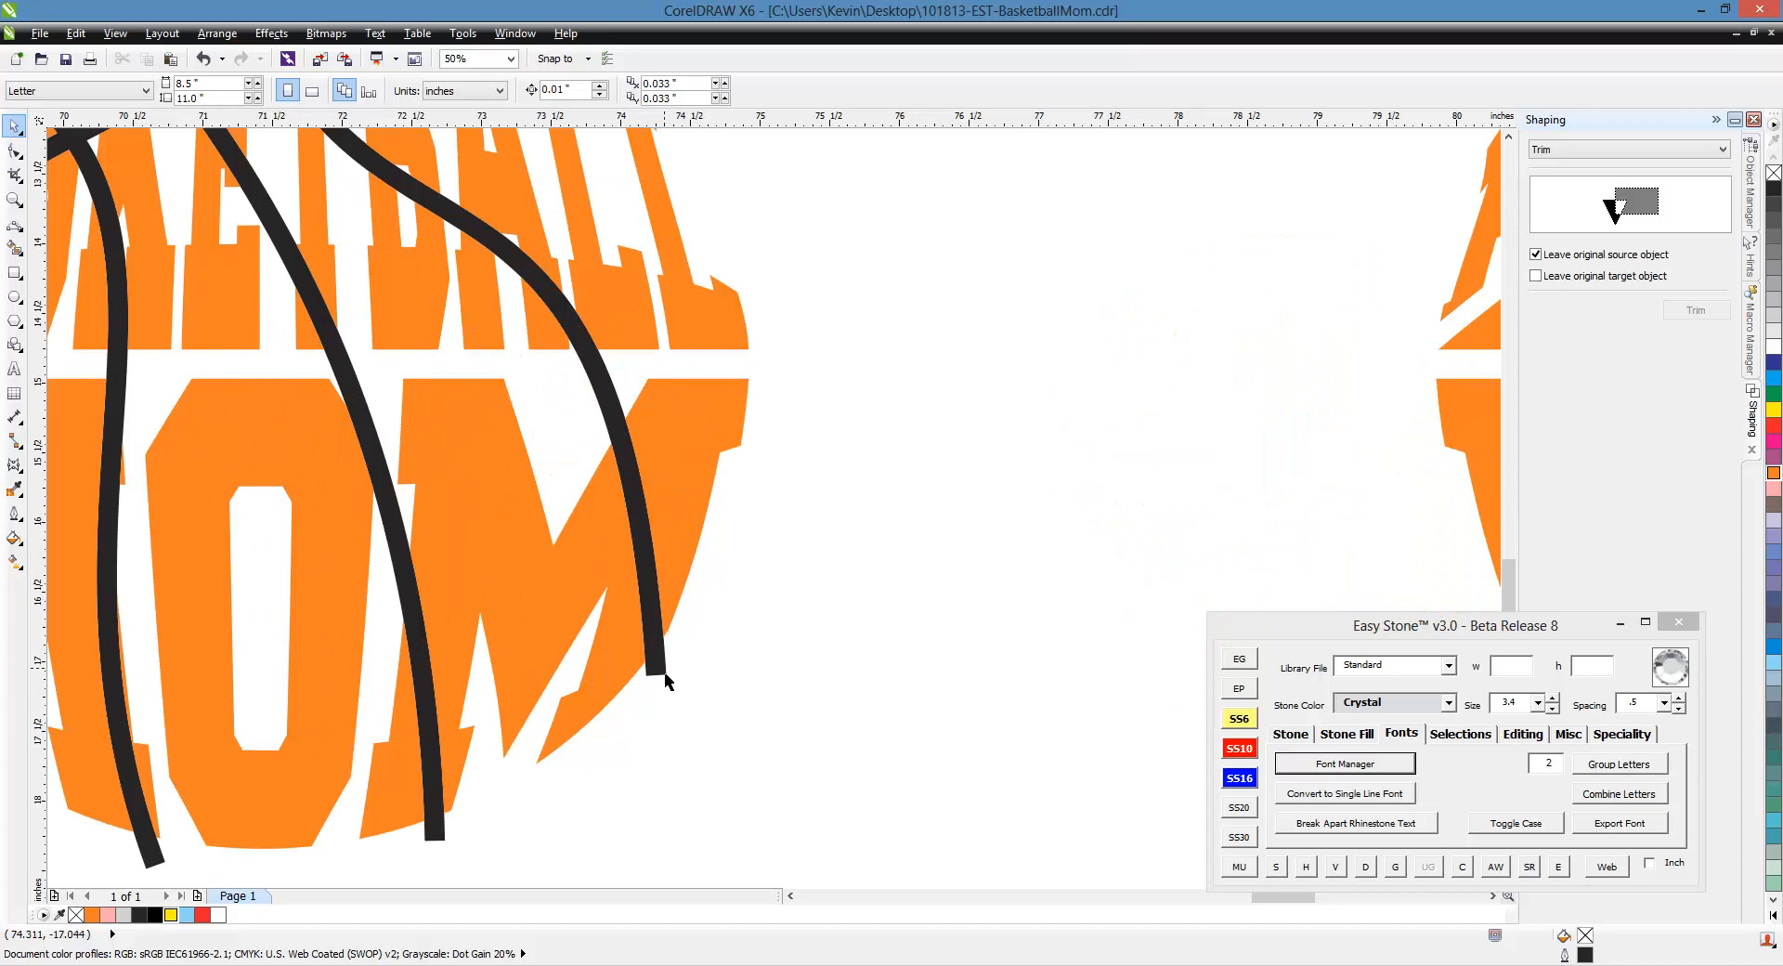
pyautogui.moveTo(717, 709)
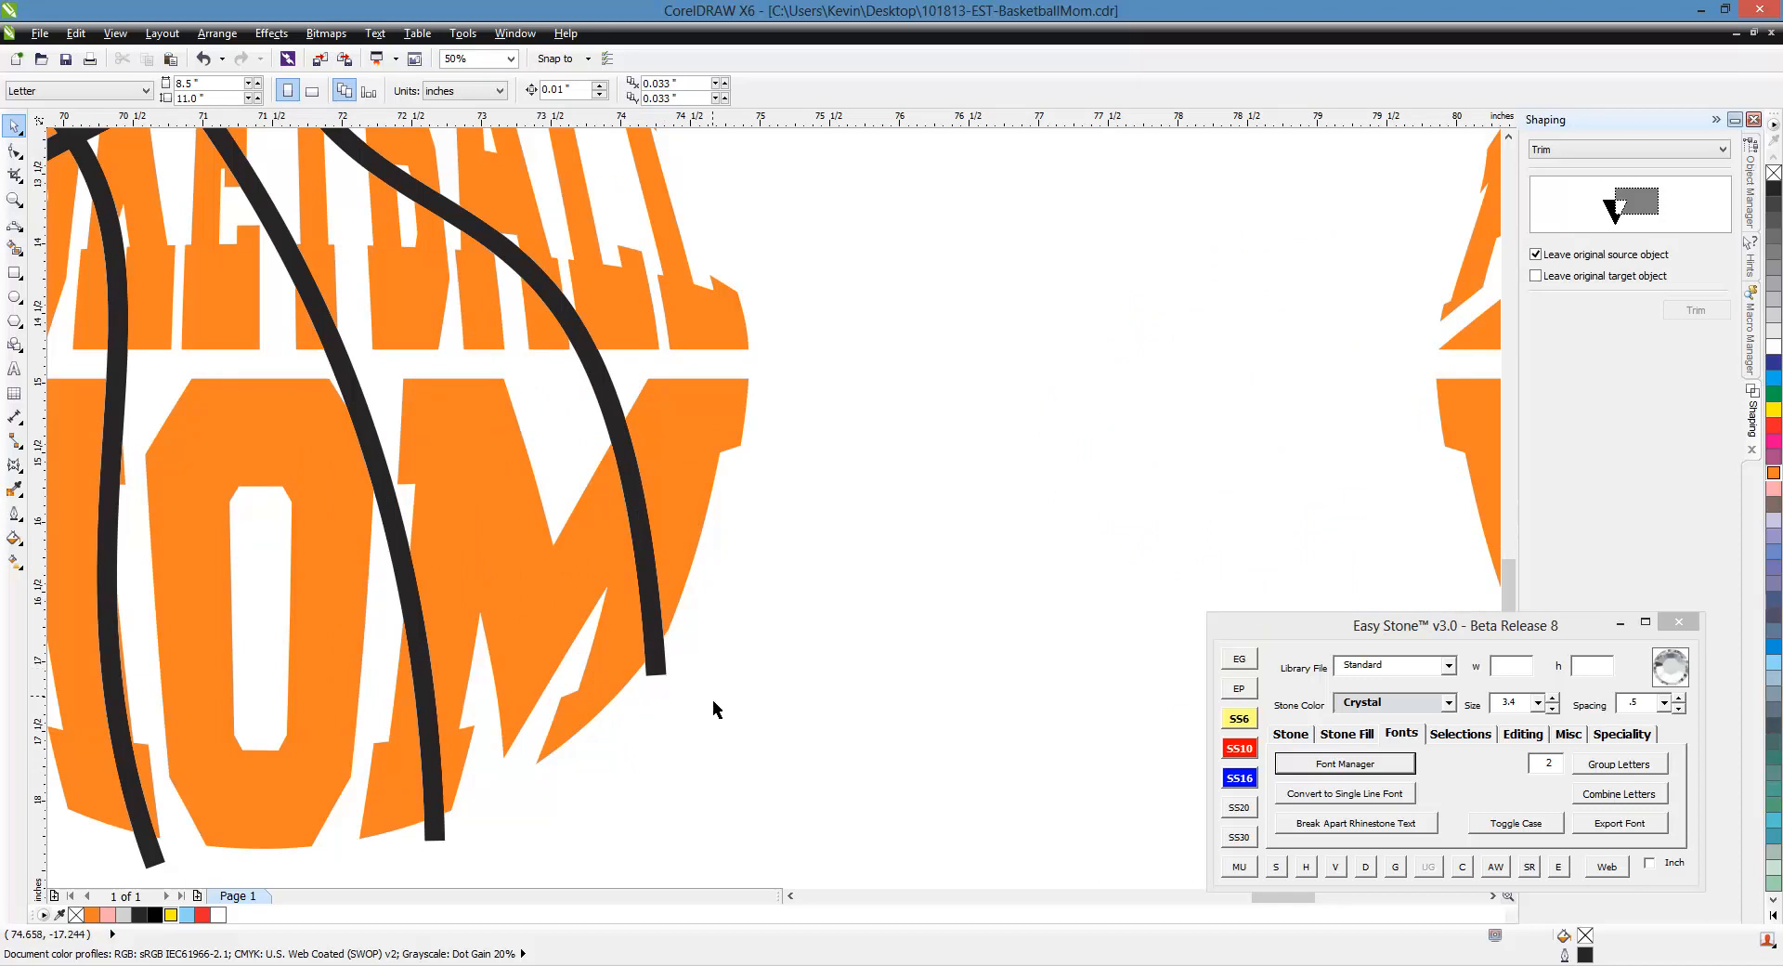
pyautogui.moveTo(667, 682)
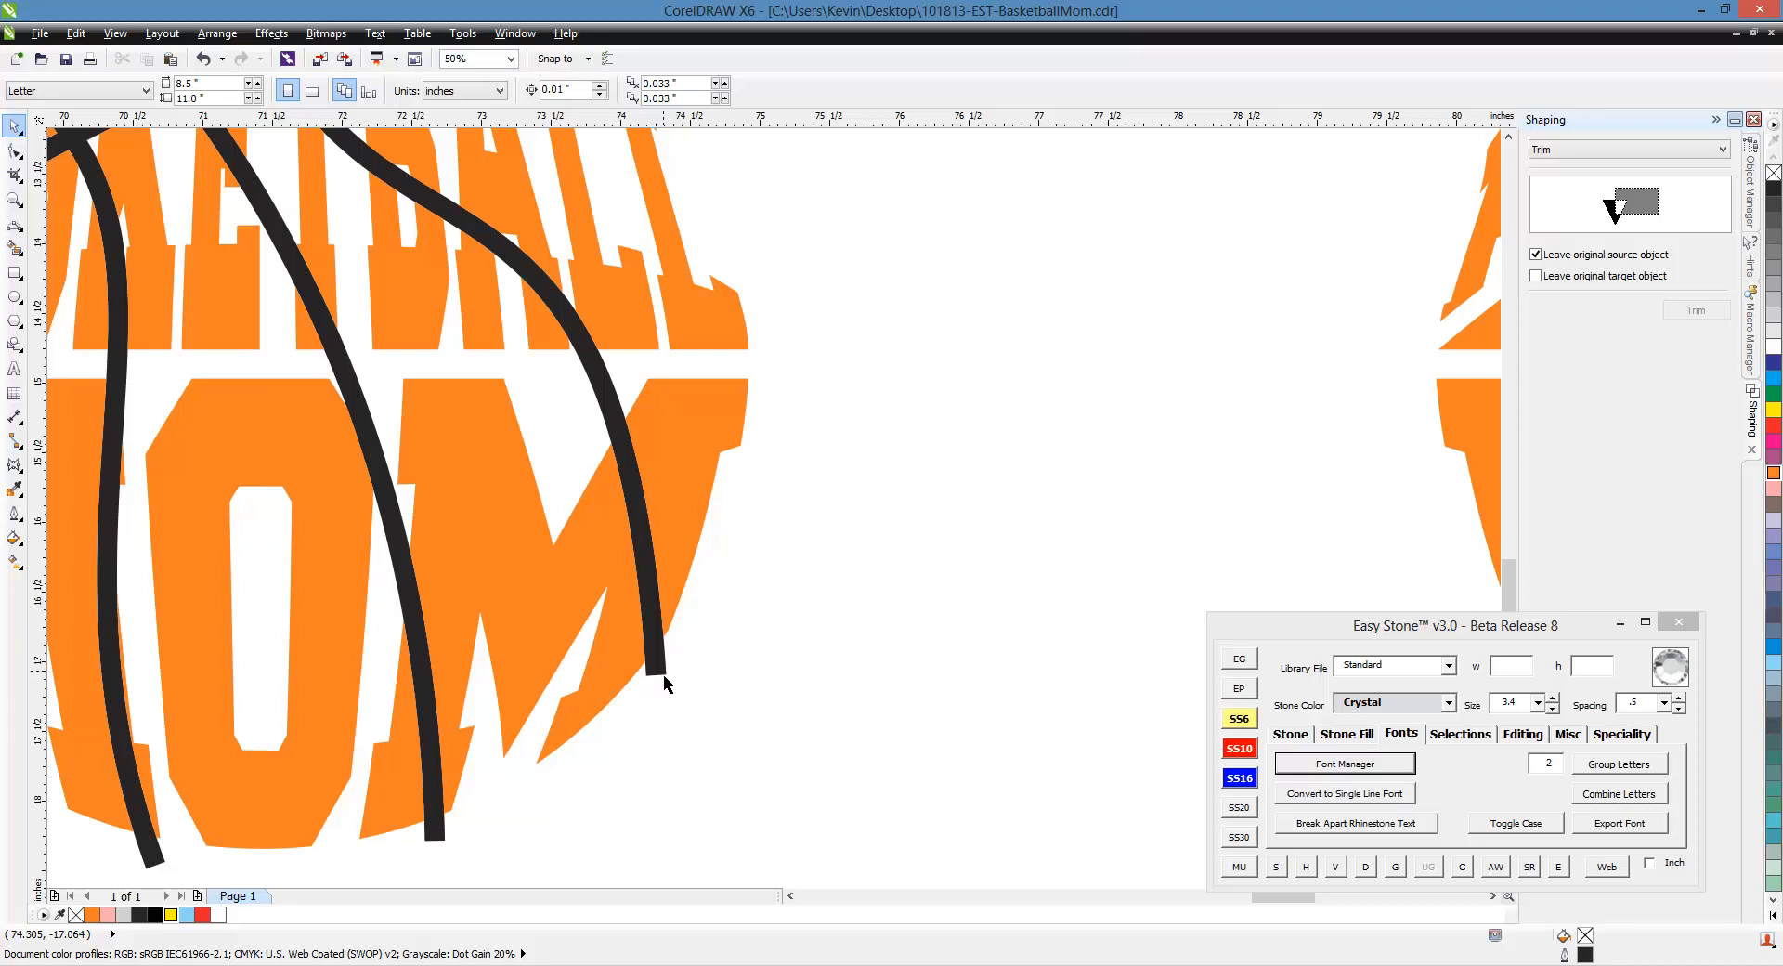
pyautogui.moveTo(812, 598)
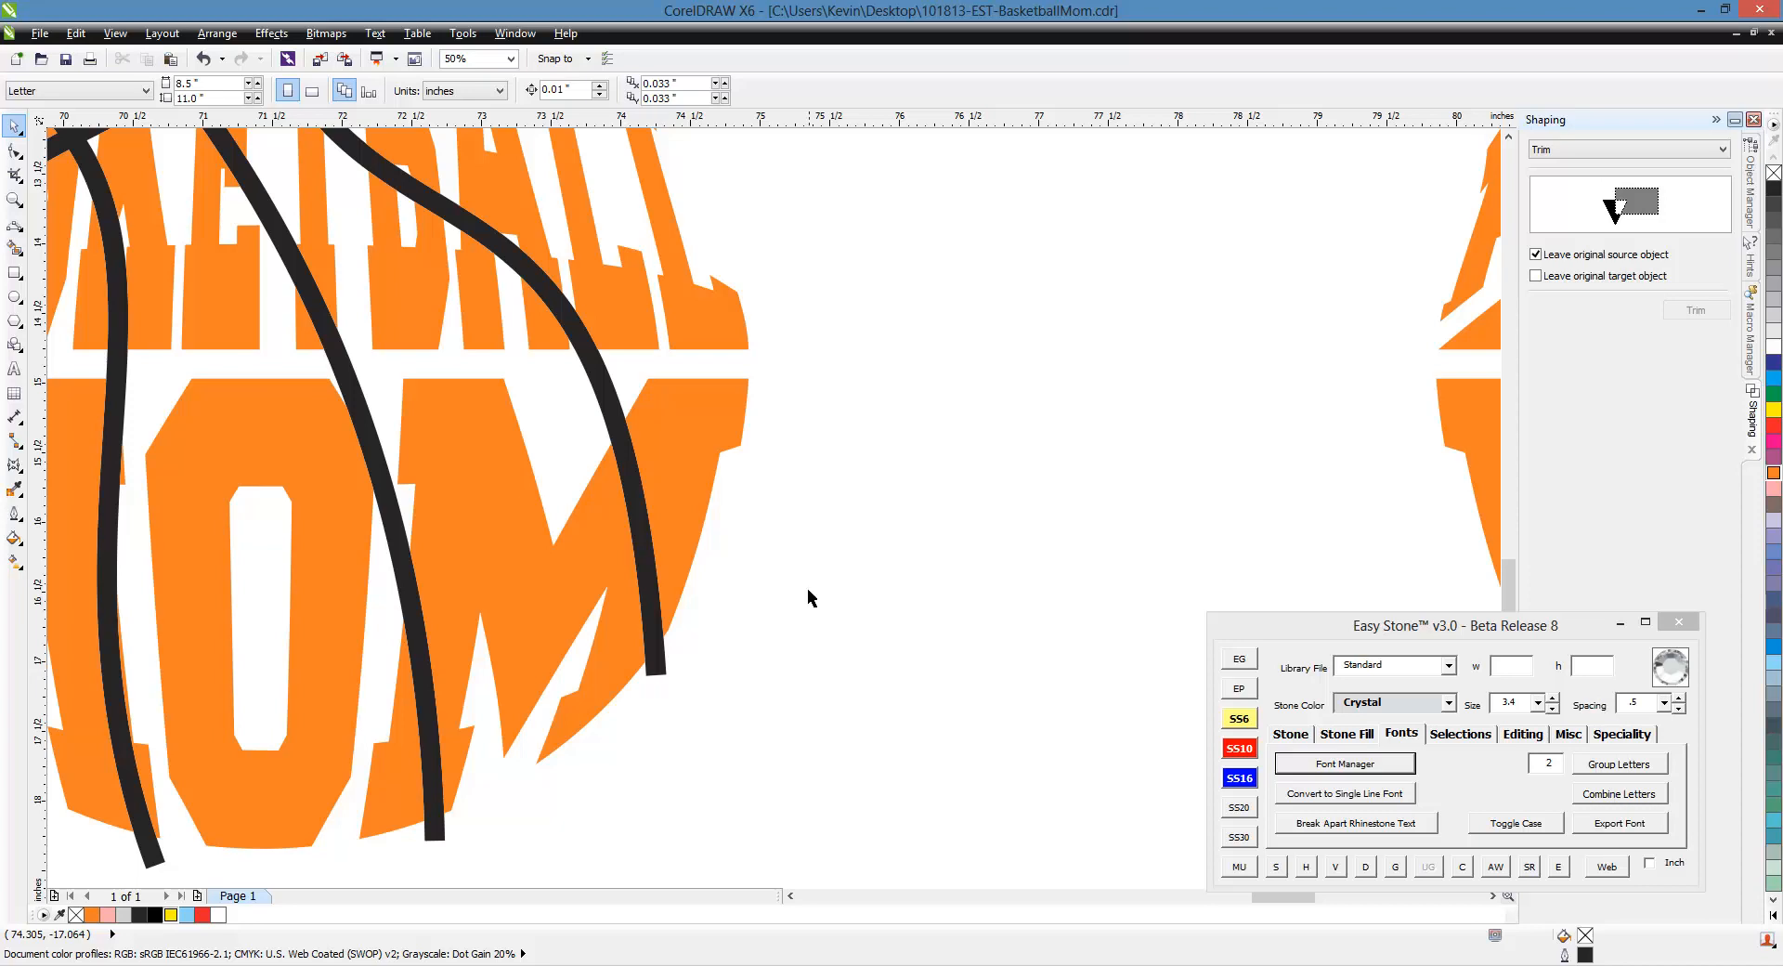
pyautogui.moveTo(637, 455)
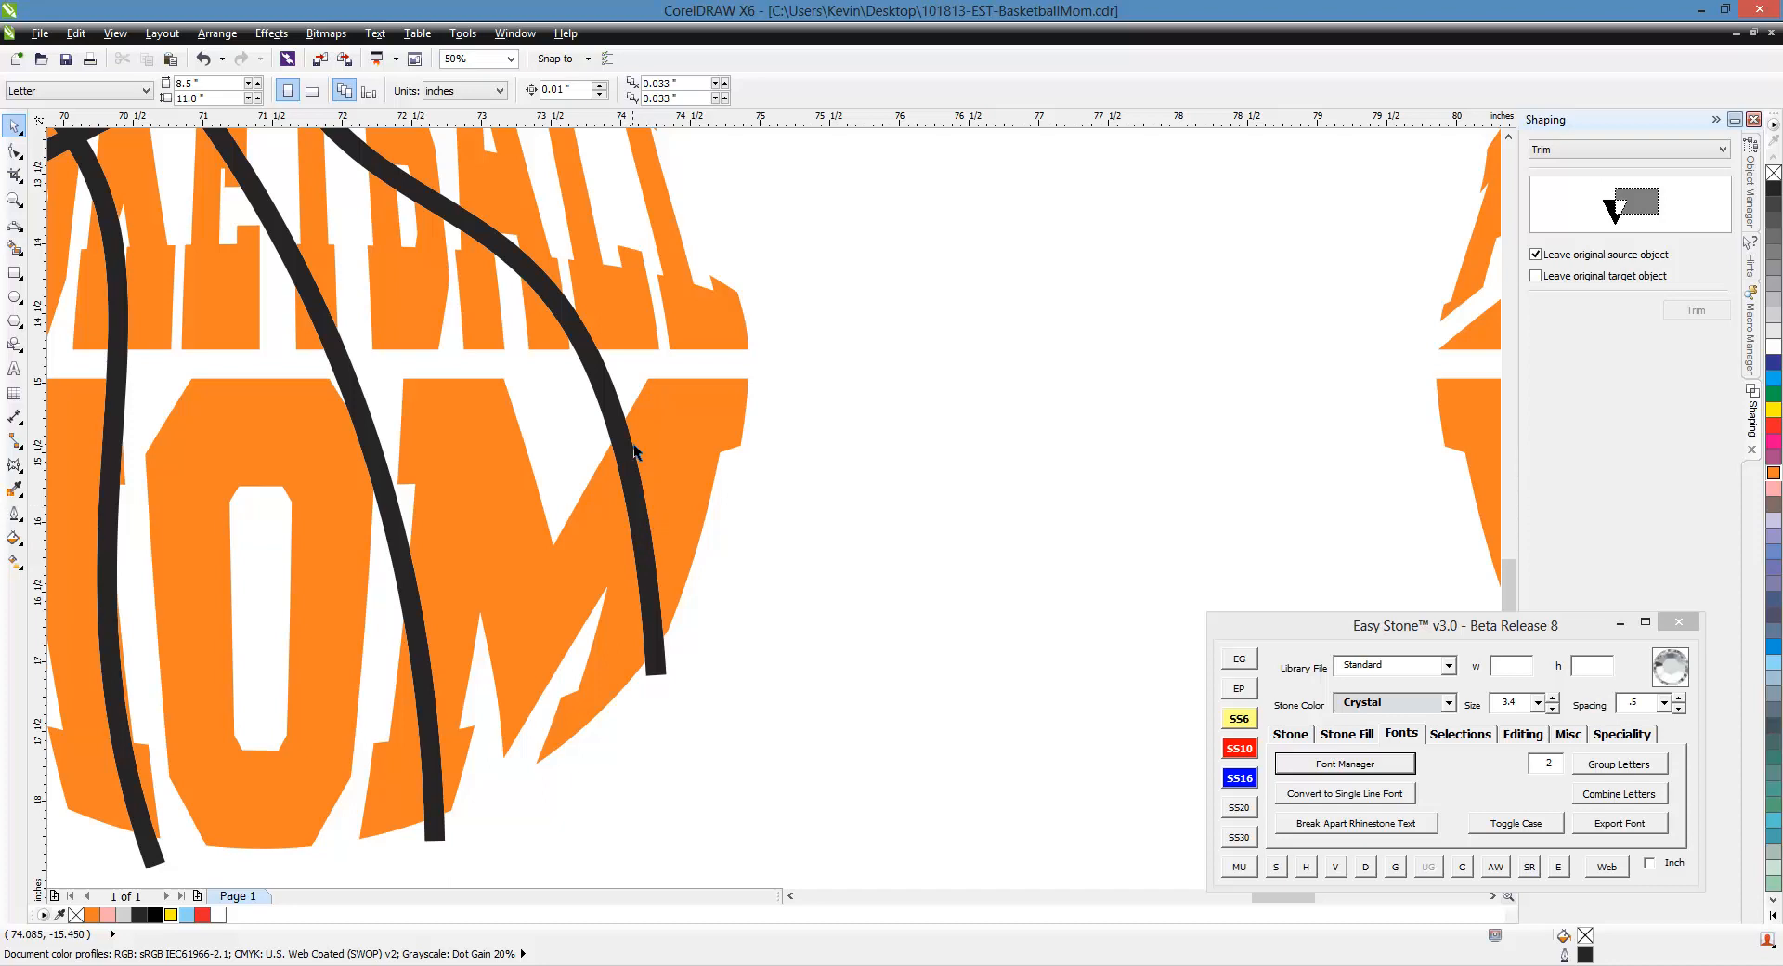
pyautogui.moveTo(670, 665)
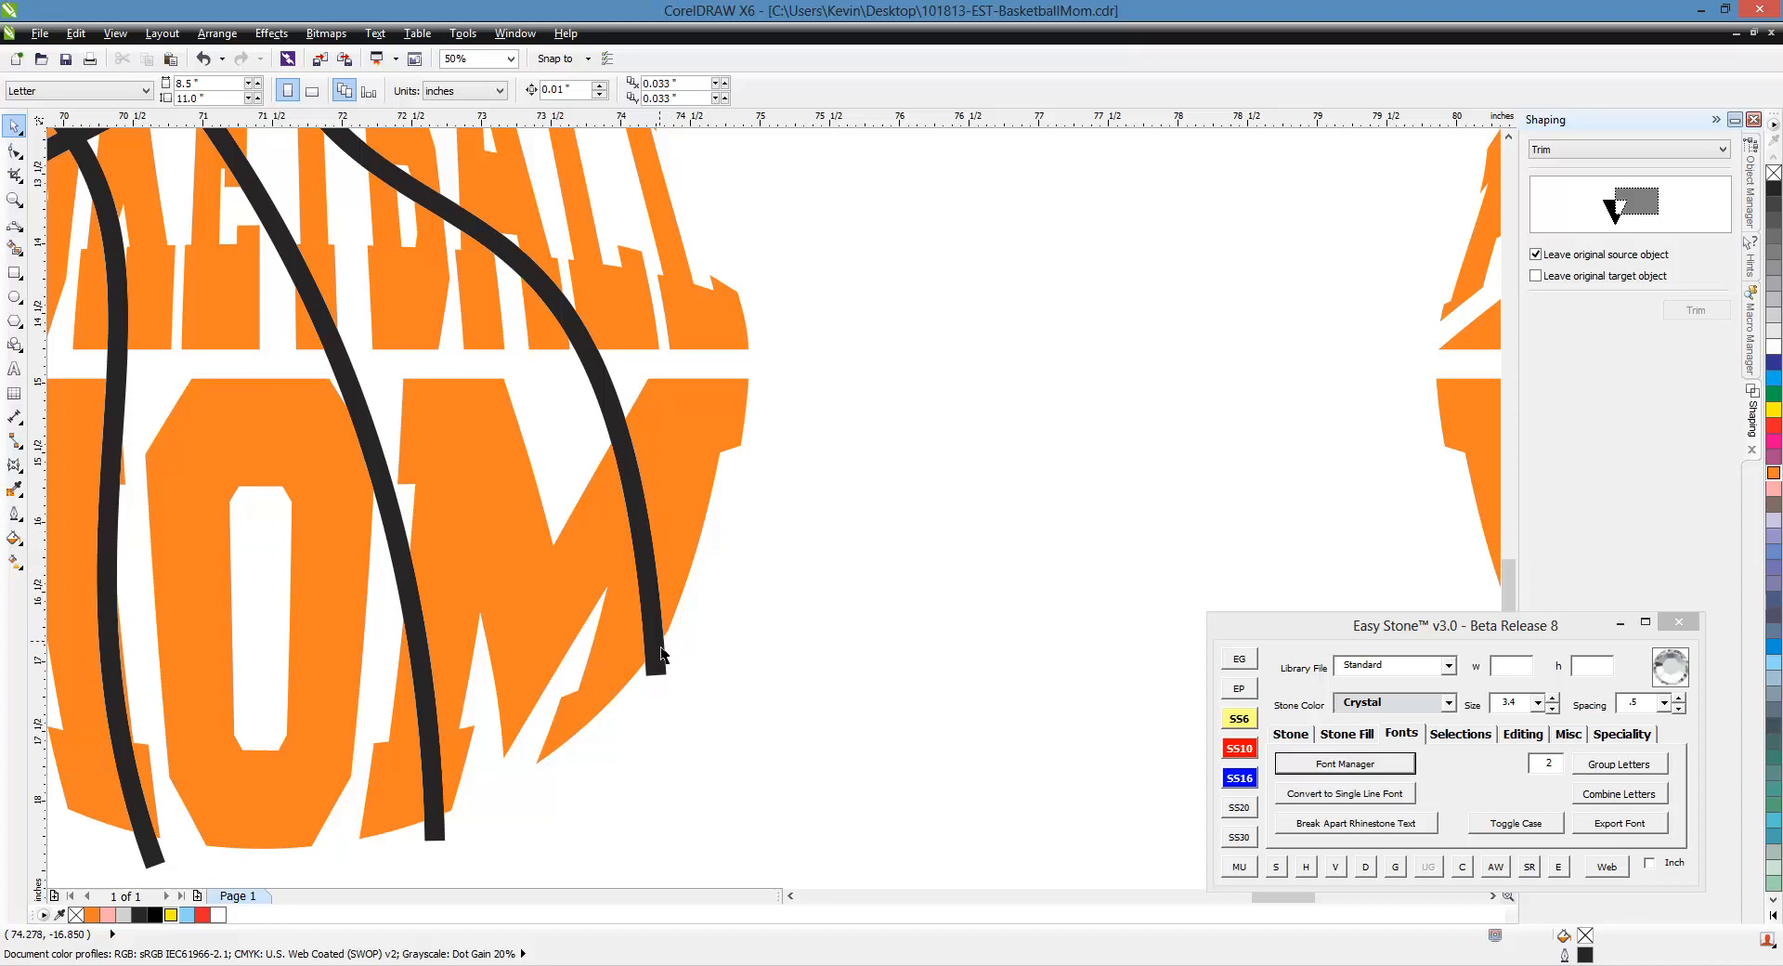
pyautogui.moveTo(748, 659)
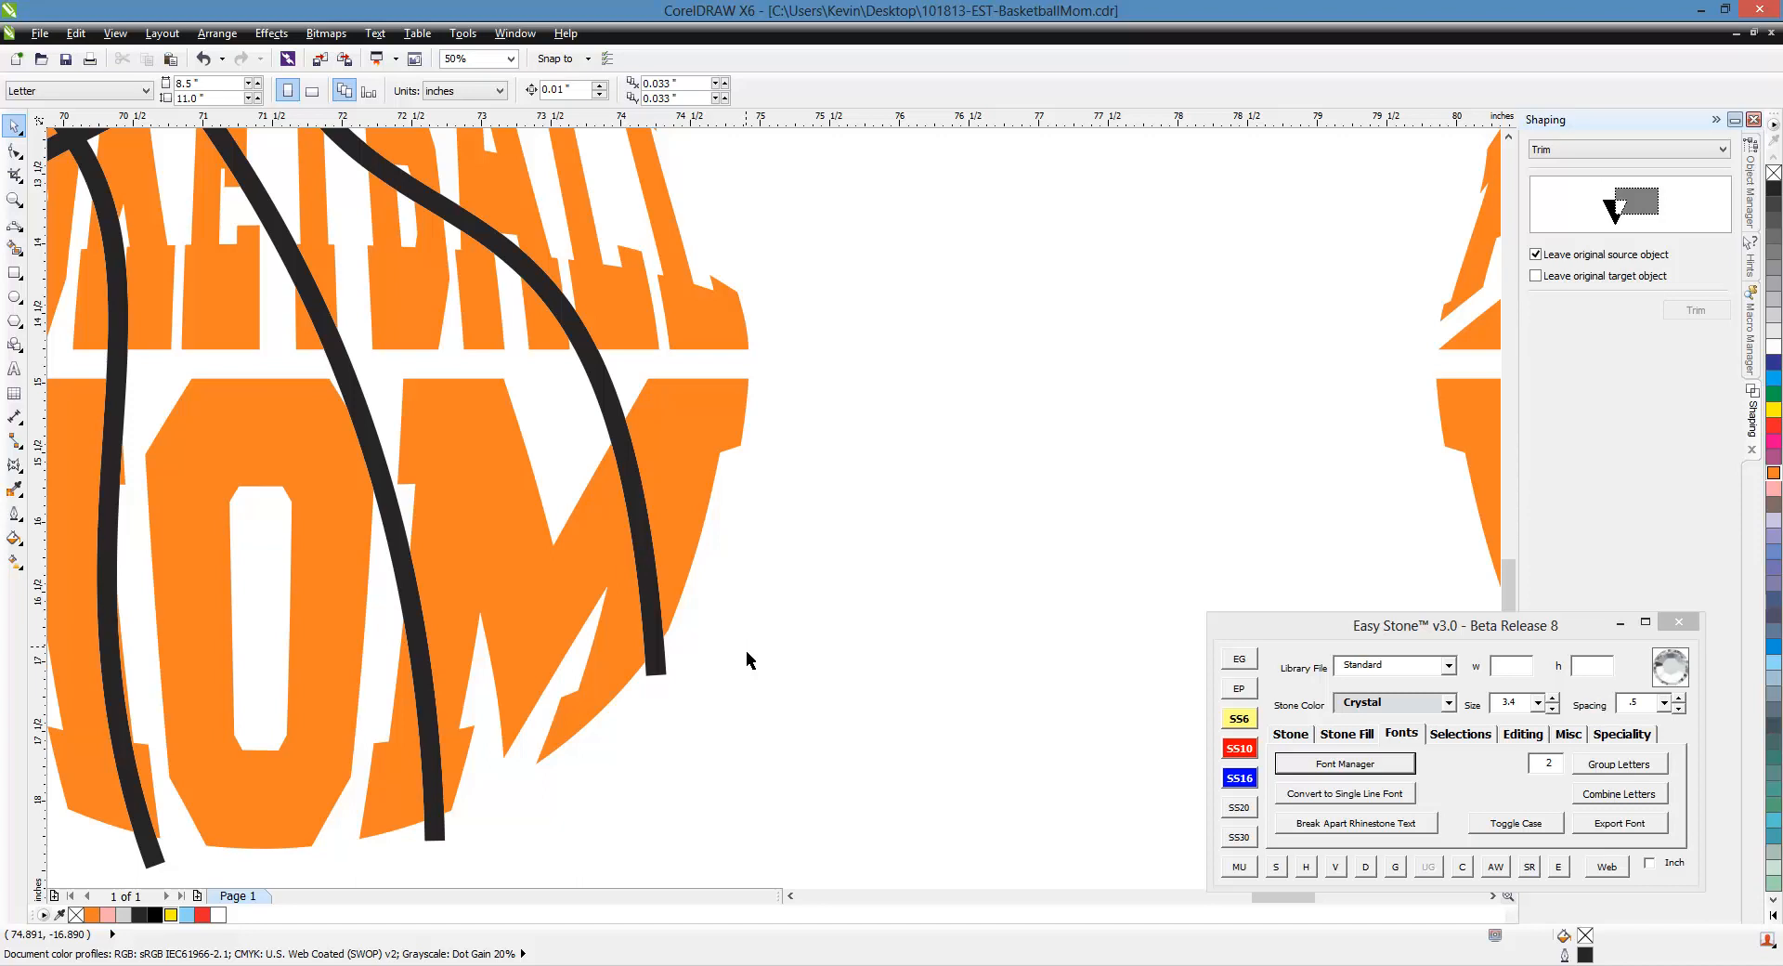
pyautogui.moveTo(756, 550)
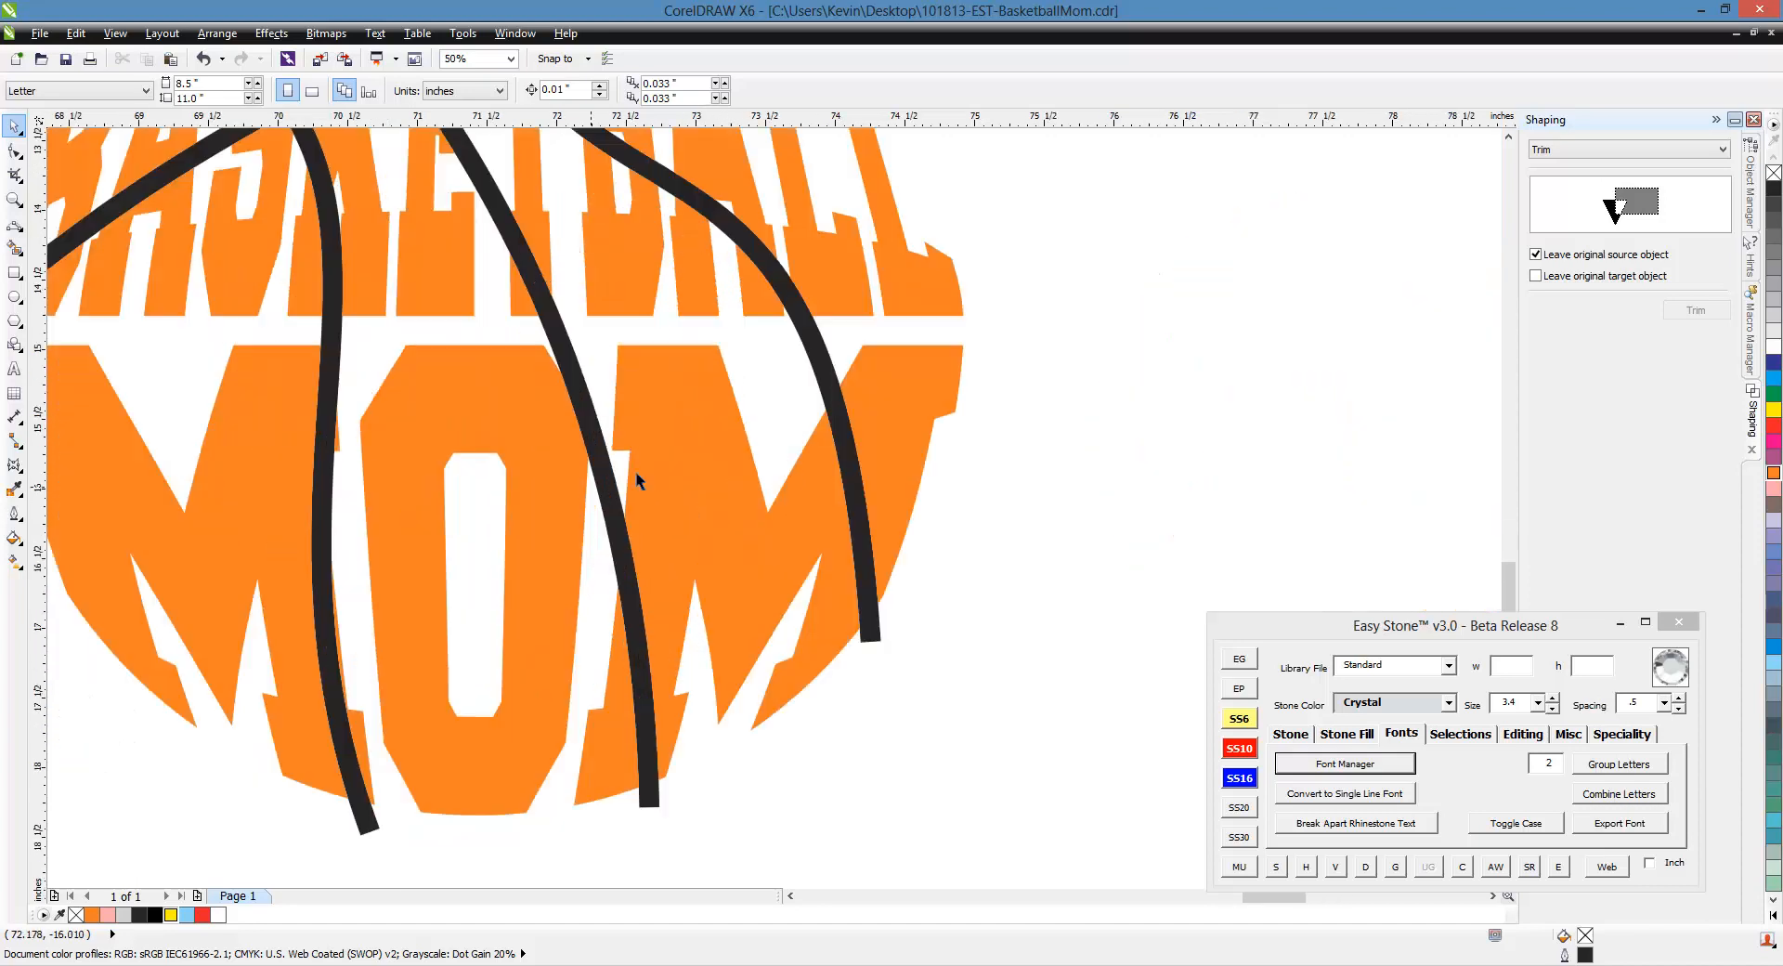
# - Set the middle circle's seam curves to a 1mm outline width
pyautogui.click(643, 478)
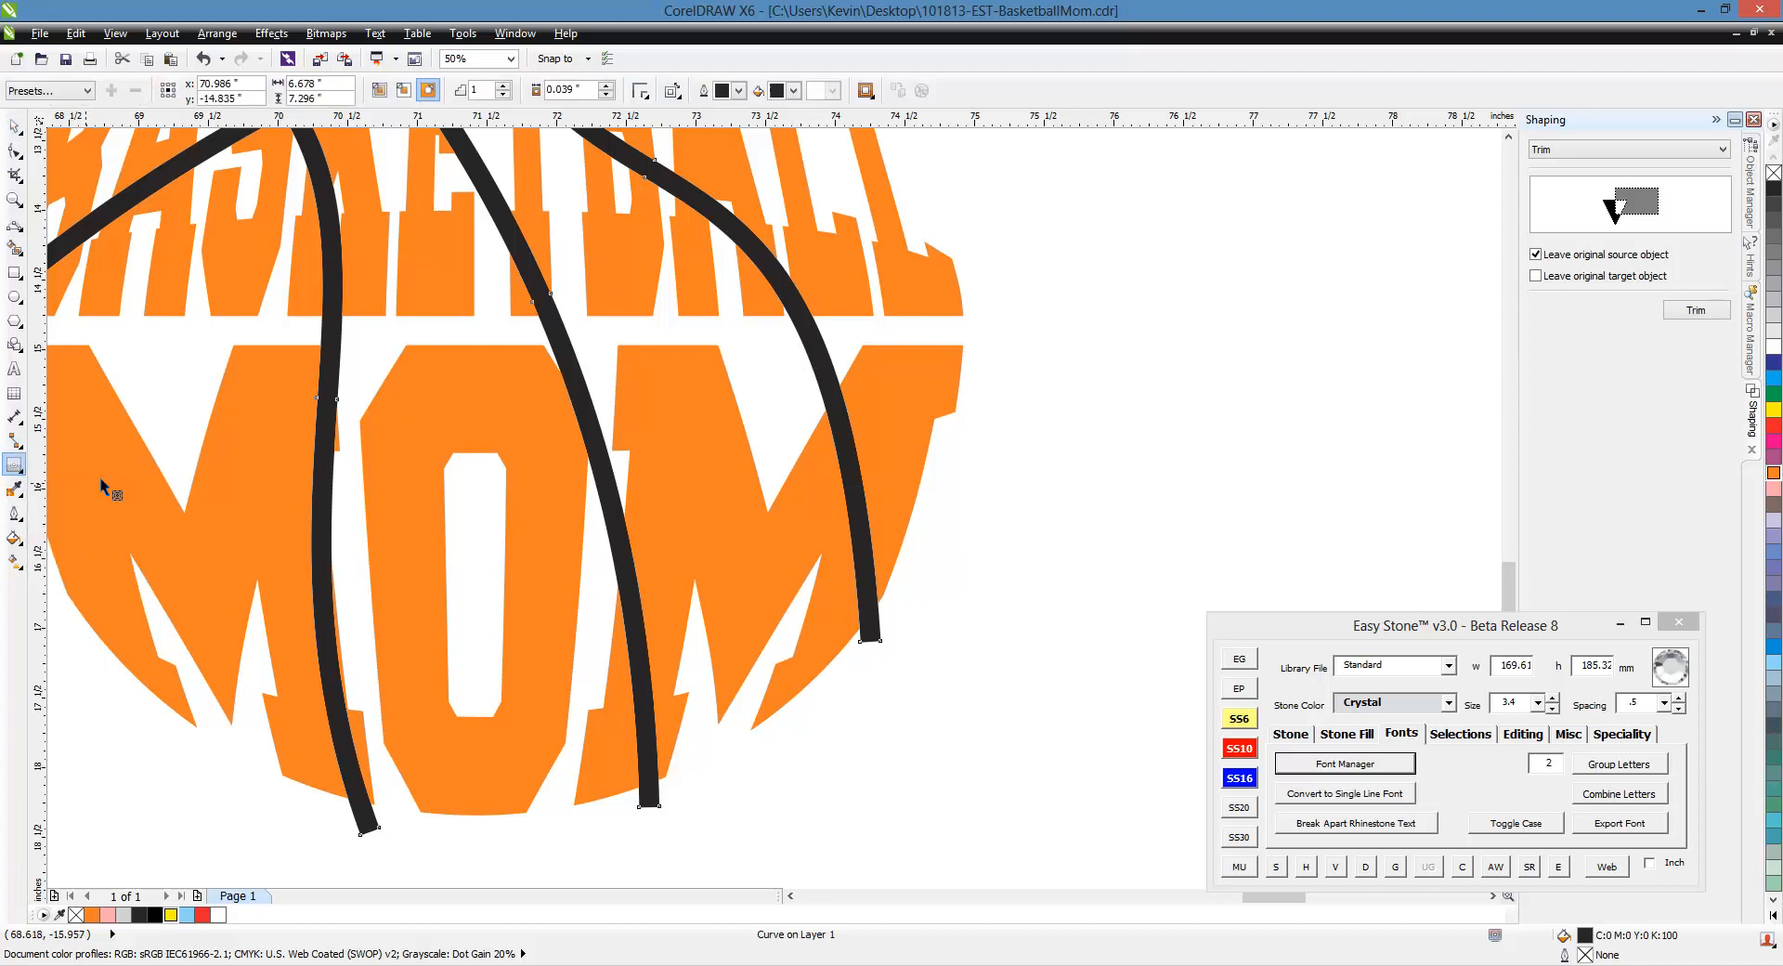
pyautogui.click(574, 89)
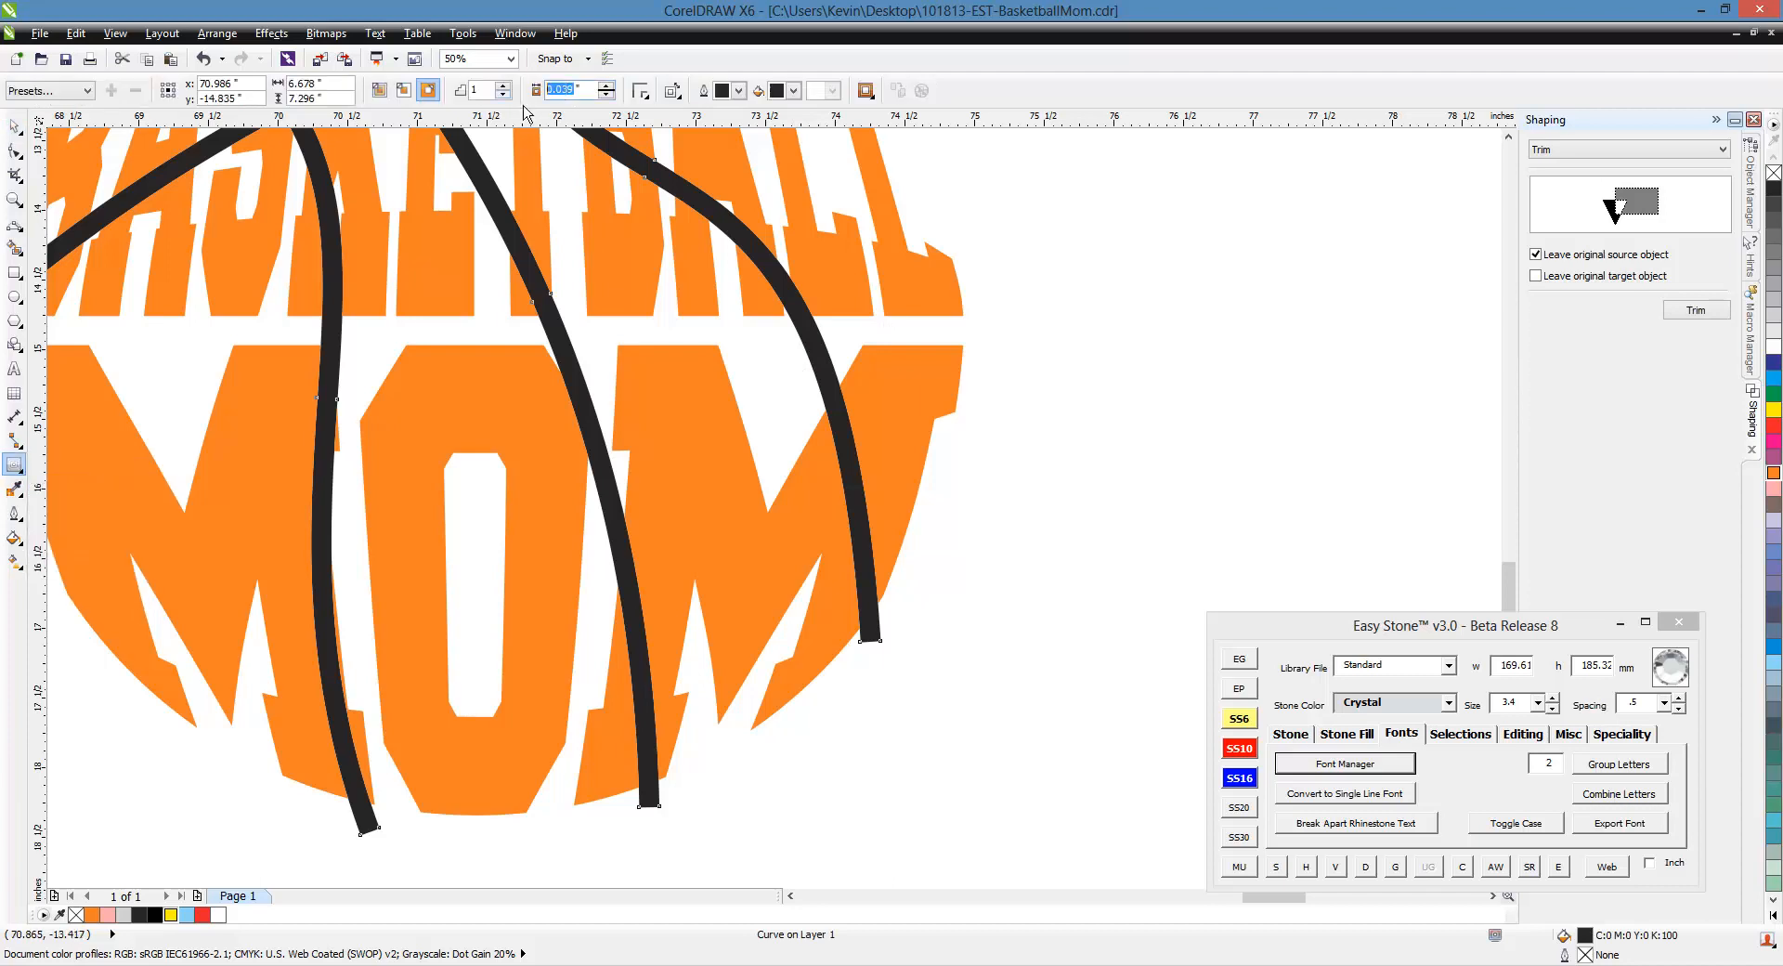
pyautogui.write('1mm')
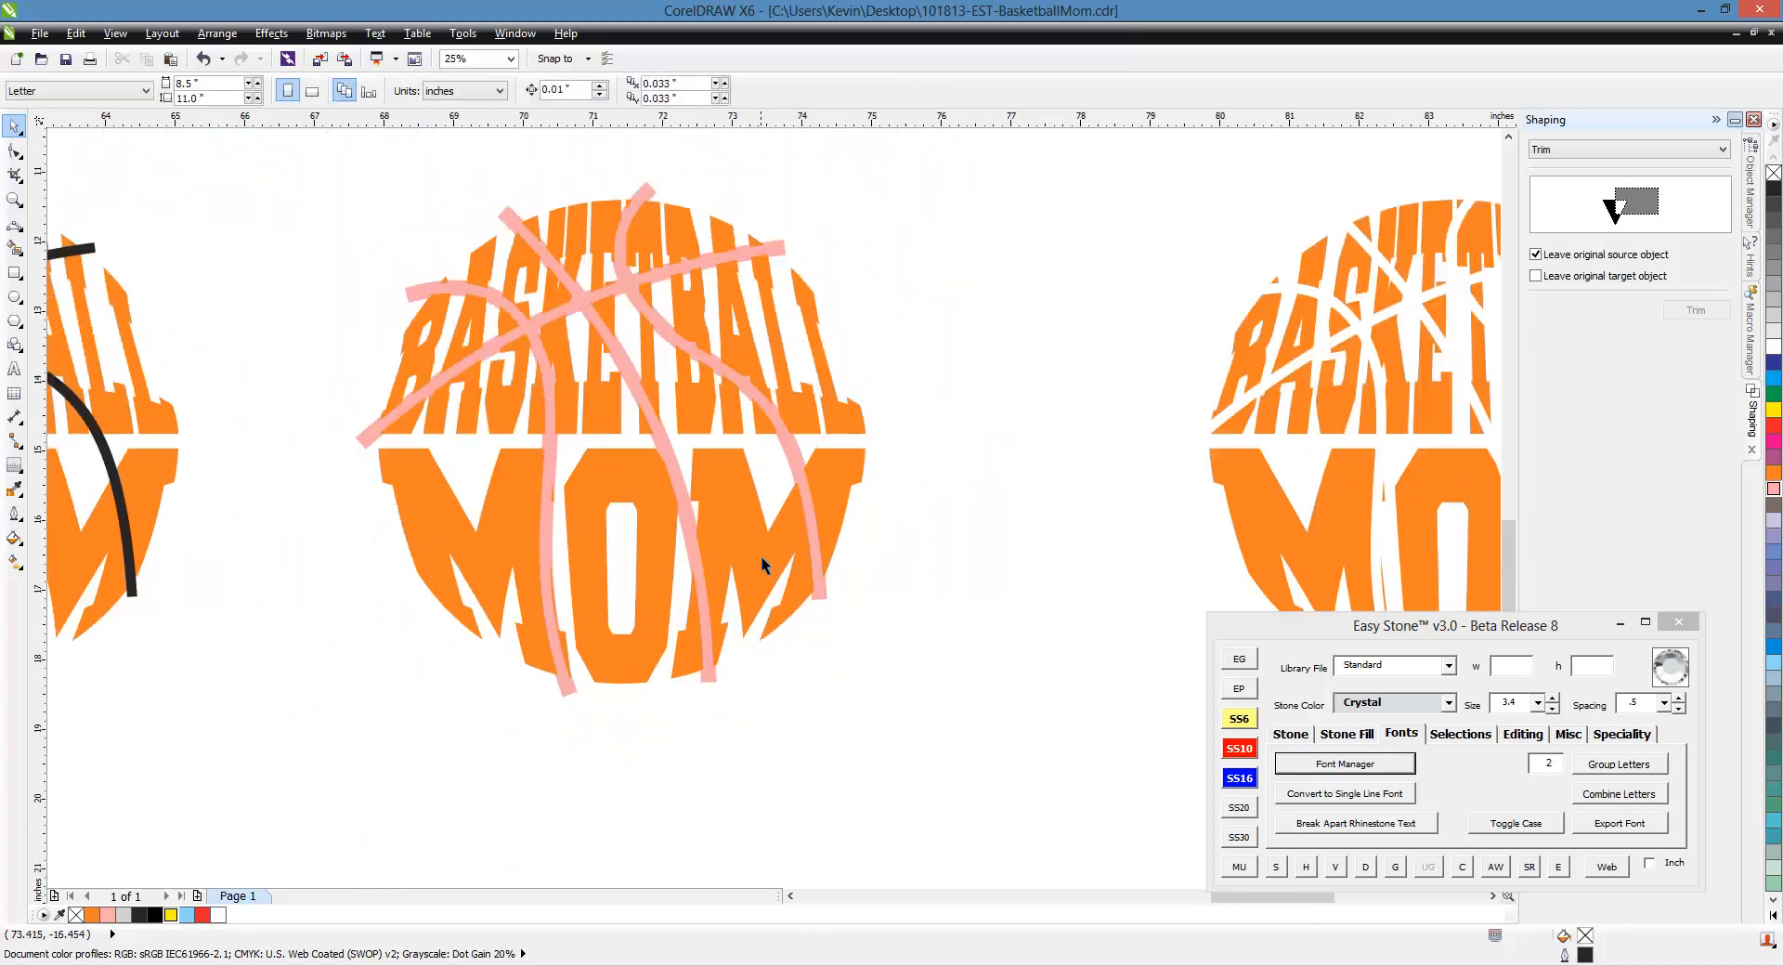
pyautogui.moveTo(834, 513)
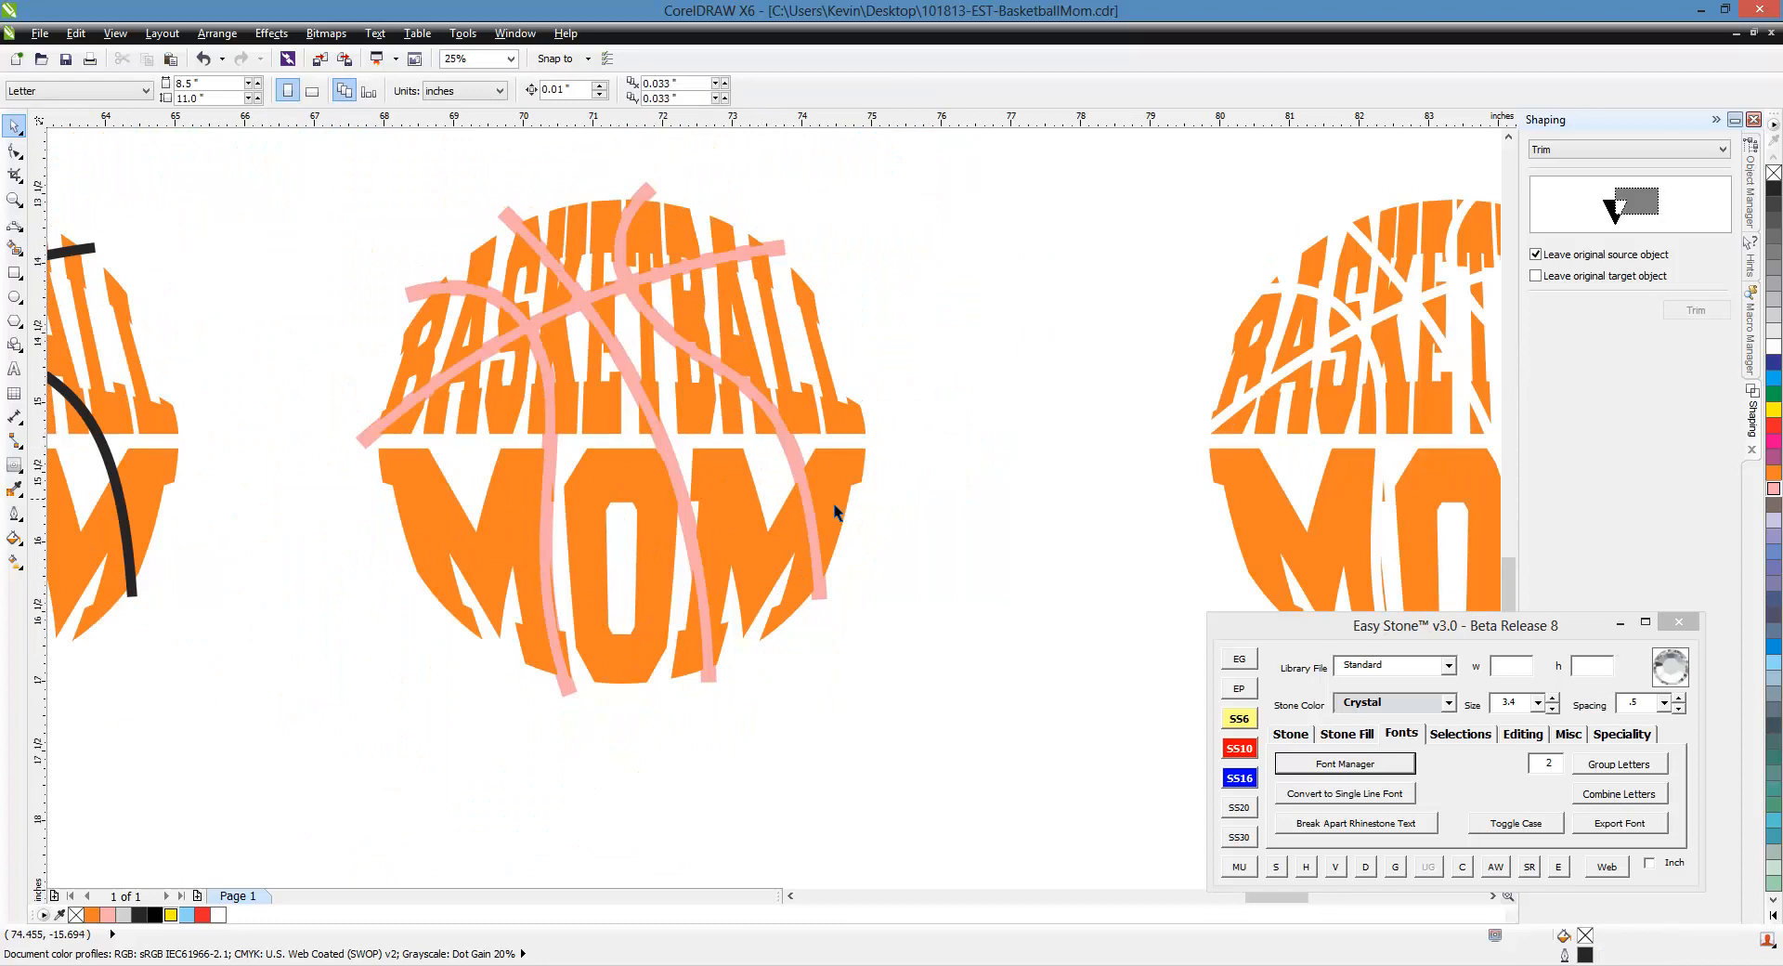
# - Zoom out and switch the Shaping docker from Trim to Intersect for the MOM seam pieces
pyautogui.click(457, 58)
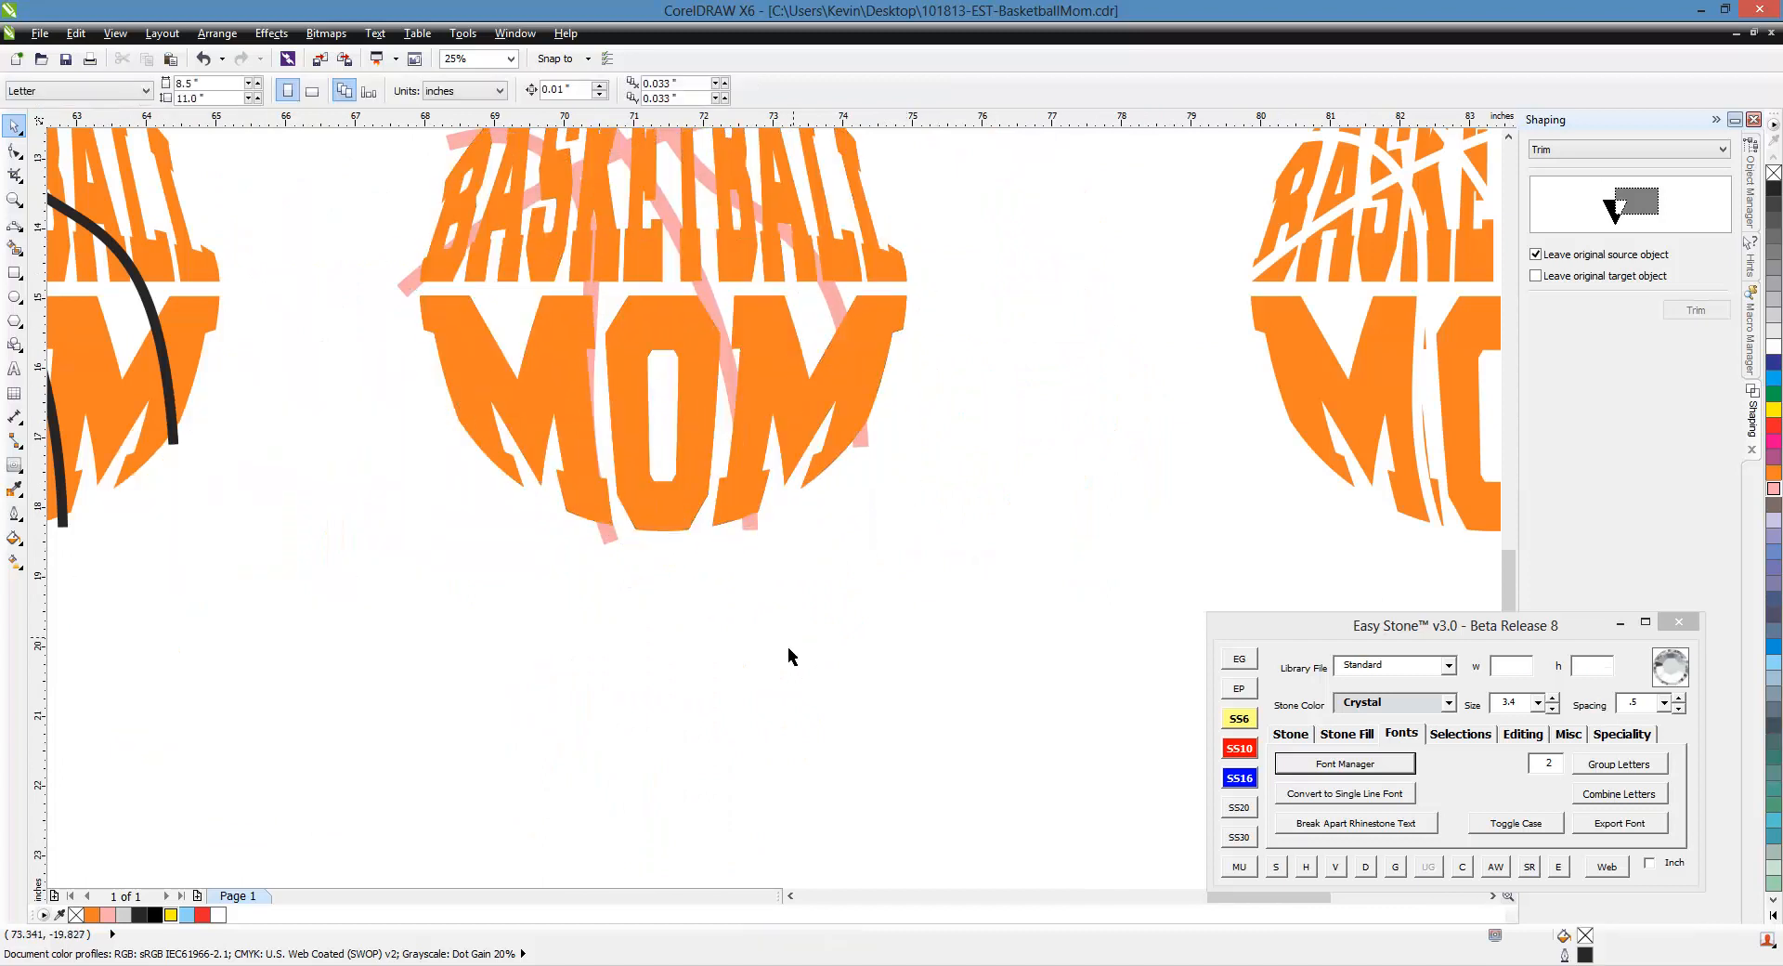
pyautogui.scroll(-3)
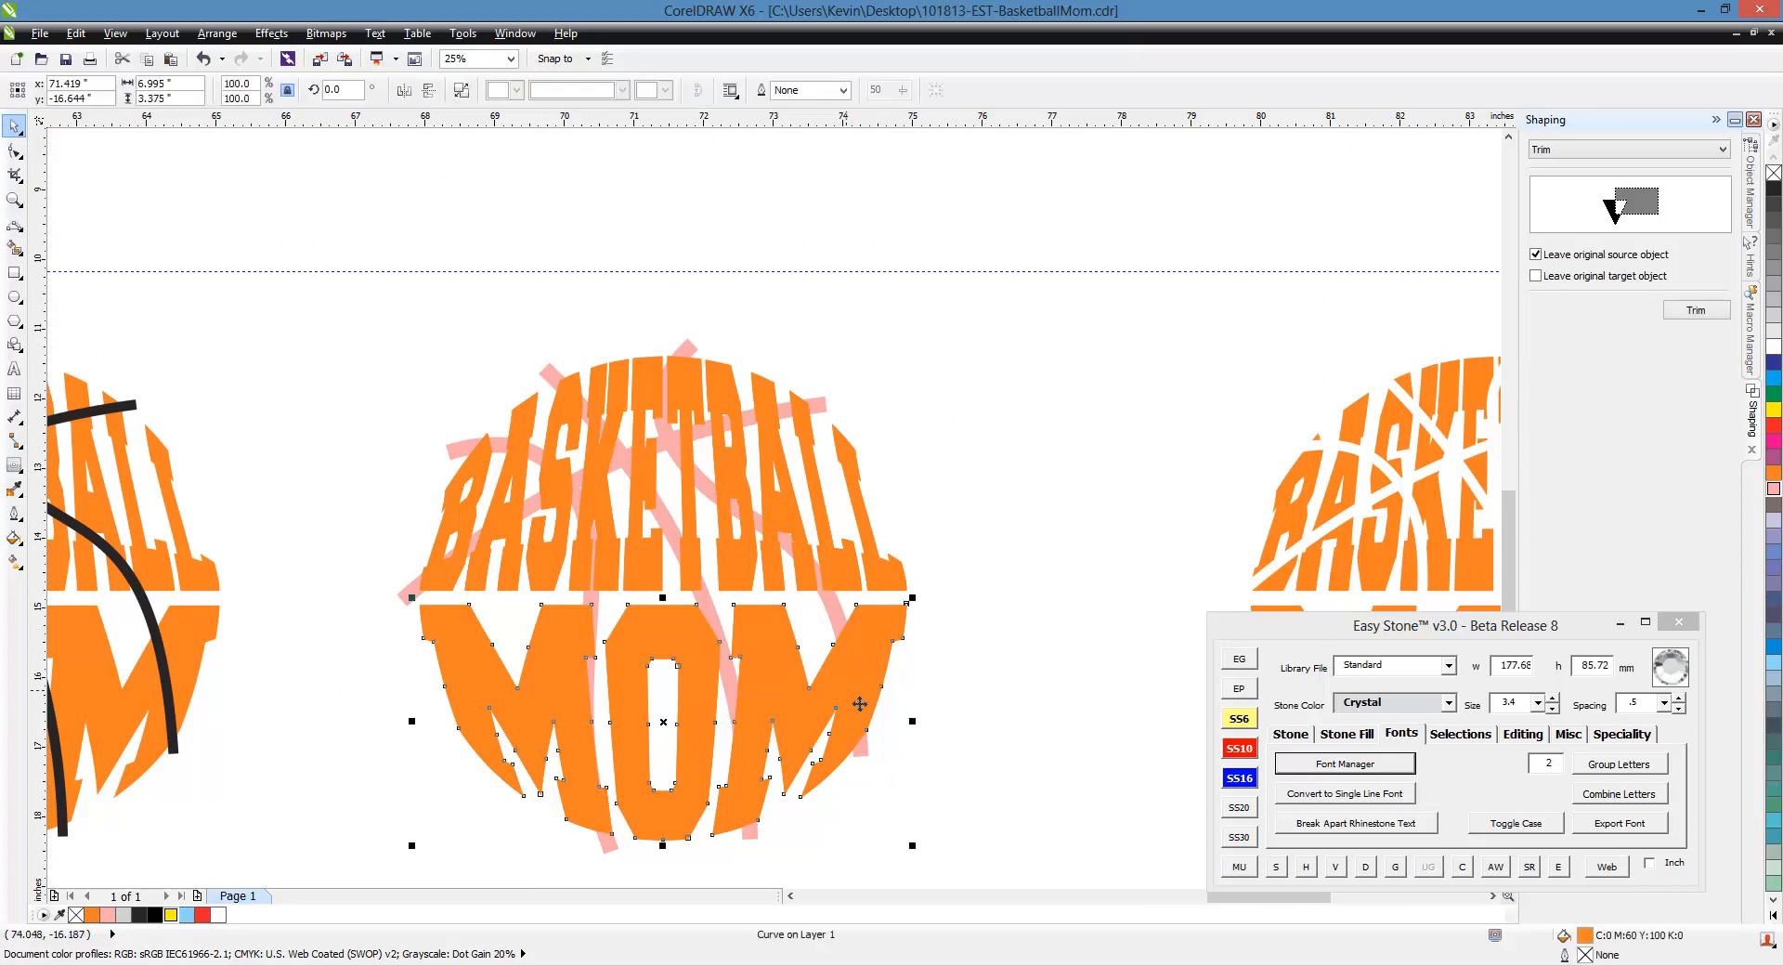
pyautogui.moveTo(830, 615)
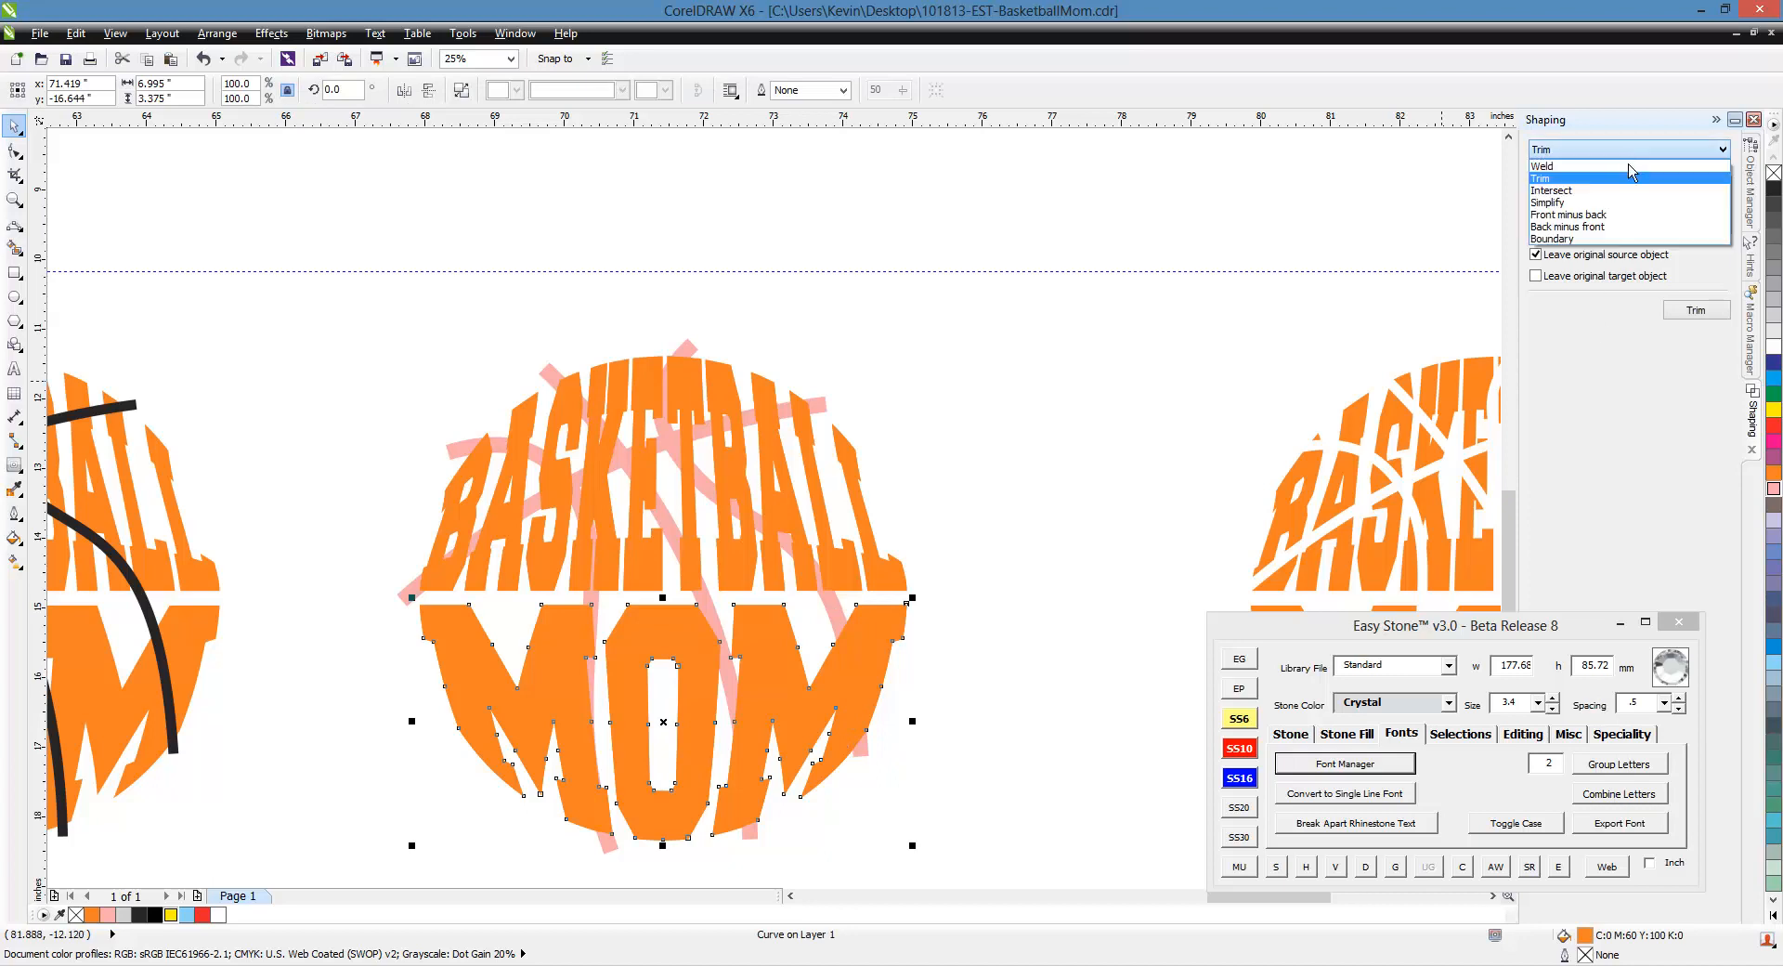
pyautogui.click(1551, 189)
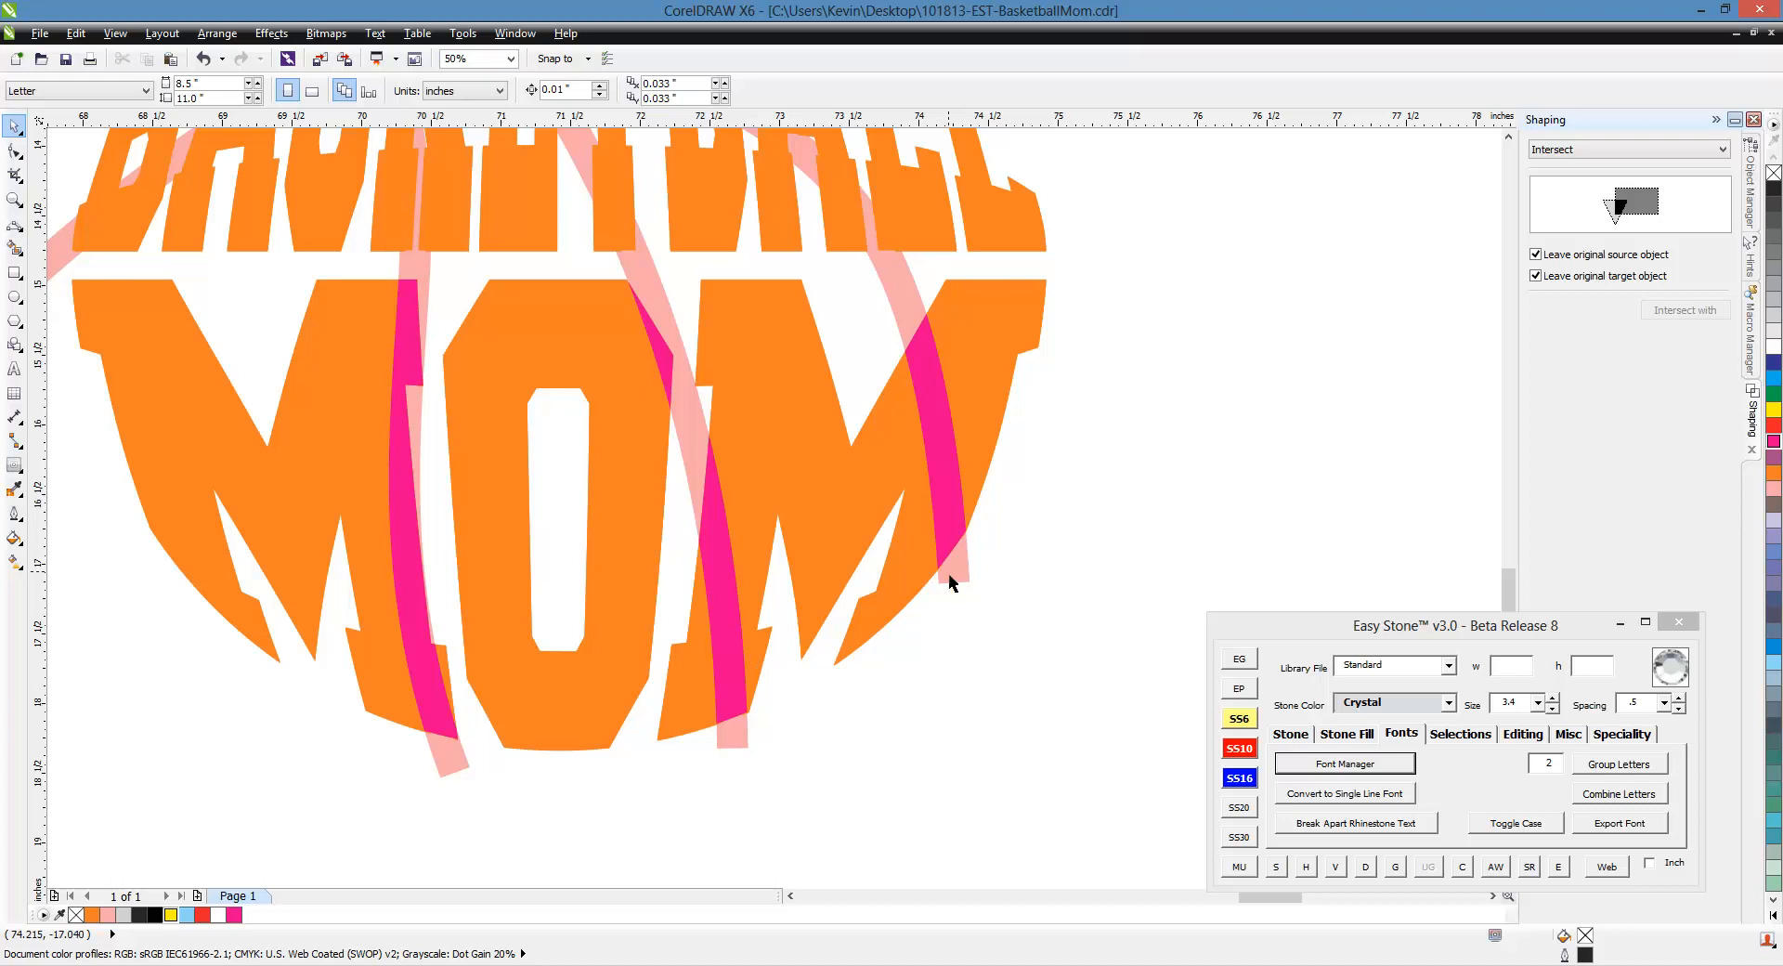
pyautogui.moveTo(856, 422)
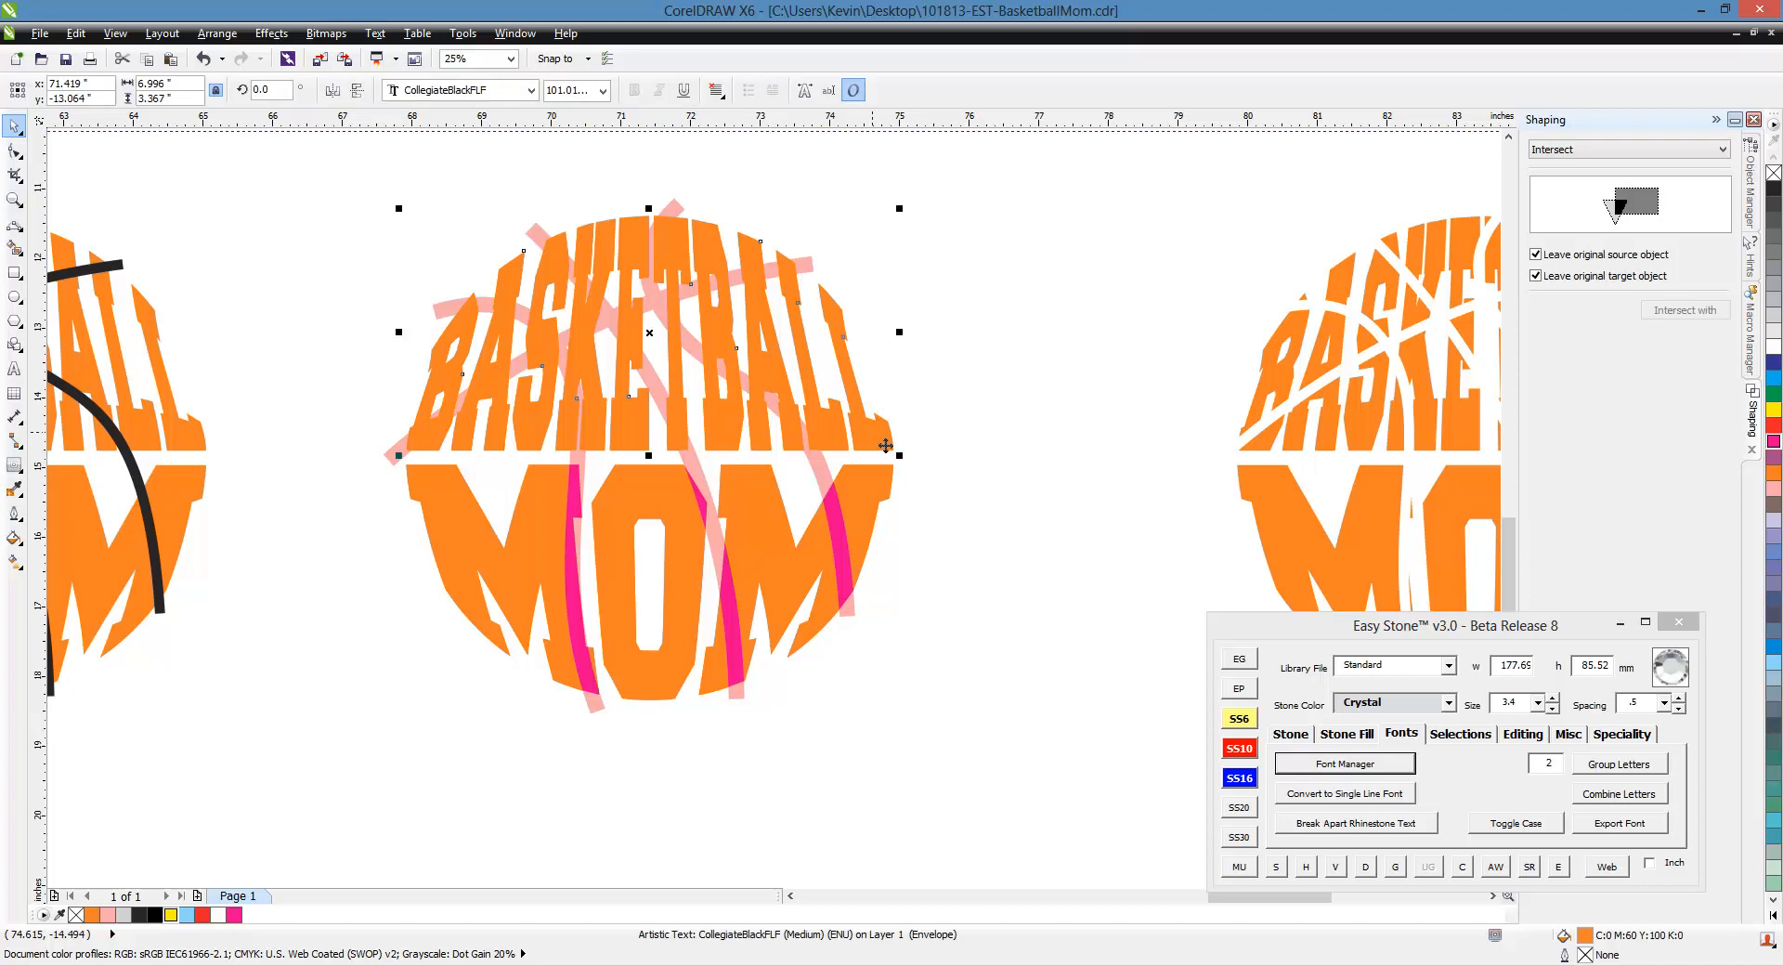
# - Intersect the seam curves with the BASKETBALL letters and check the new hot pink pieces
pyautogui.click(834, 472)
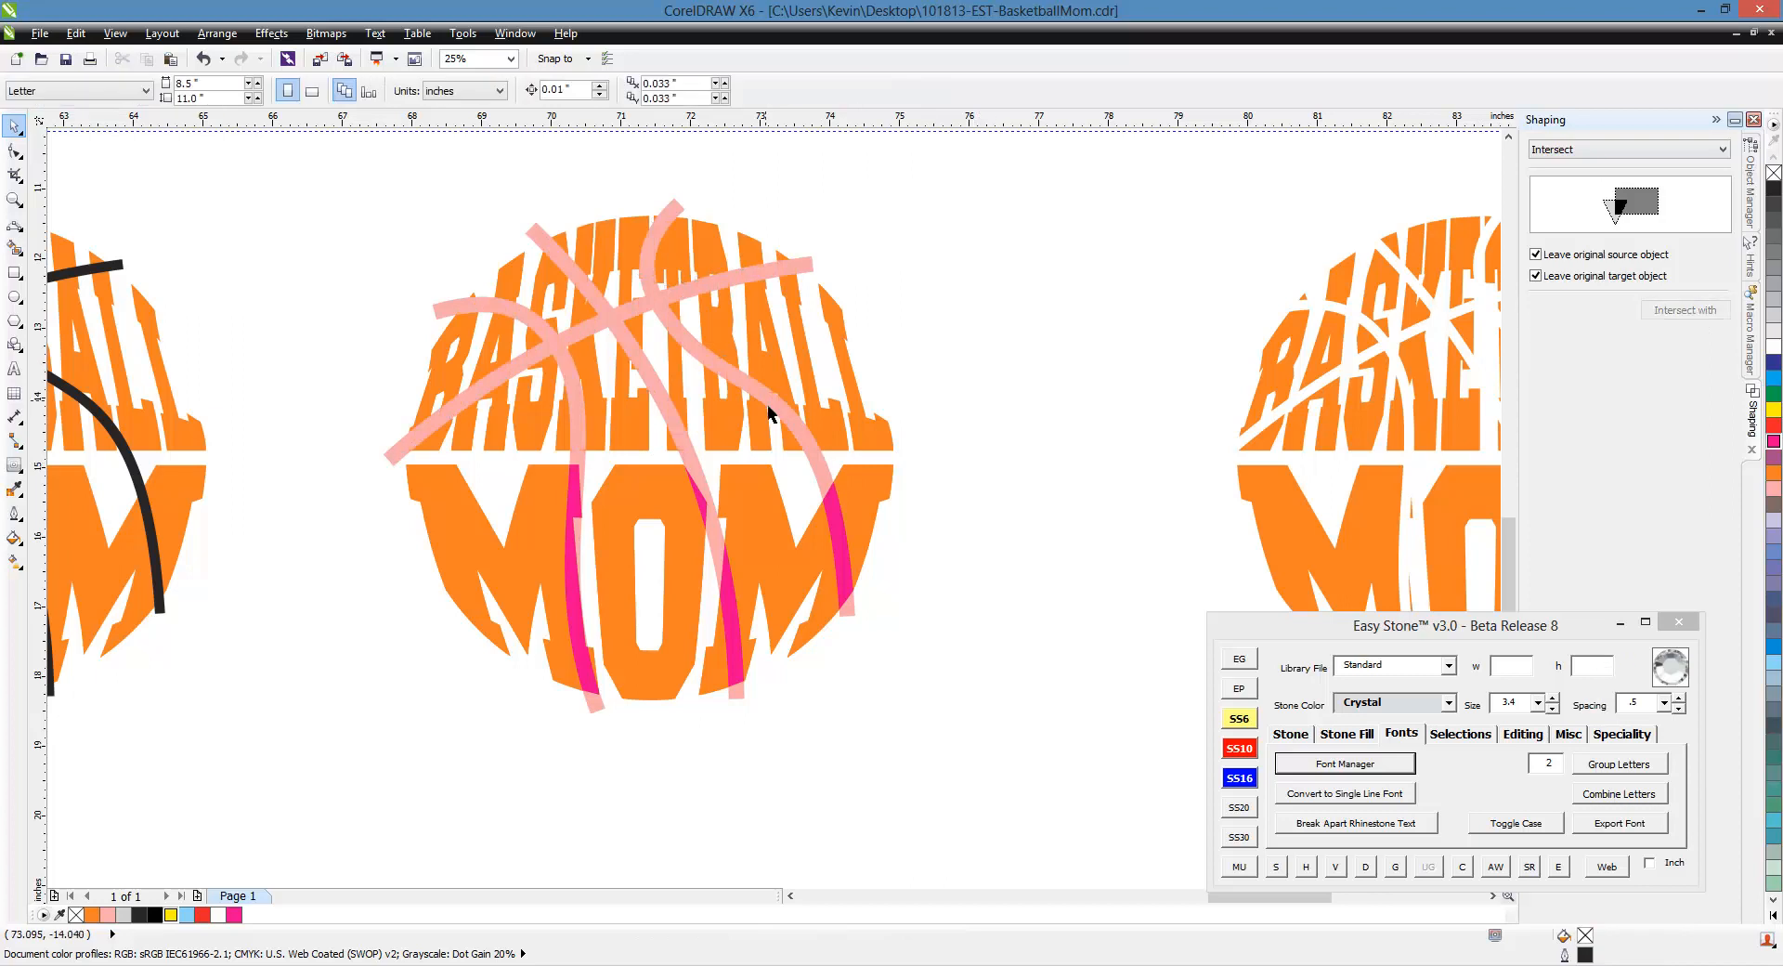
pyautogui.click(766, 409)
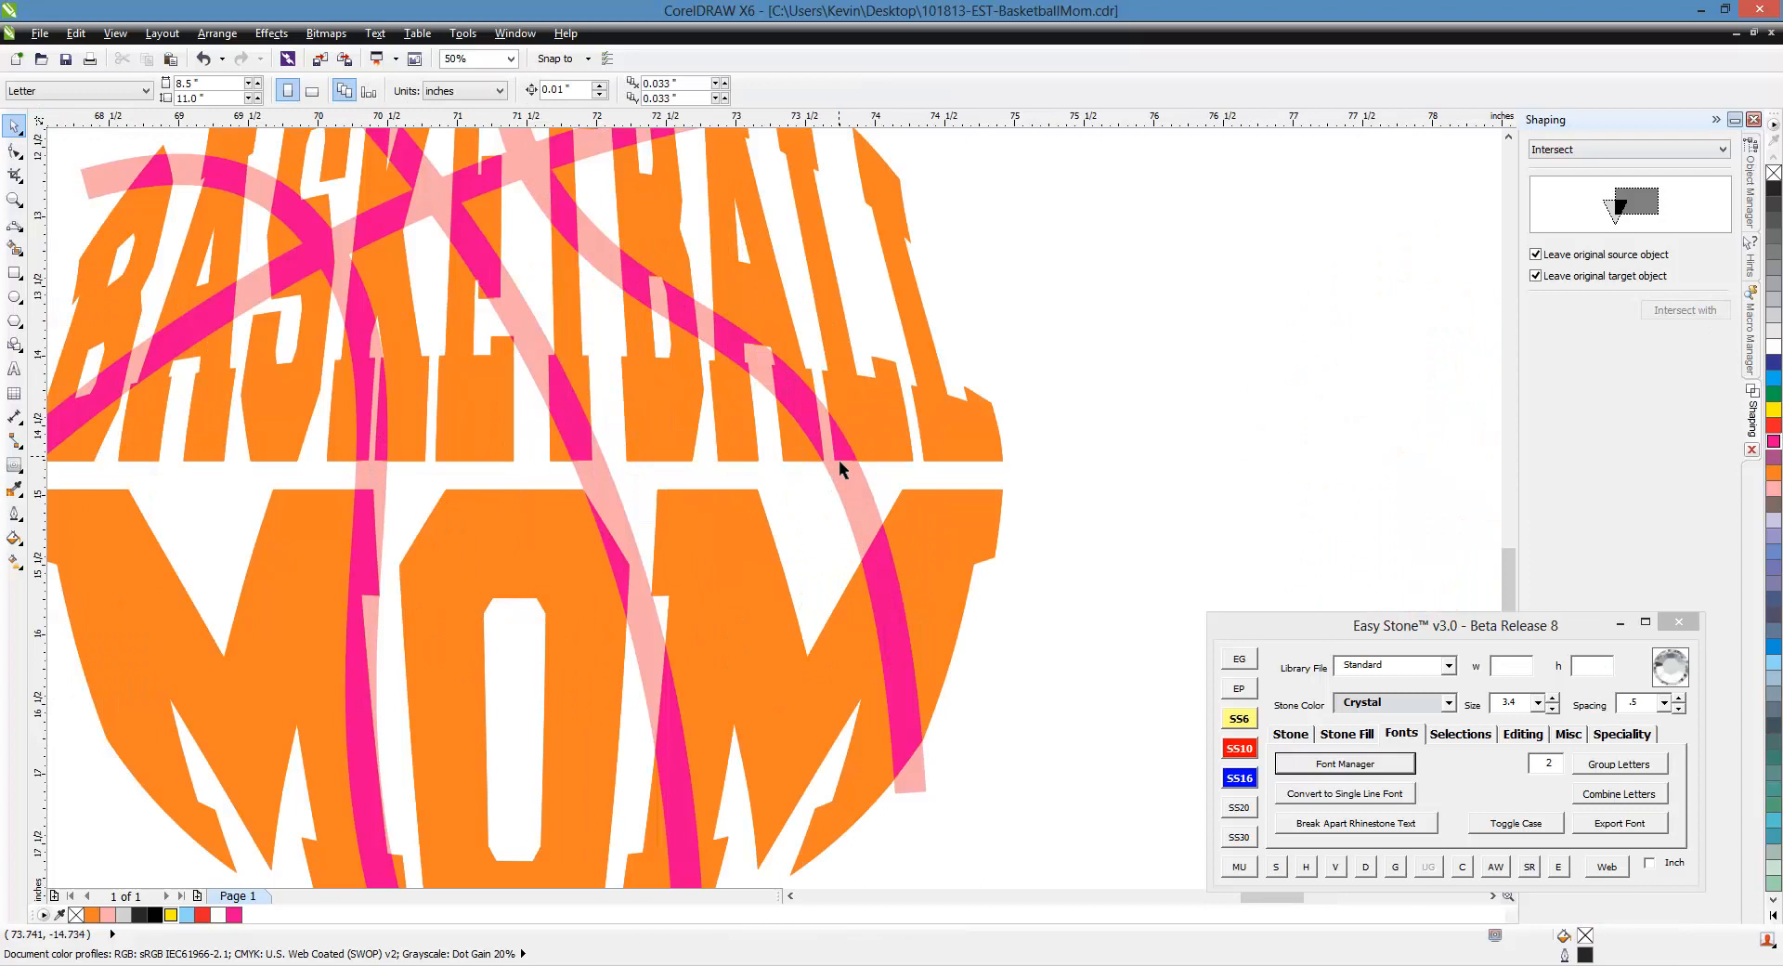
pyautogui.click(462, 58)
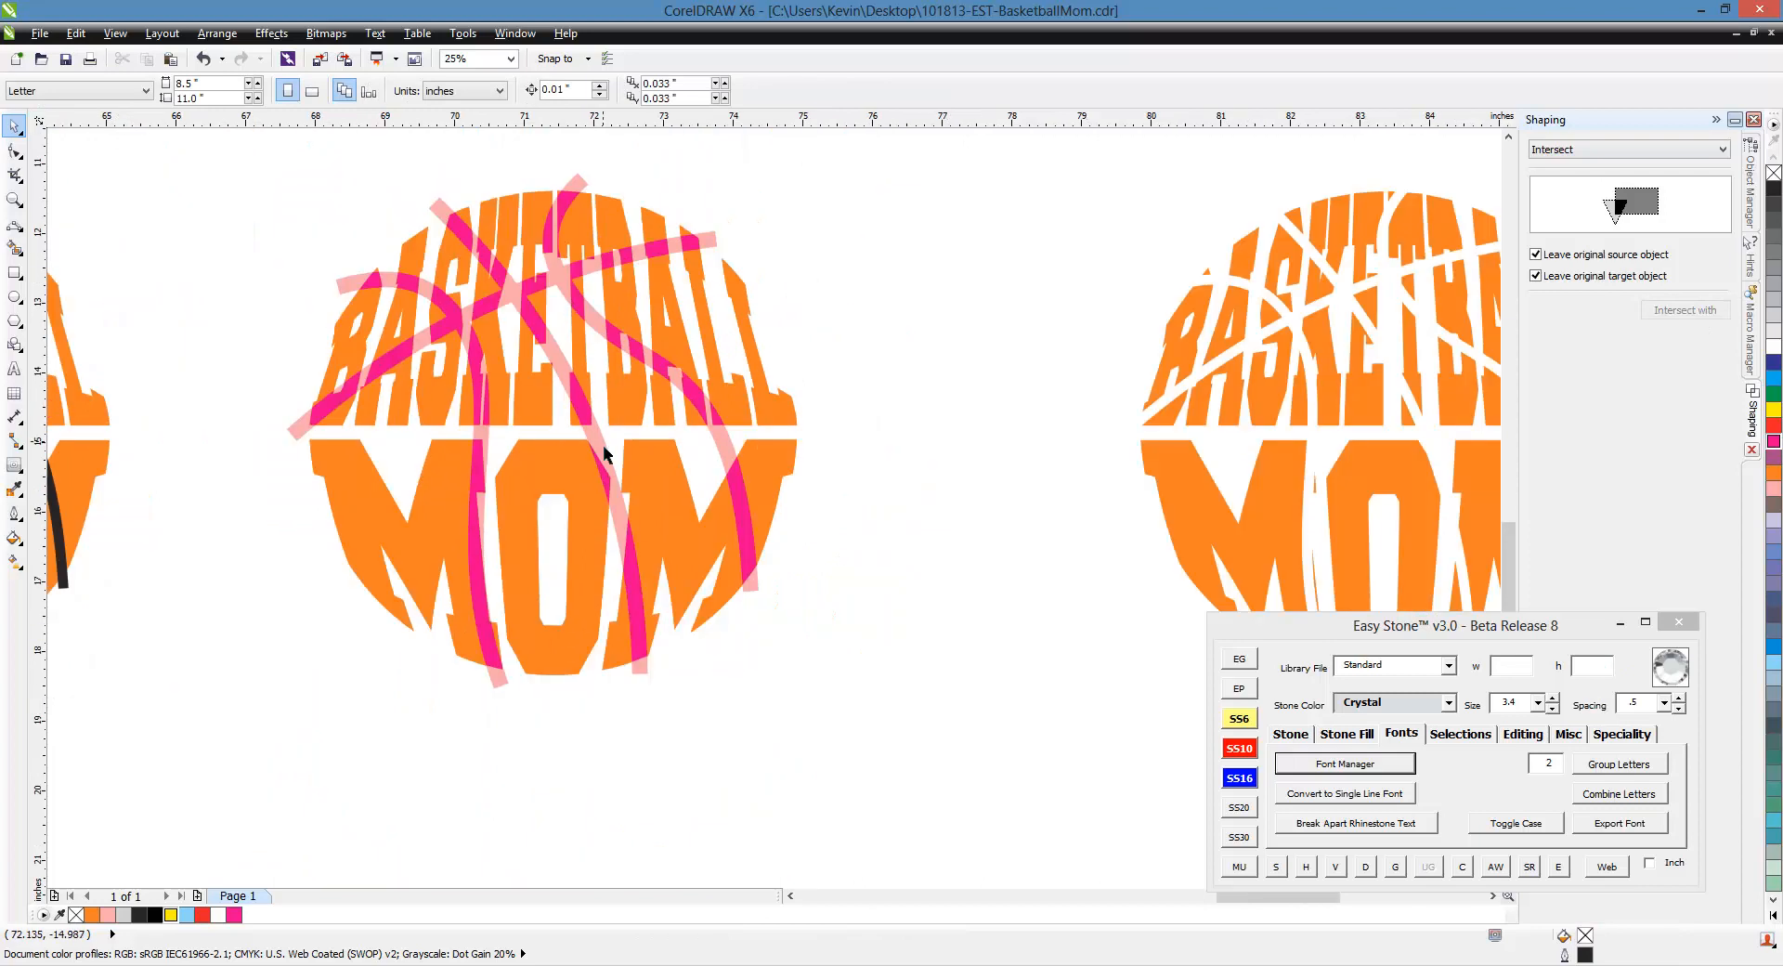
pyautogui.moveTo(739, 514)
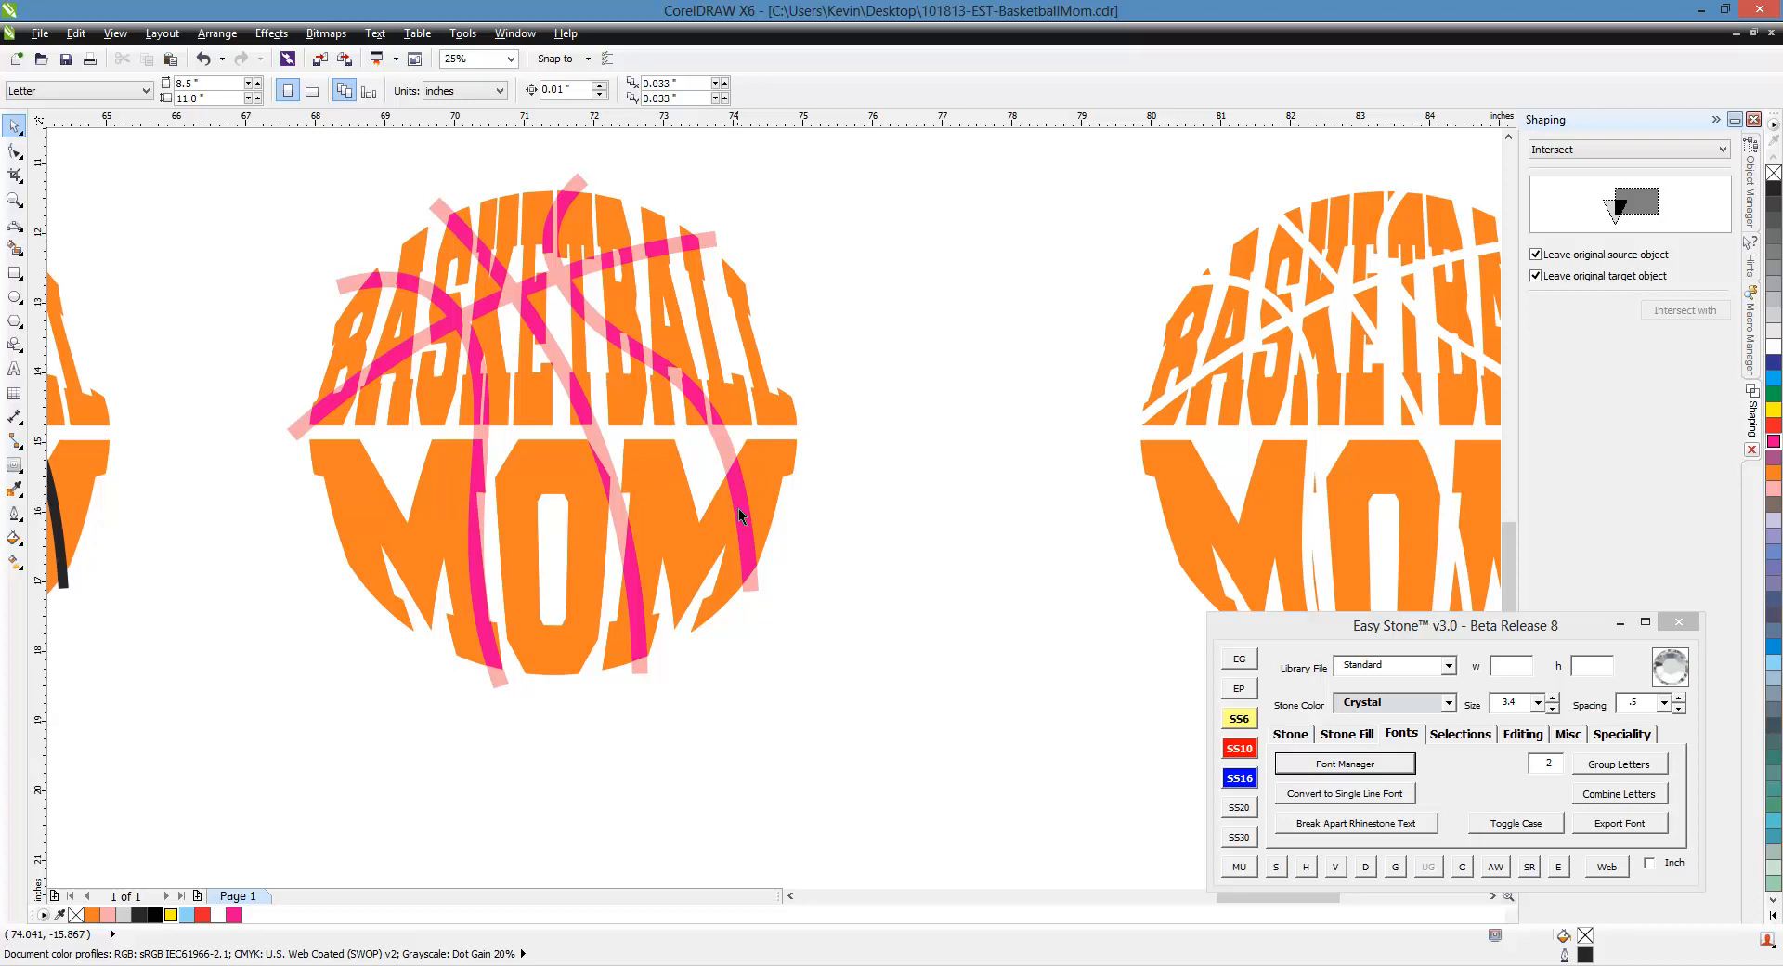
pyautogui.click(739, 514)
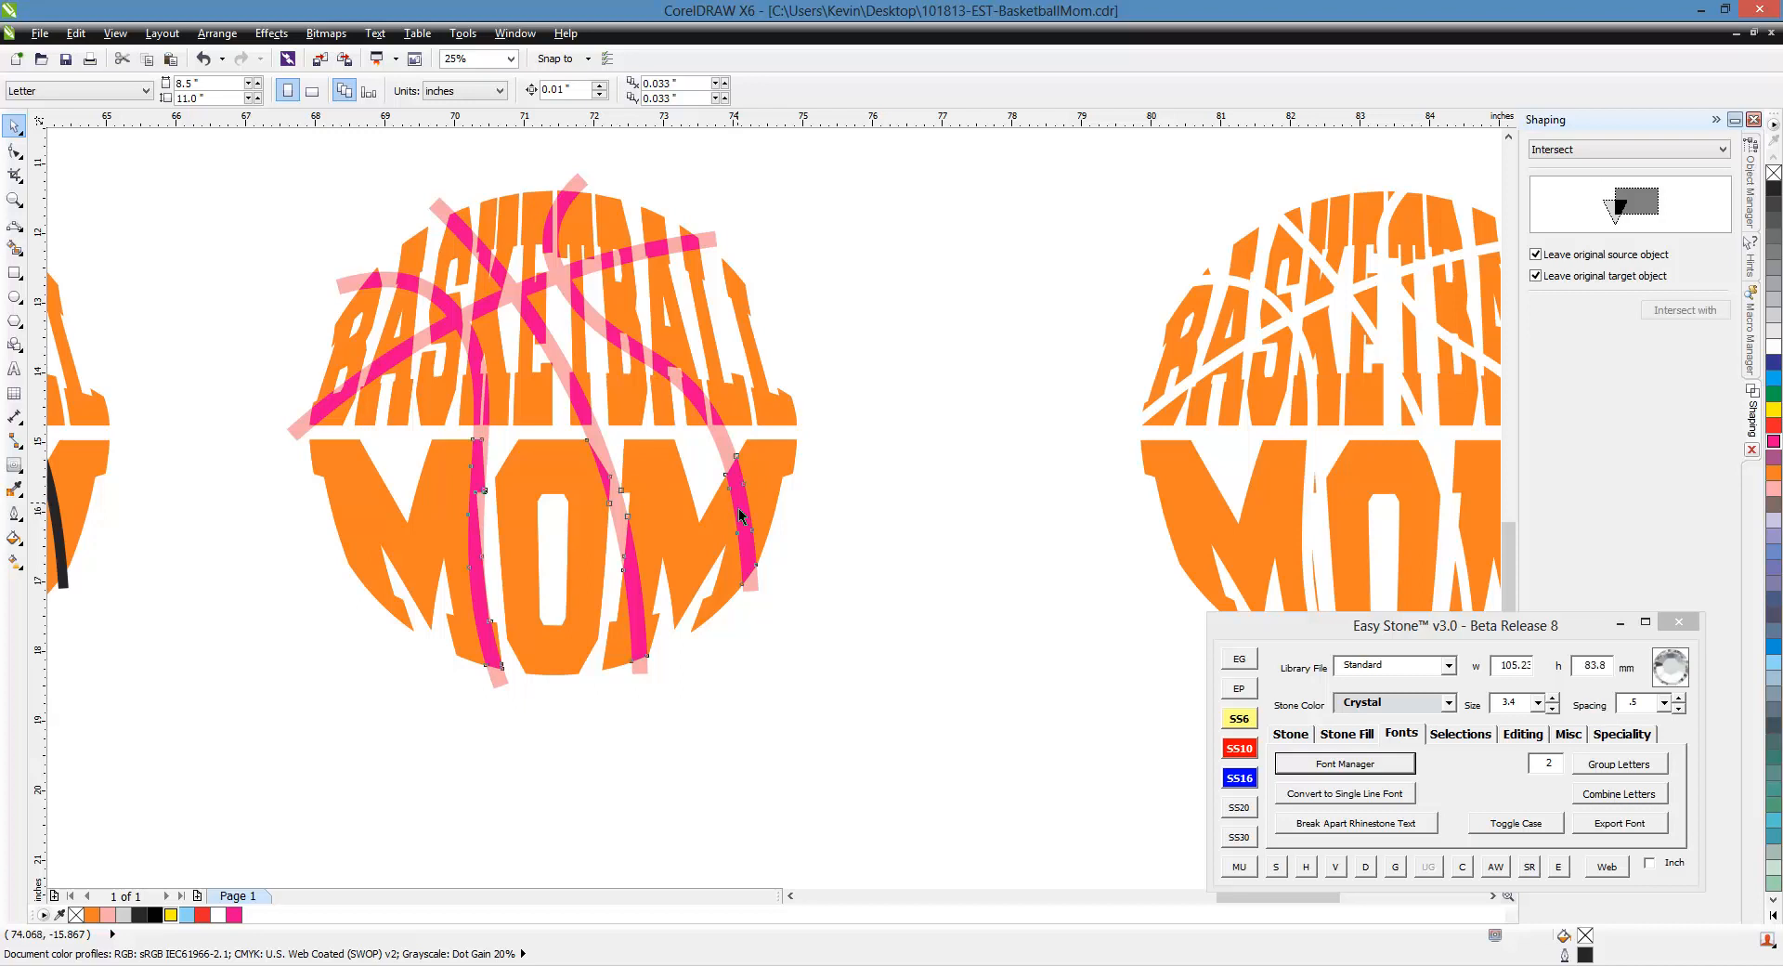
pyautogui.click(737, 515)
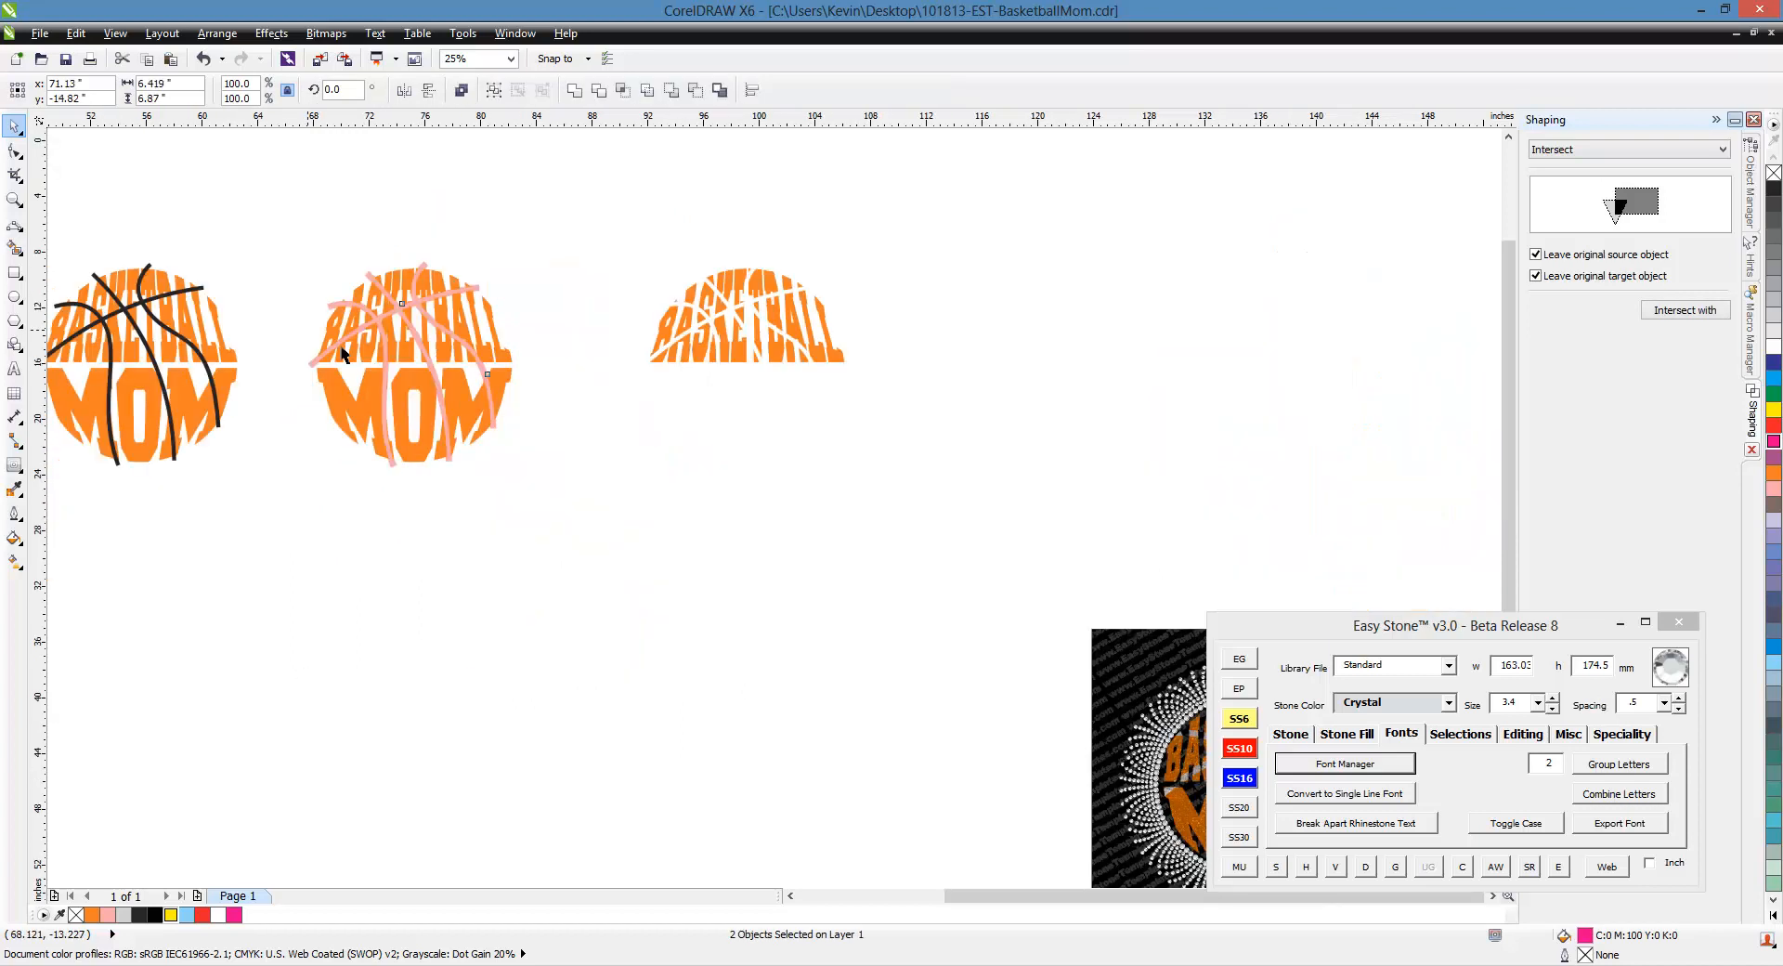
pyautogui.click(470, 58)
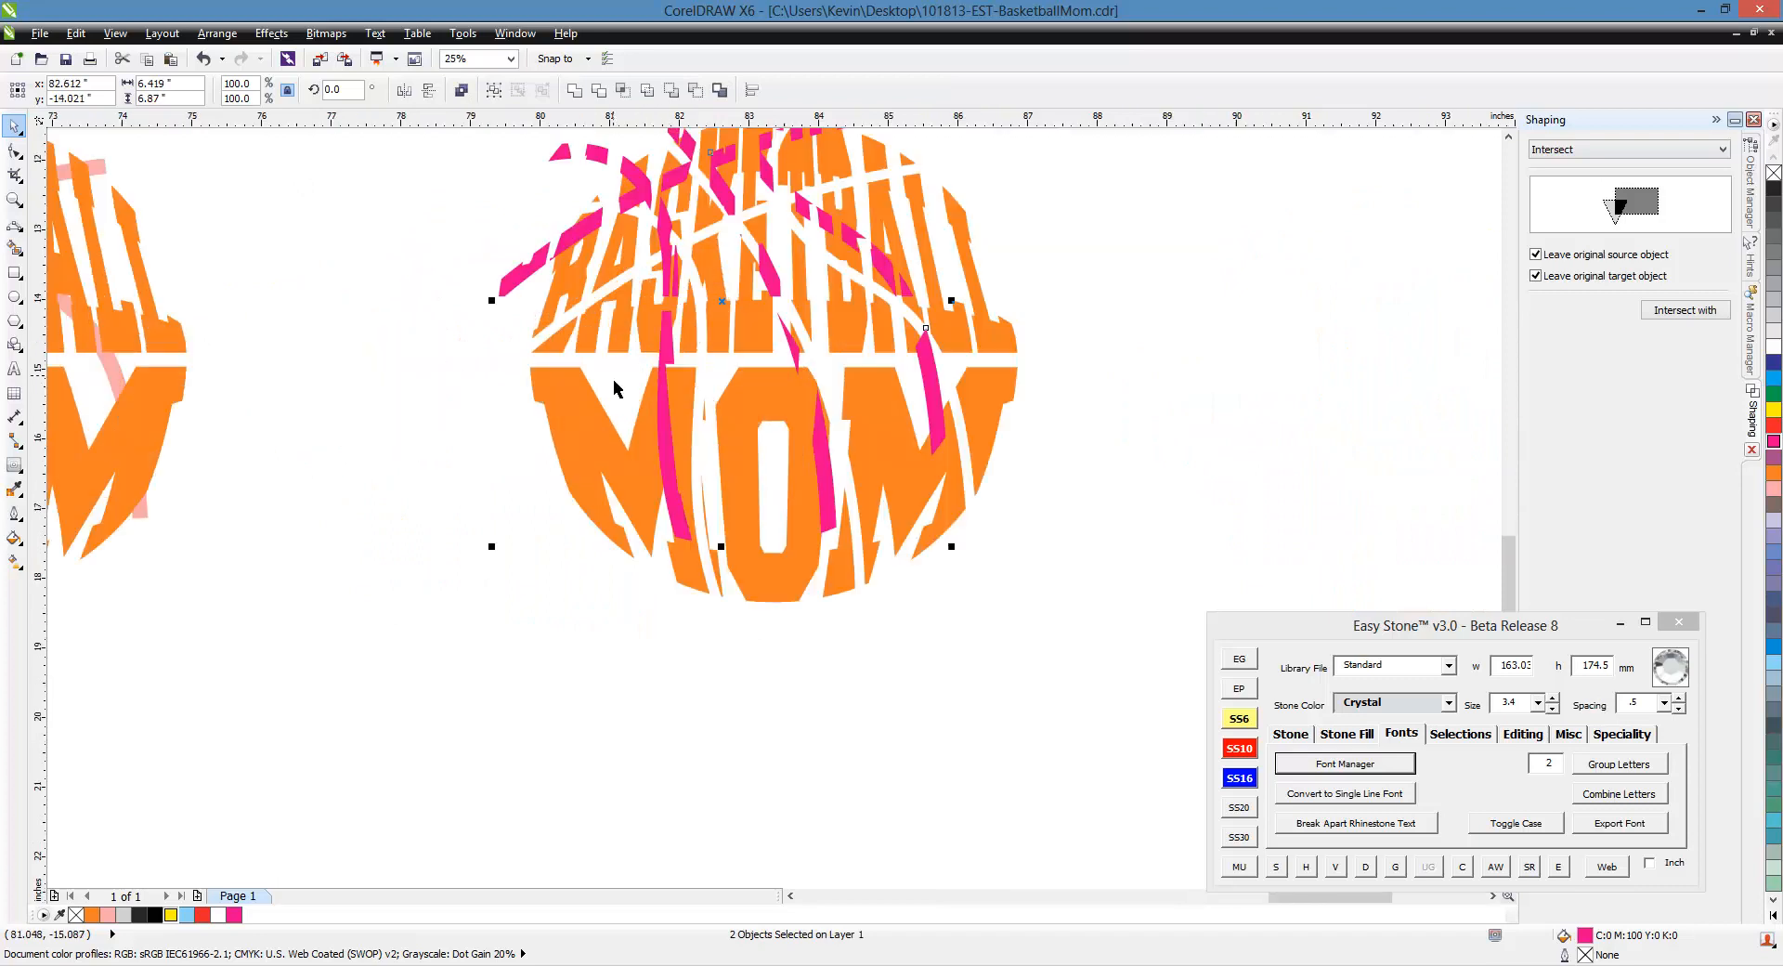
pyautogui.moveTo(557, 373)
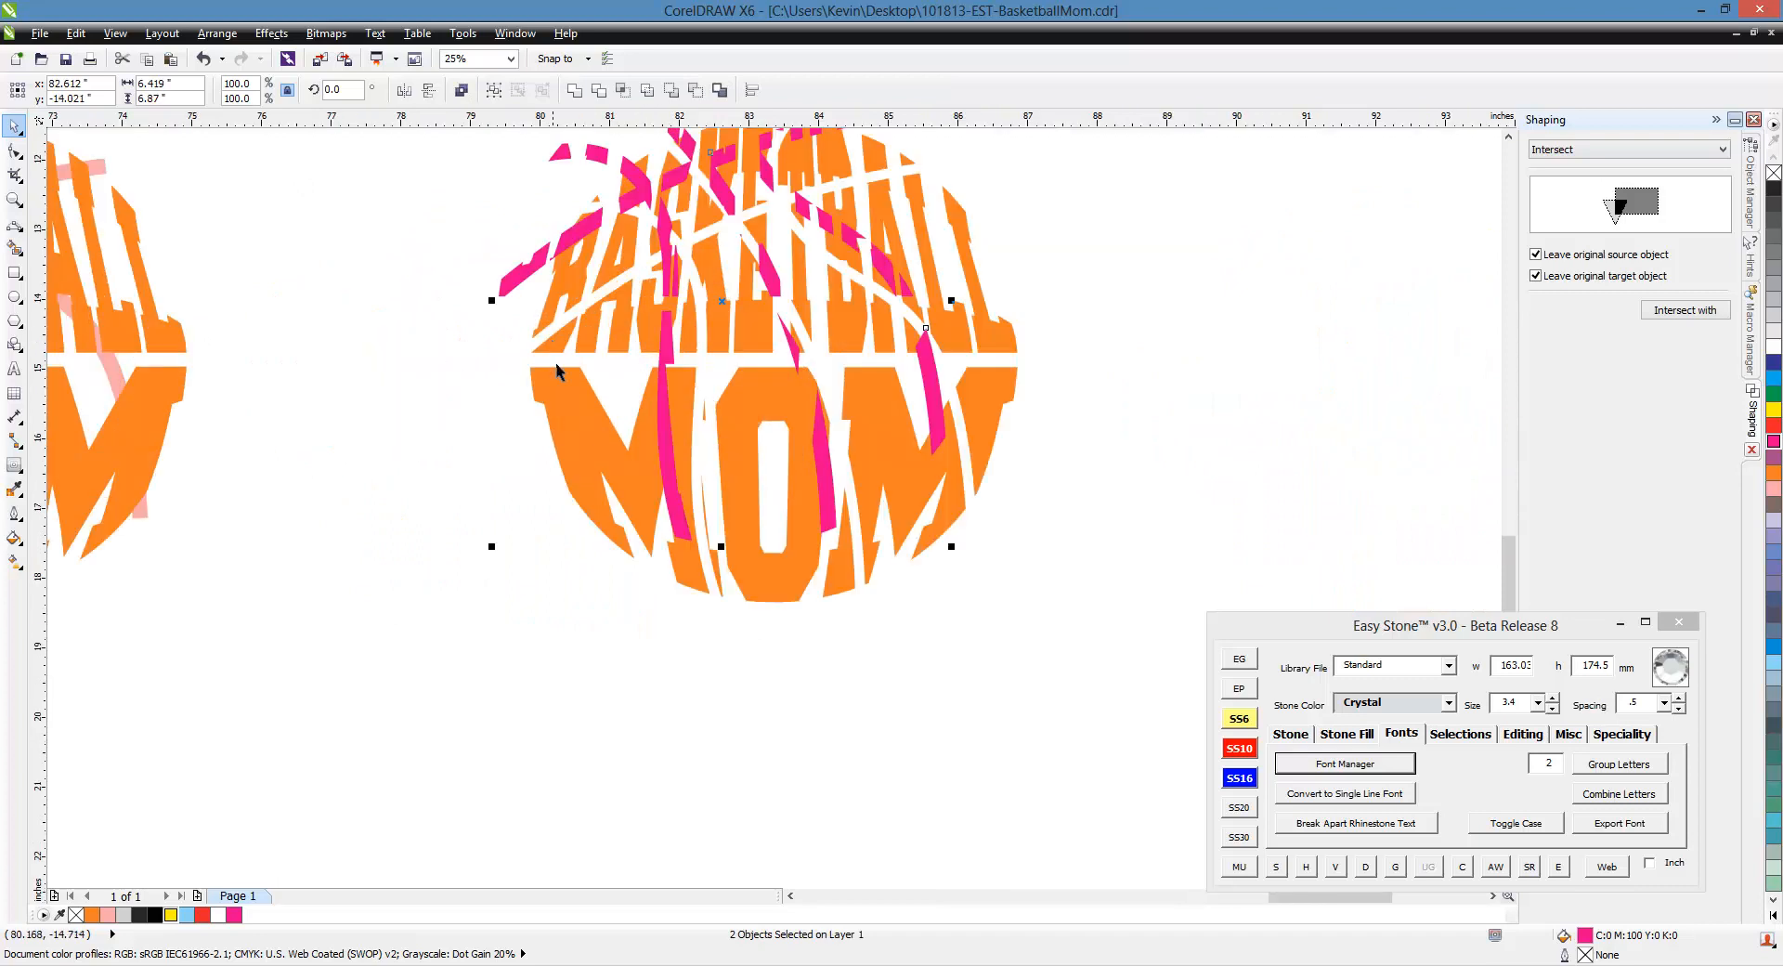
pyautogui.click(462, 57)
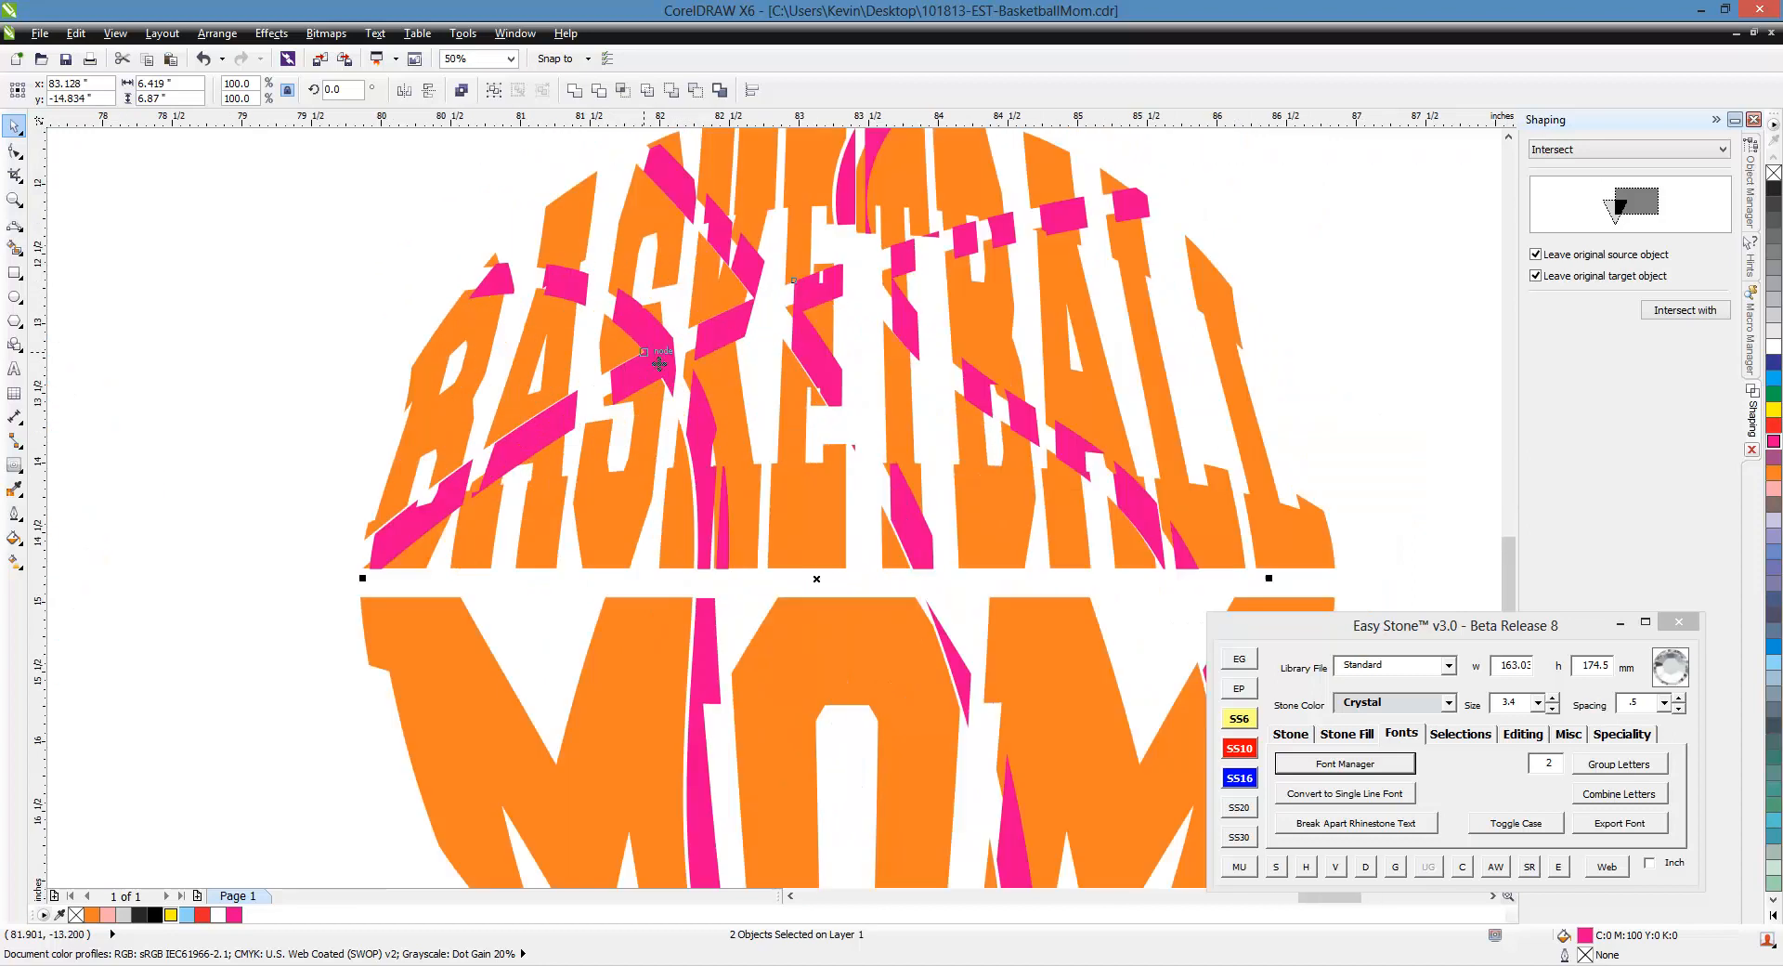
pyautogui.click(509, 57)
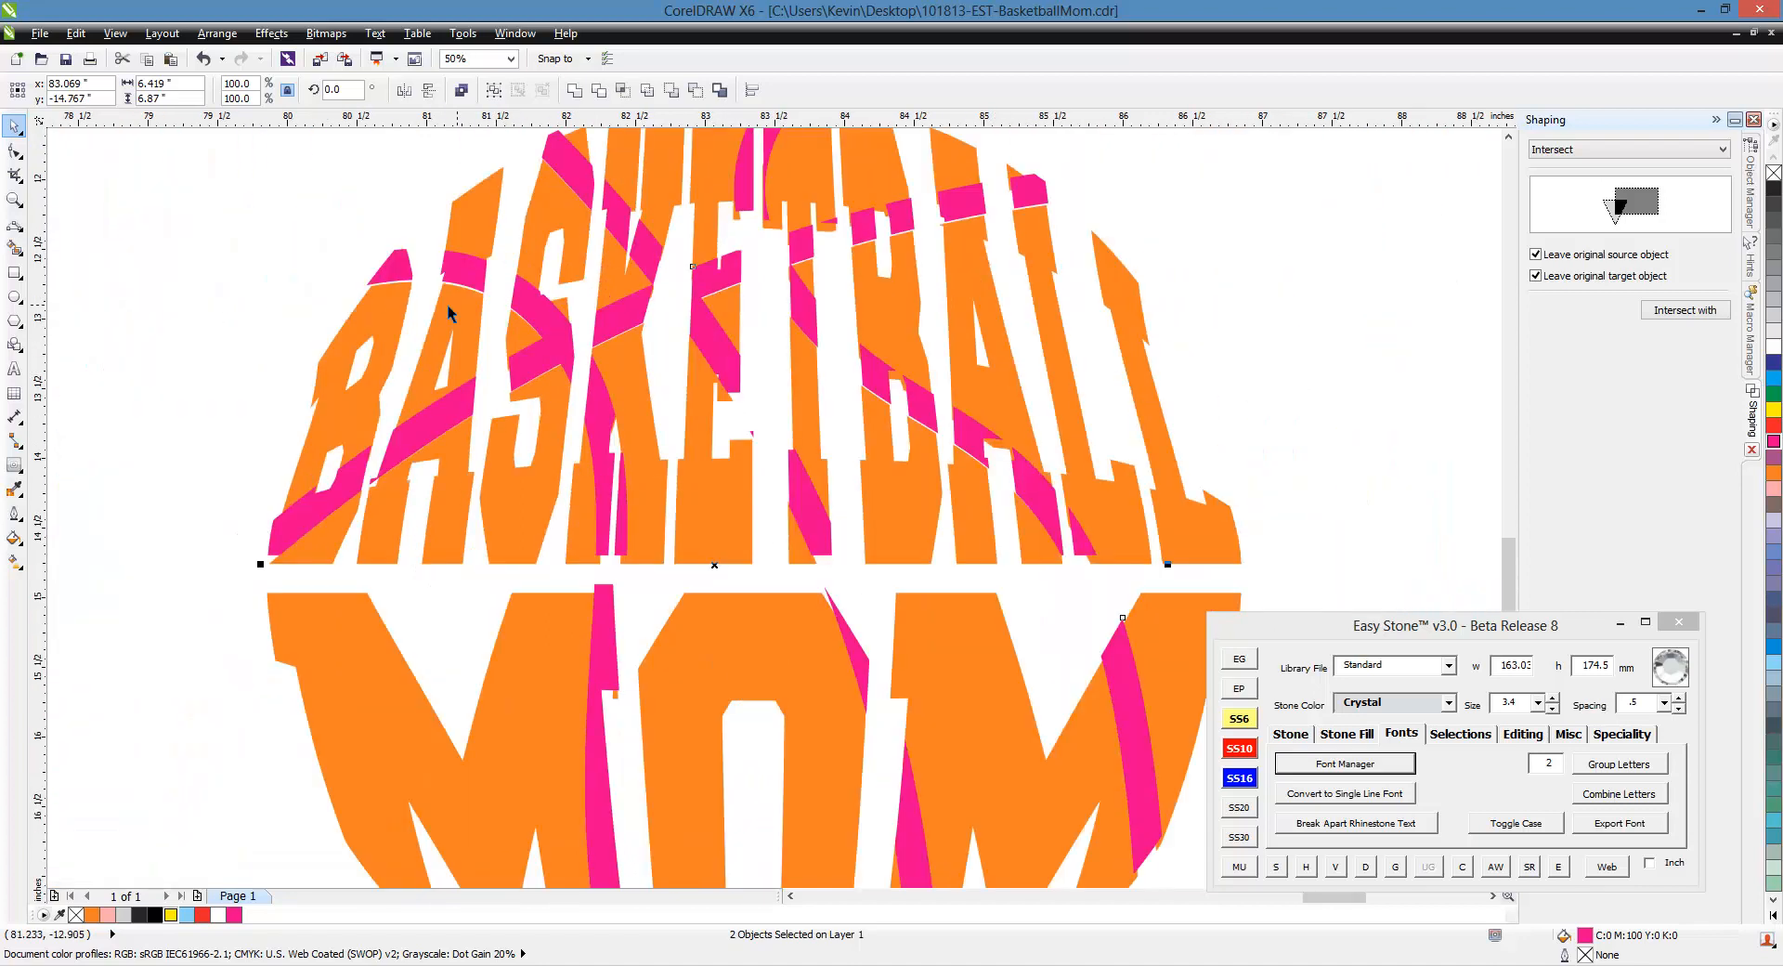
pyautogui.moveTo(611, 460)
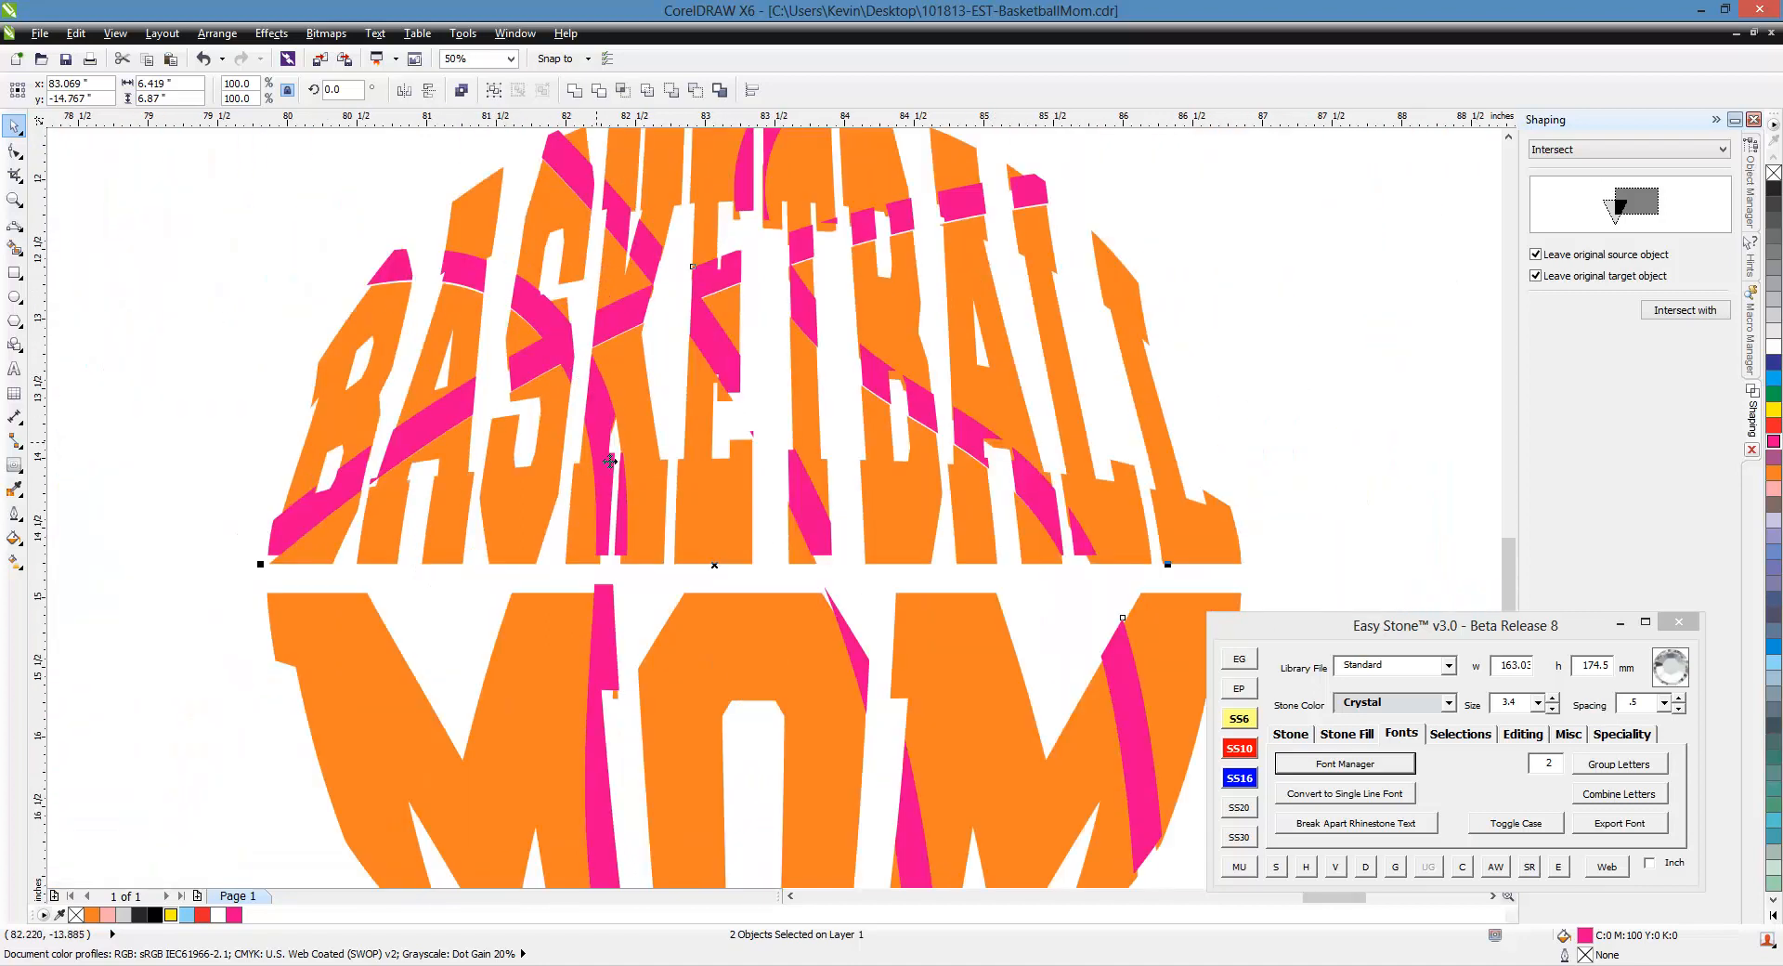
pyautogui.moveTo(596, 579)
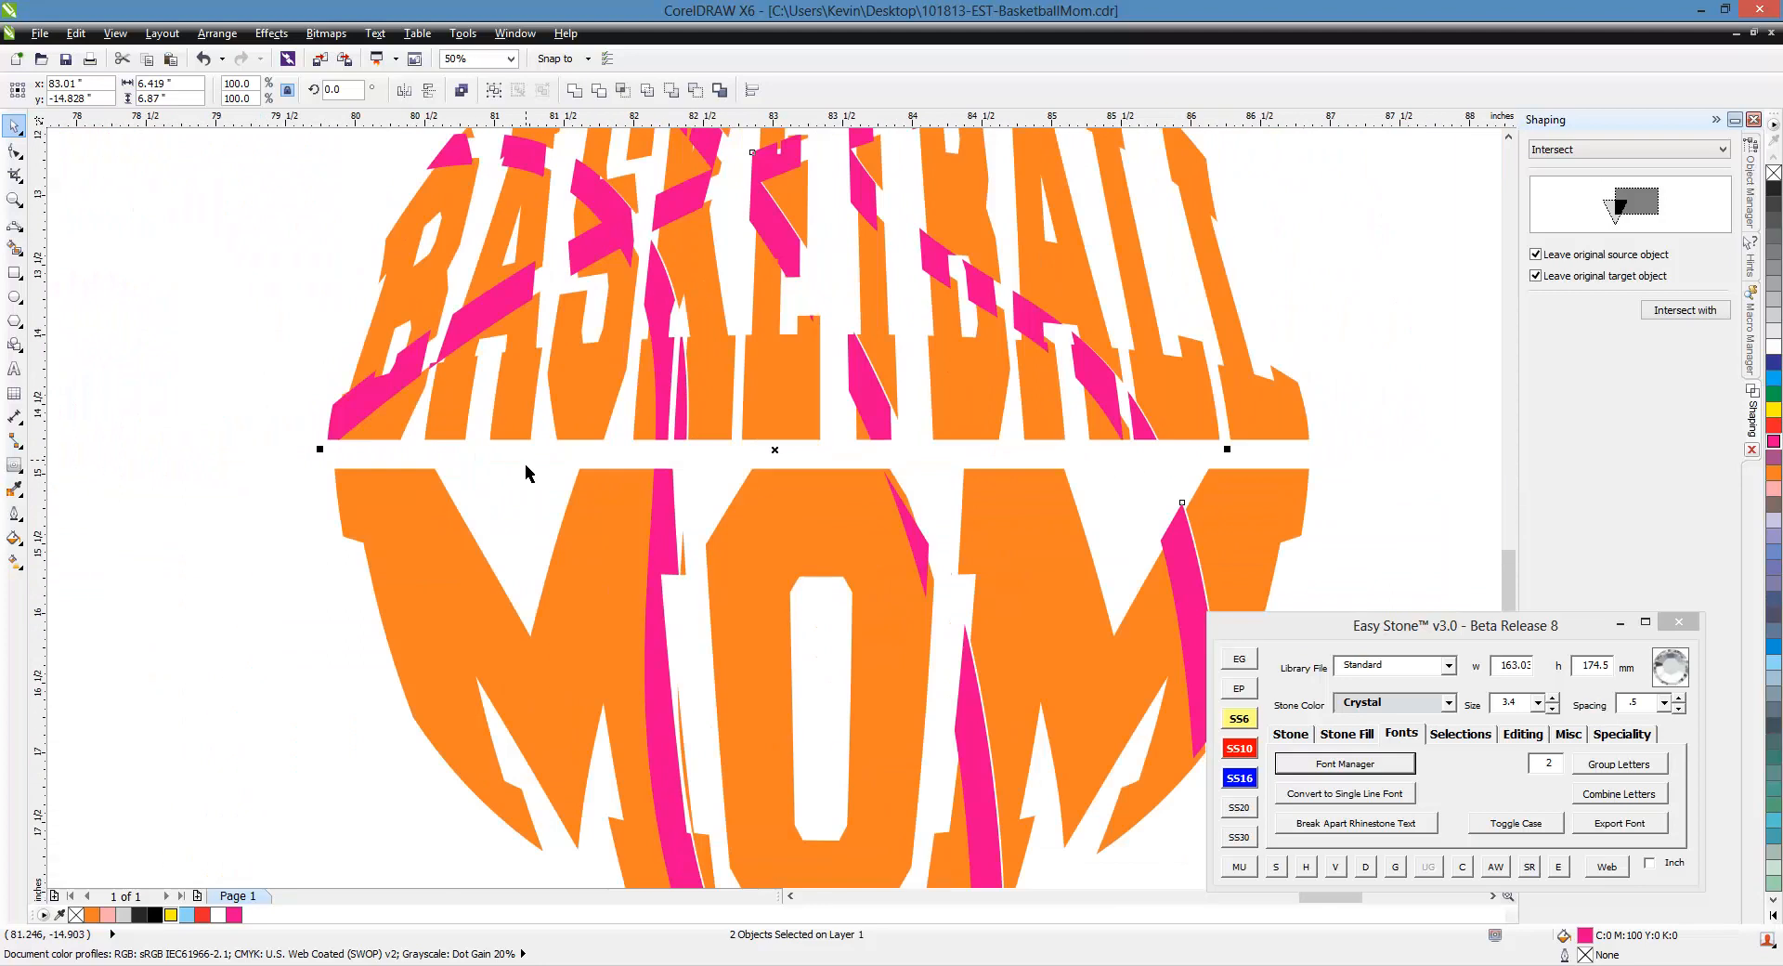
pyautogui.hscroll(3)
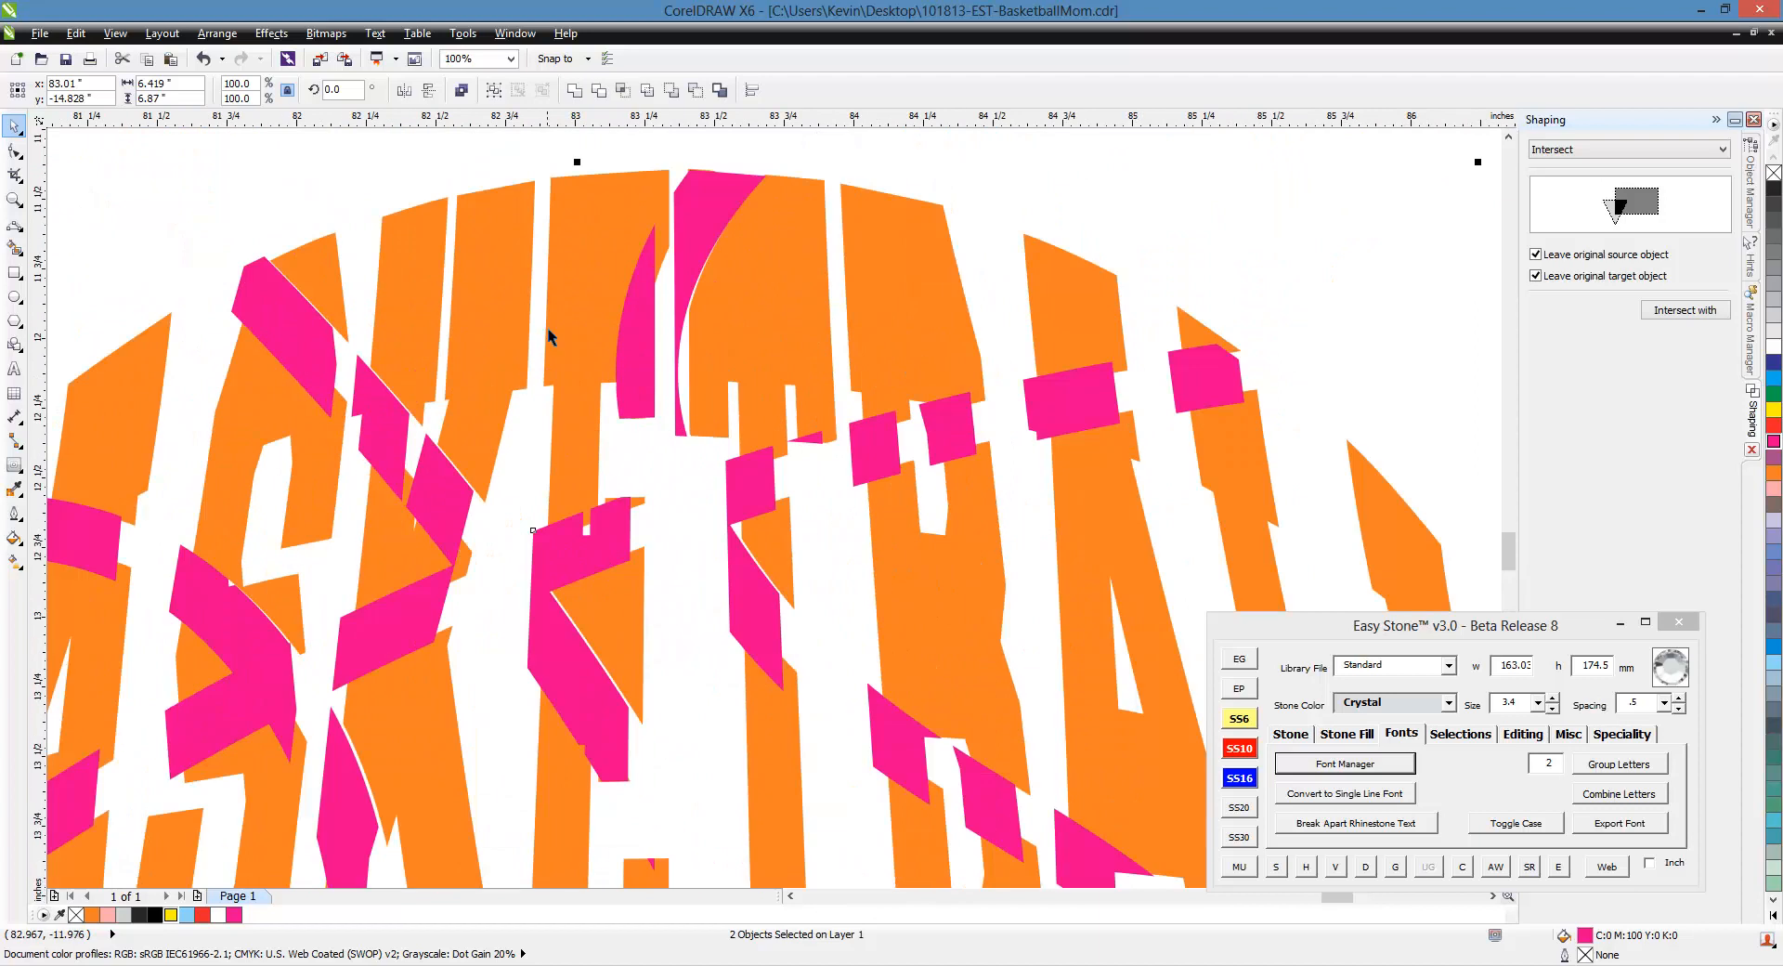
pyautogui.click(505, 58)
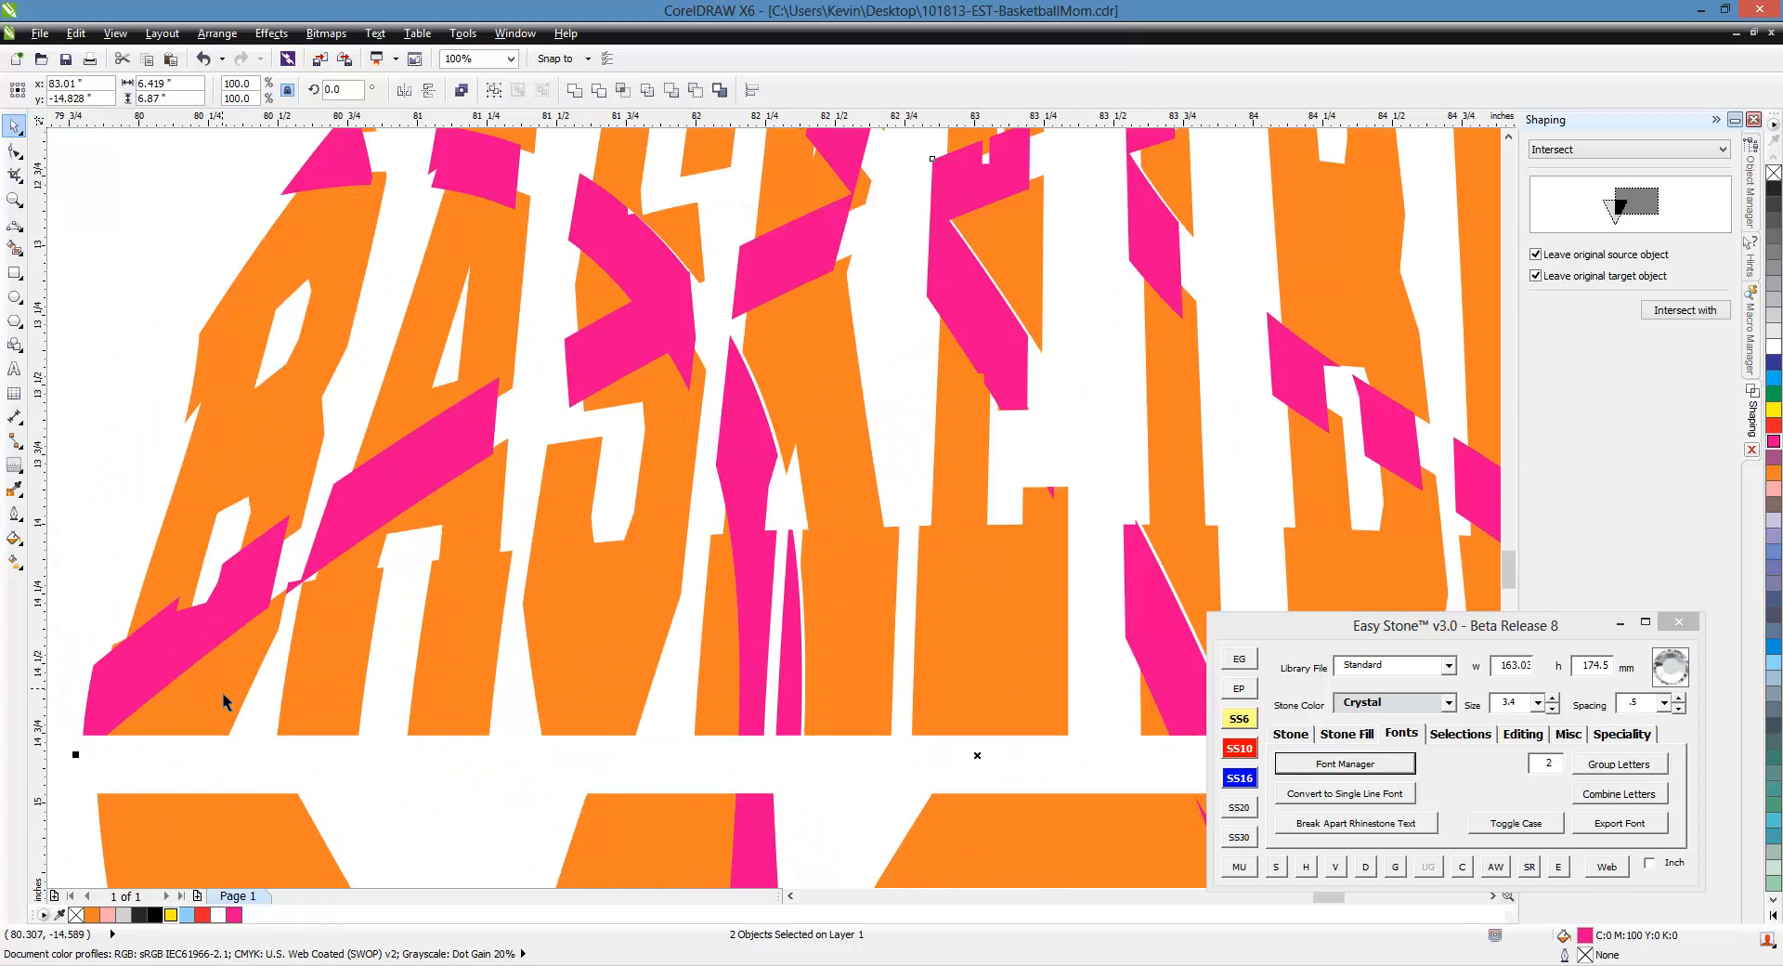
pyautogui.moveTo(605, 462)
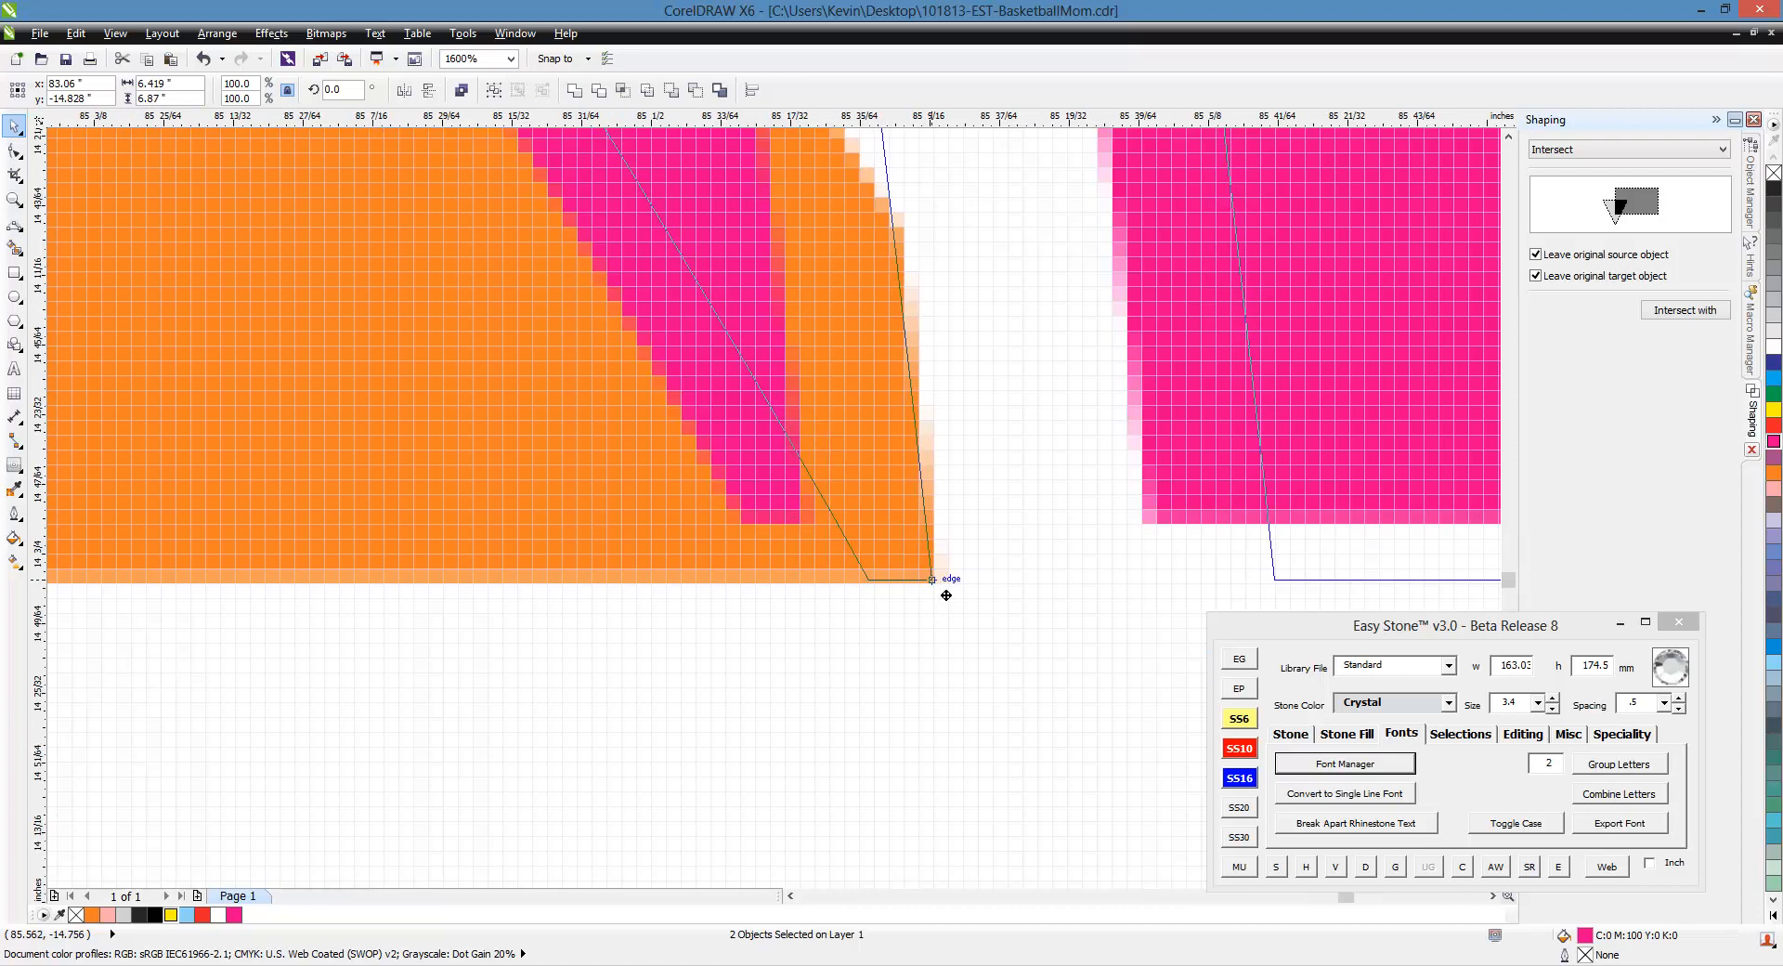
pyautogui.click(518, 57)
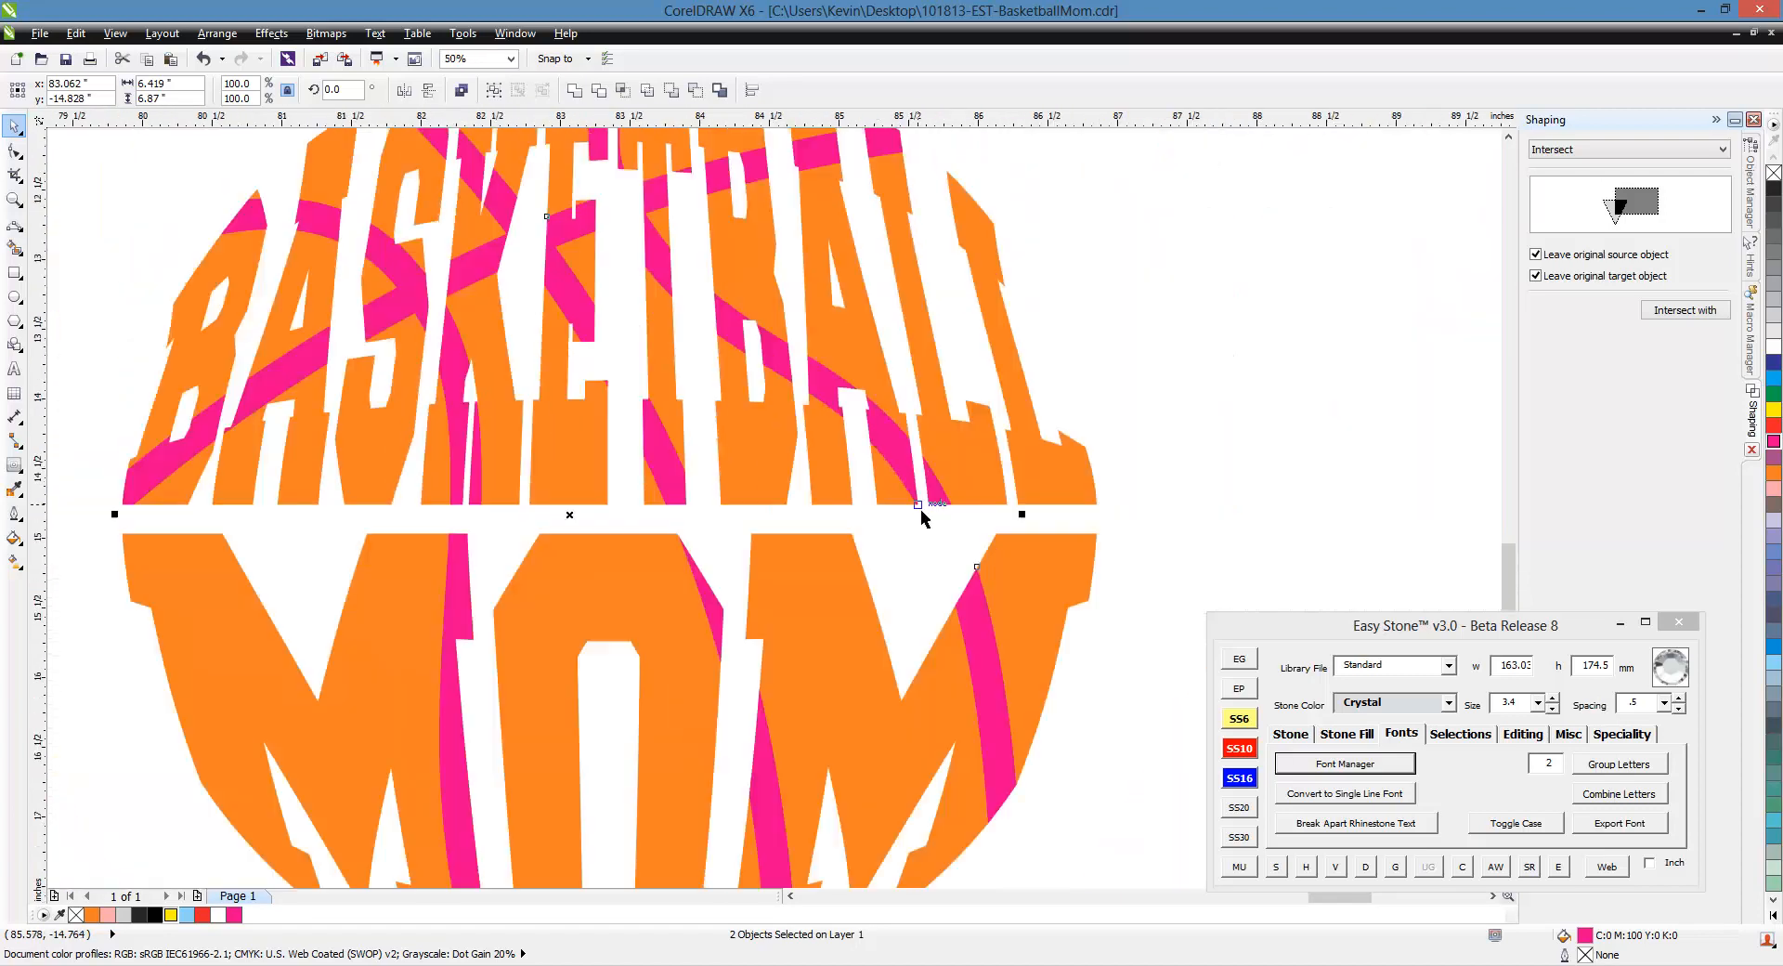
pyautogui.click(449, 58)
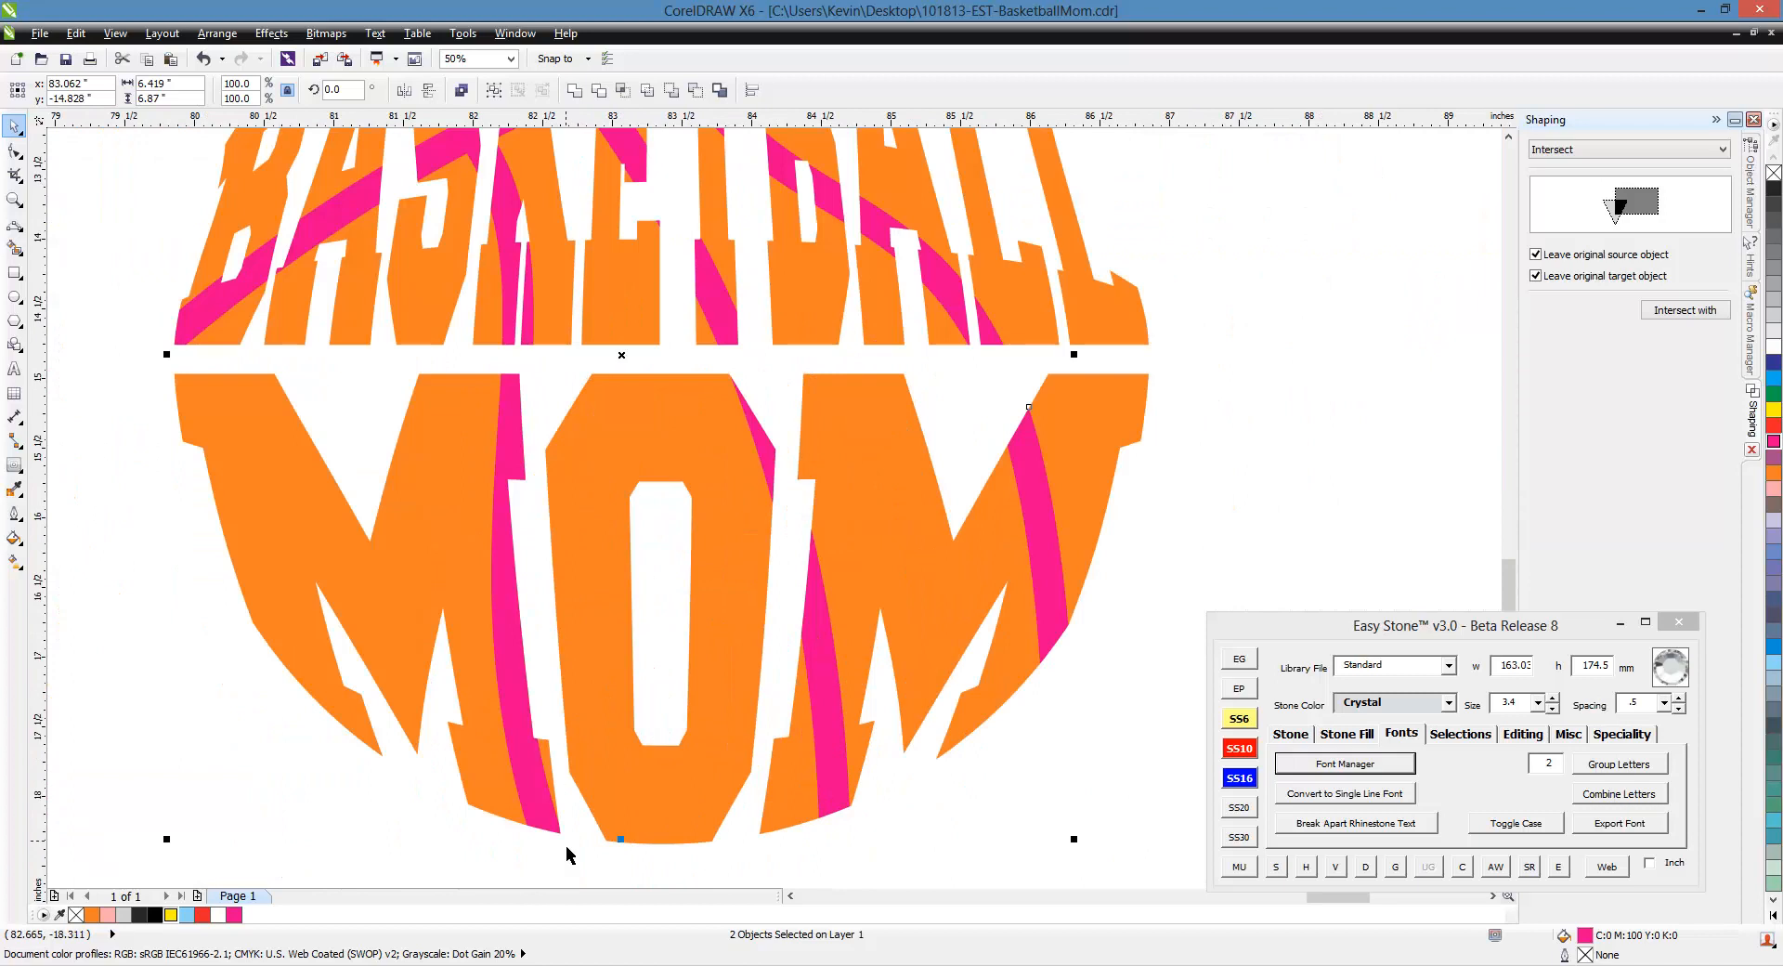
pyautogui.click(511, 57)
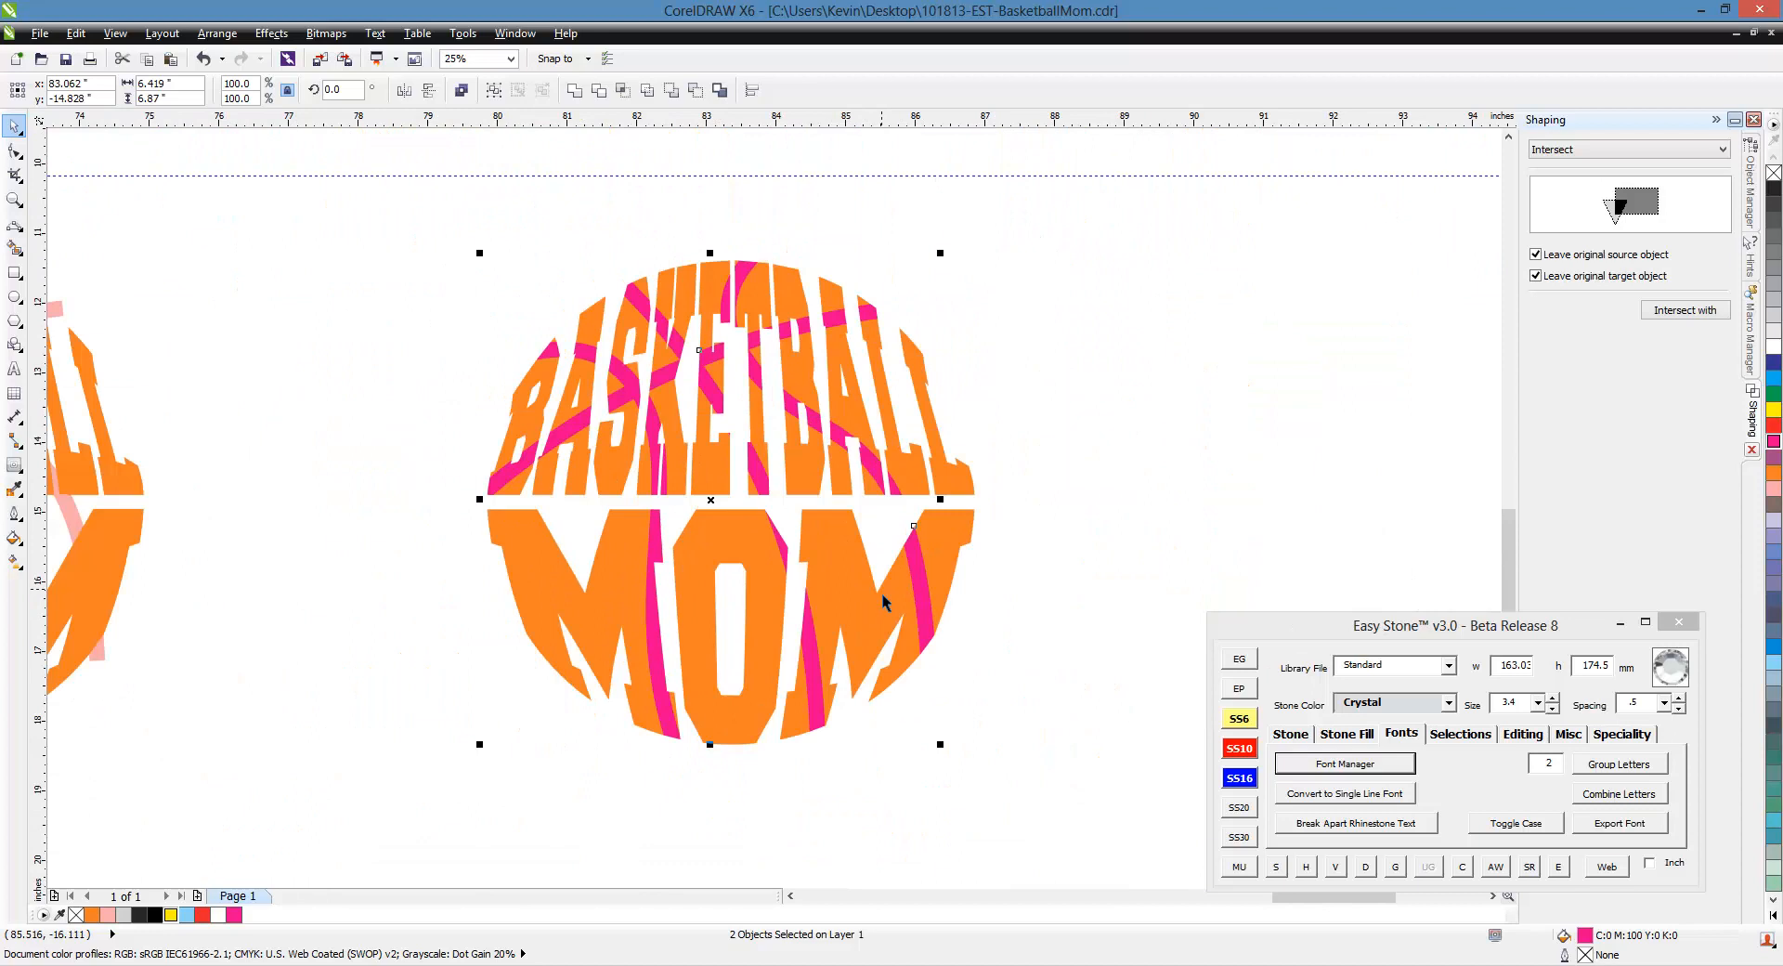
pyautogui.moveTo(731, 387)
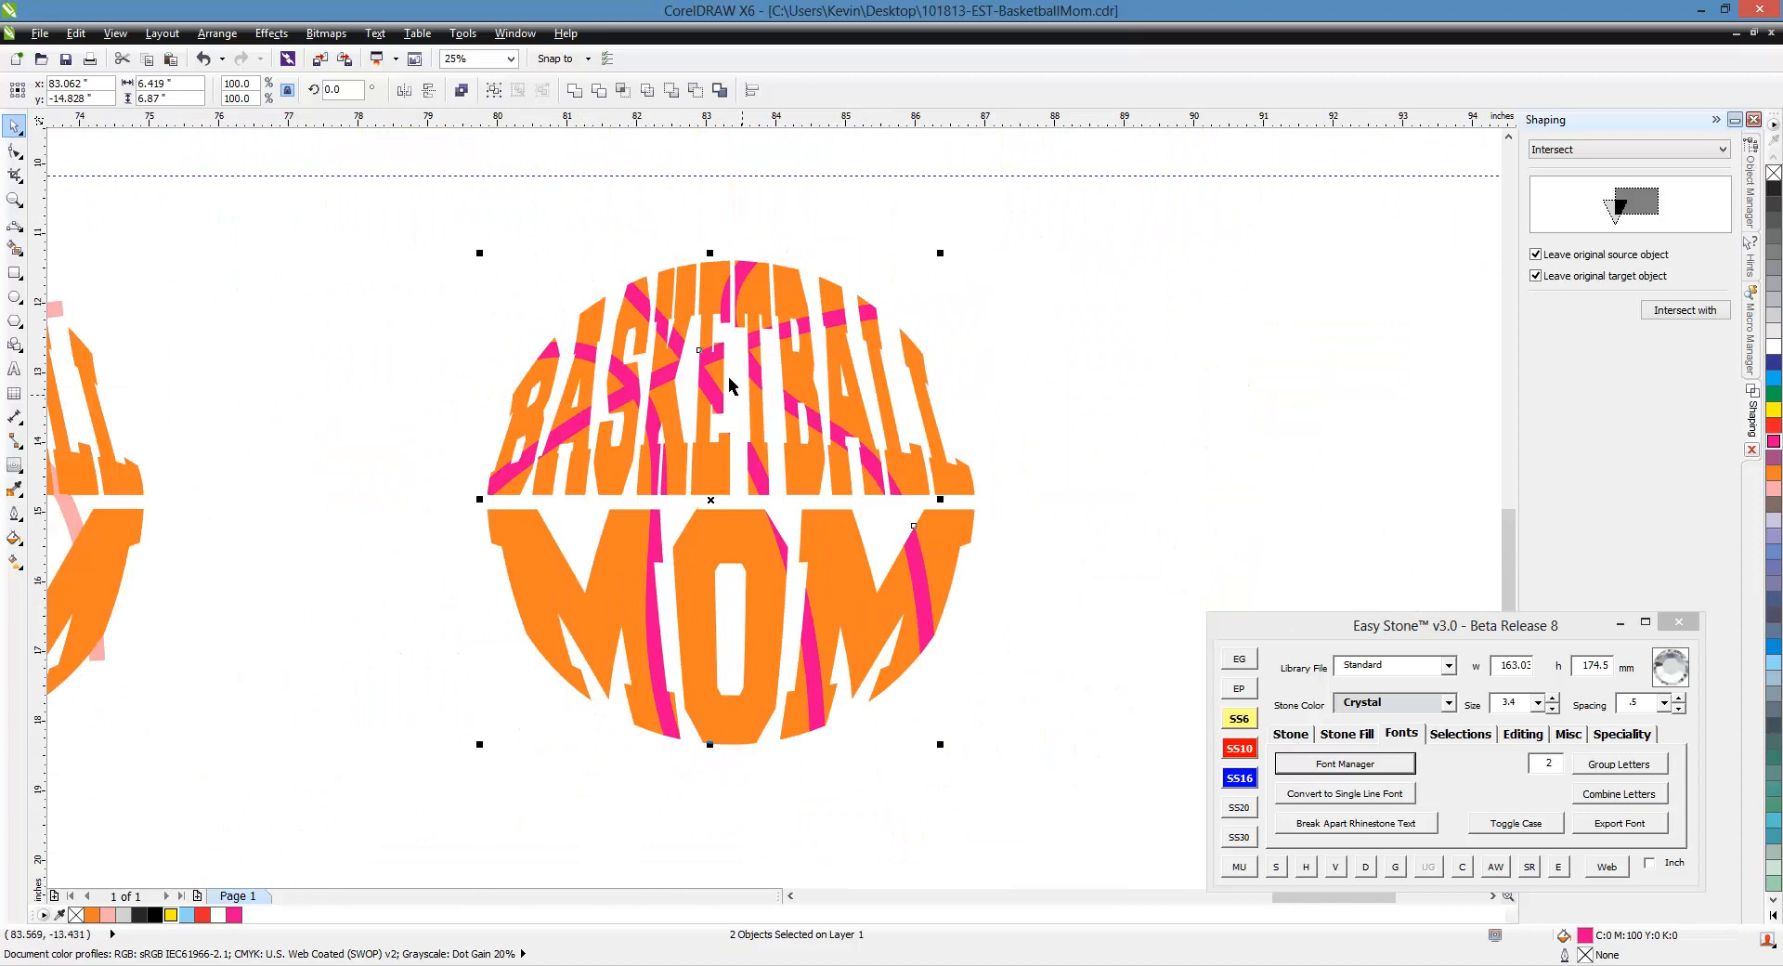
pyautogui.click(503, 58)
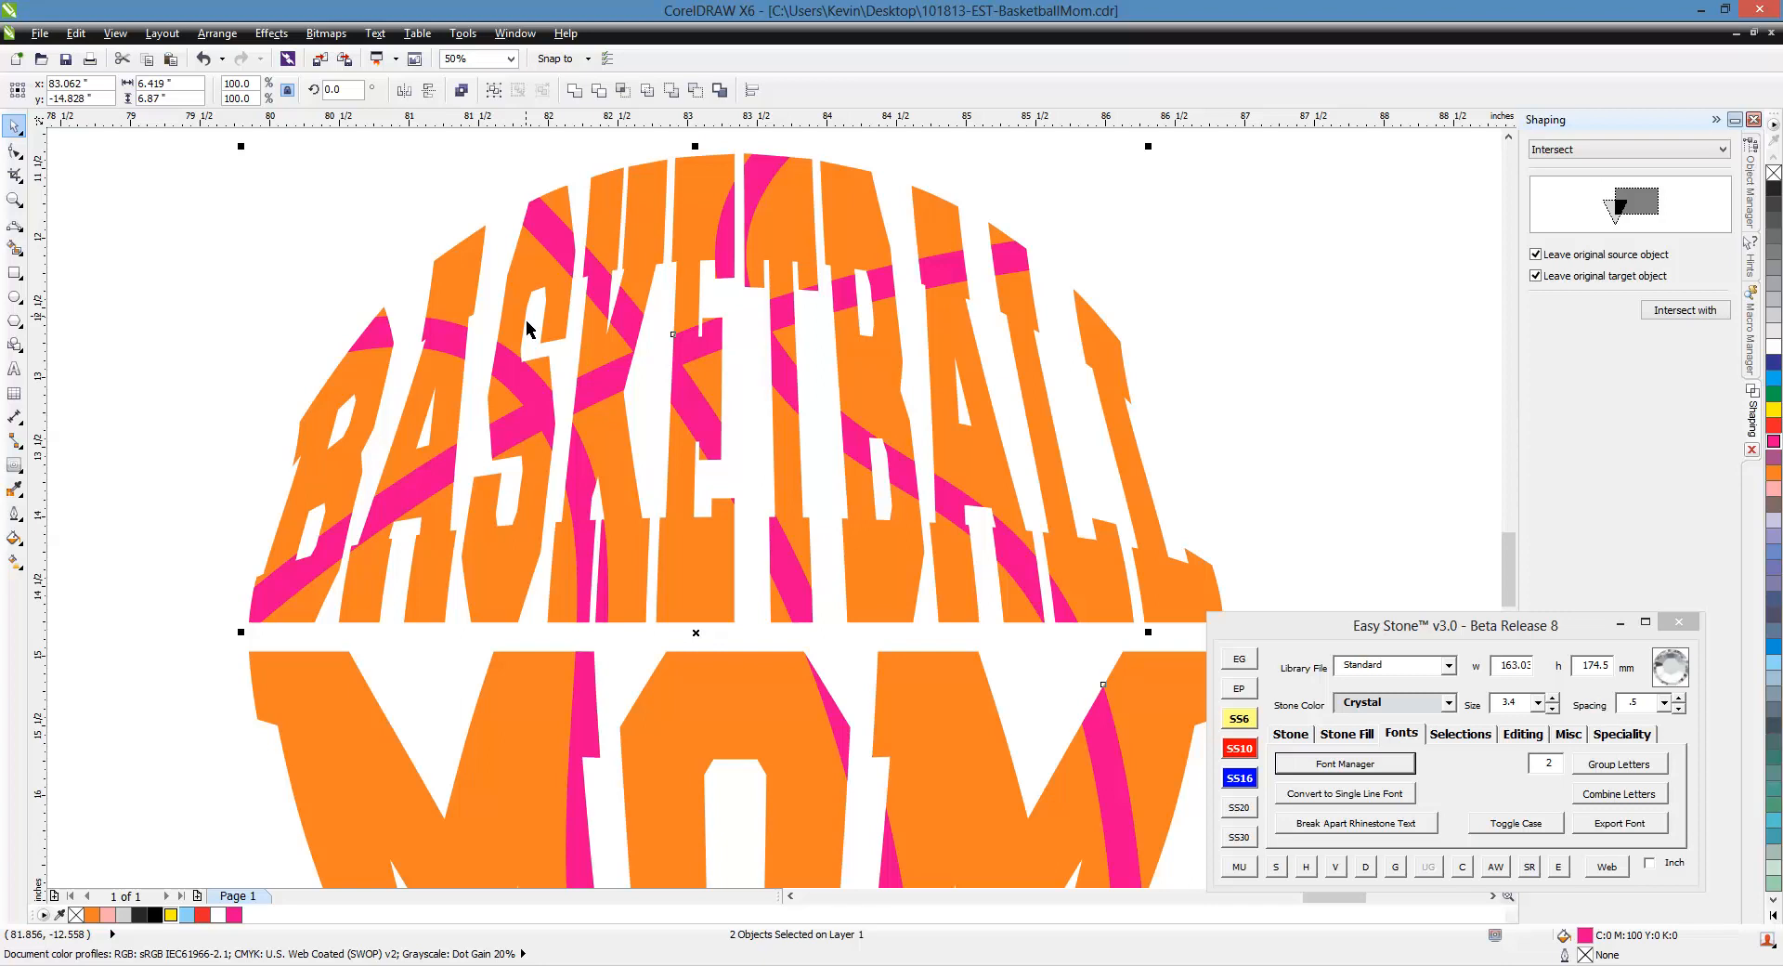
pyautogui.moveTo(144, 37)
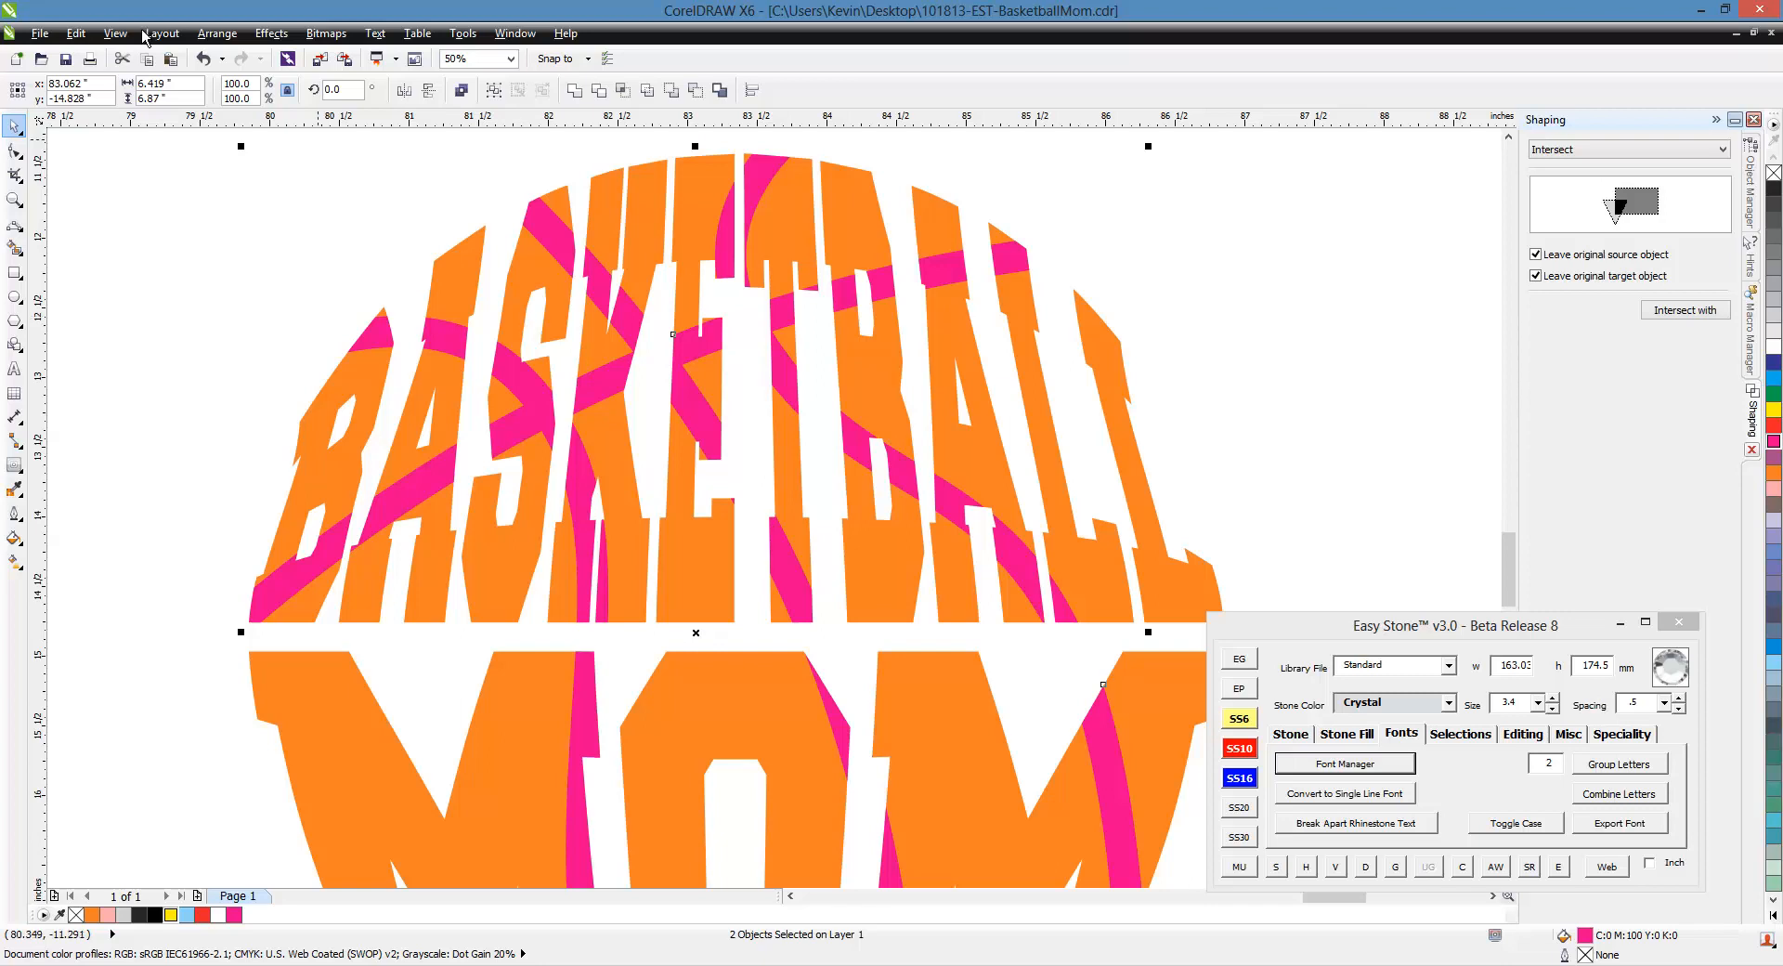
pyautogui.click(113, 34)
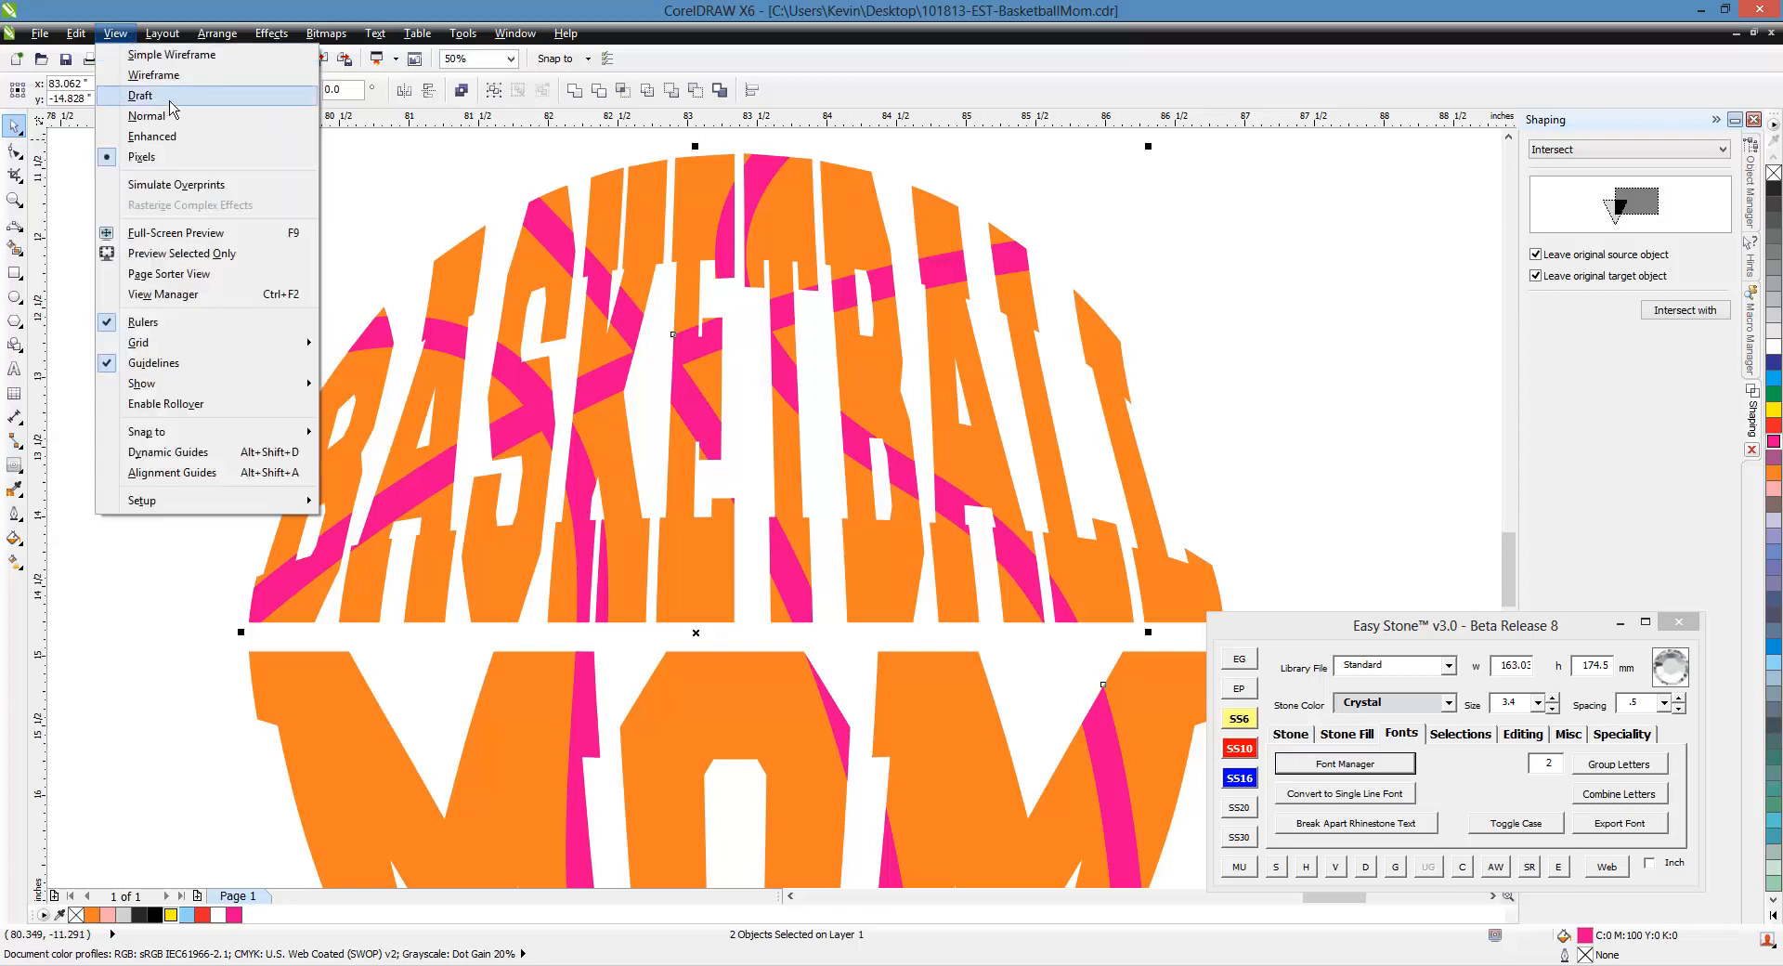
pyautogui.click(171, 54)
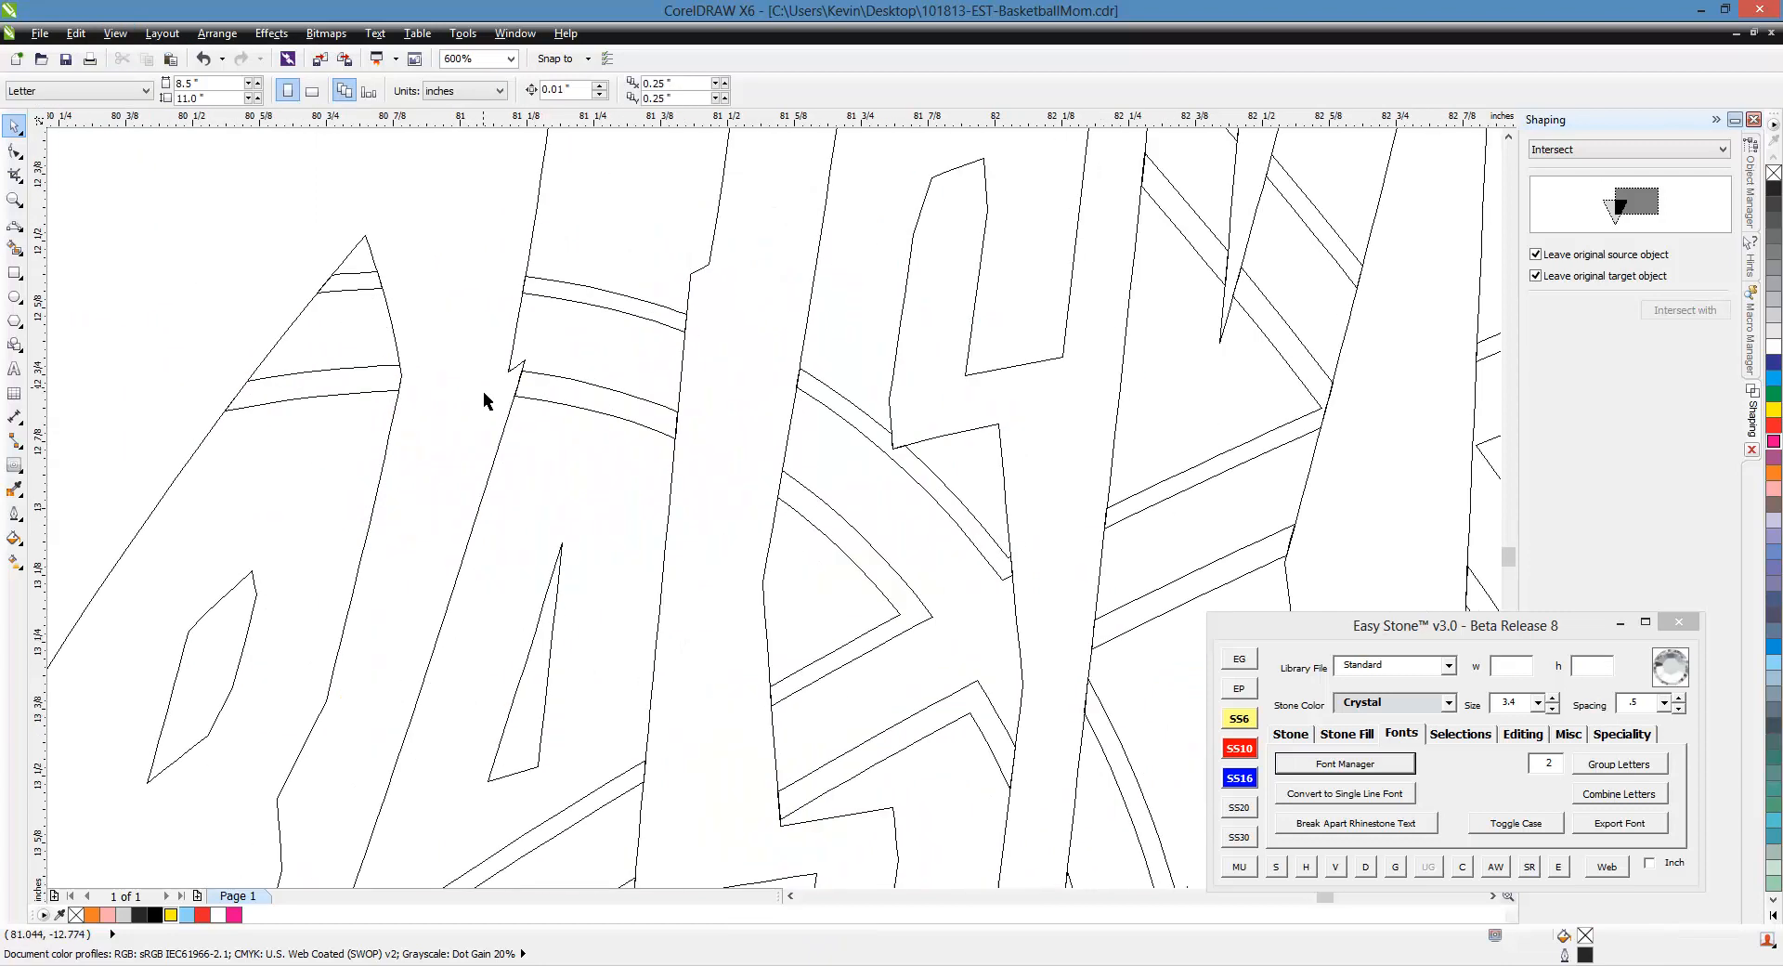
pyautogui.moveTo(577, 413)
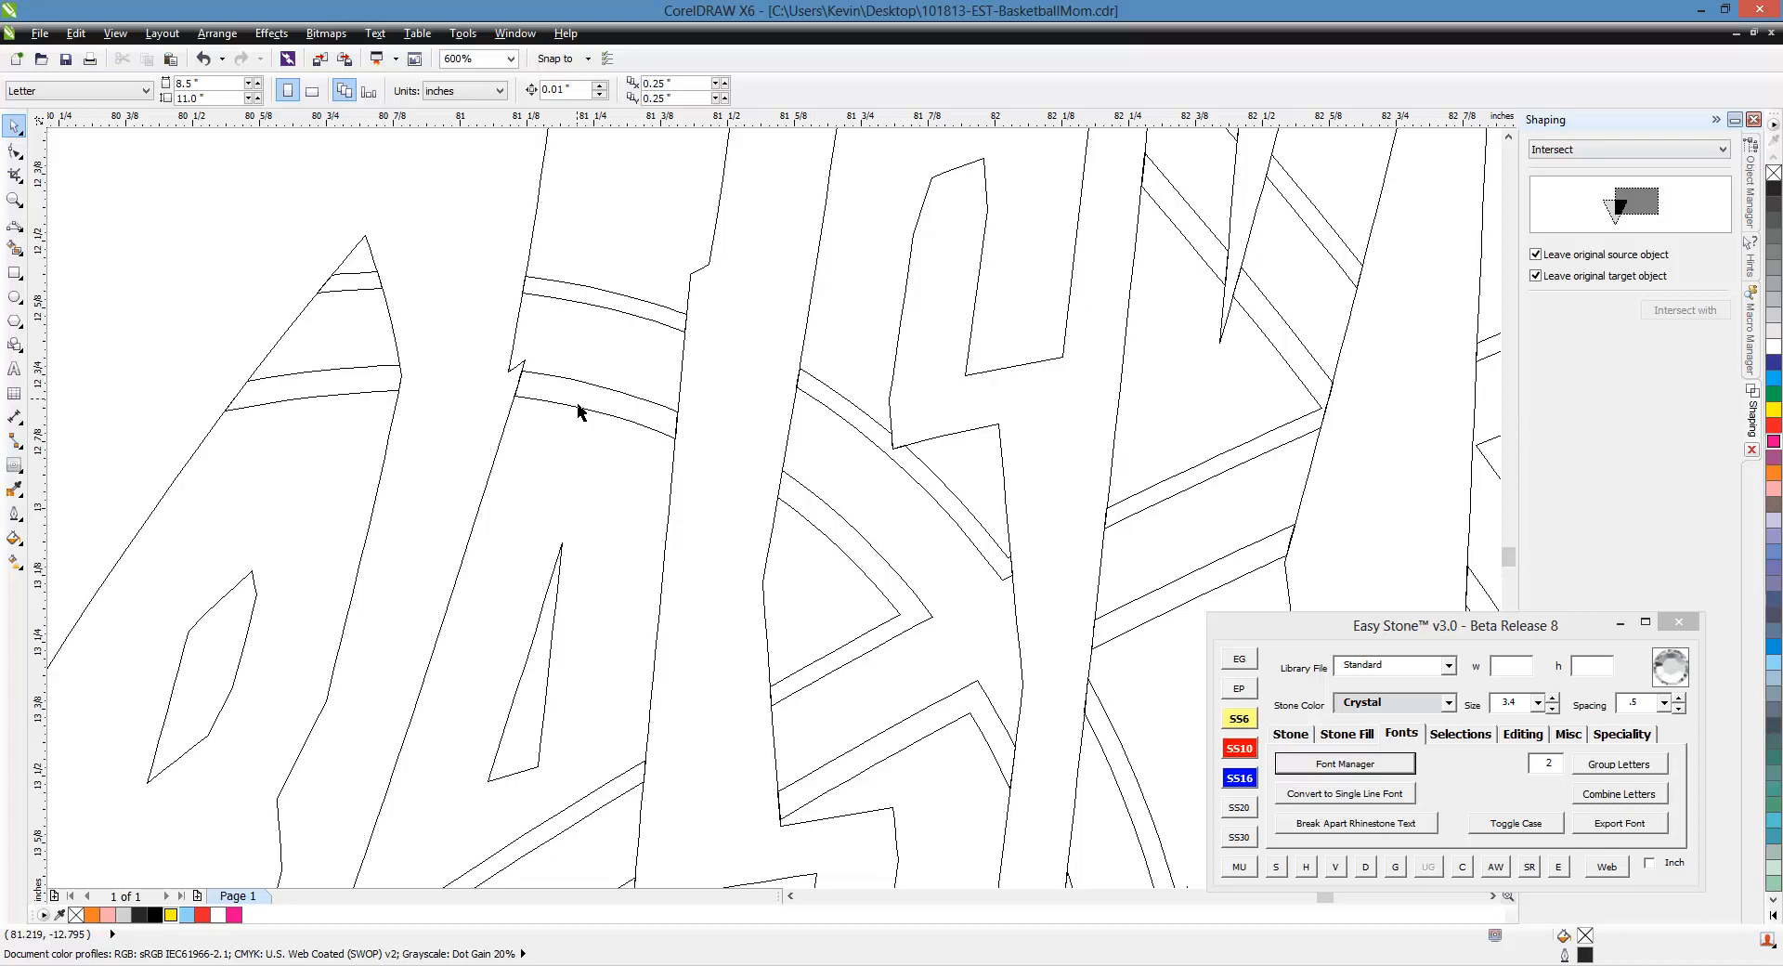
pyautogui.moveTo(550, 295)
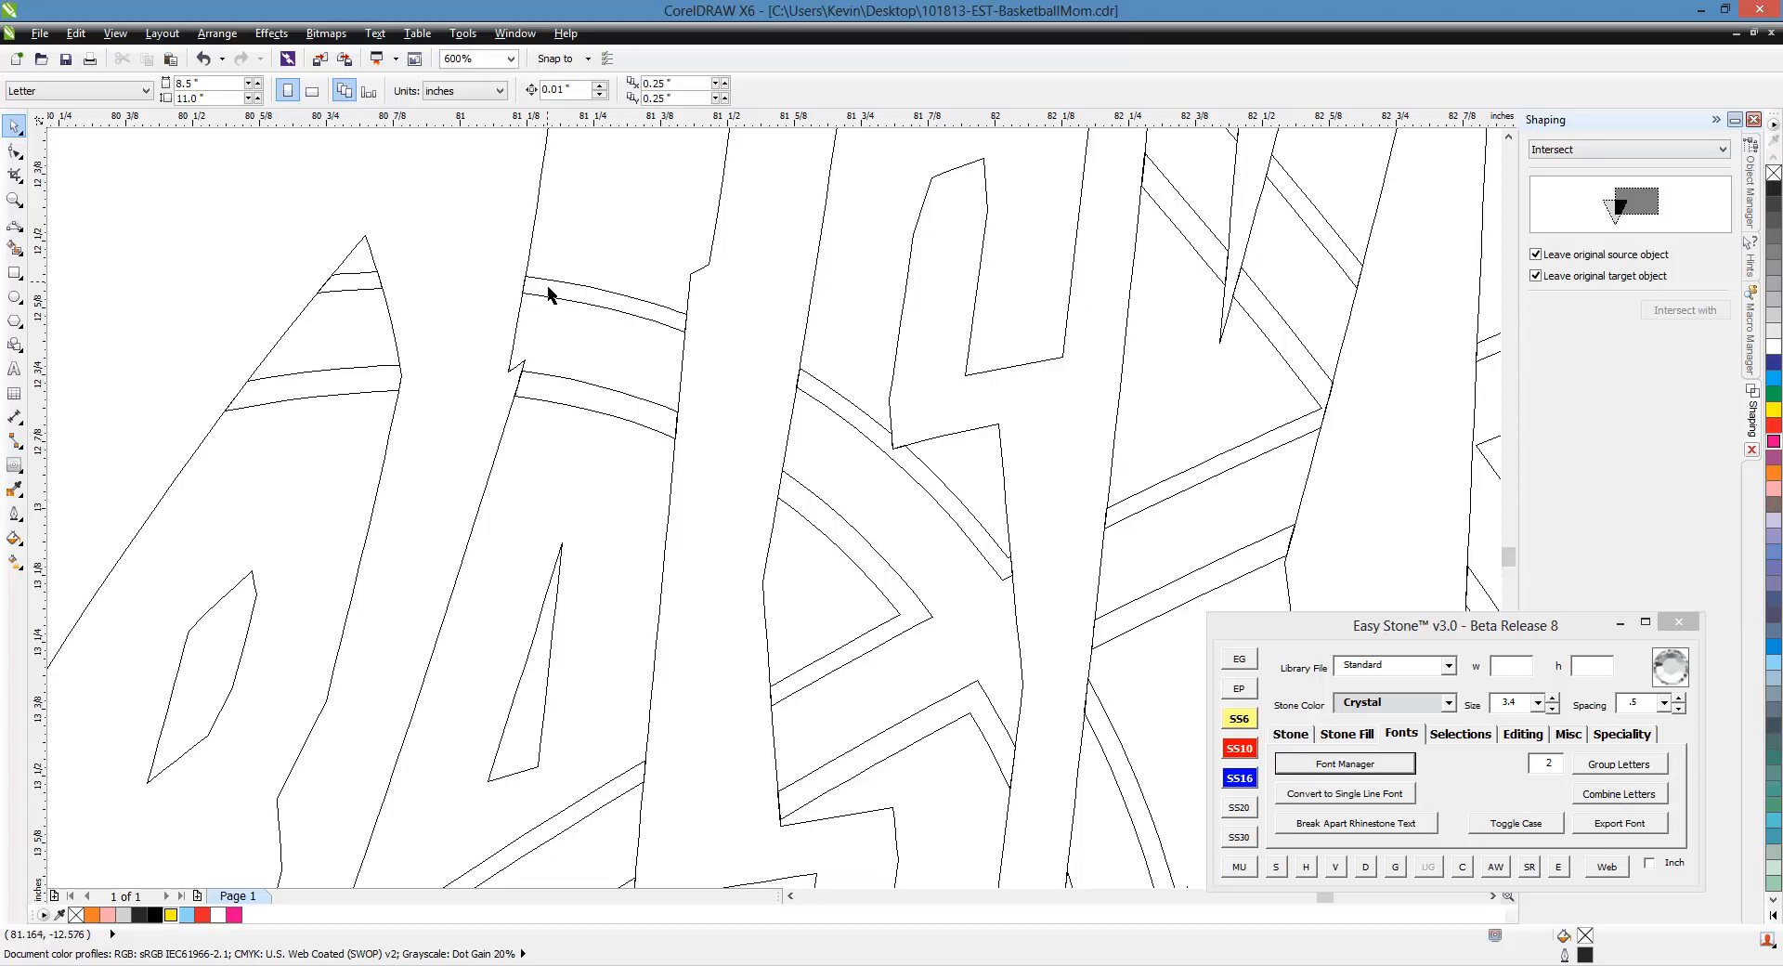
pyautogui.moveTo(370, 397)
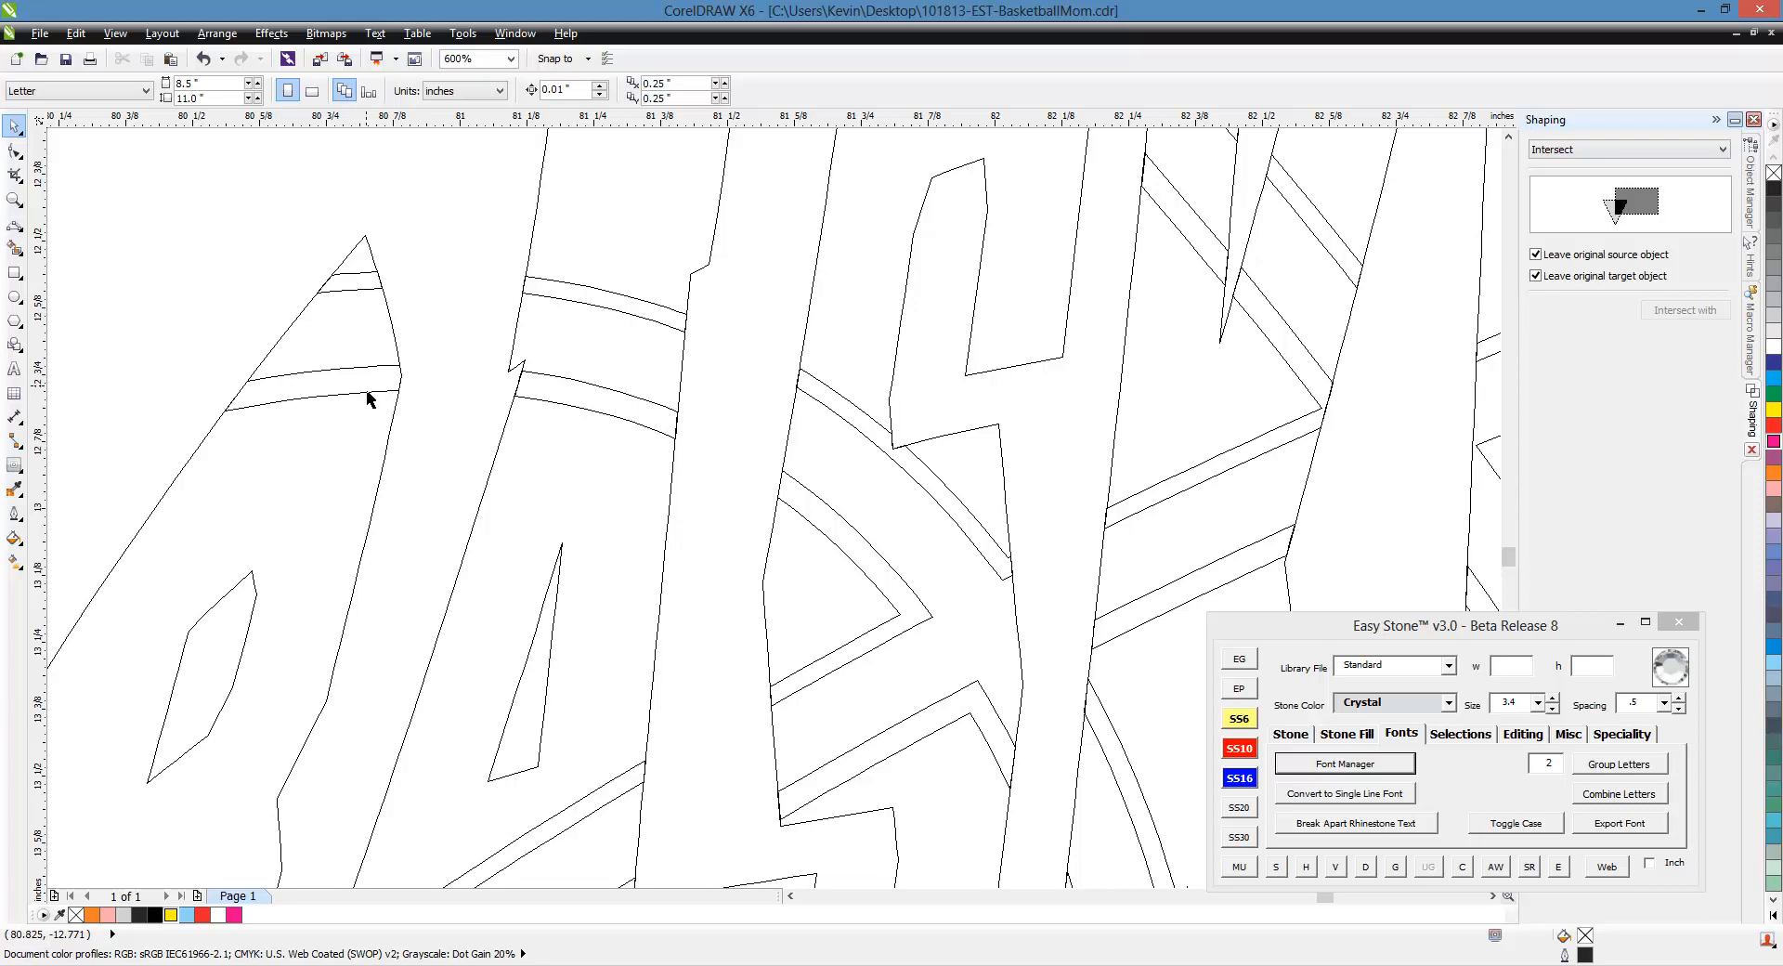
pyautogui.moveTo(479, 418)
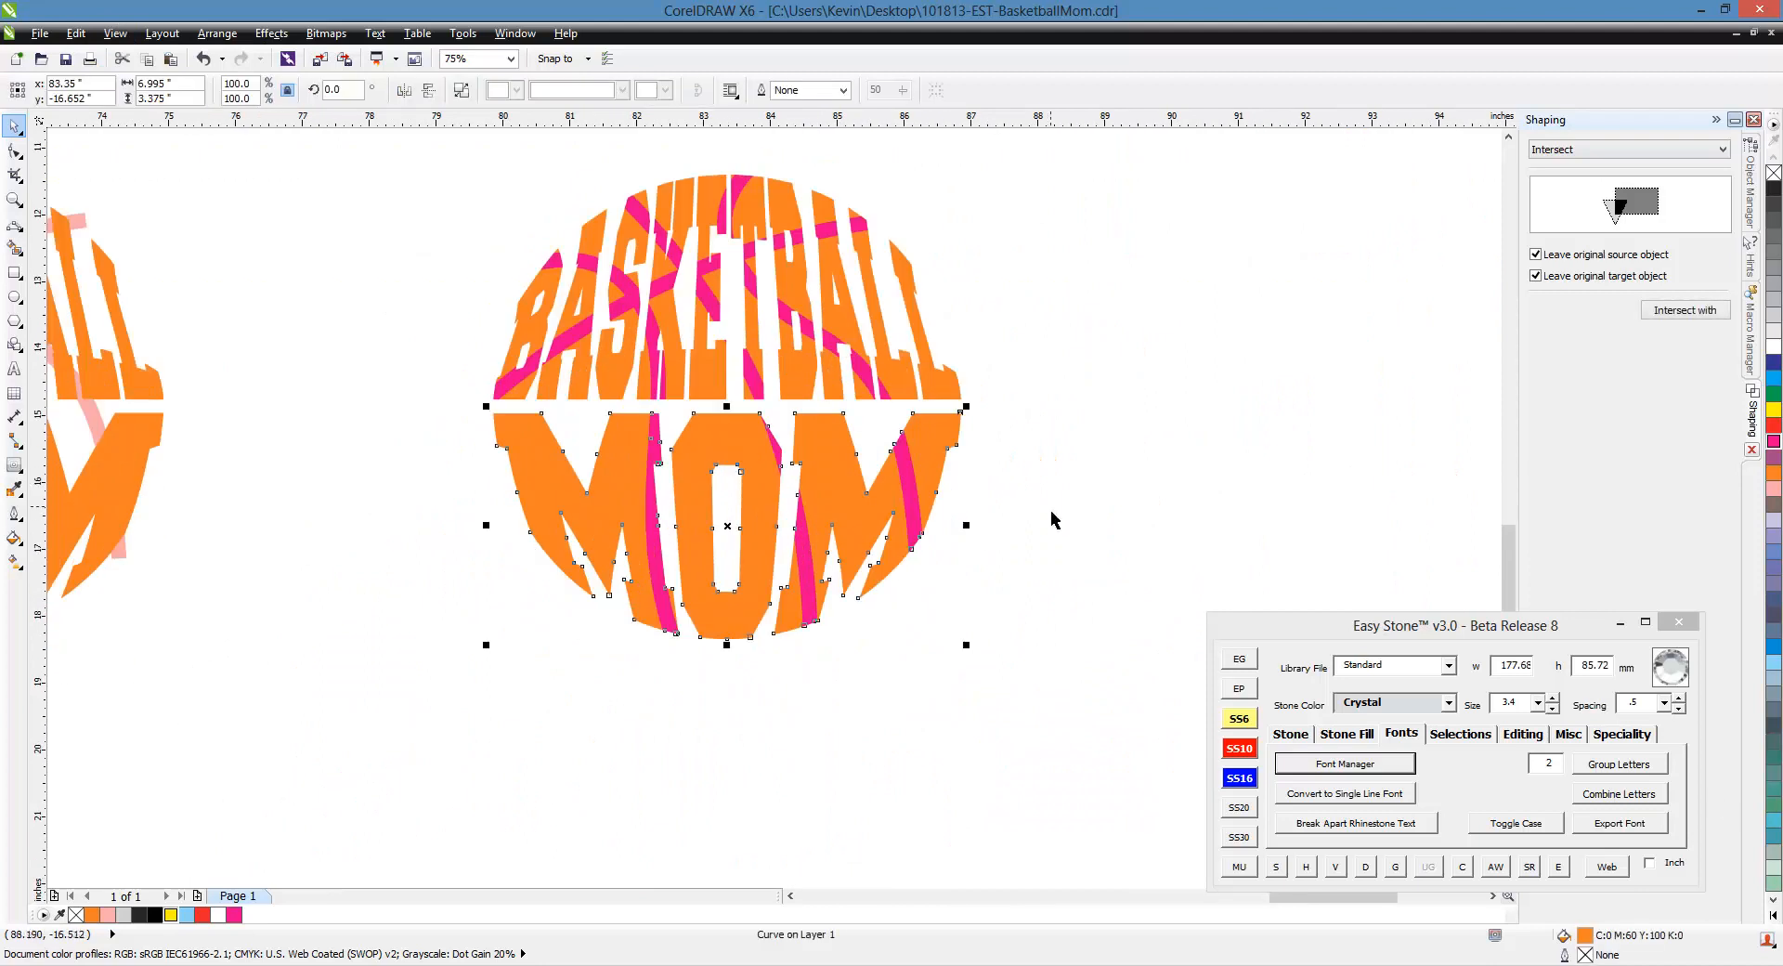
# - Open Easy Stone's Speciality Glitter Fill swatches and select the whole circle design
pyautogui.click(1568, 734)
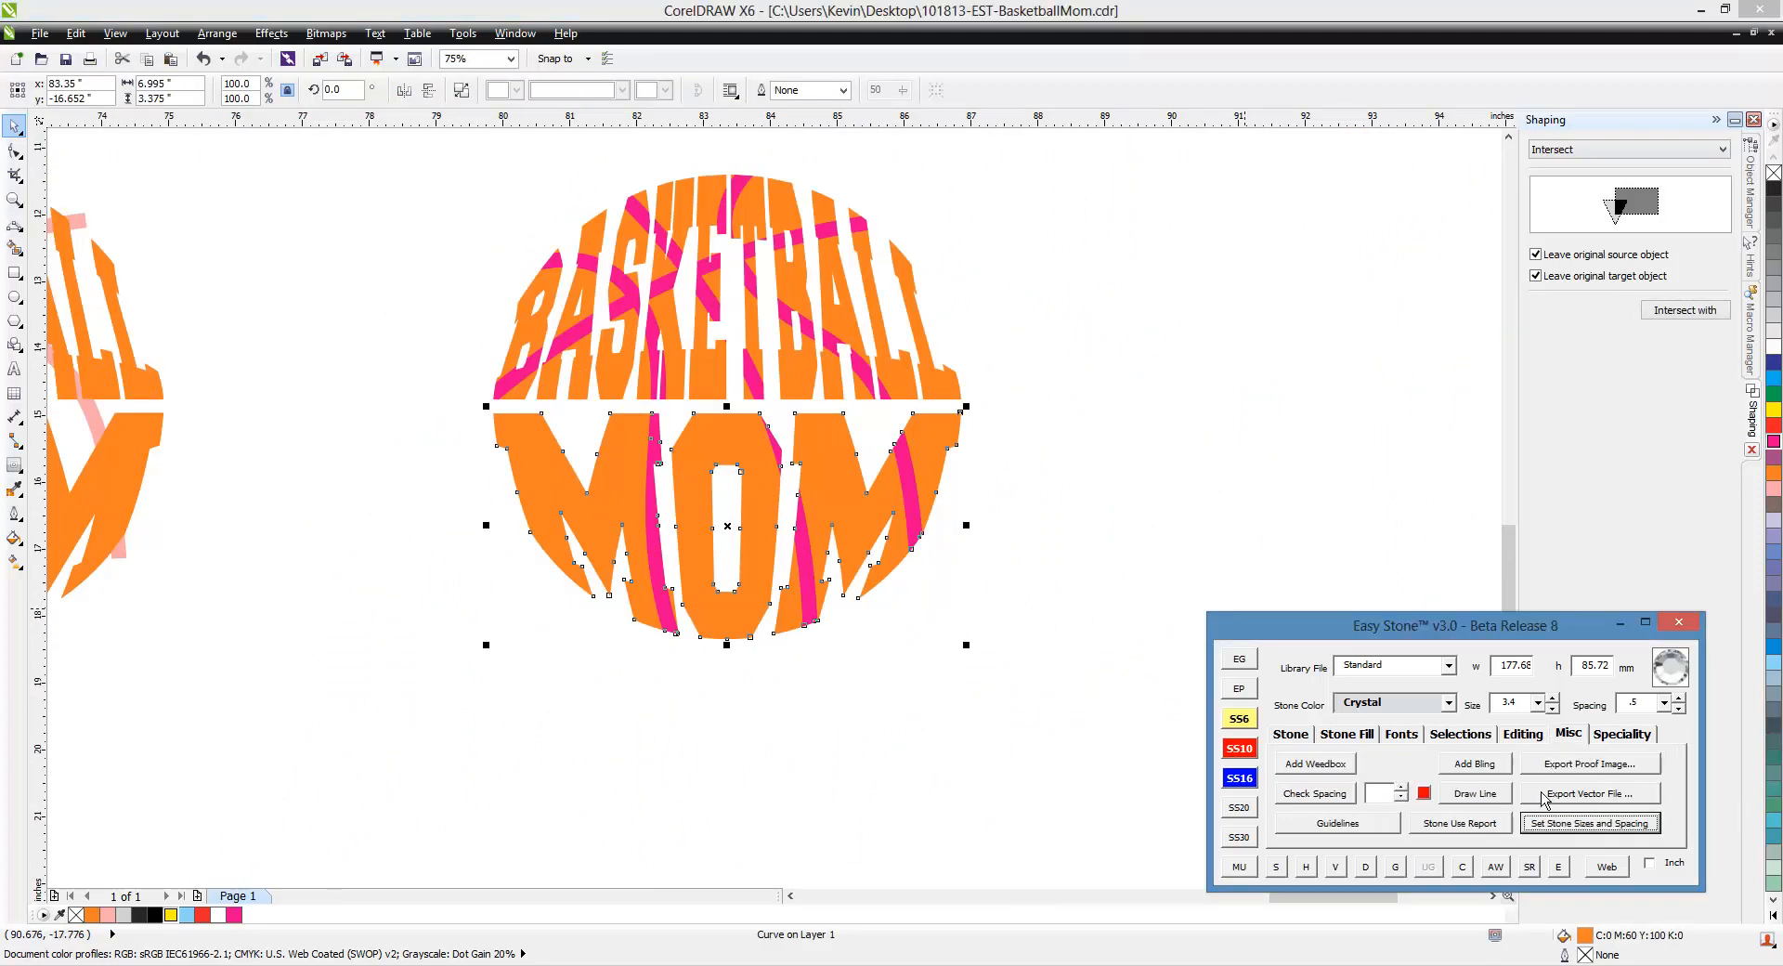
pyautogui.click(1623, 733)
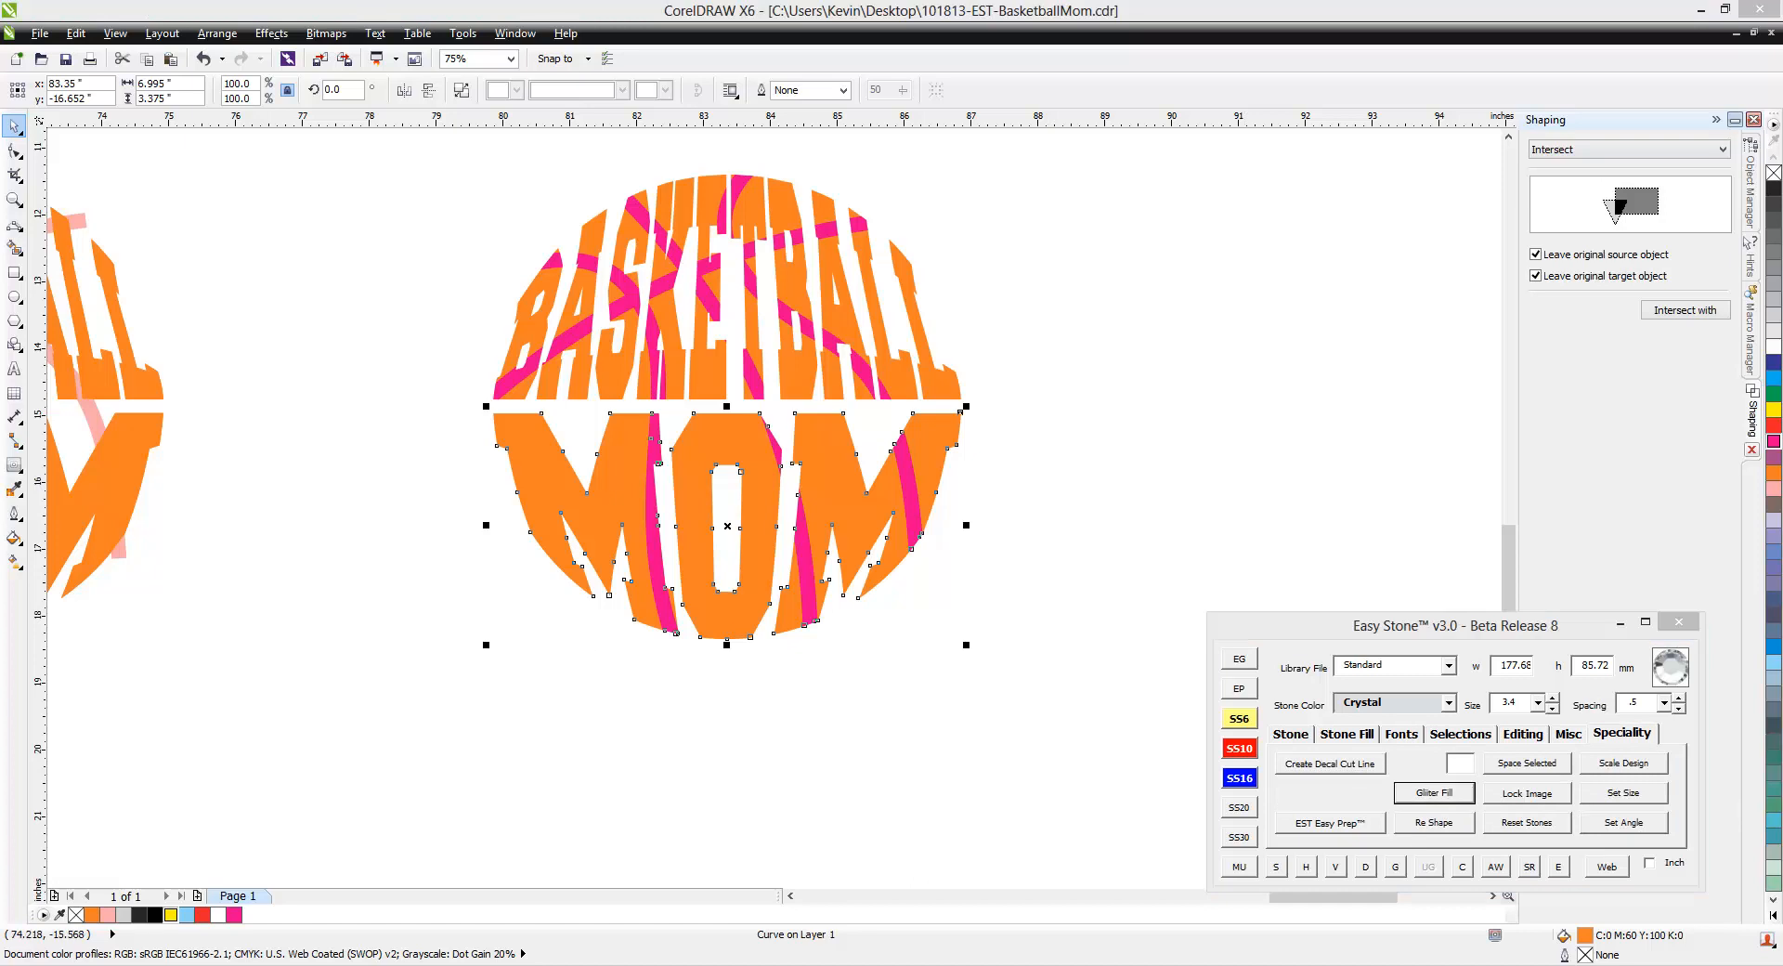
pyautogui.click(1432, 792)
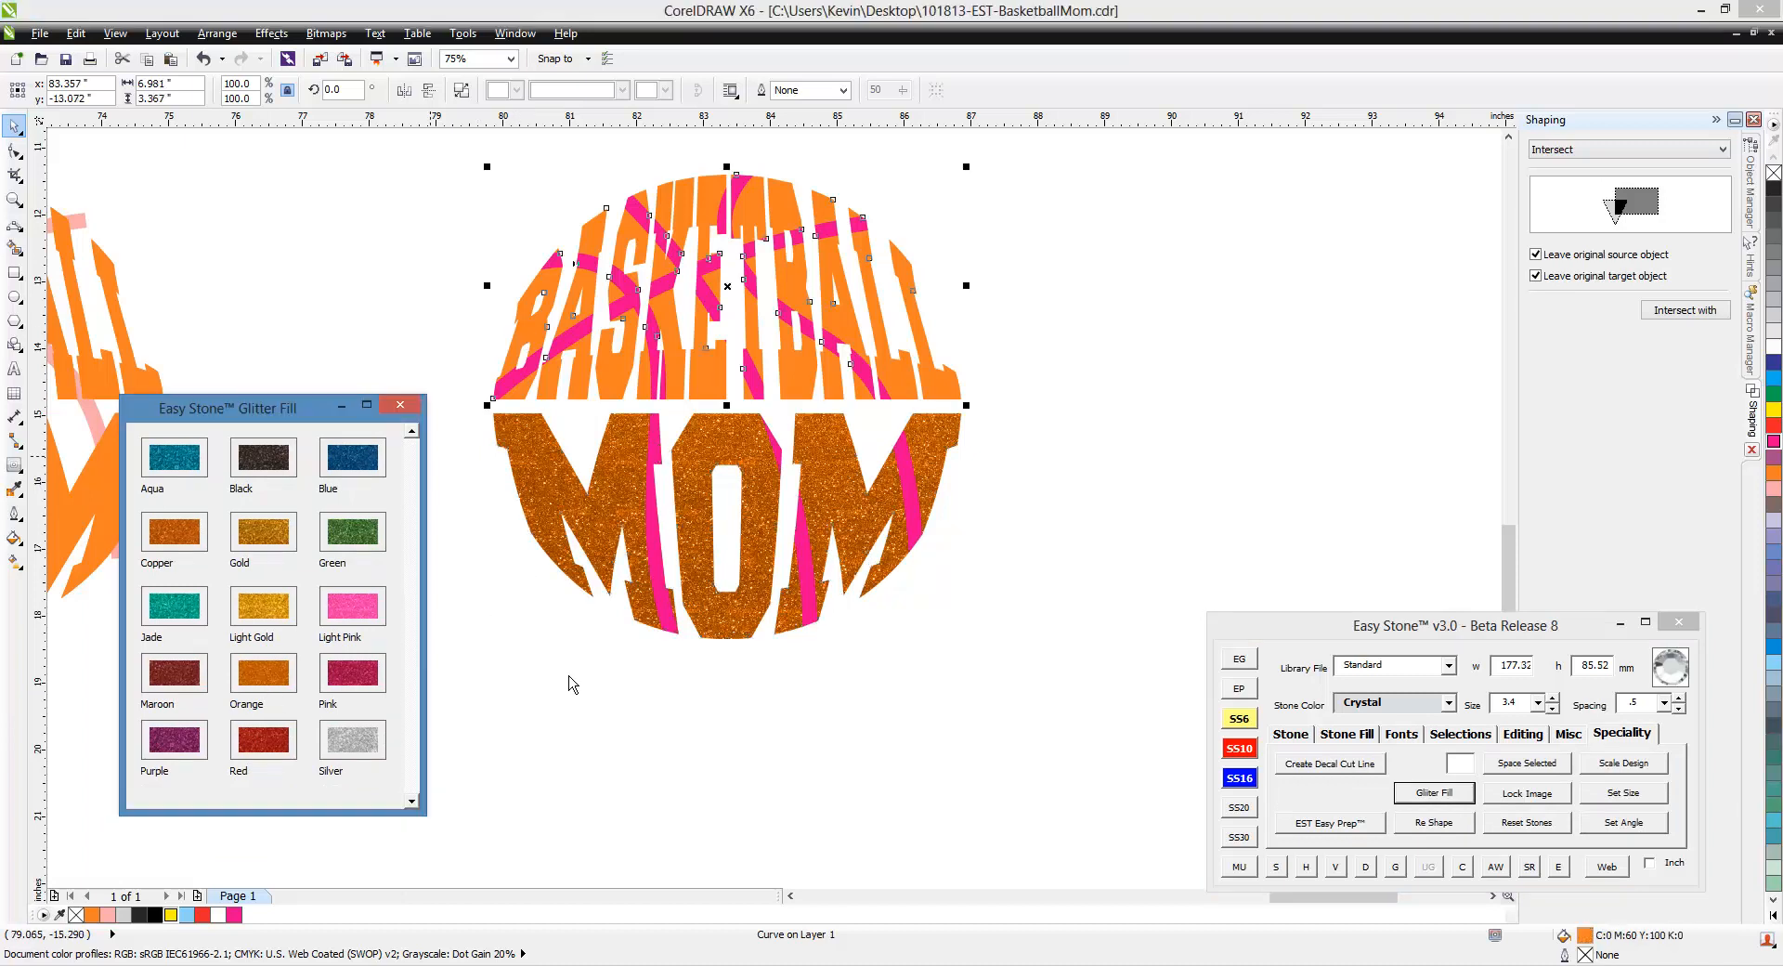
pyautogui.click(350, 737)
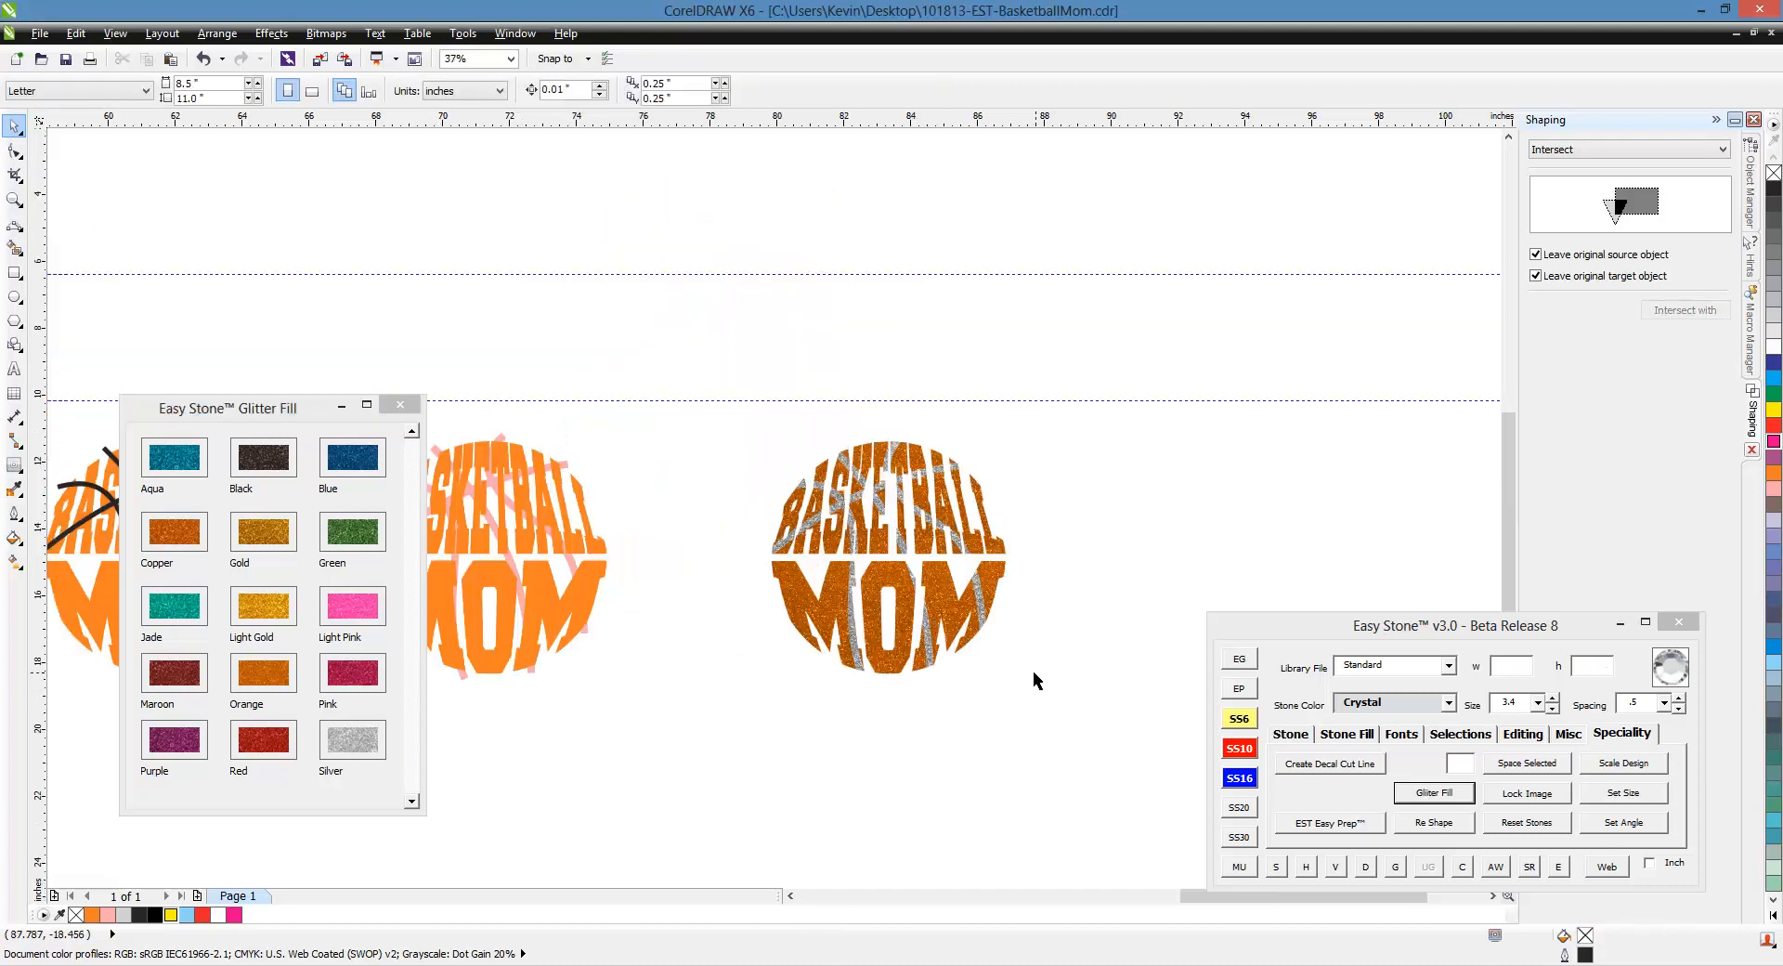
pyautogui.click(887, 557)
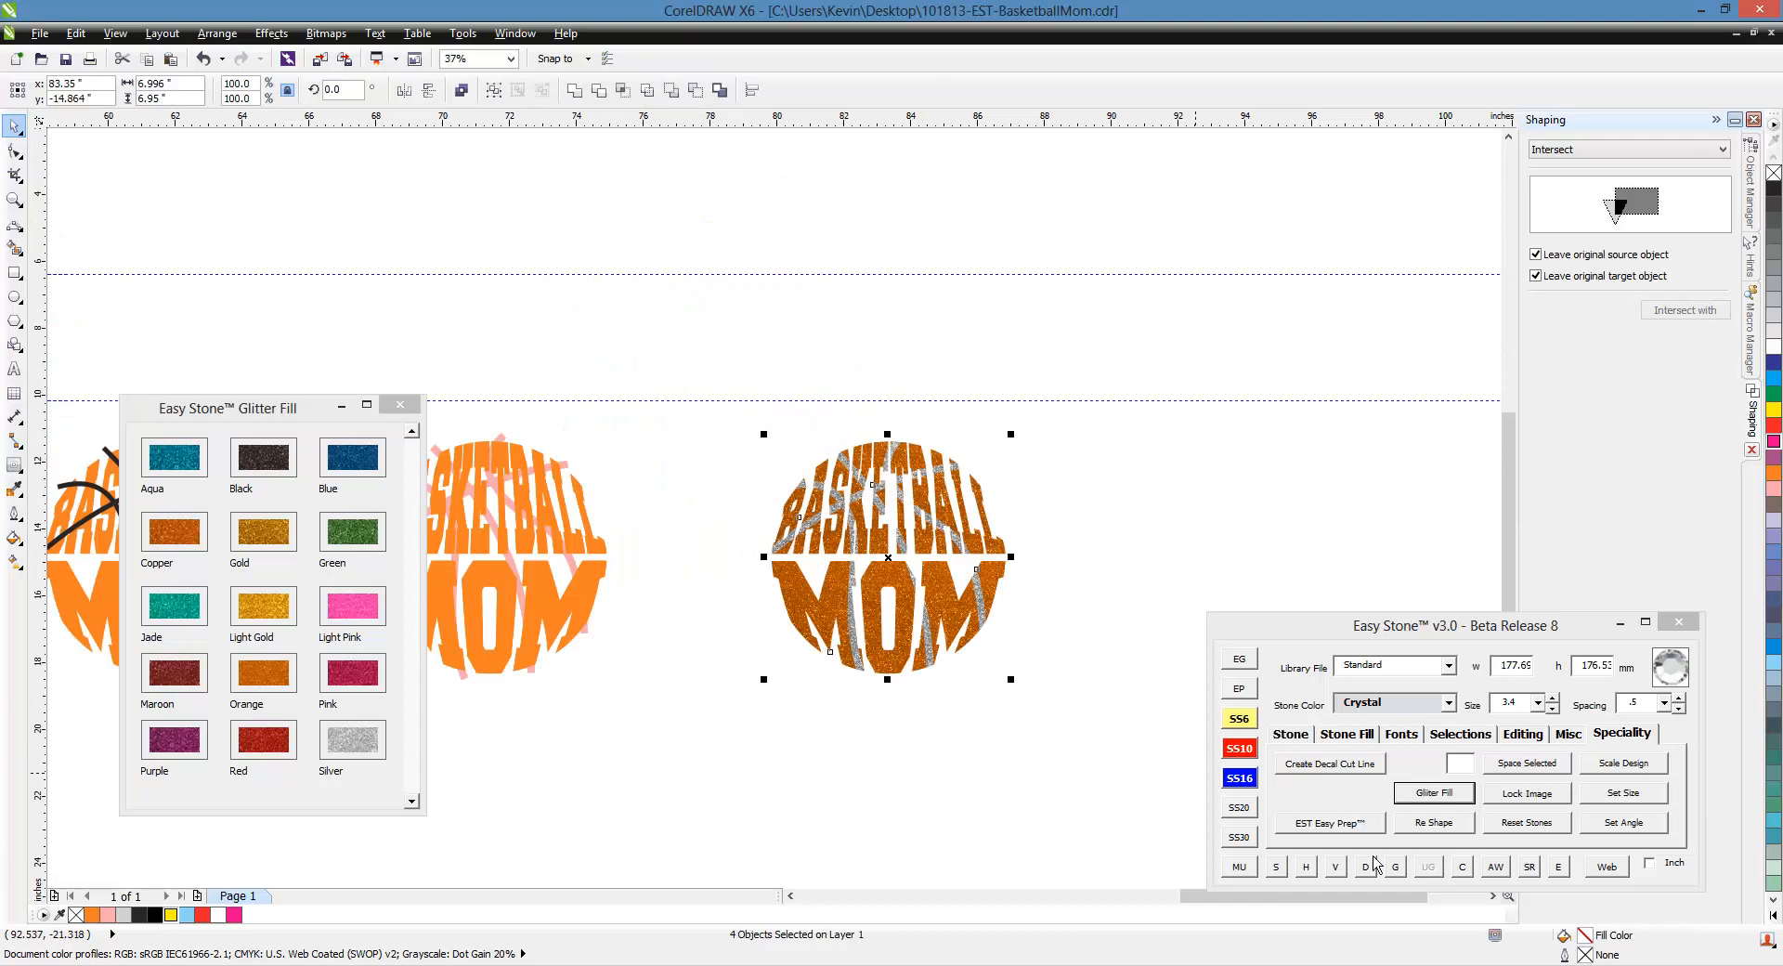